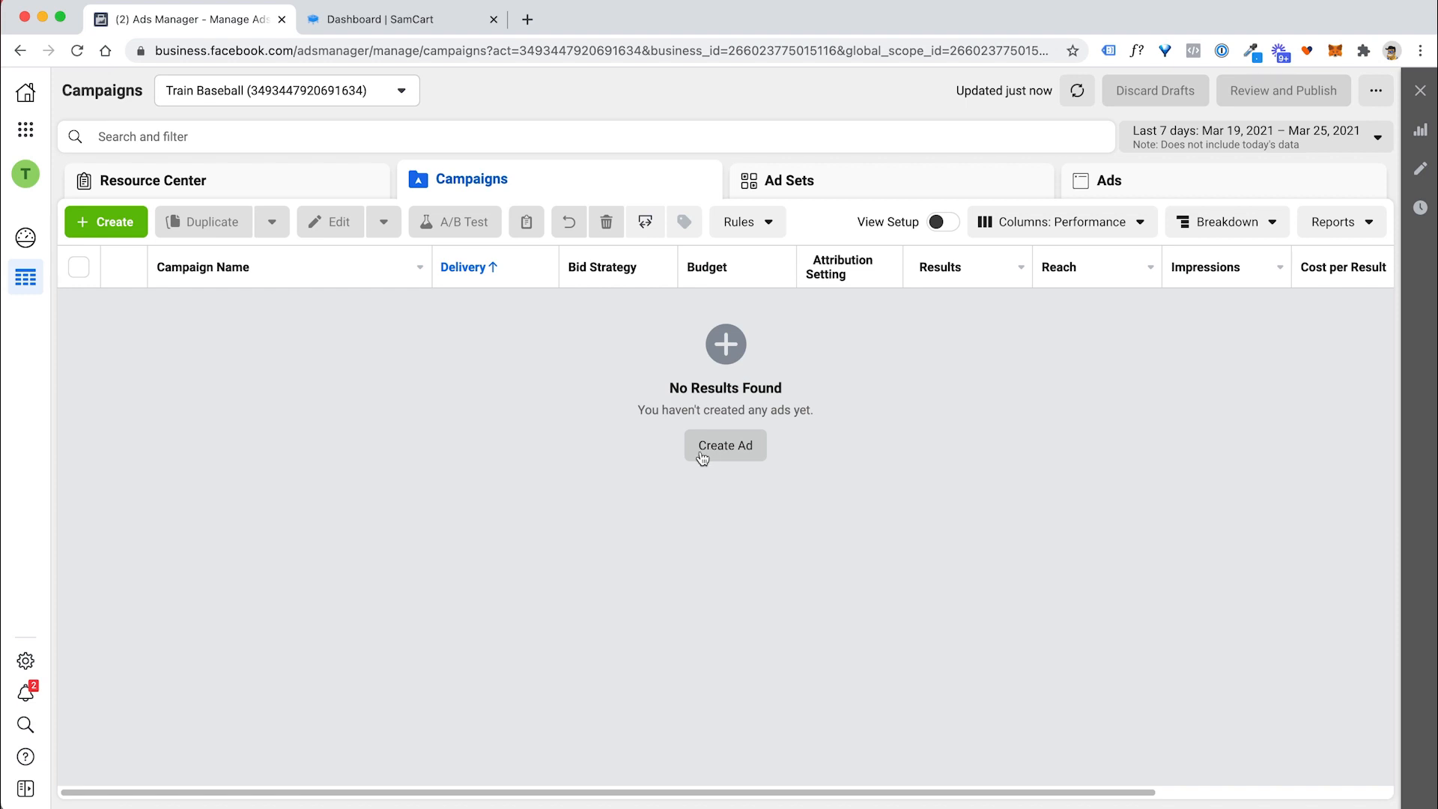
mouse_move(725, 447)
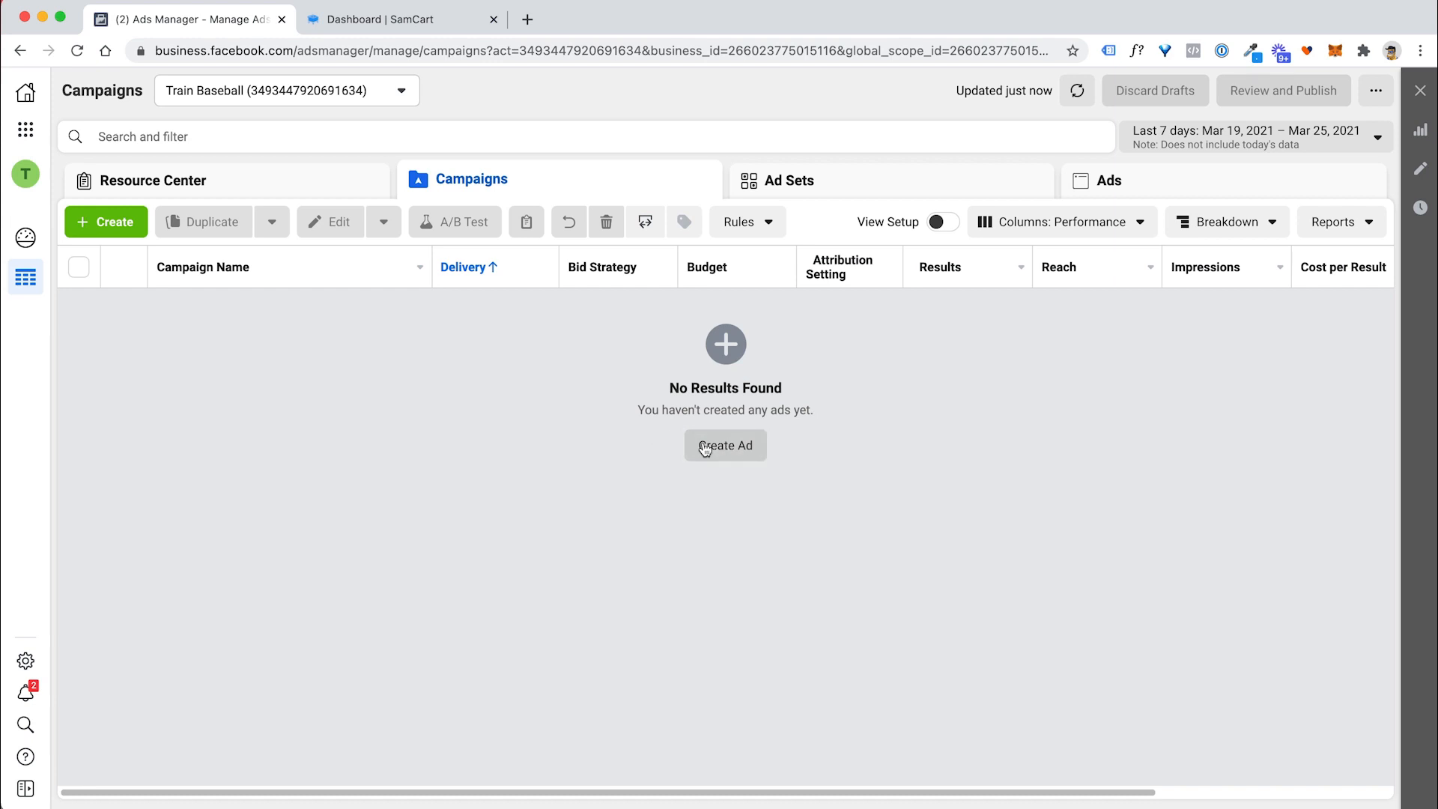
Start creating the first ad from the empty Campaigns tab.
click(26, 128)
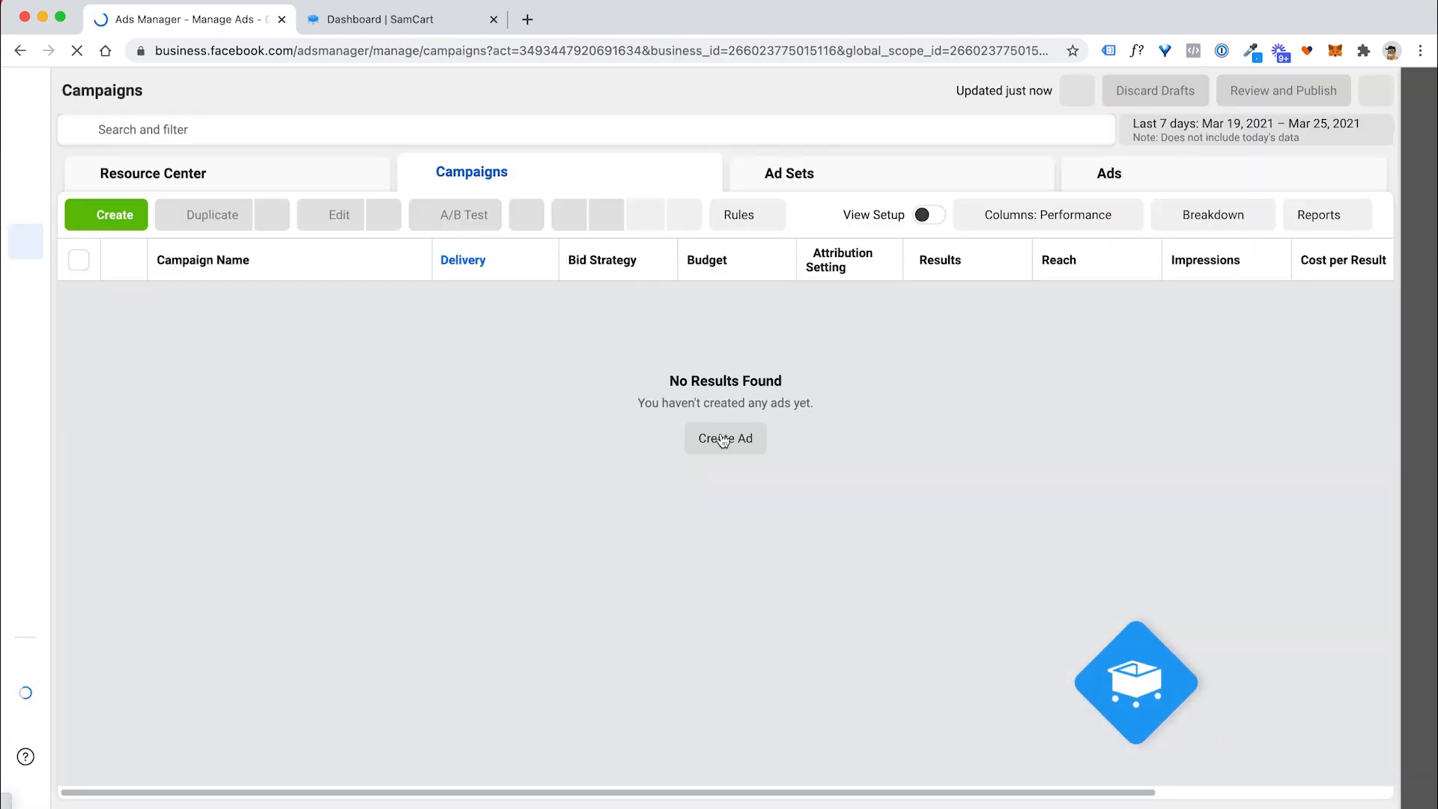
Choose the Conversions objective and name the campaign '10 Step Hitting System'.
click(725, 438)
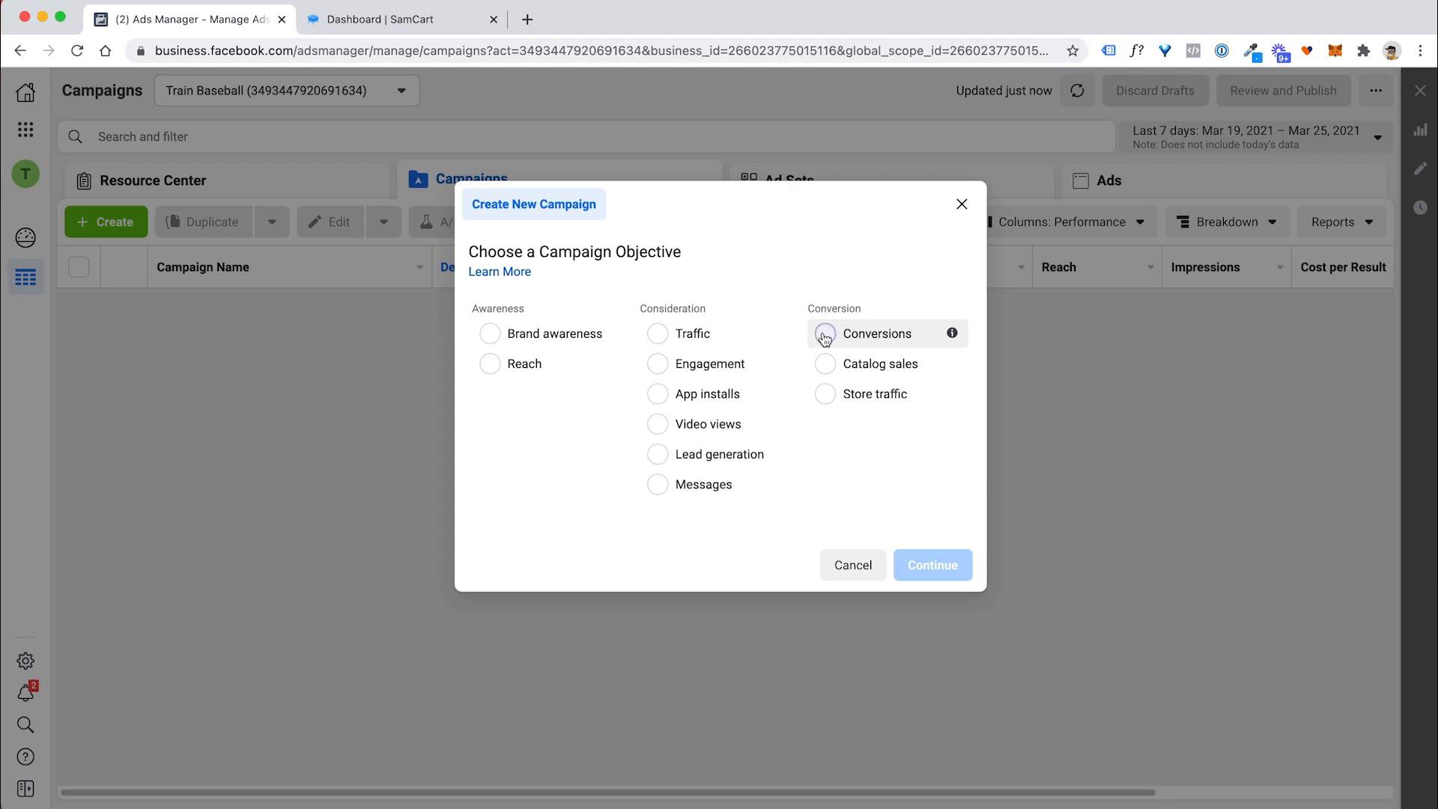
click(824, 332)
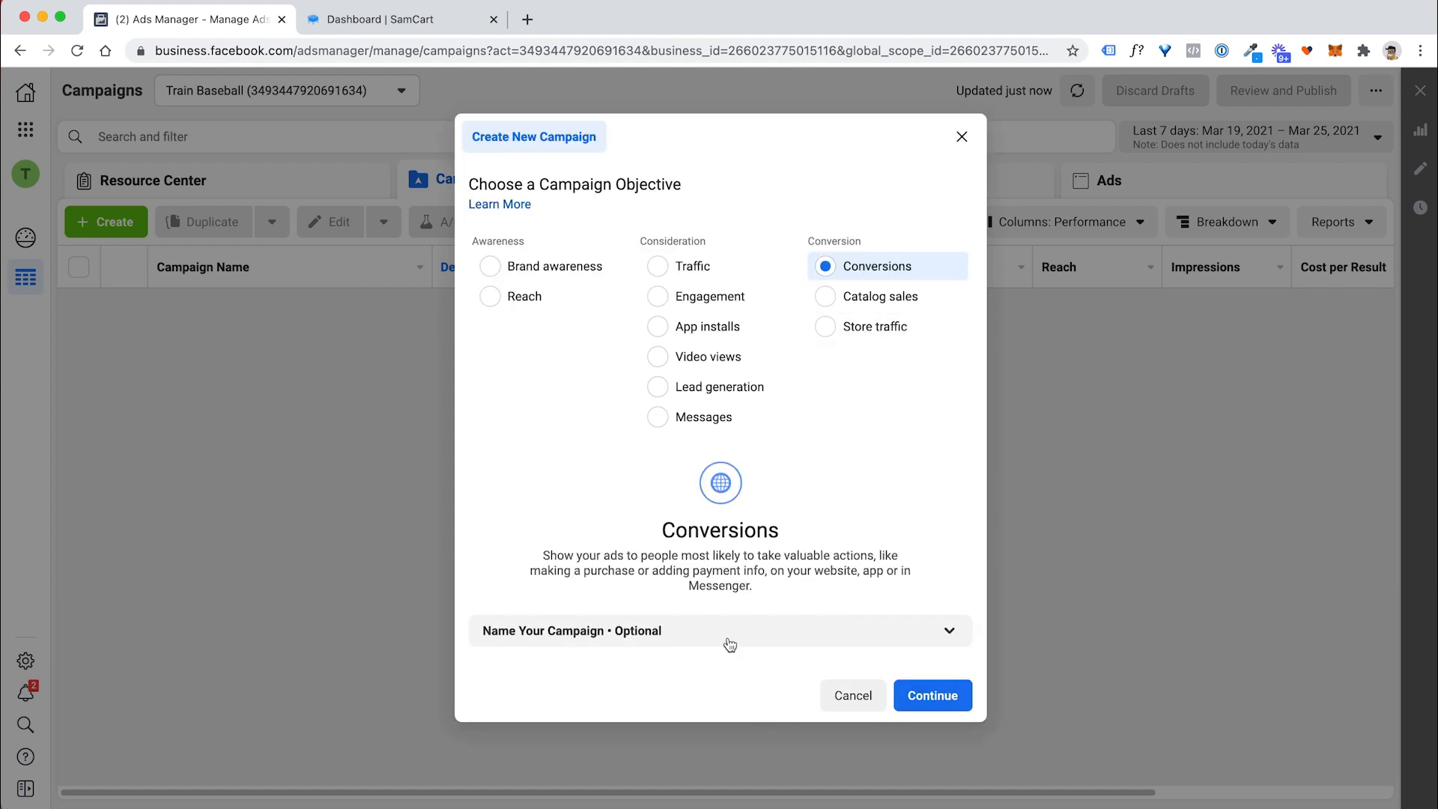
click(721, 631)
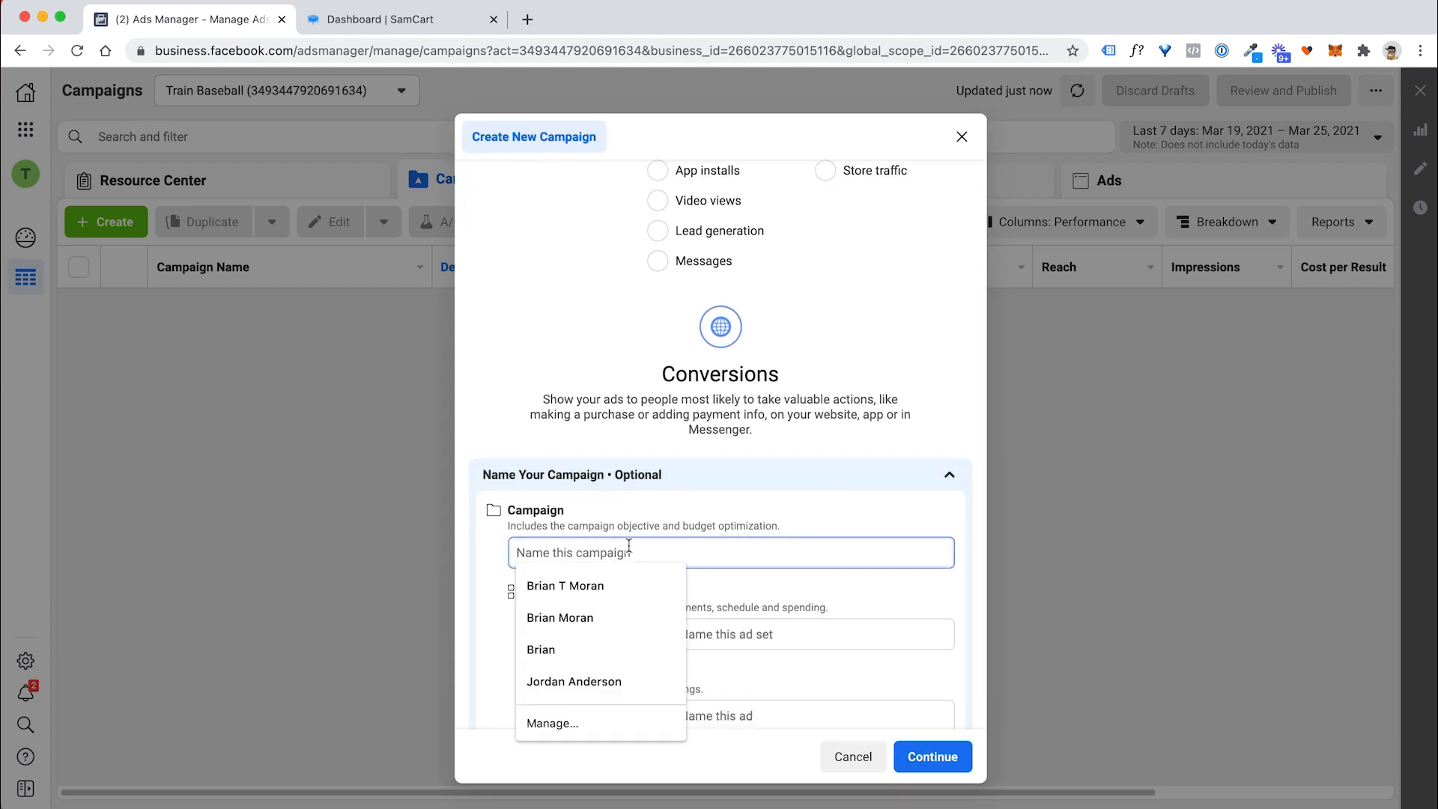
text(10 Step Hitting)
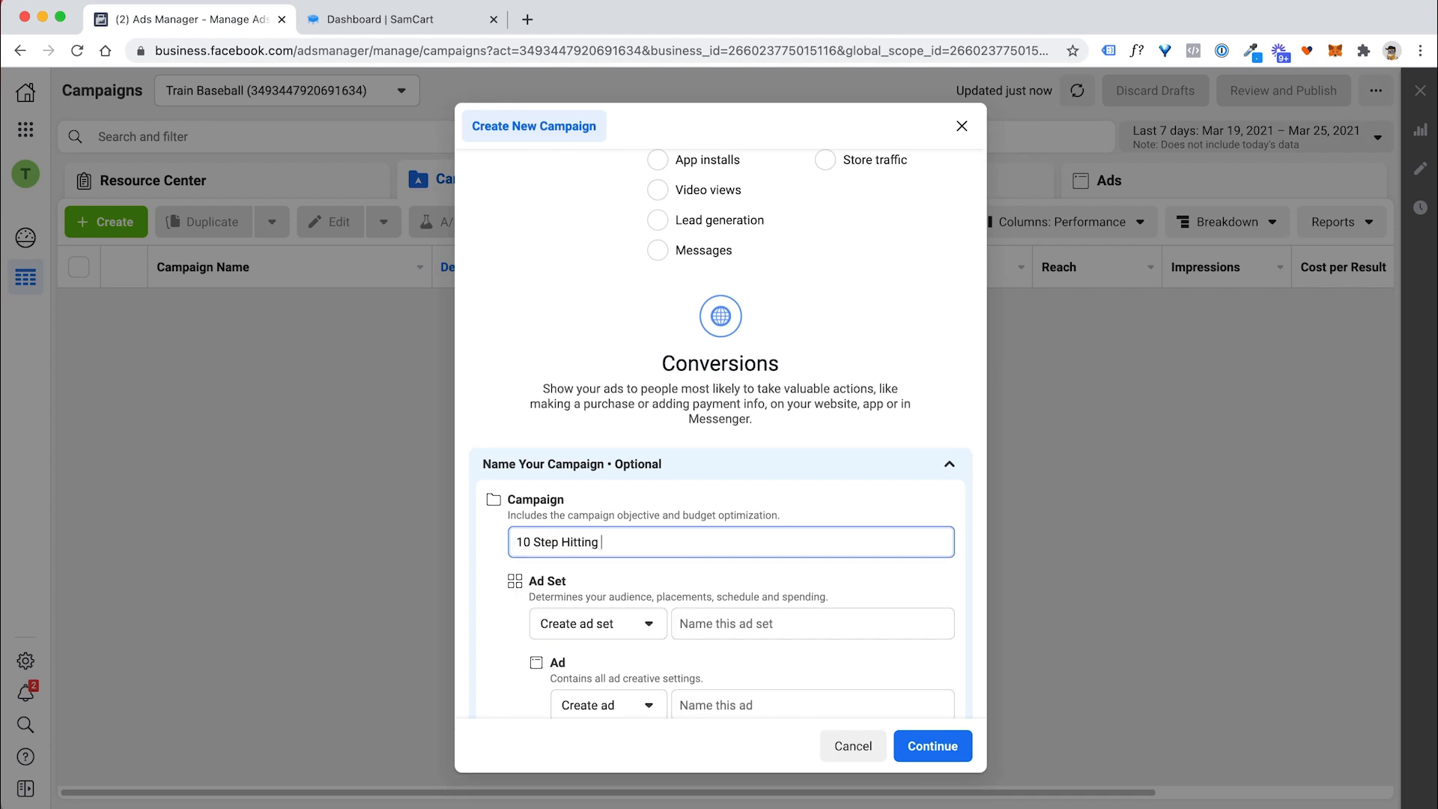
text(System)
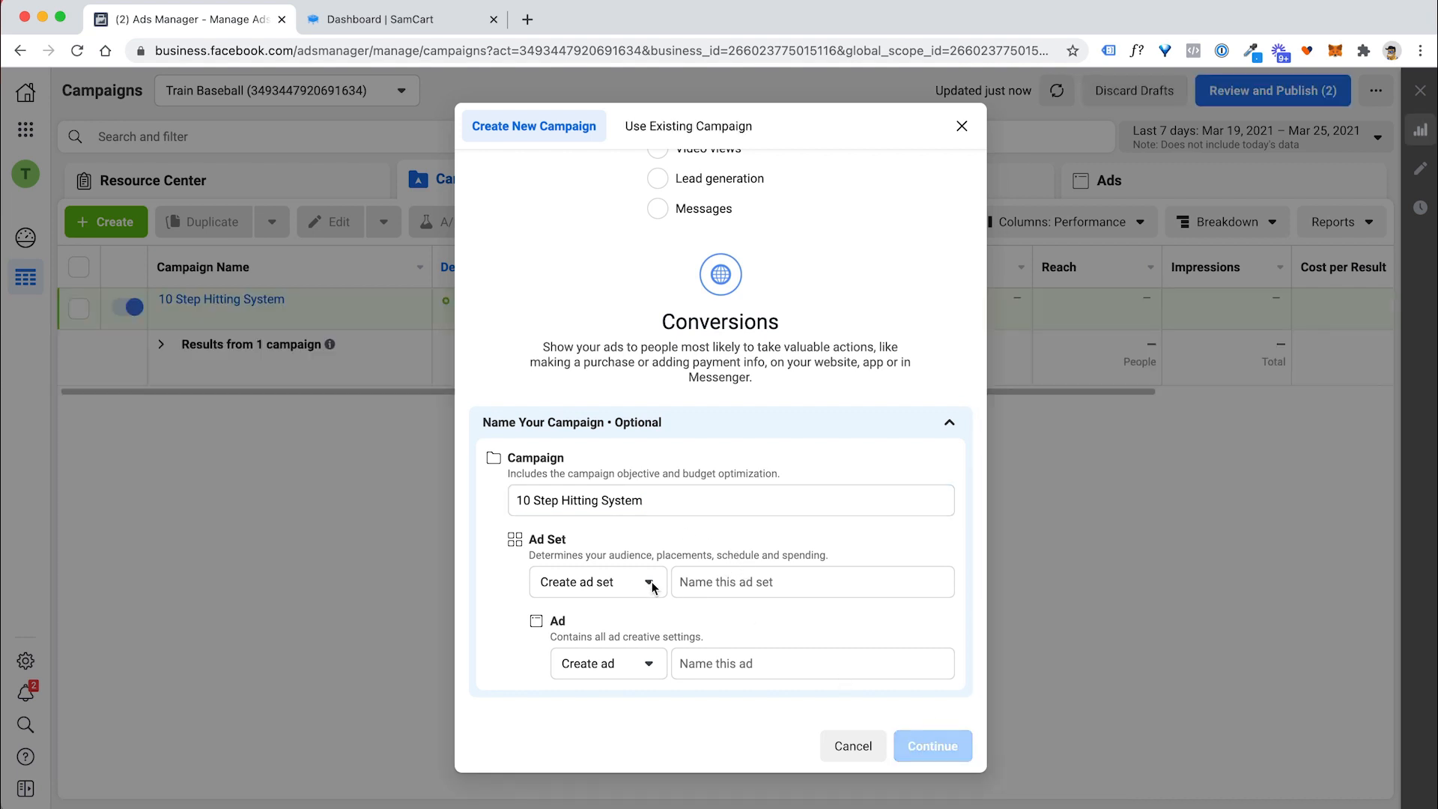
click(930, 746)
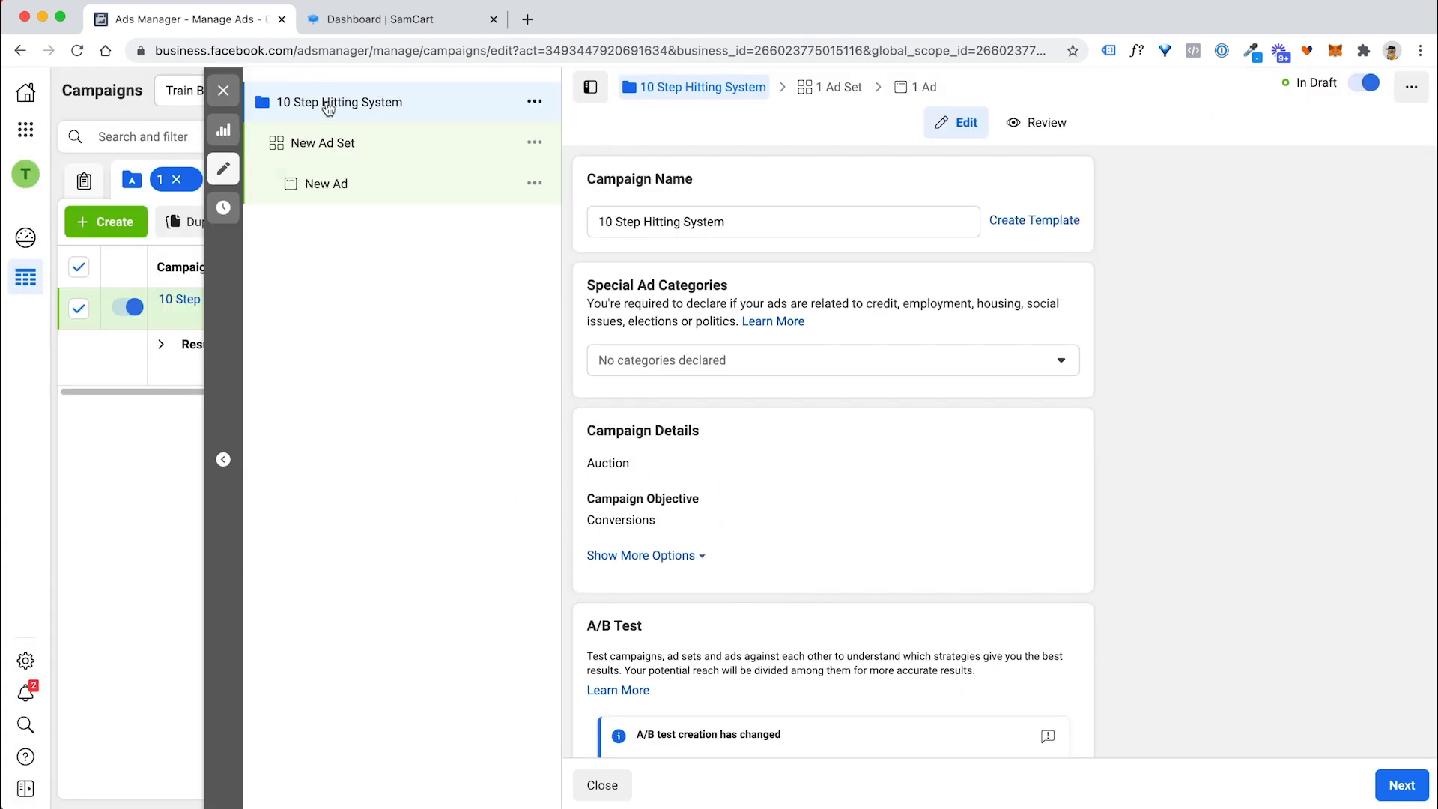
mouse_move(430, 122)
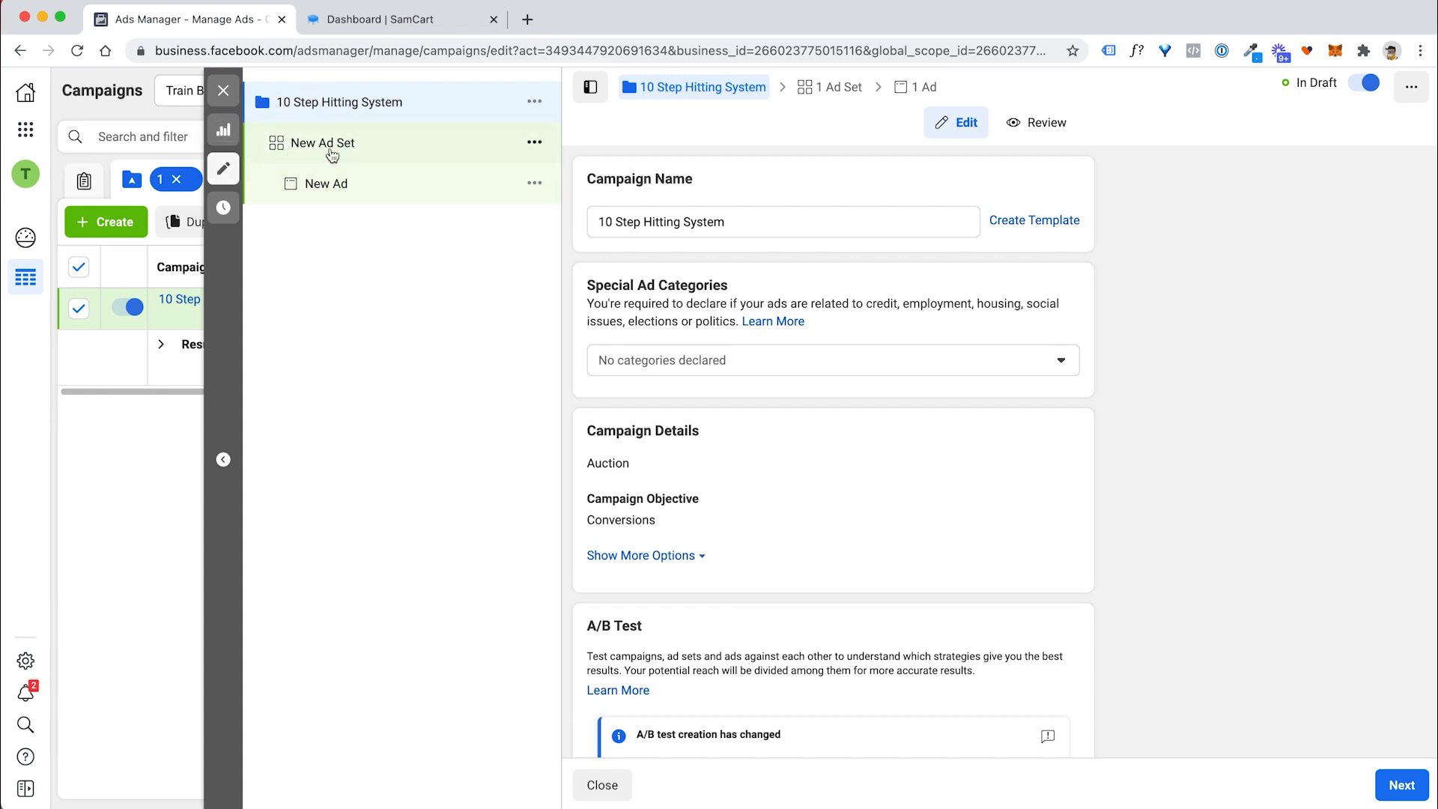
mouse_move(359, 158)
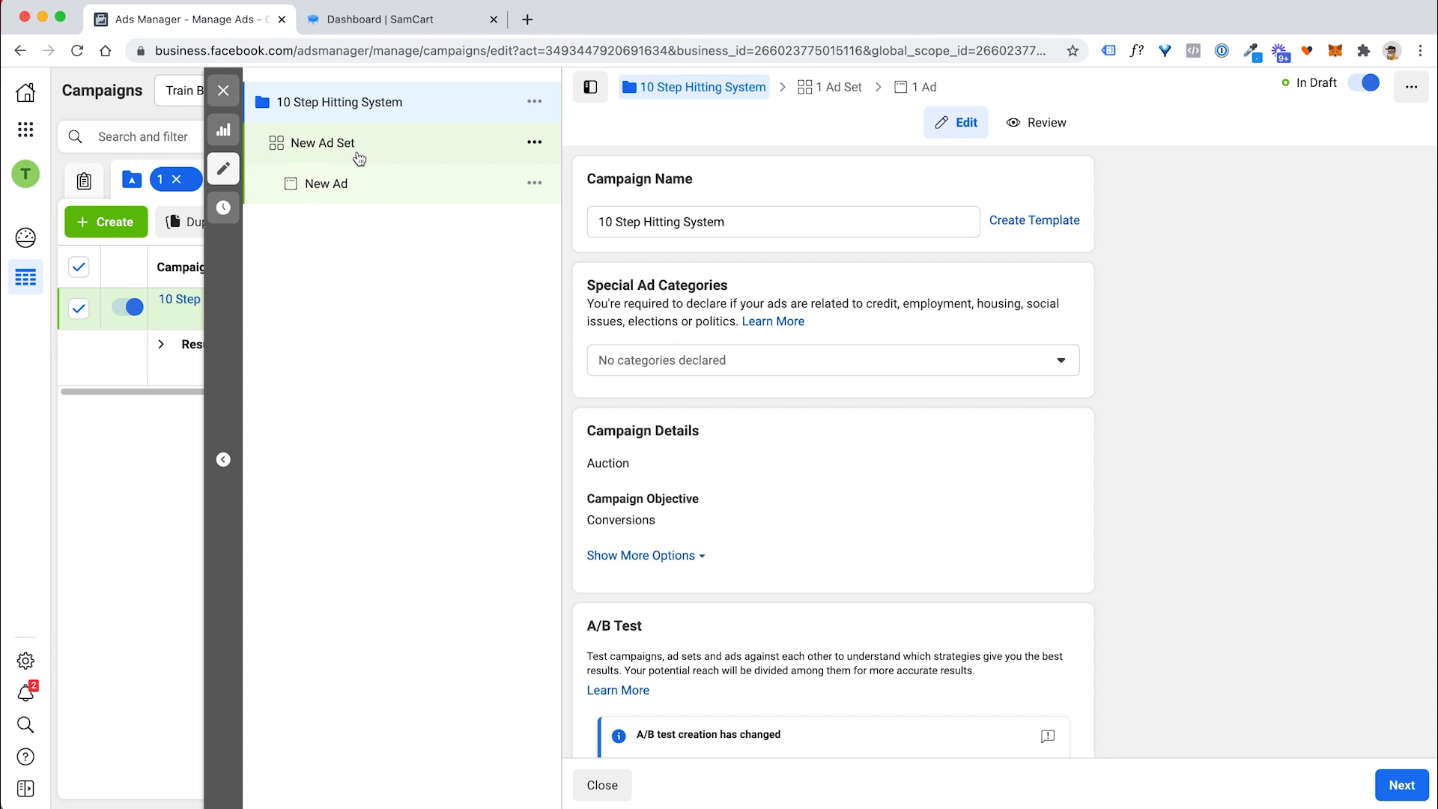
mouse_move(390, 171)
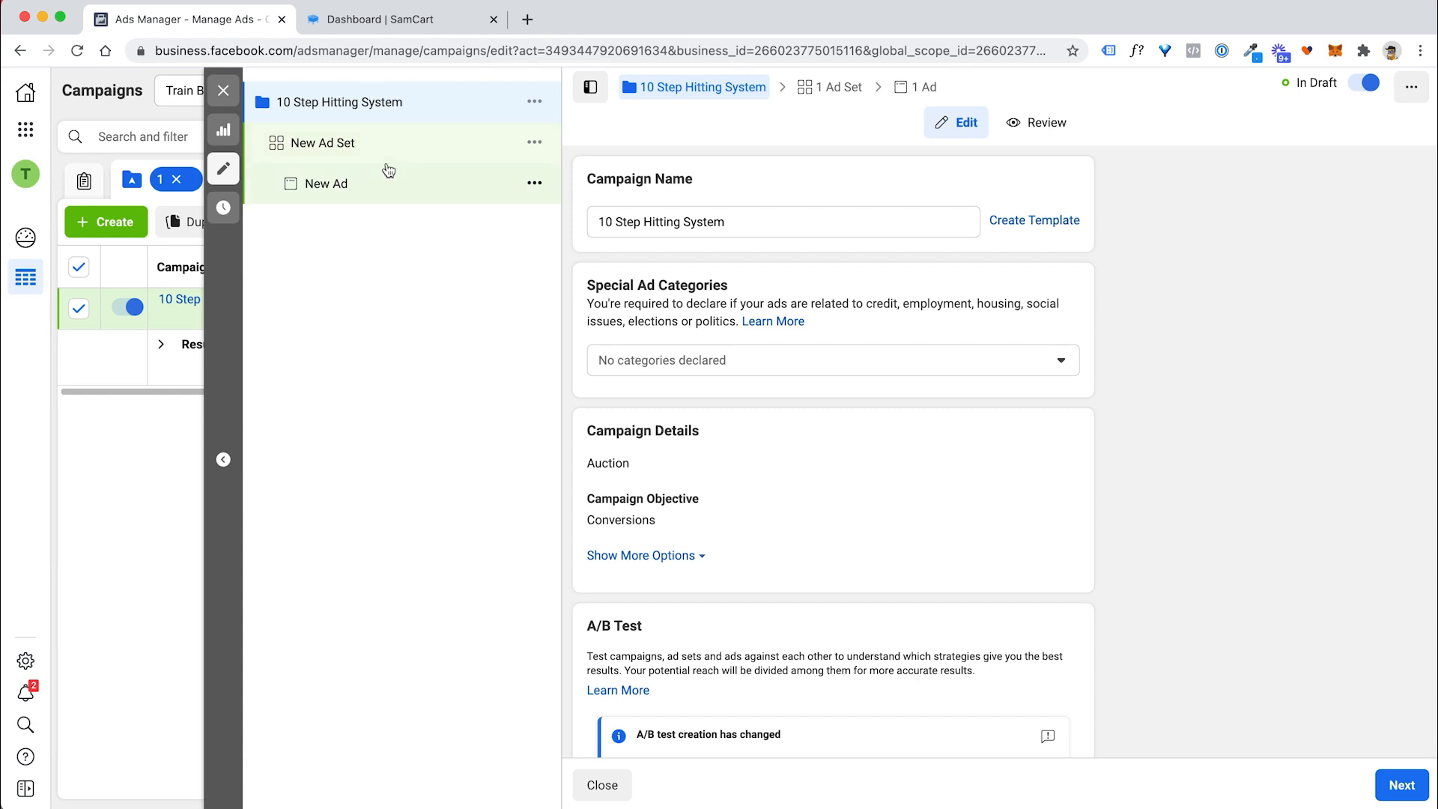
scroll(down, 3)
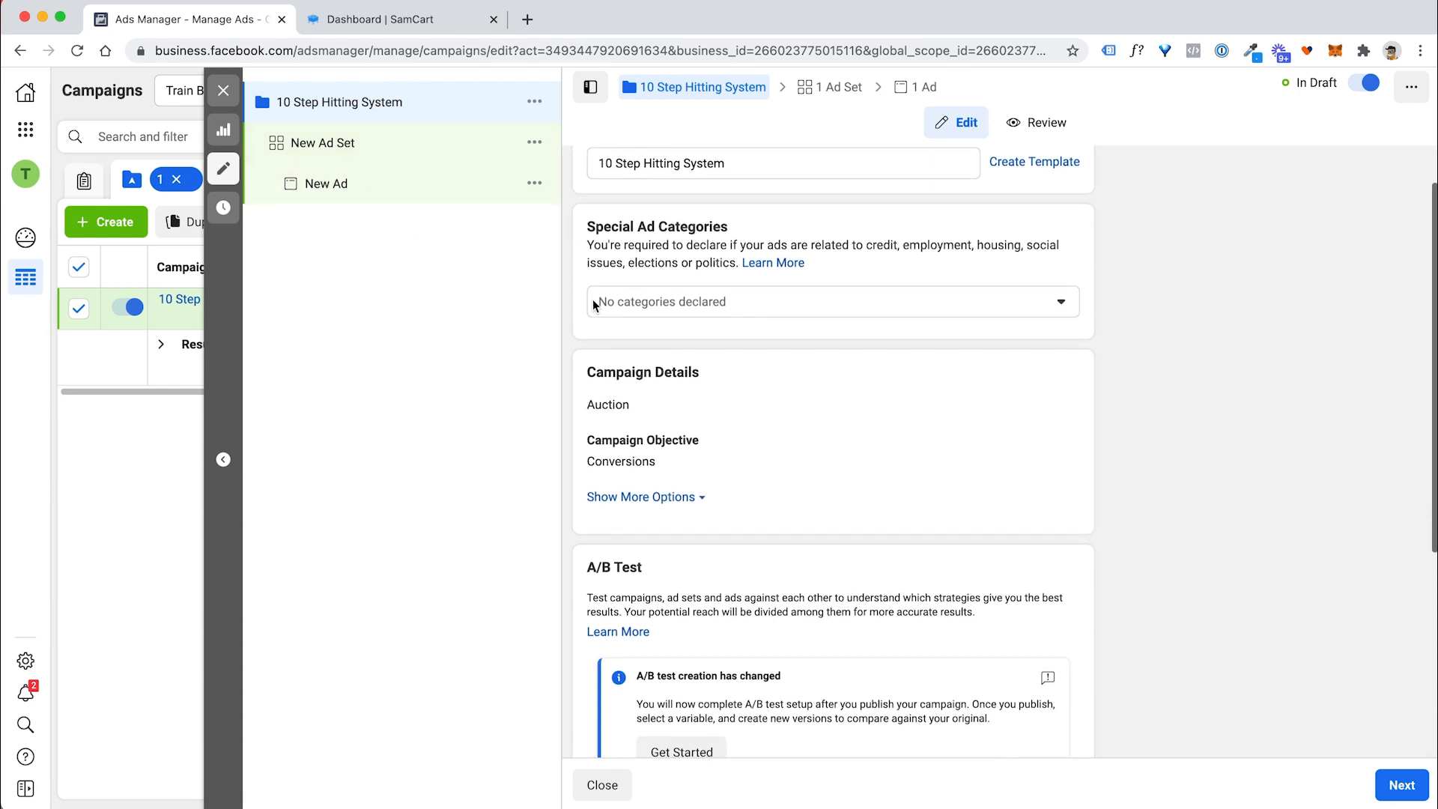
scroll(down, 3)
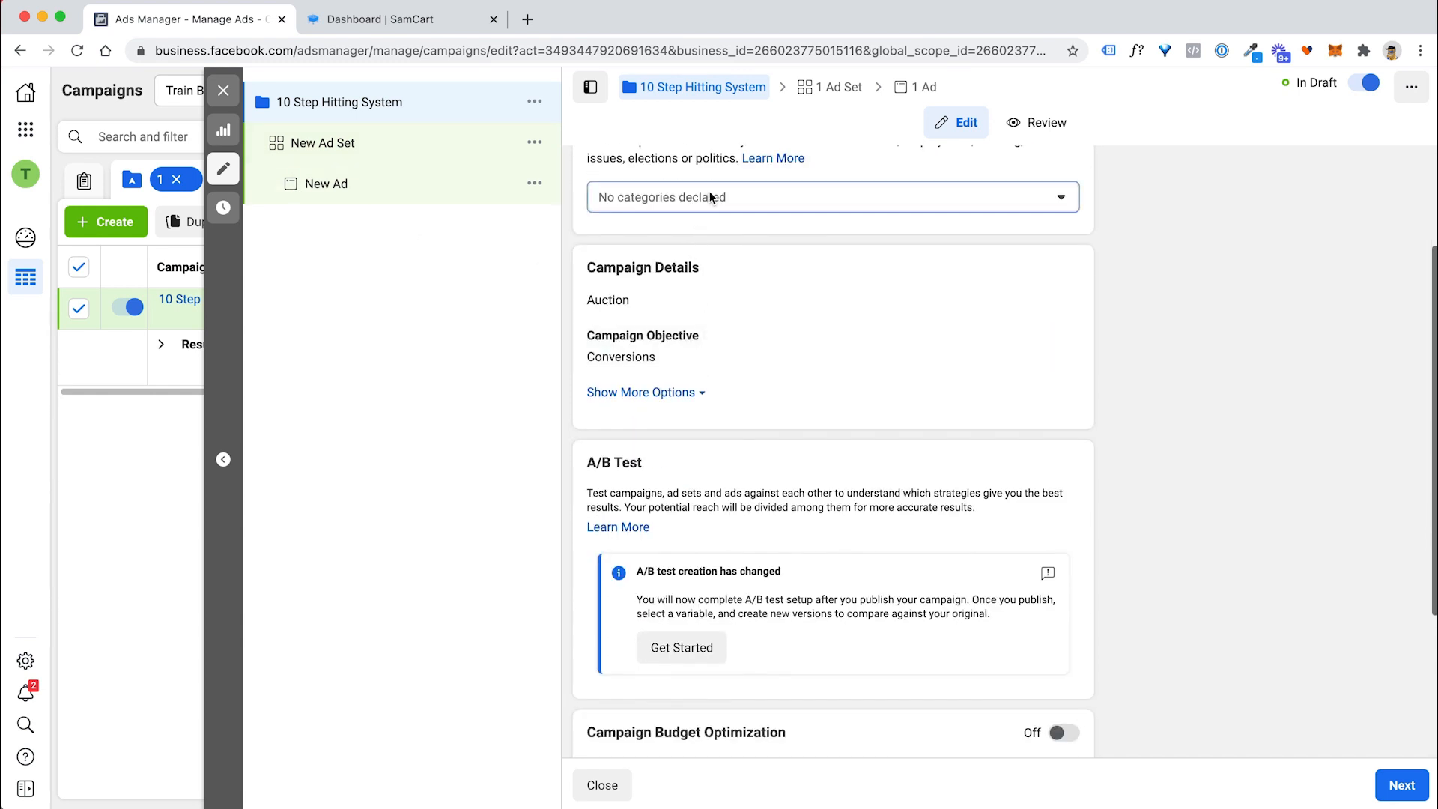
click(825, 197)
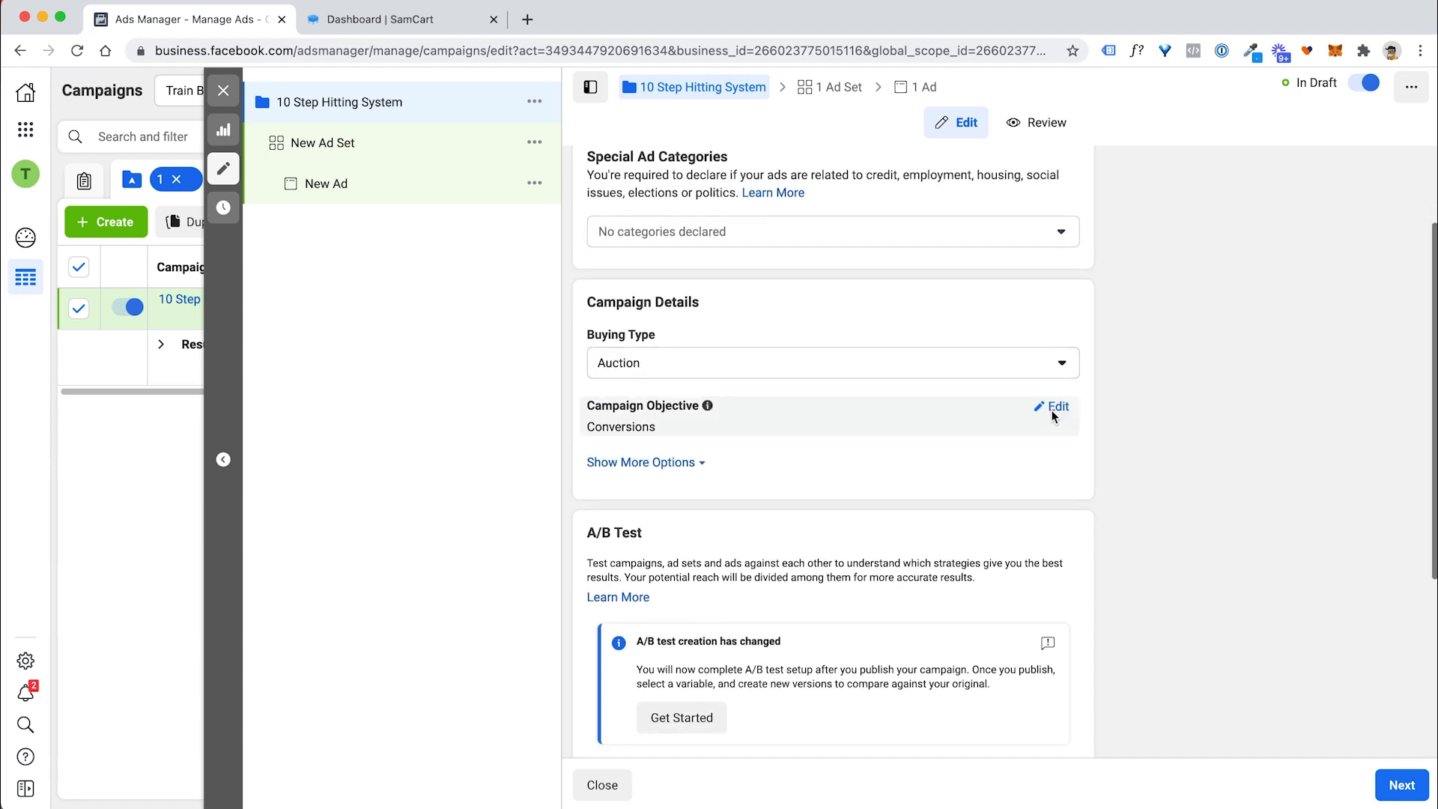
click(1057, 406)
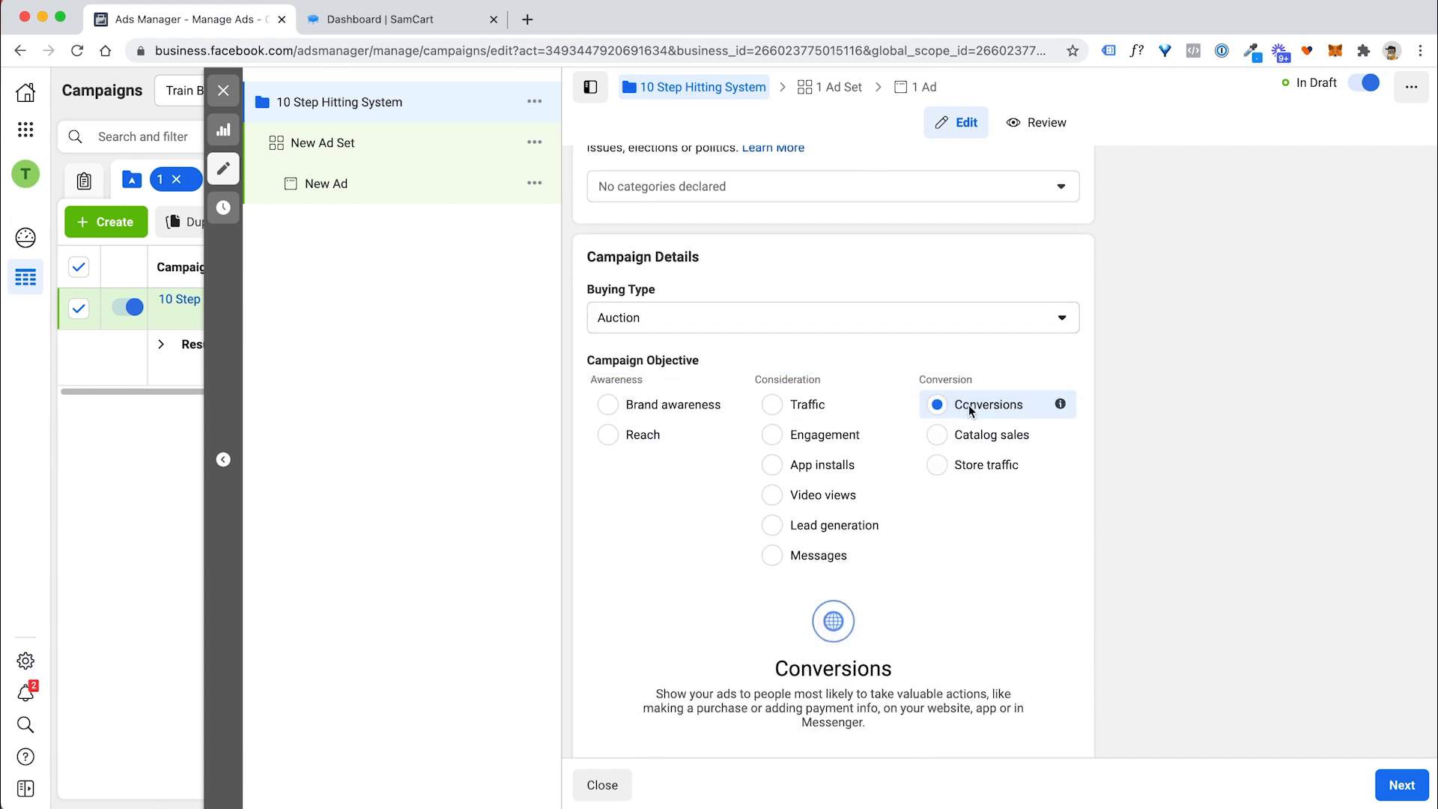
scroll(down, 3)
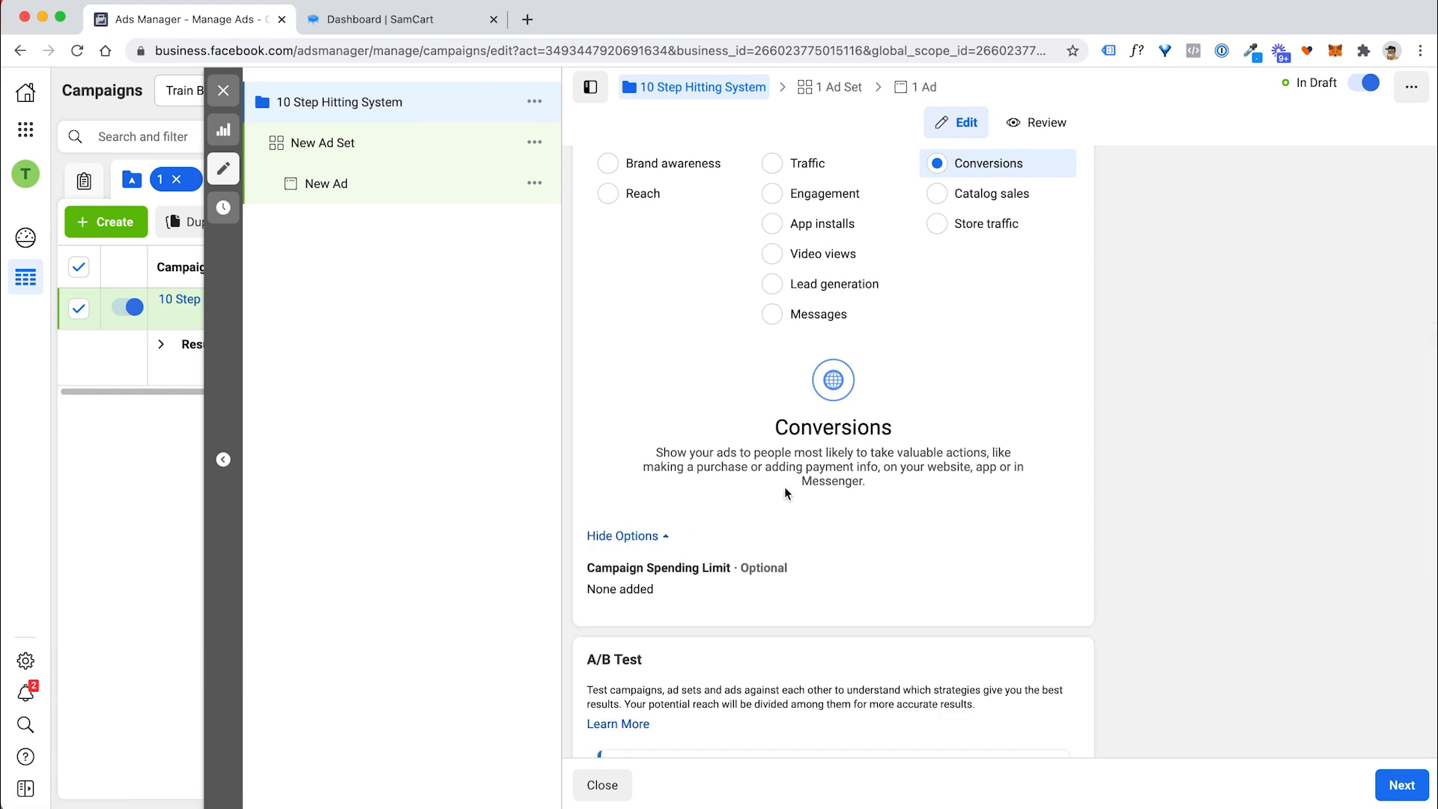
scroll(down, 3)
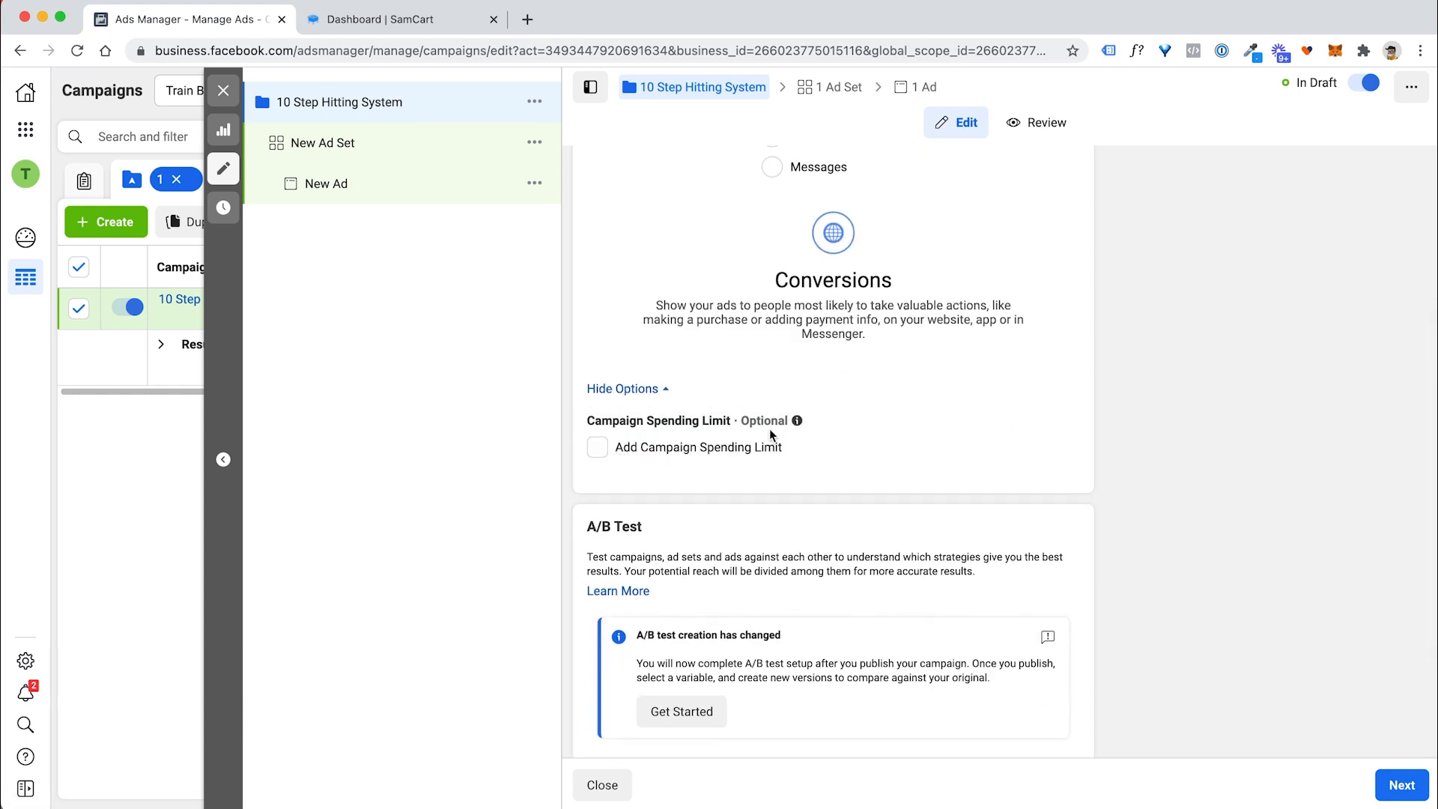
mouse_move(1040, 440)
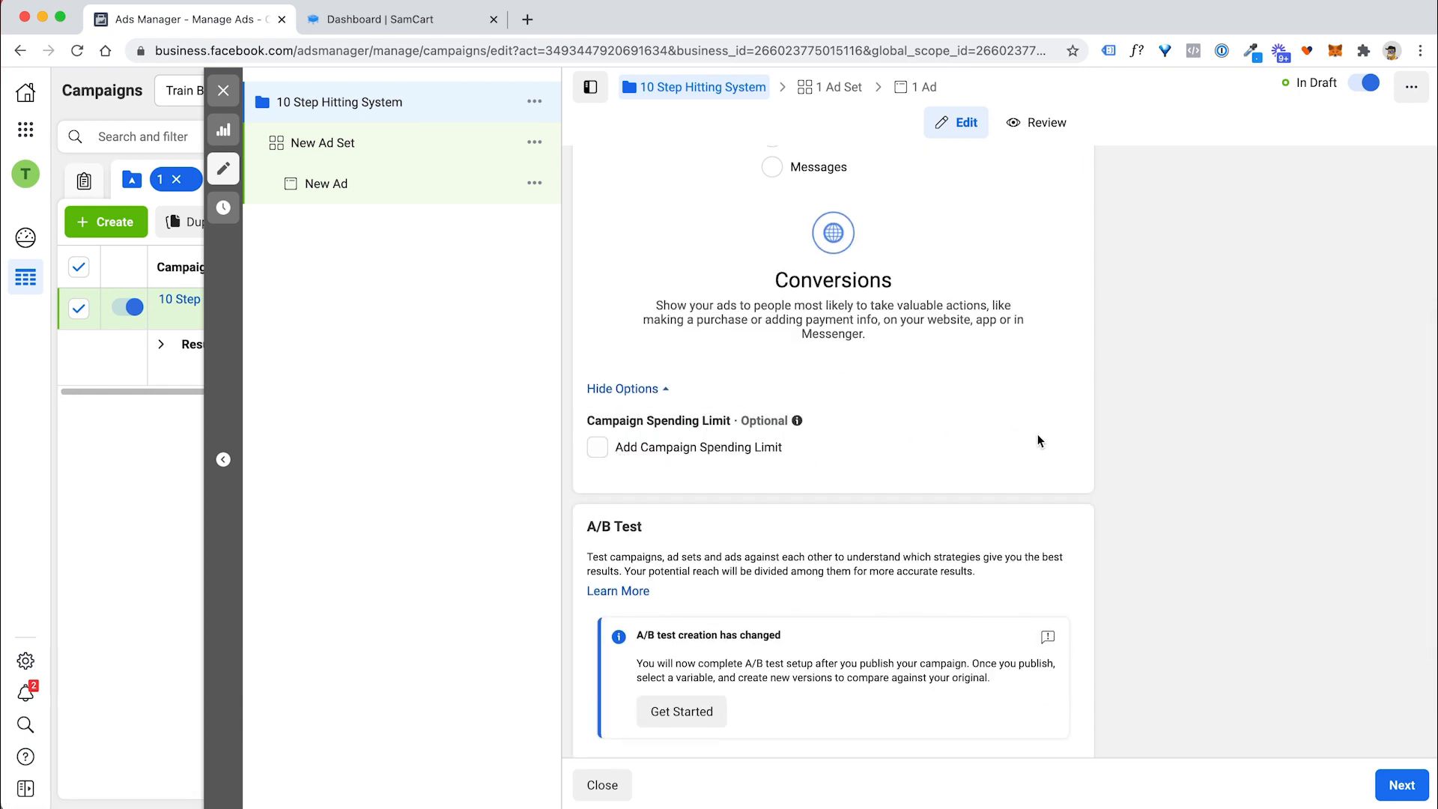
scroll(down, 3)
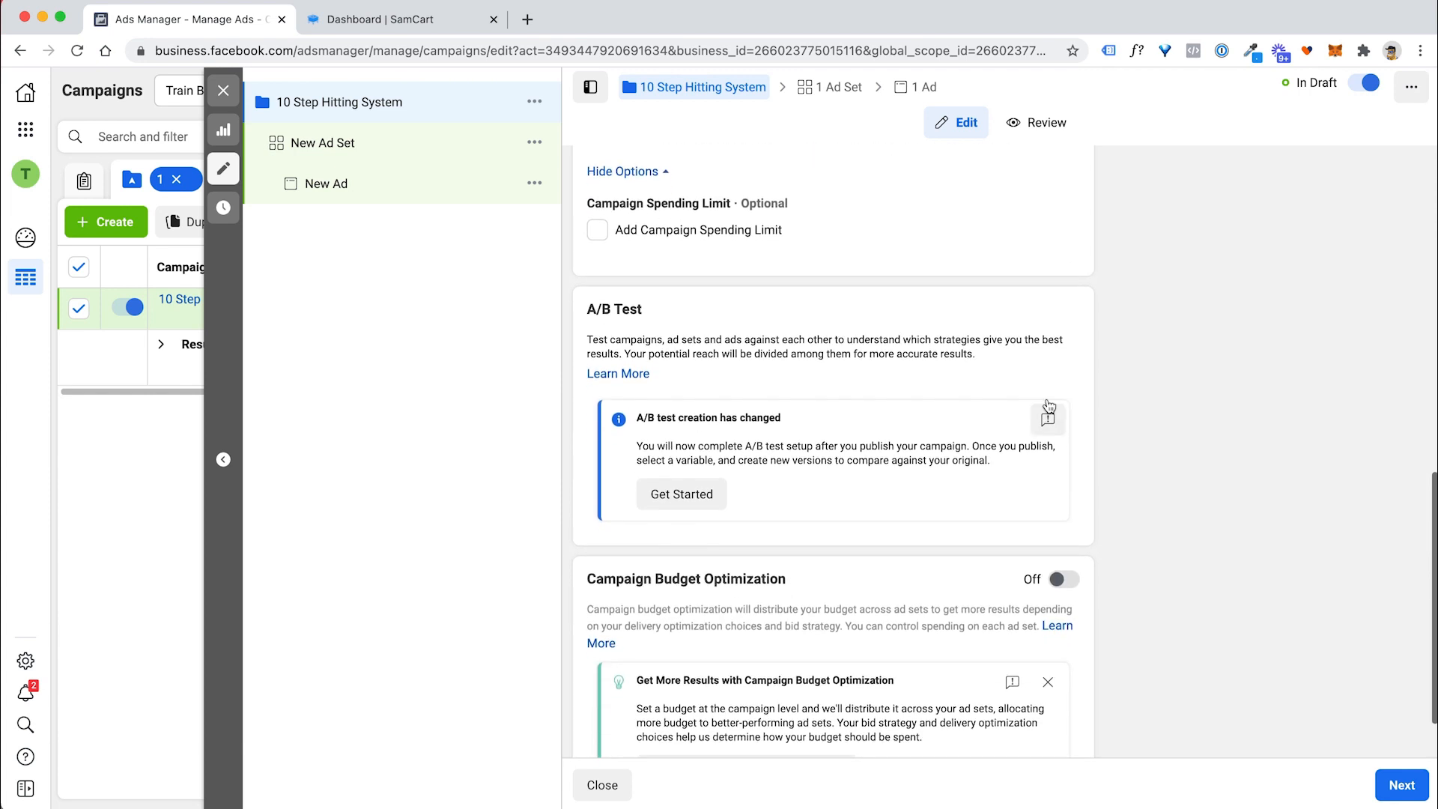
scroll(down, 3)
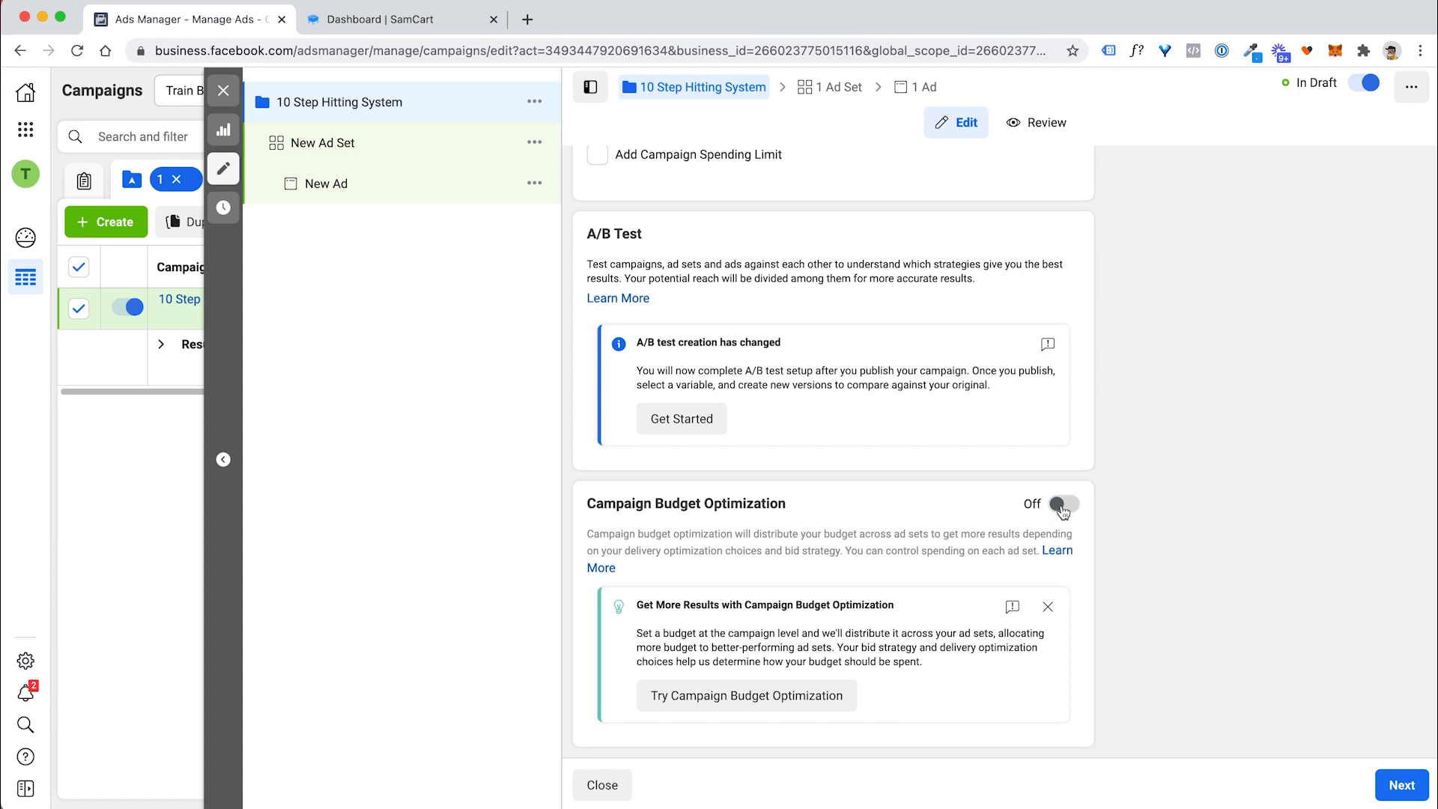
mouse_move(1034, 513)
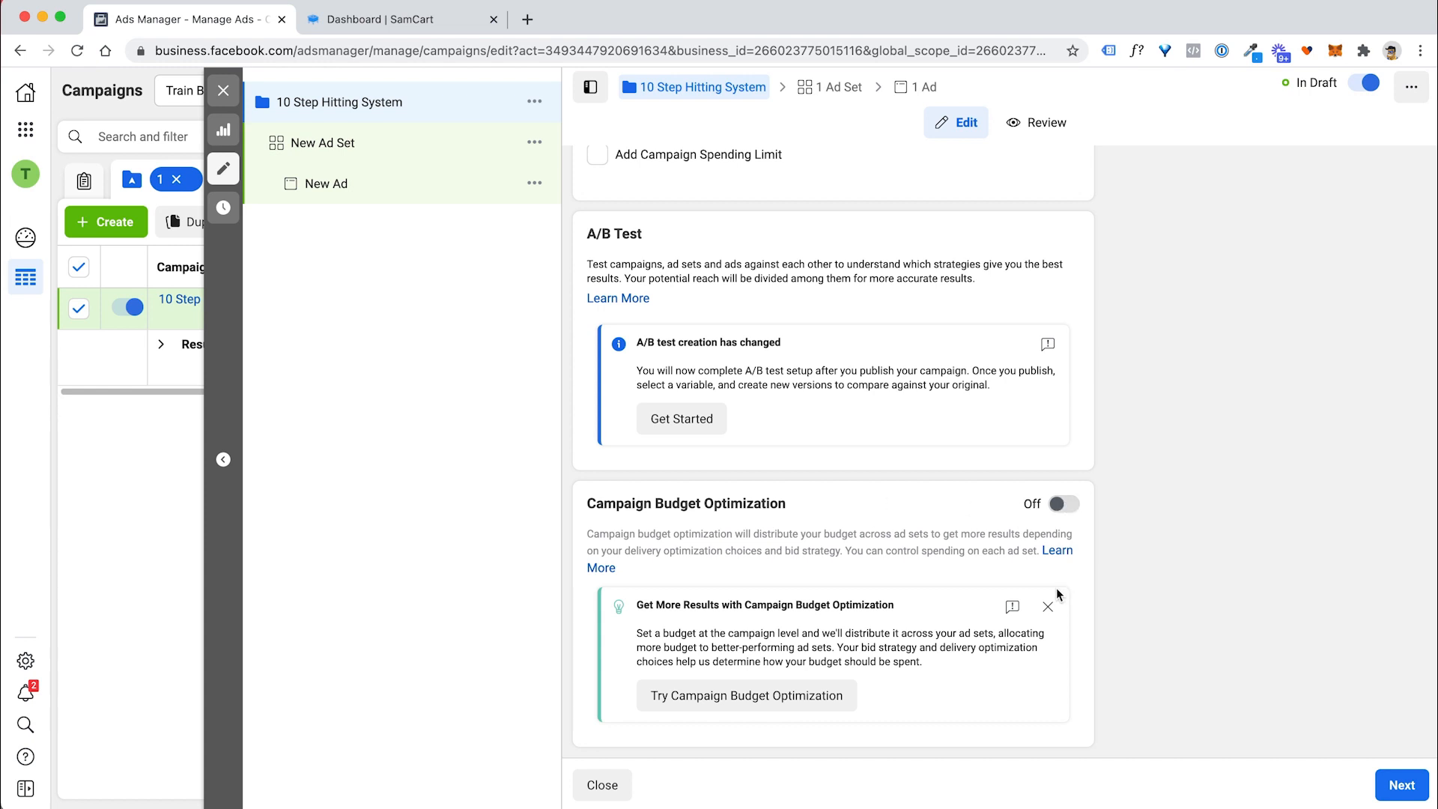
mouse_move(1064, 524)
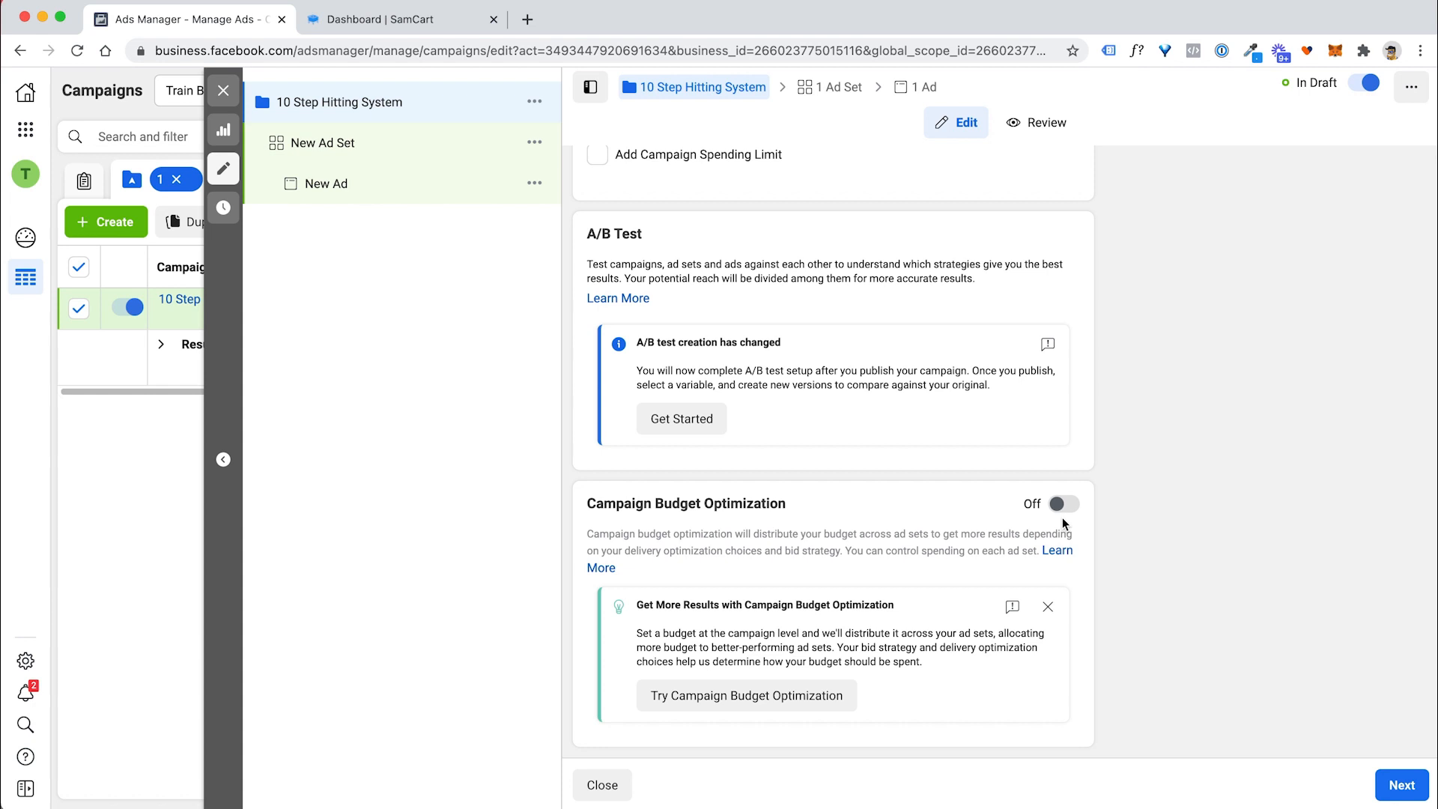
Switch Campaign Budget Optimization on with a $100.00 daily budget.
click(1064, 503)
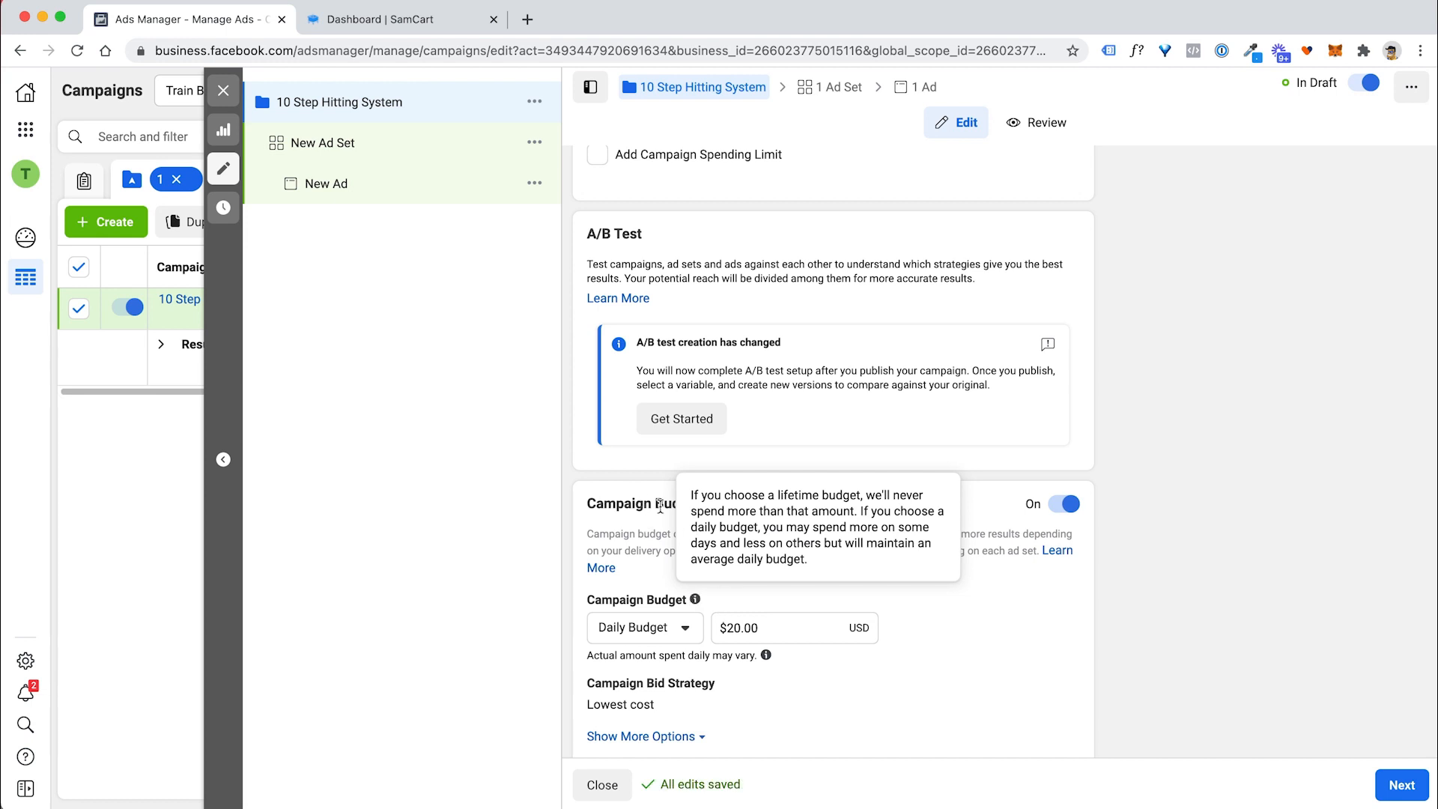
mouse_move(596, 504)
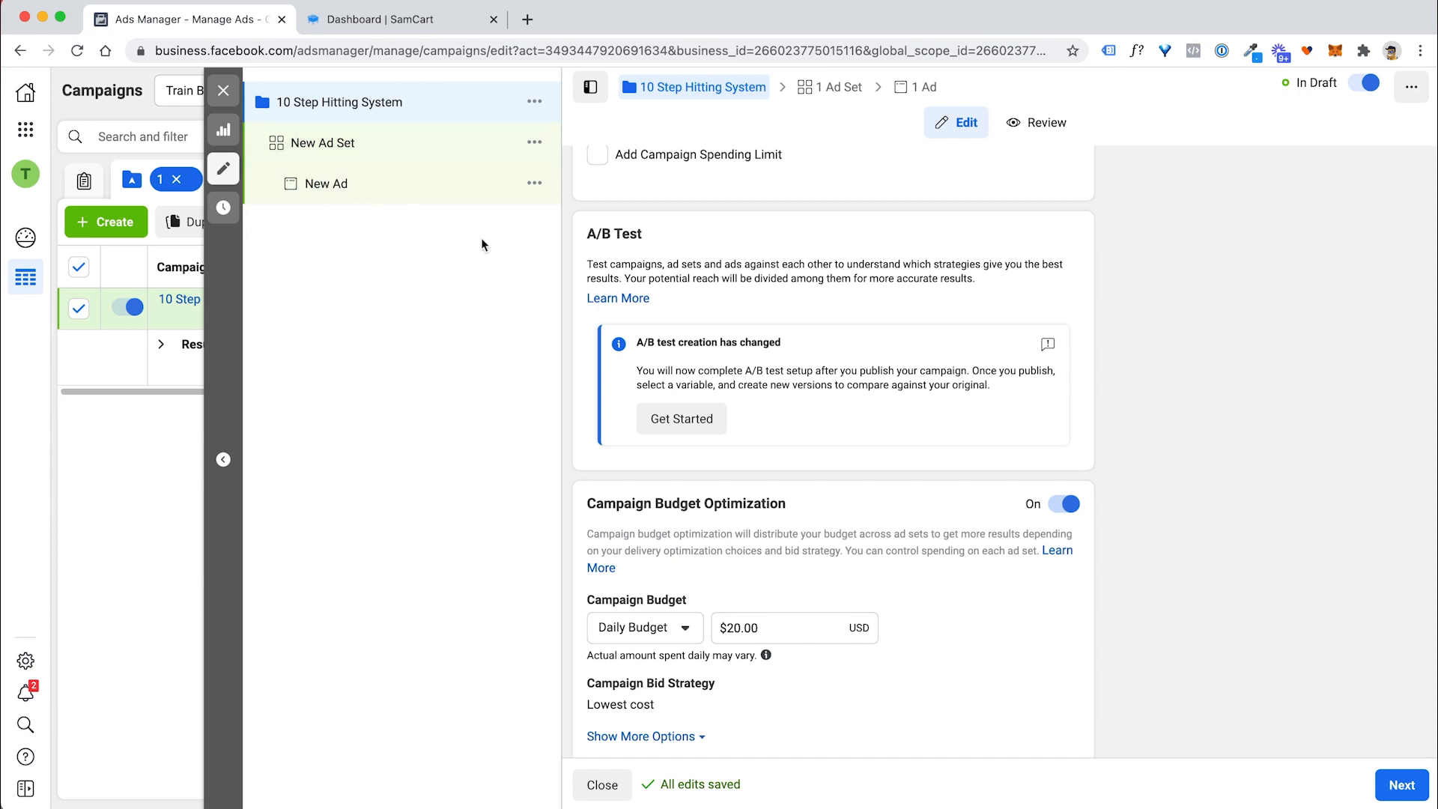
mouse_move(477, 280)
text(10)
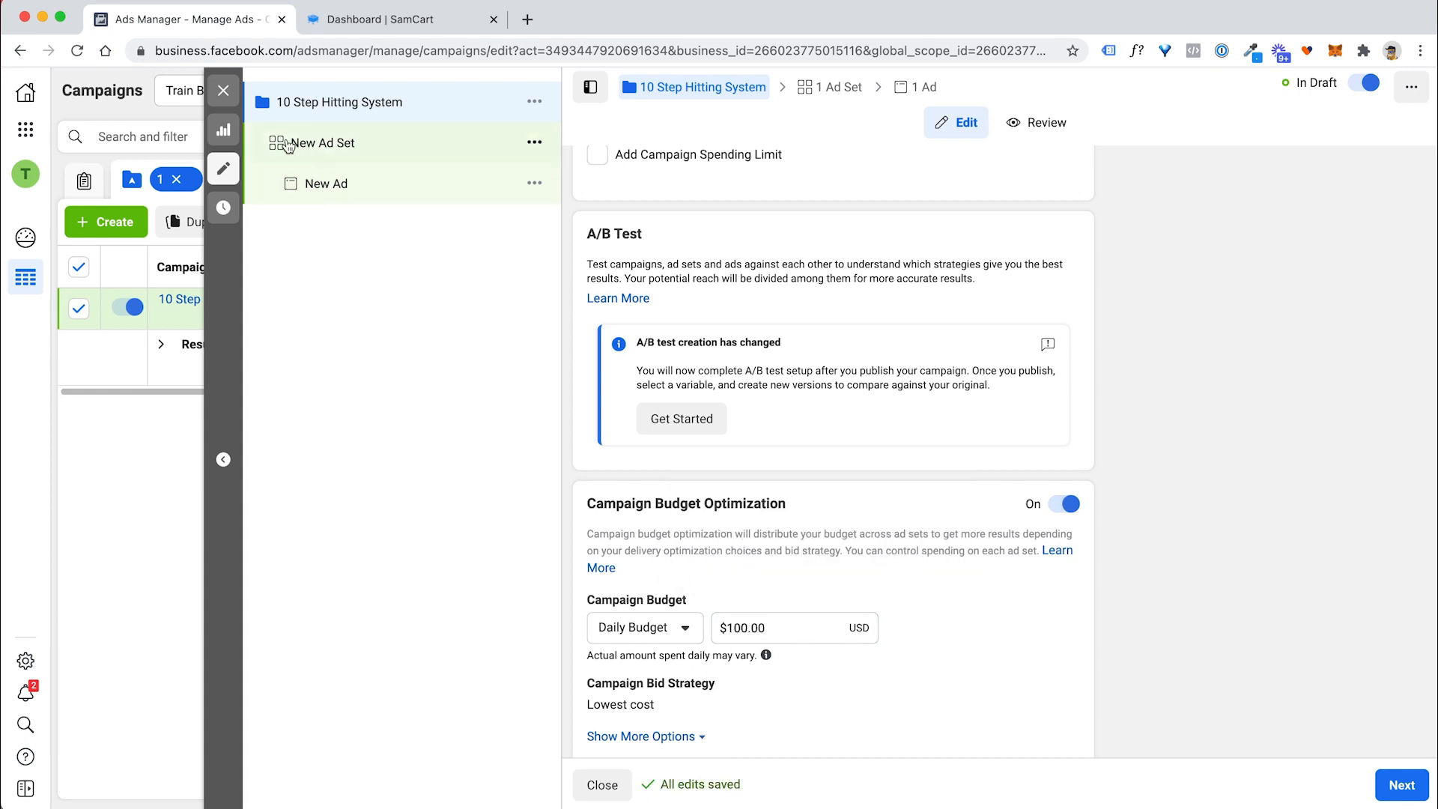
mouse_move(471, 183)
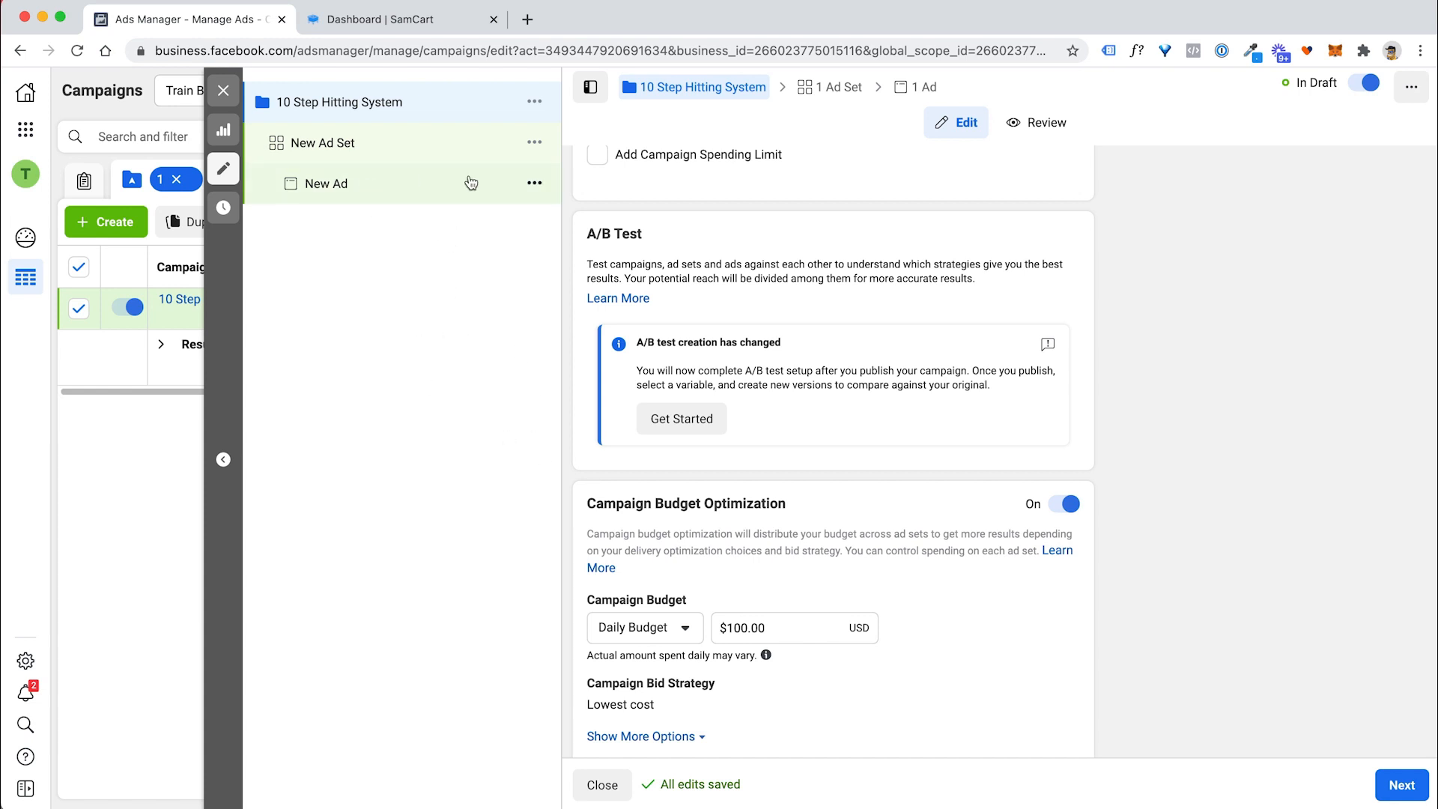
mouse_move(330, 161)
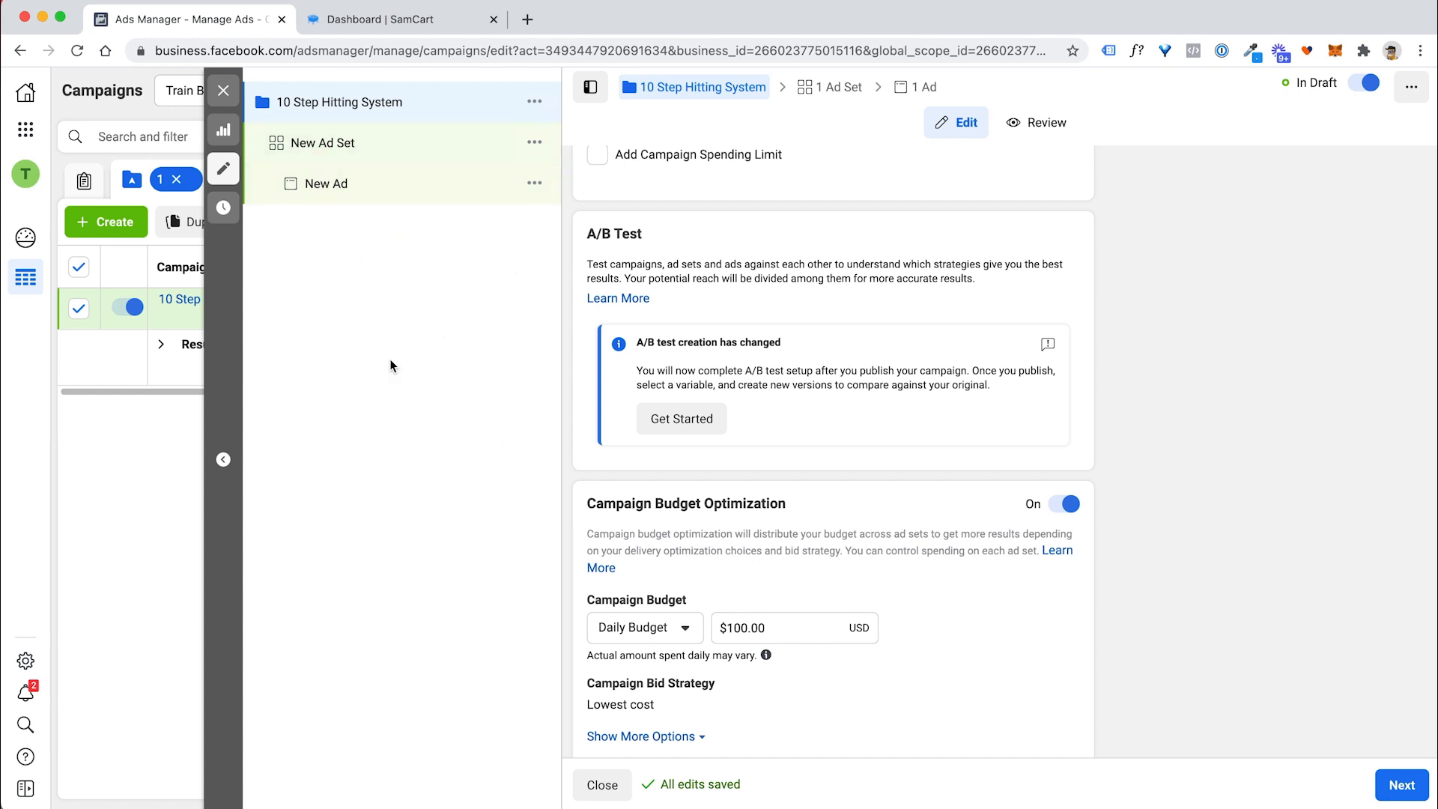
mouse_move(427, 264)
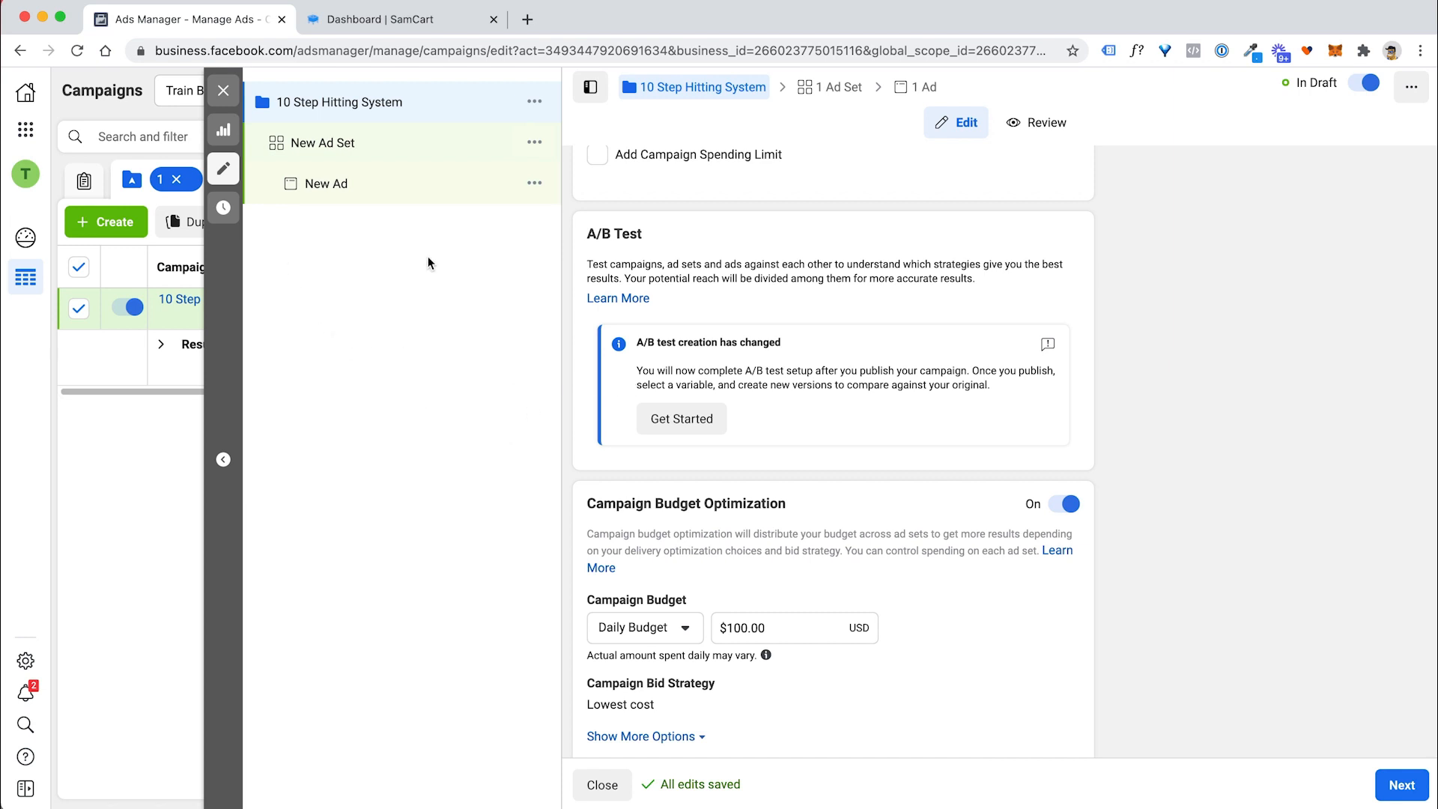
mouse_move(402, 158)
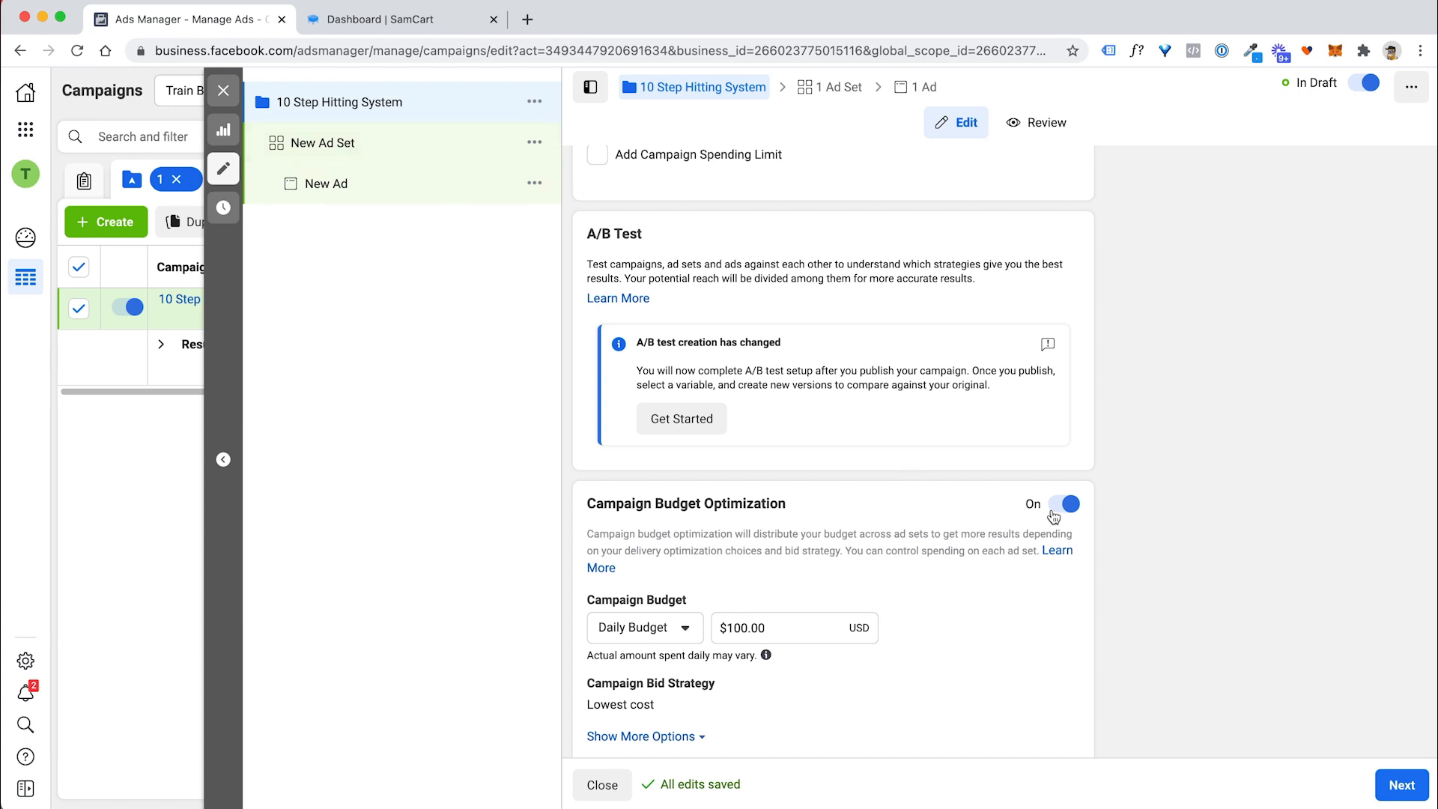
click(1064, 503)
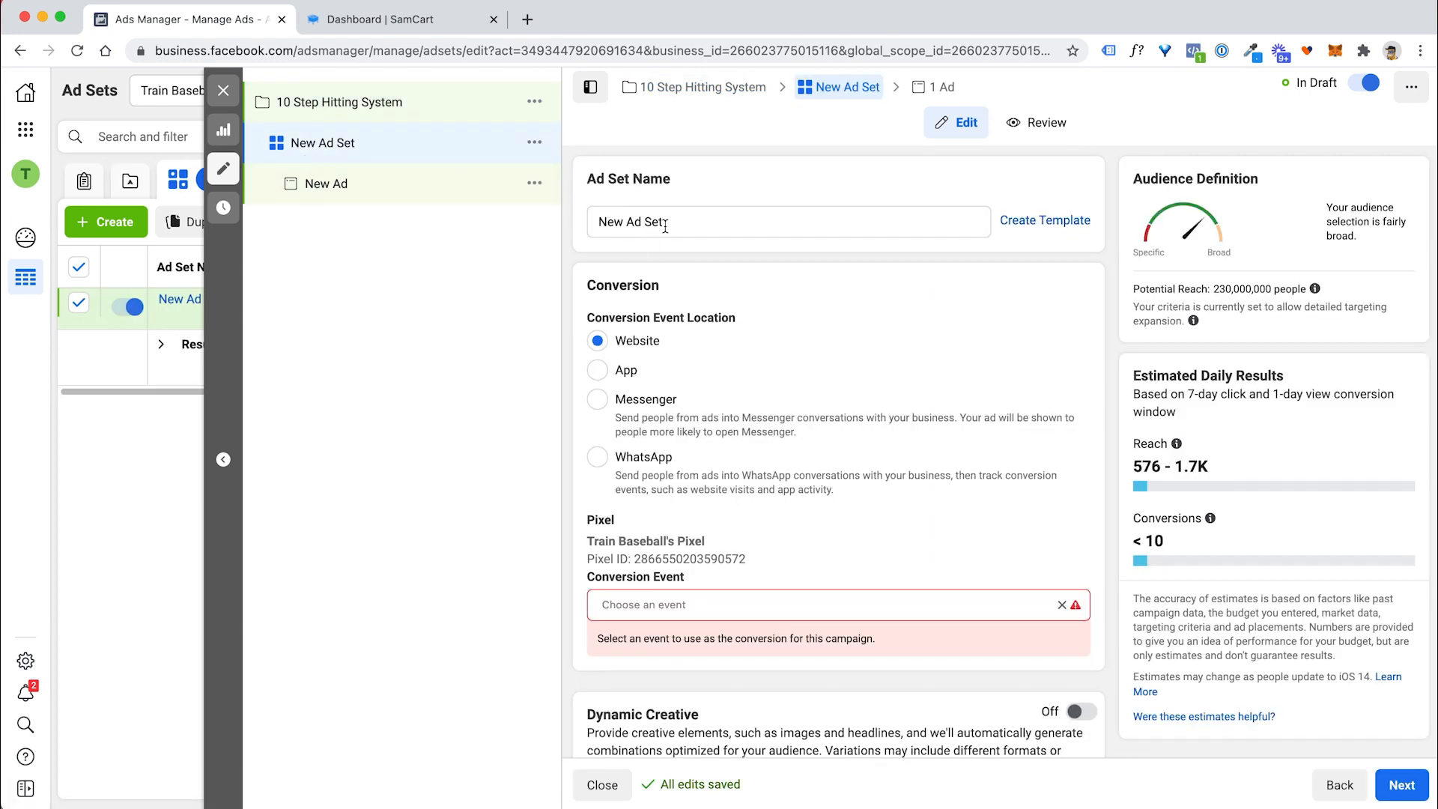
Name the ad set 'Baseball Moms' and bring up its Conversion Event dropdown.
text(Baseball Moms)
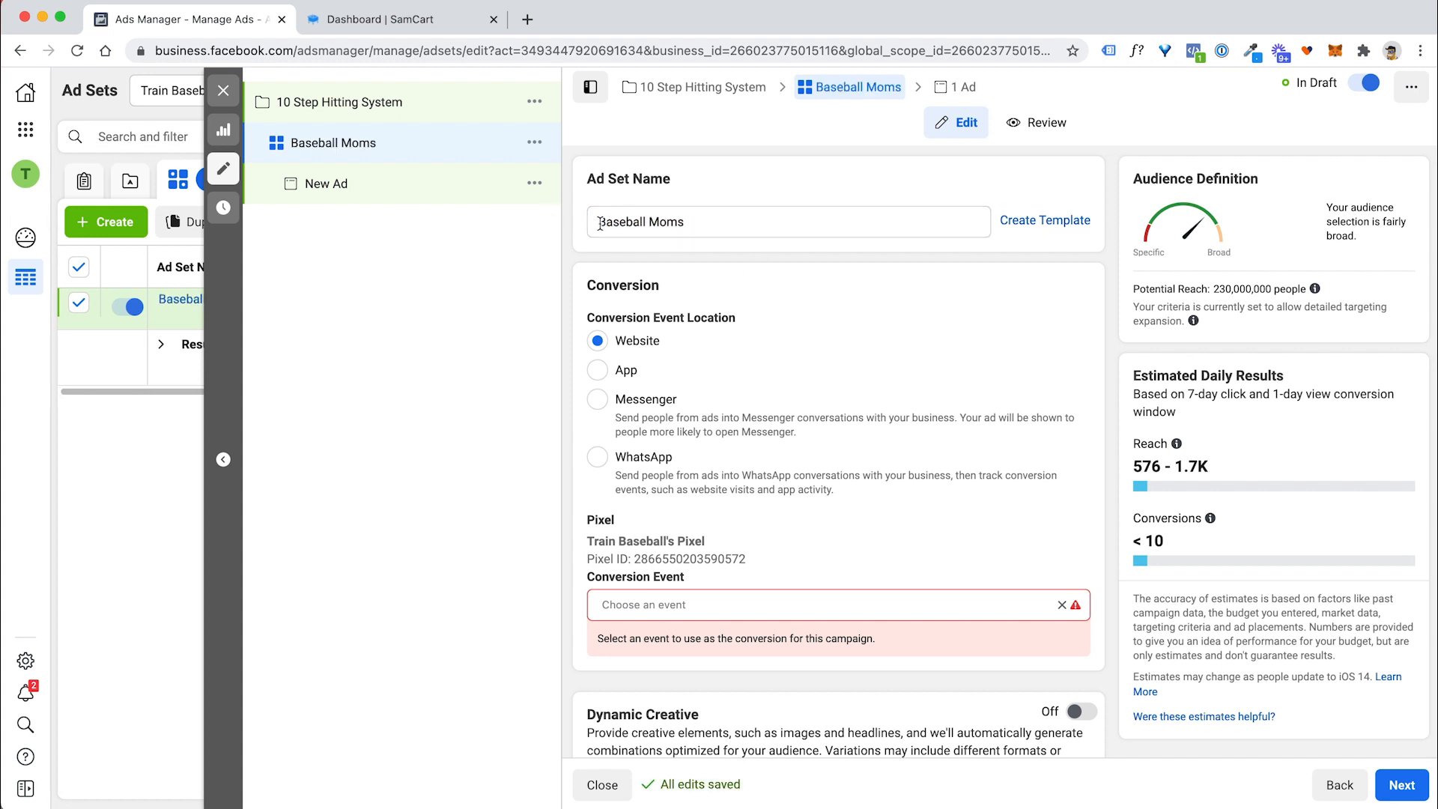
mouse_move(839, 441)
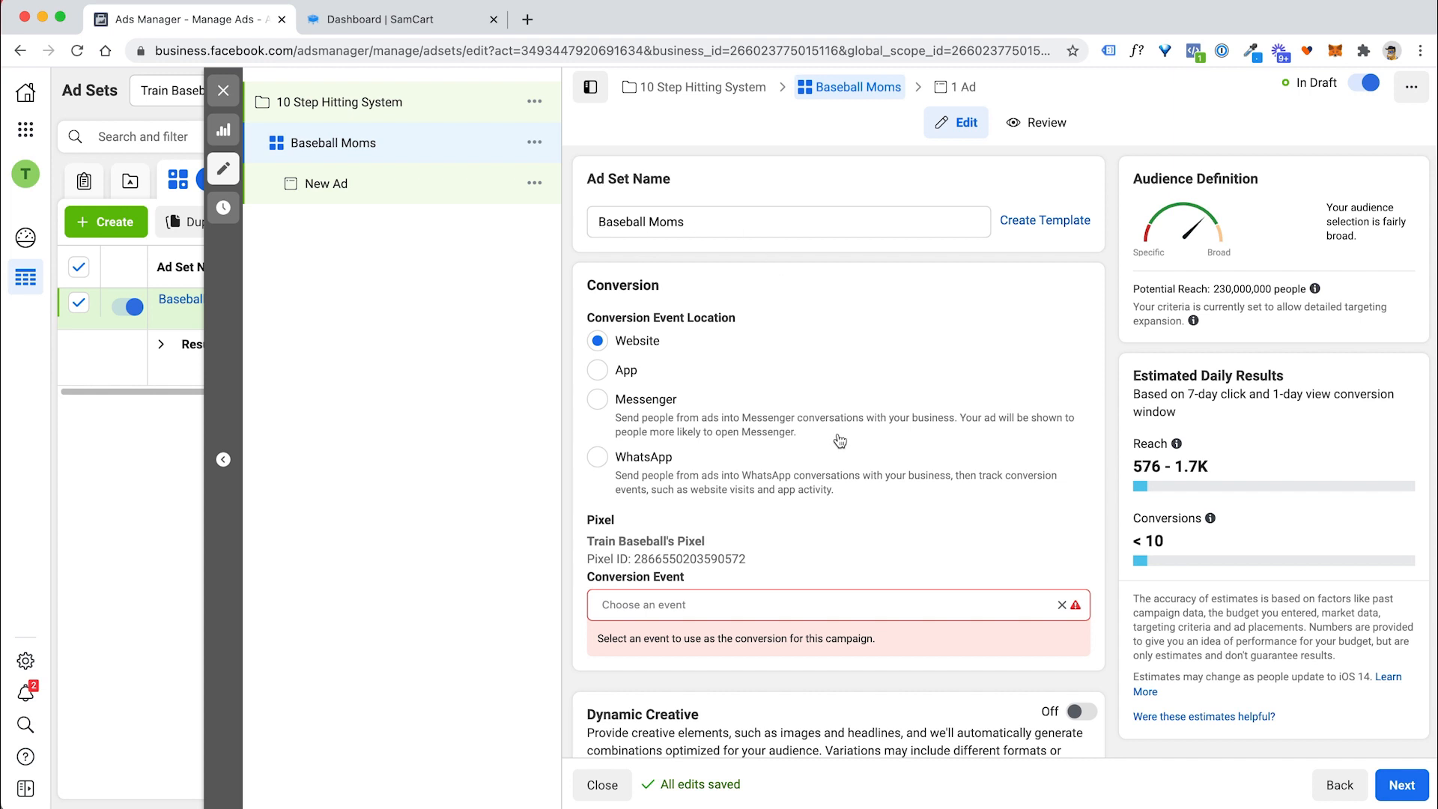
scroll(down, 3)
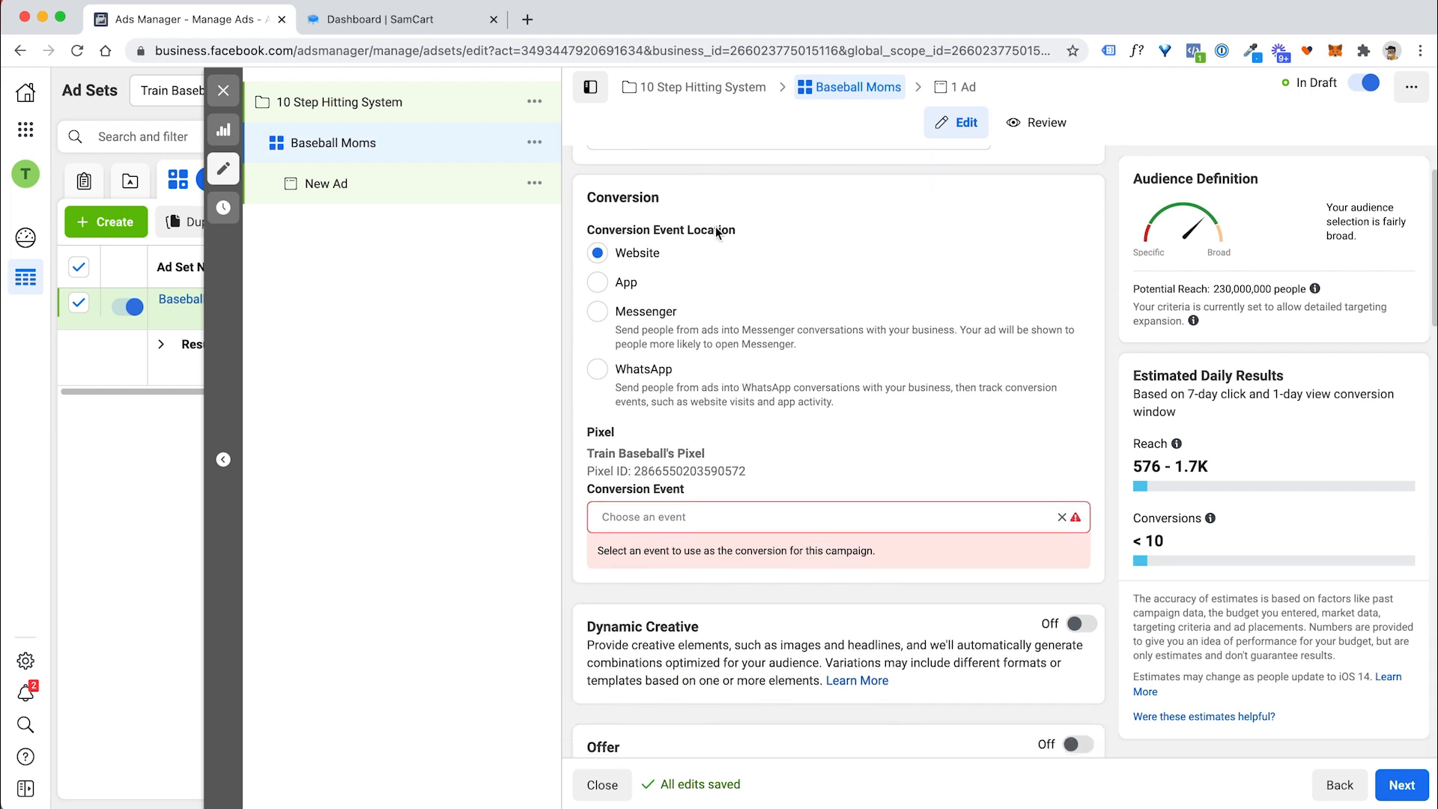
mouse_move(668, 244)
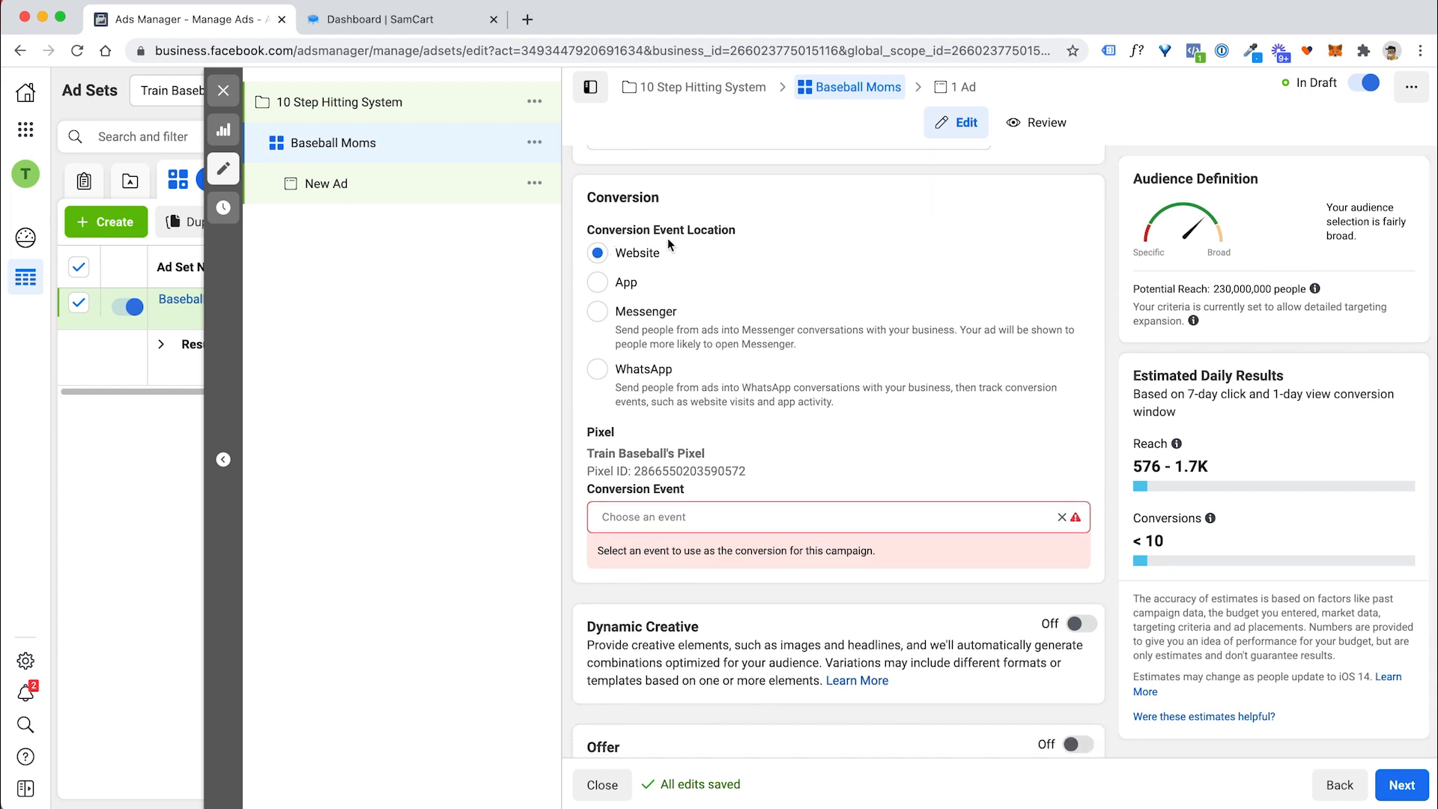
scroll(down, 3)
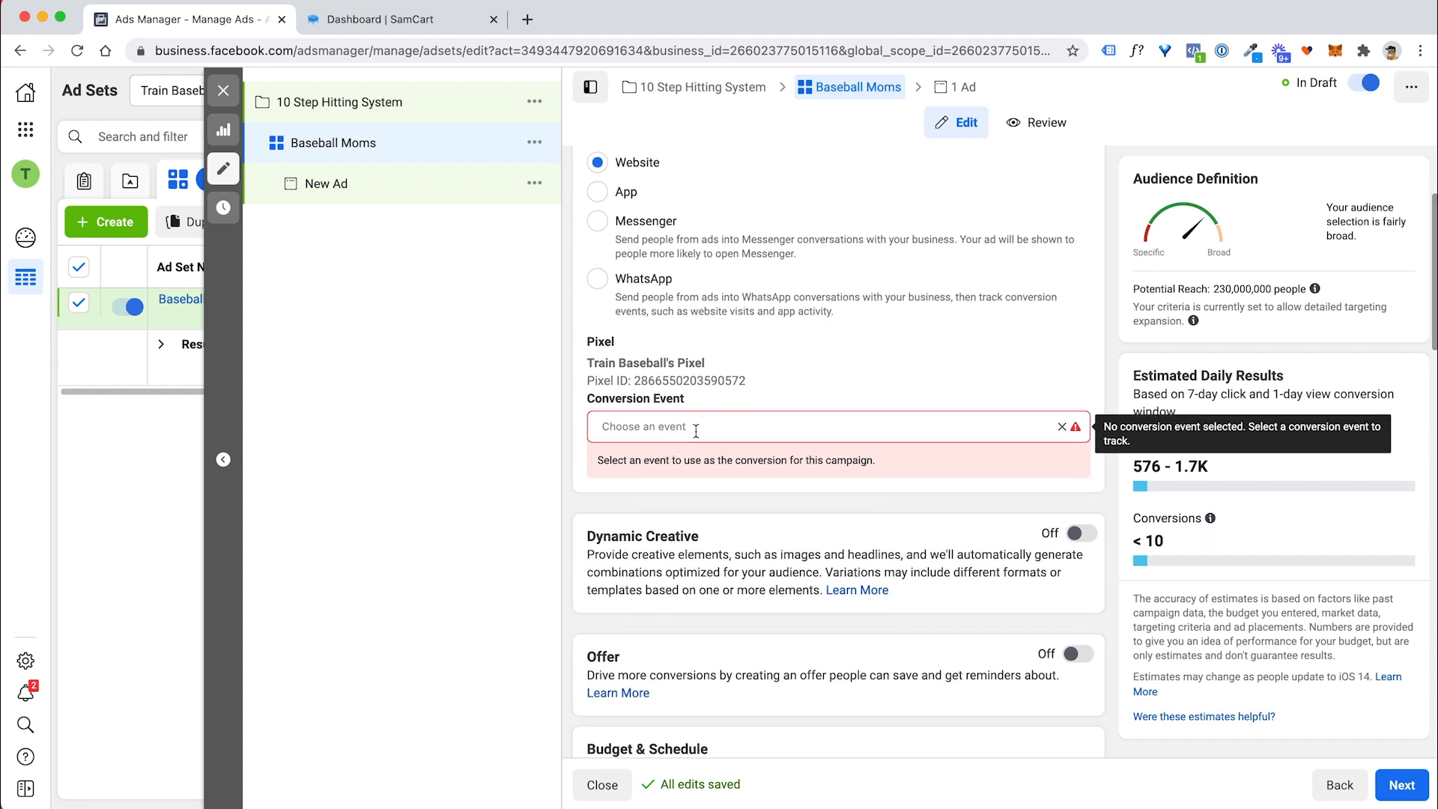
click(826, 427)
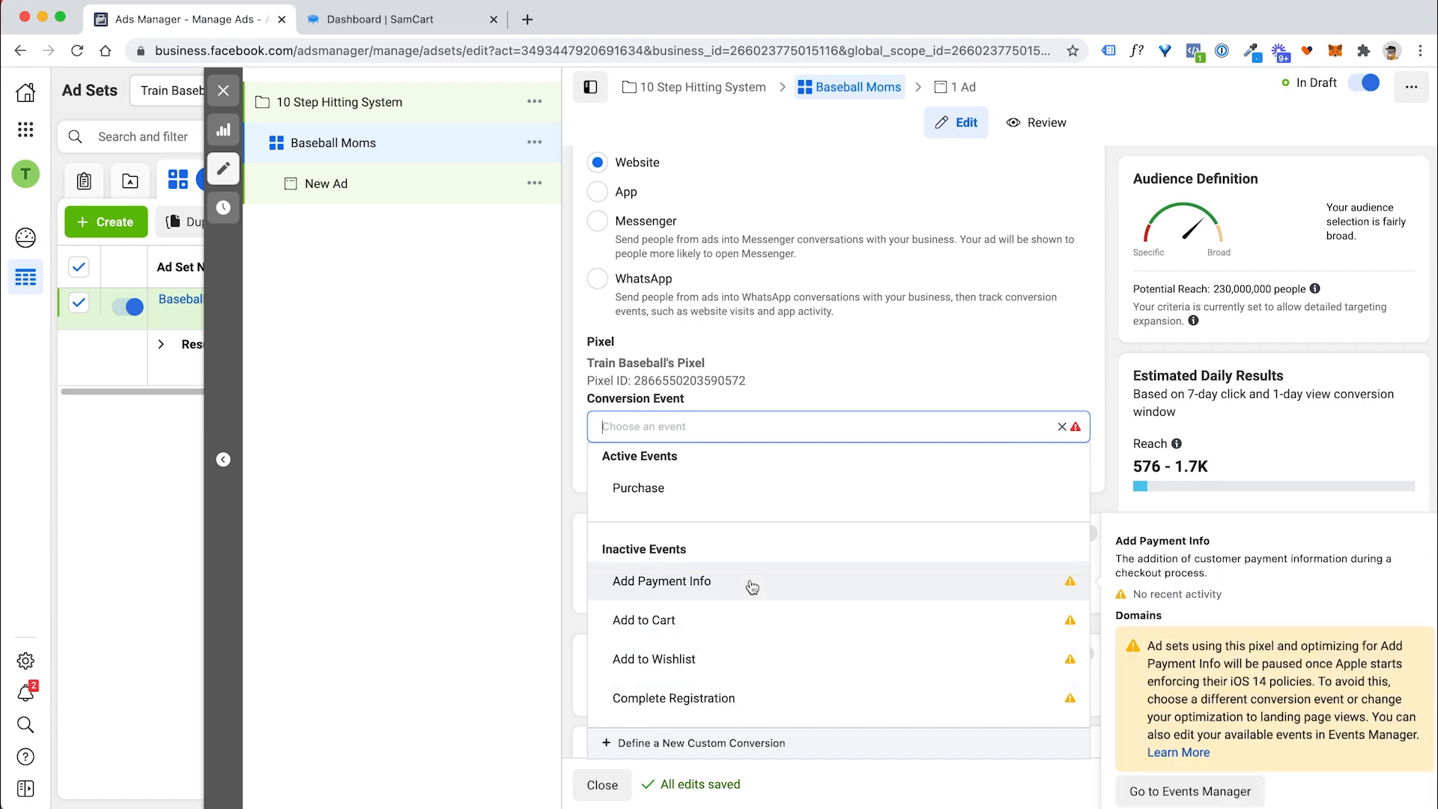
click(661, 581)
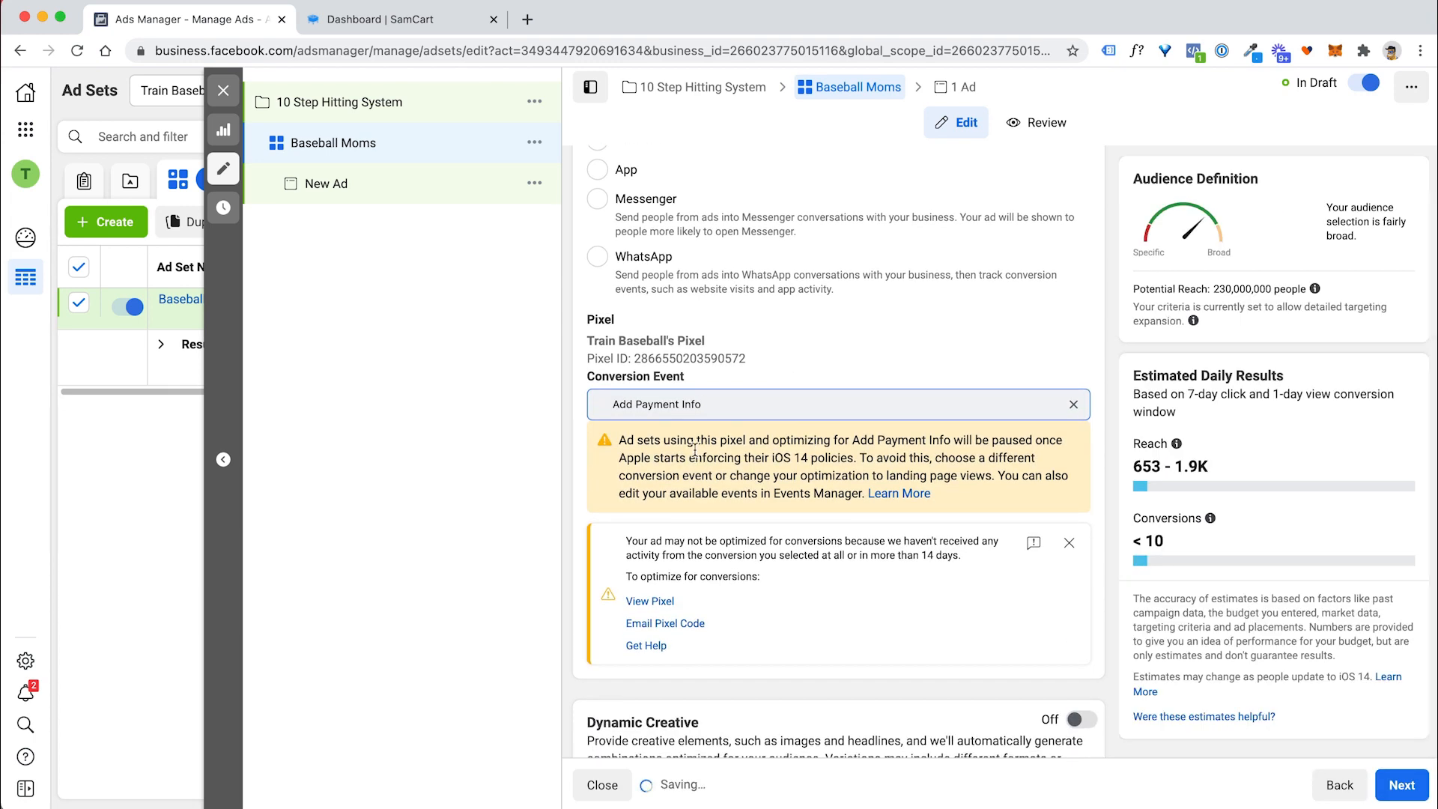
drag(643, 439, 1036, 475)
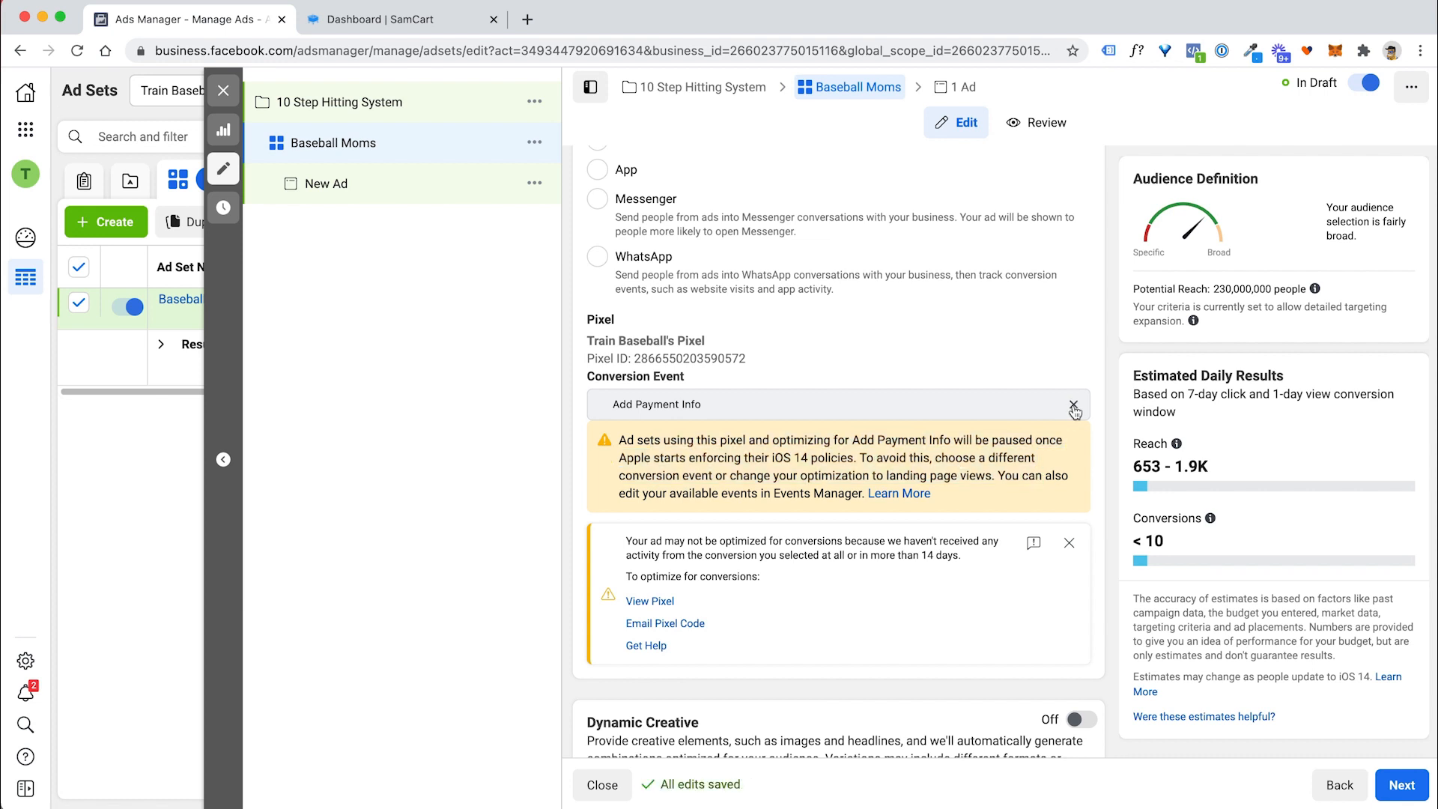
click(1062, 405)
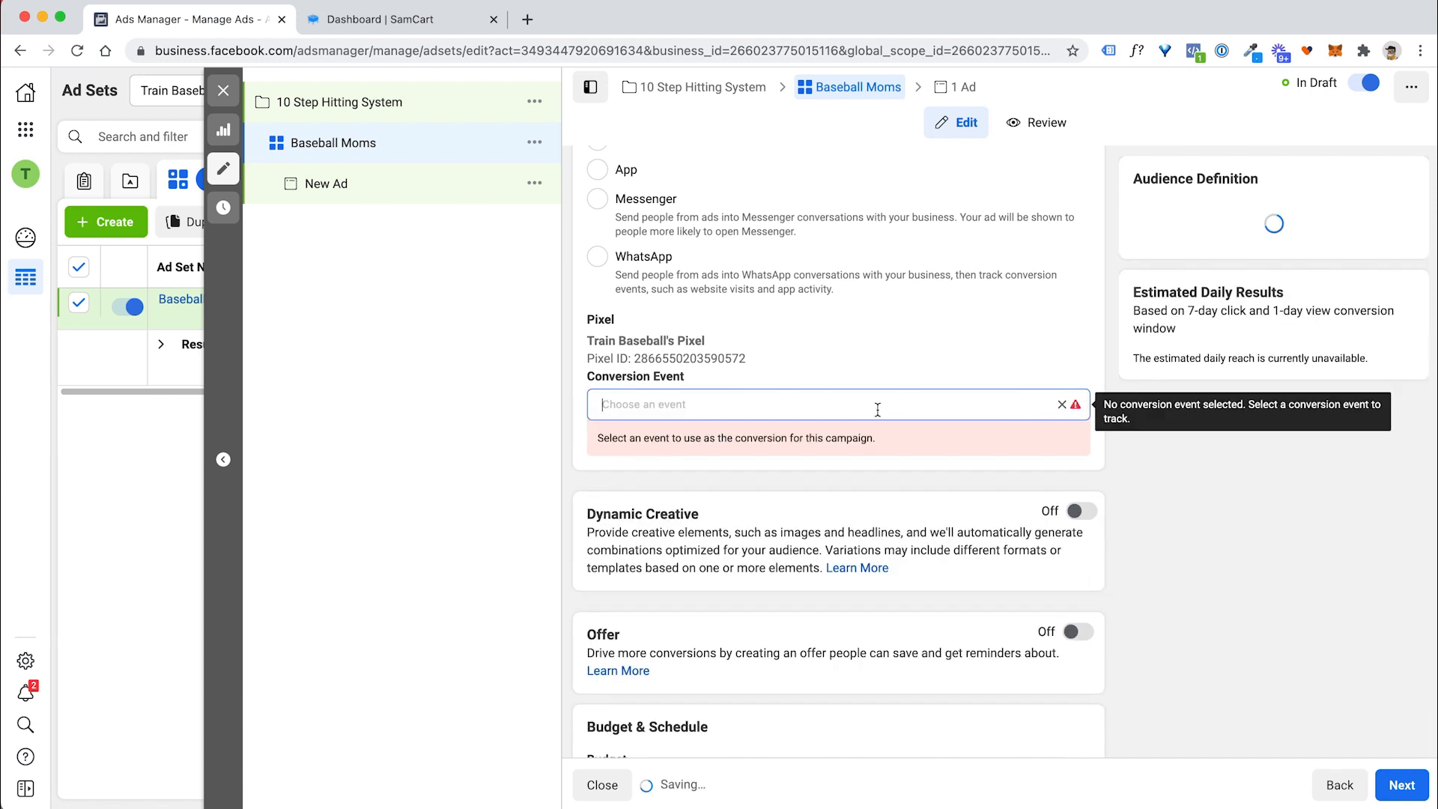
click(825, 404)
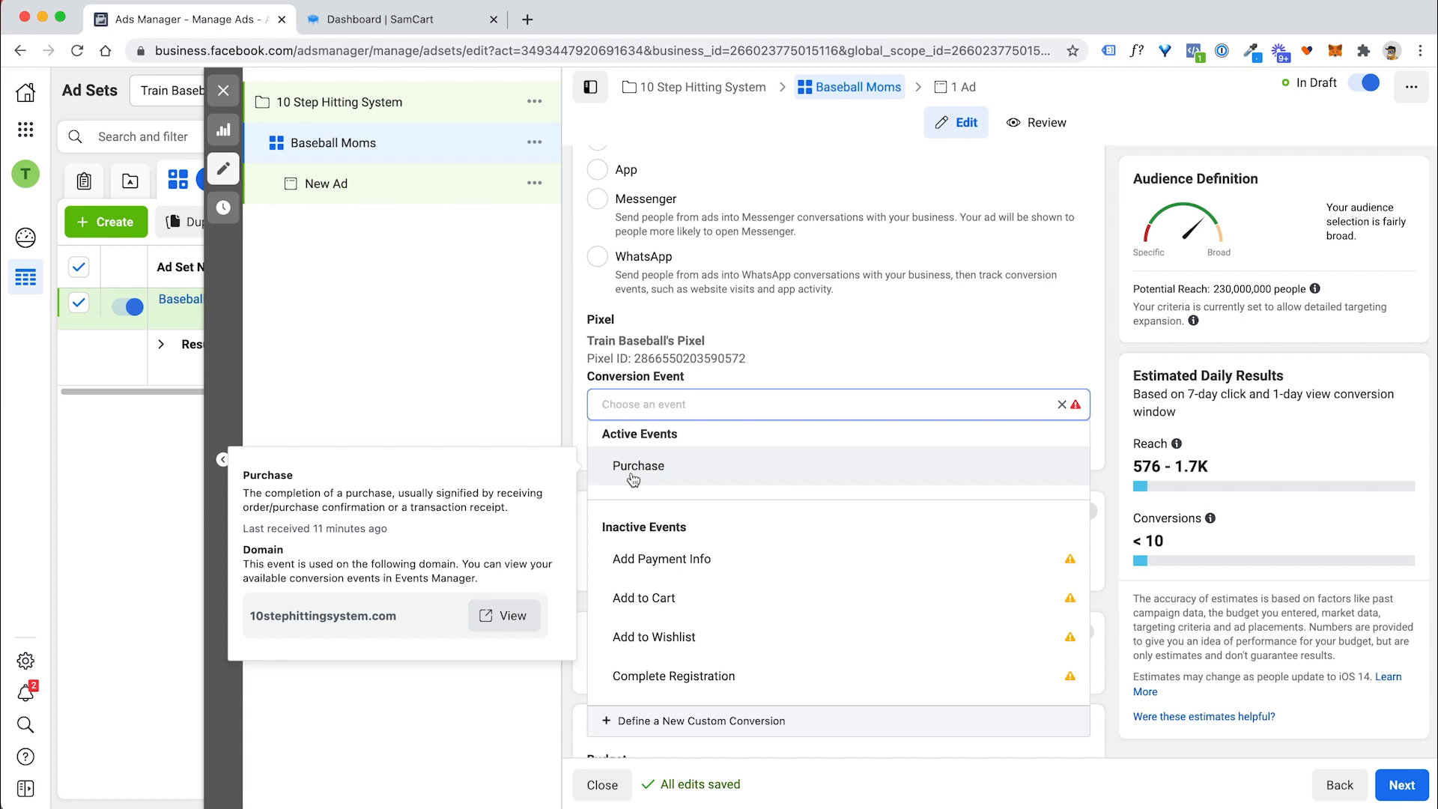
Choose Purchase as the conversion event and set the daily budget to $25.00.
click(638, 464)
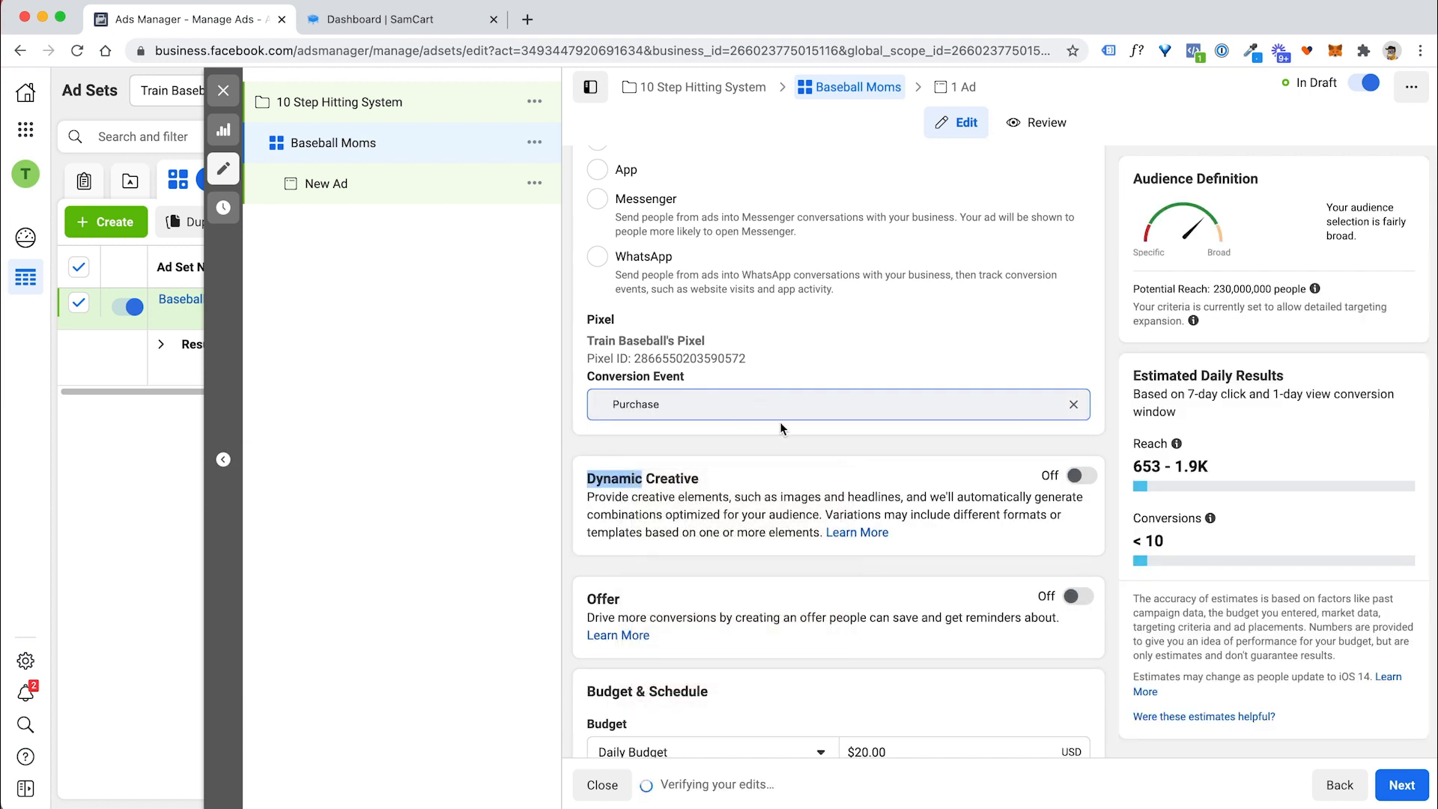
scroll(down, 3)
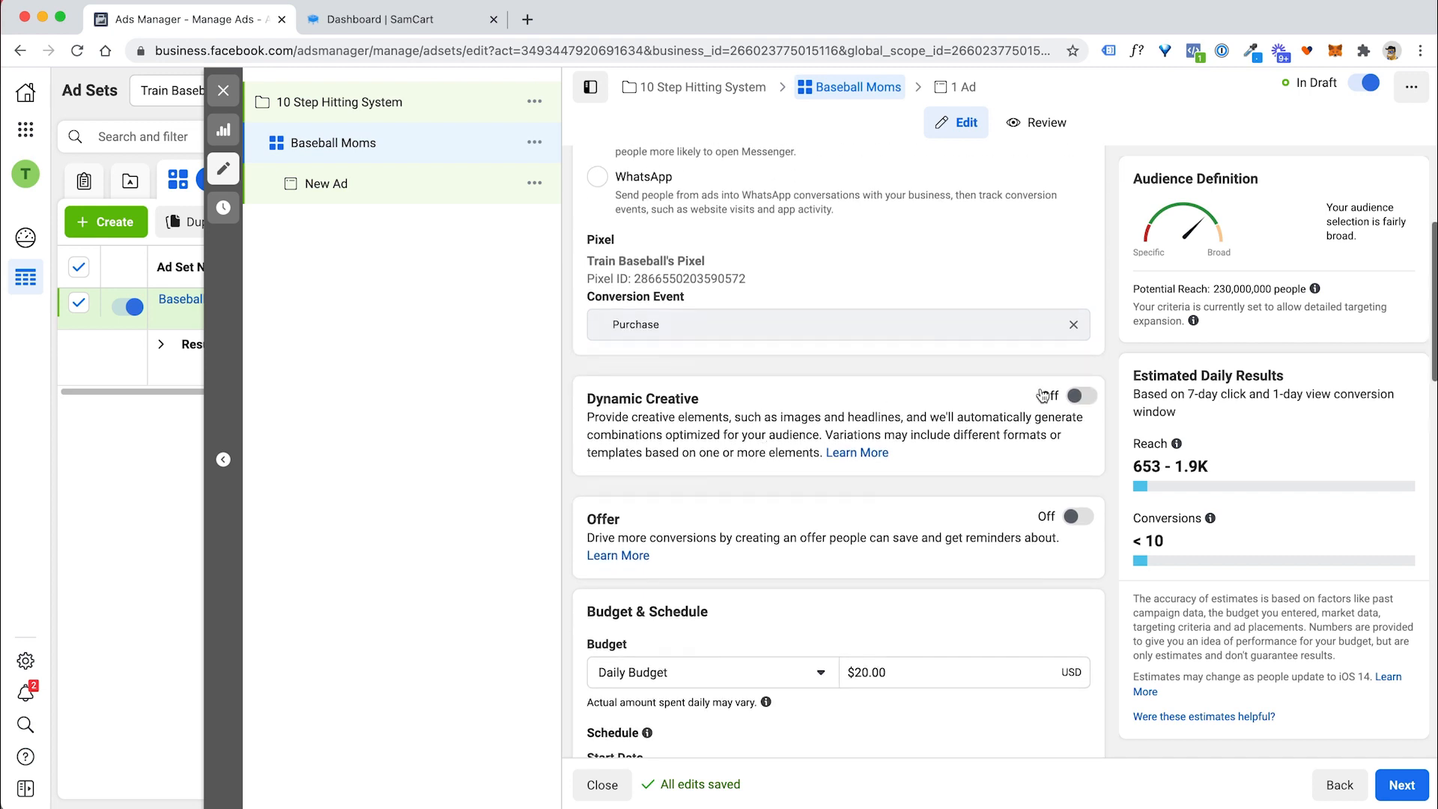
scroll(down, 3)
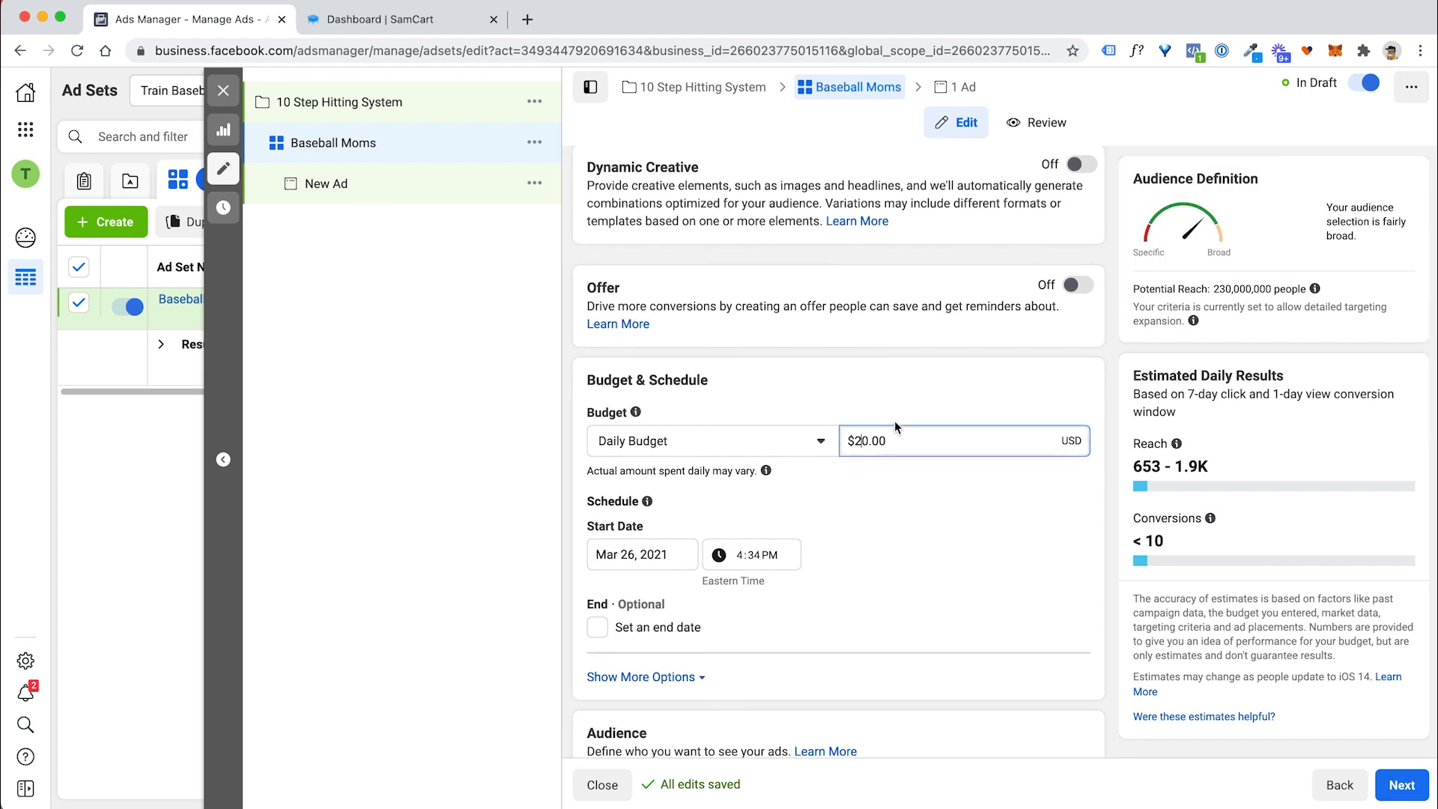
text(25.00)
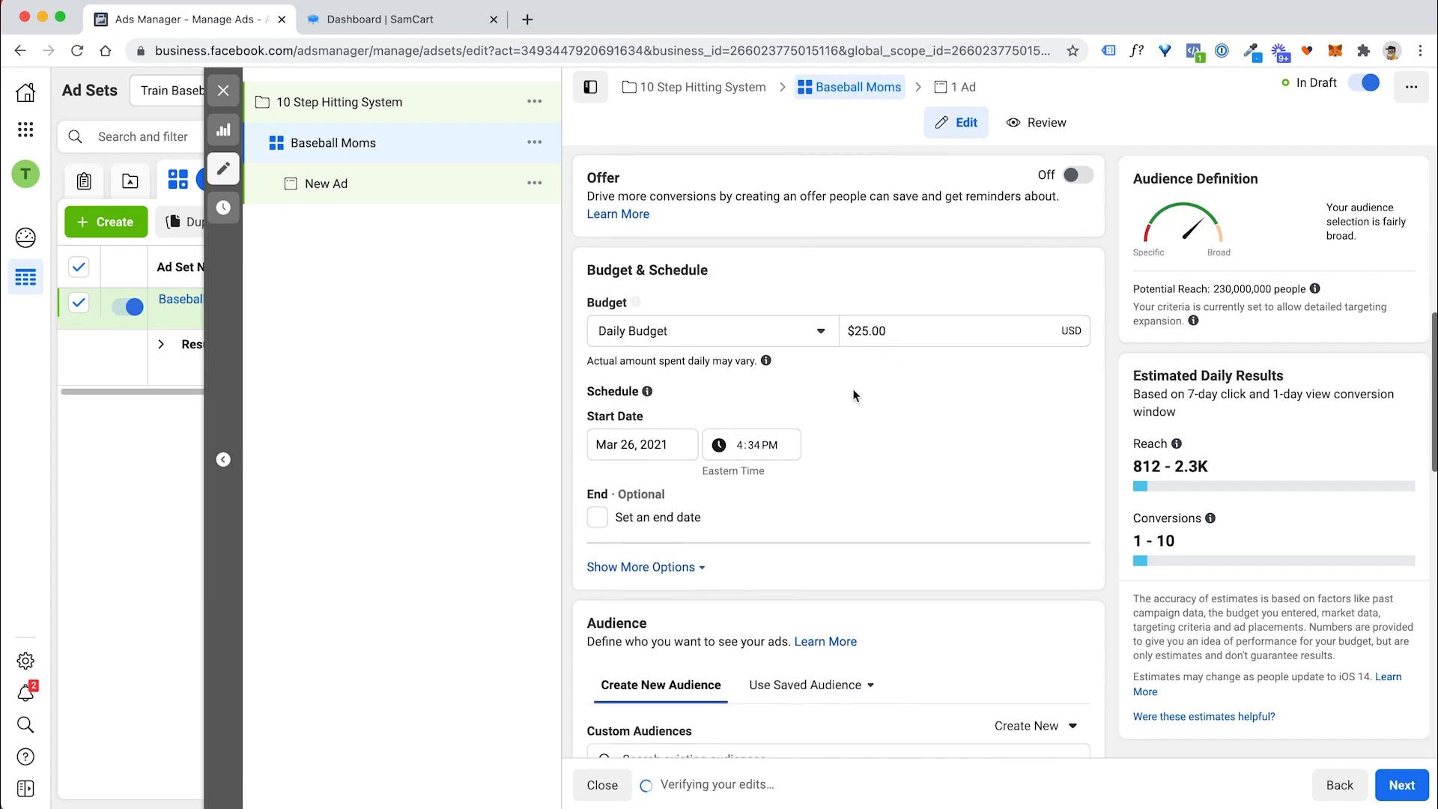
Reveal the extra scheduling options and move down to the Audience section.
click(640, 566)
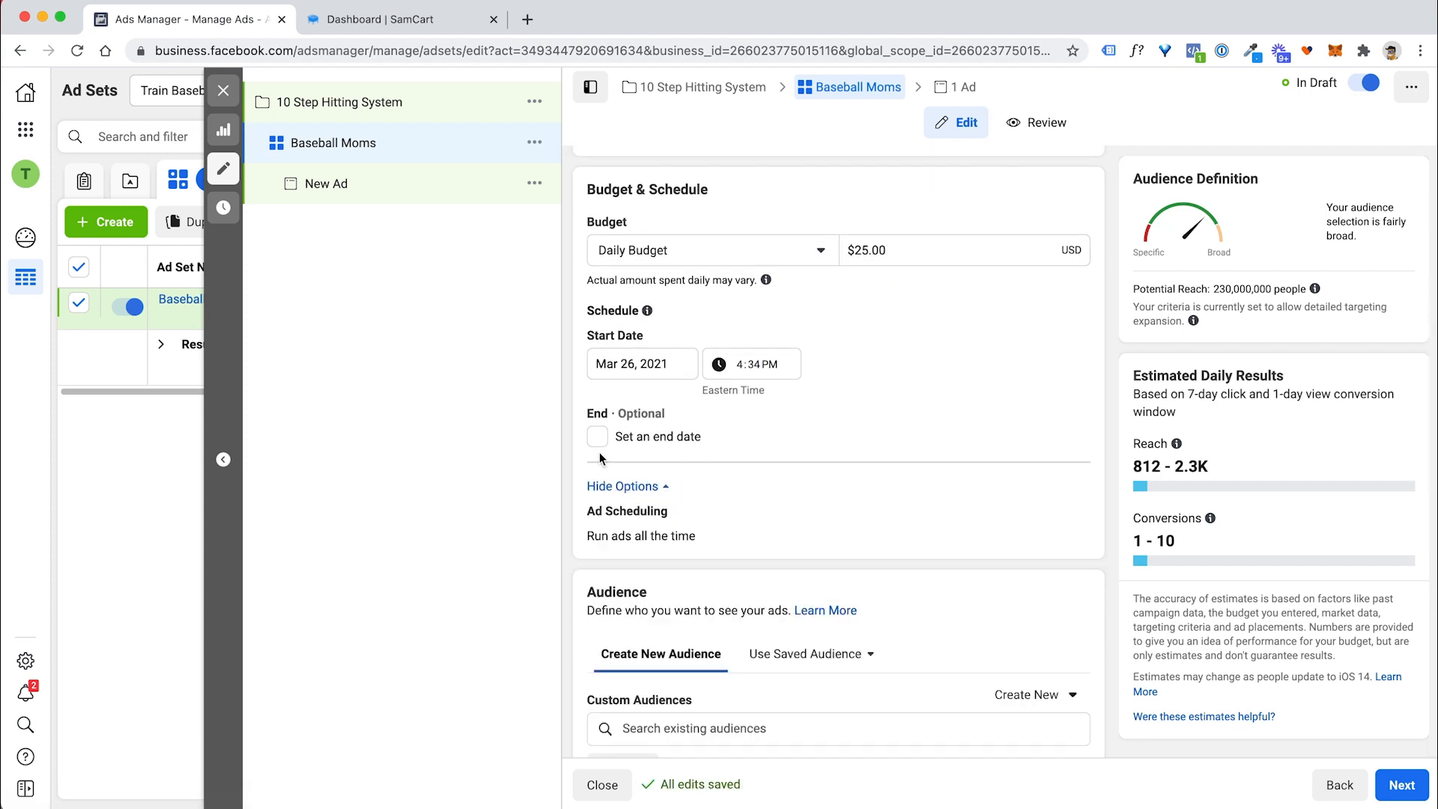
mouse_move(635, 221)
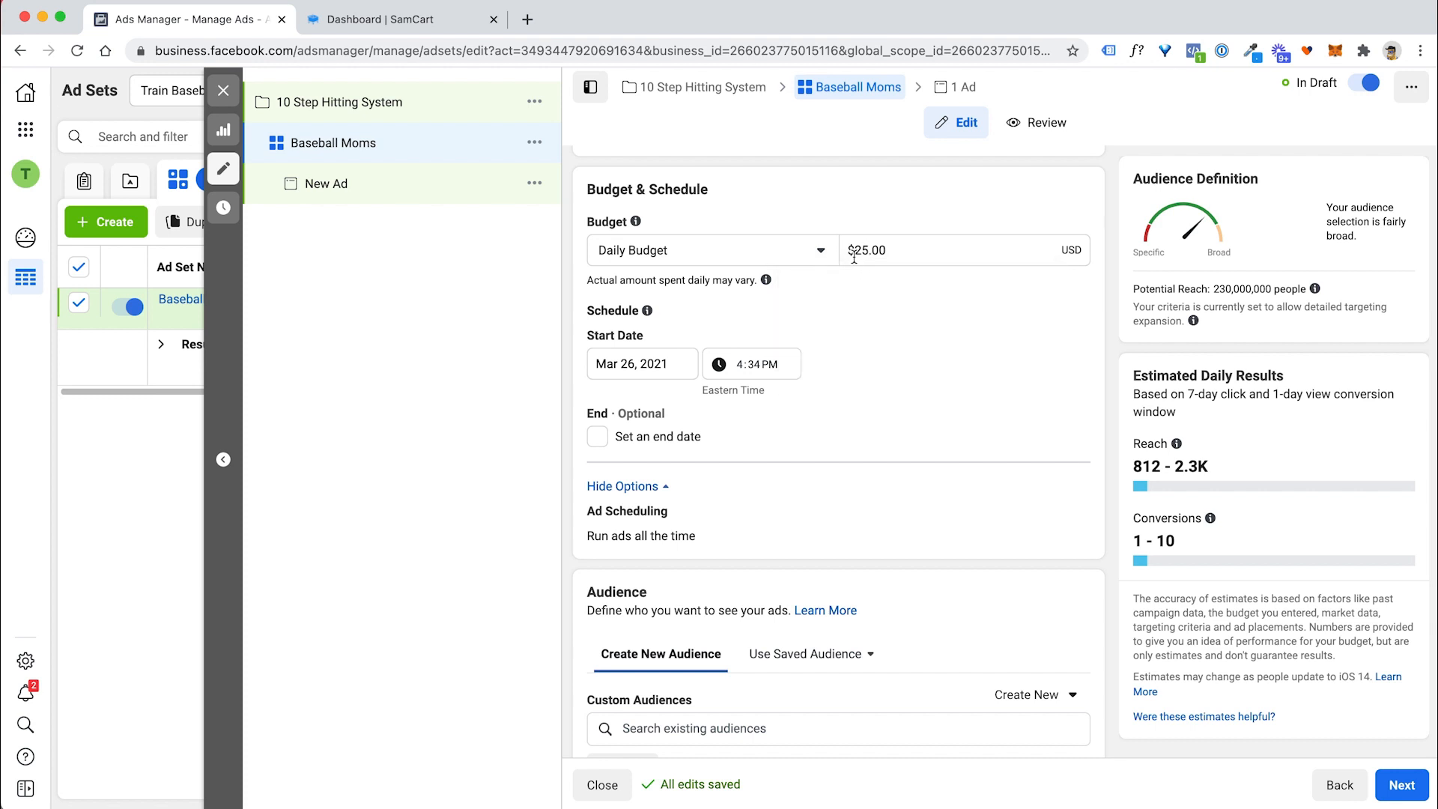
scroll(down, 3)
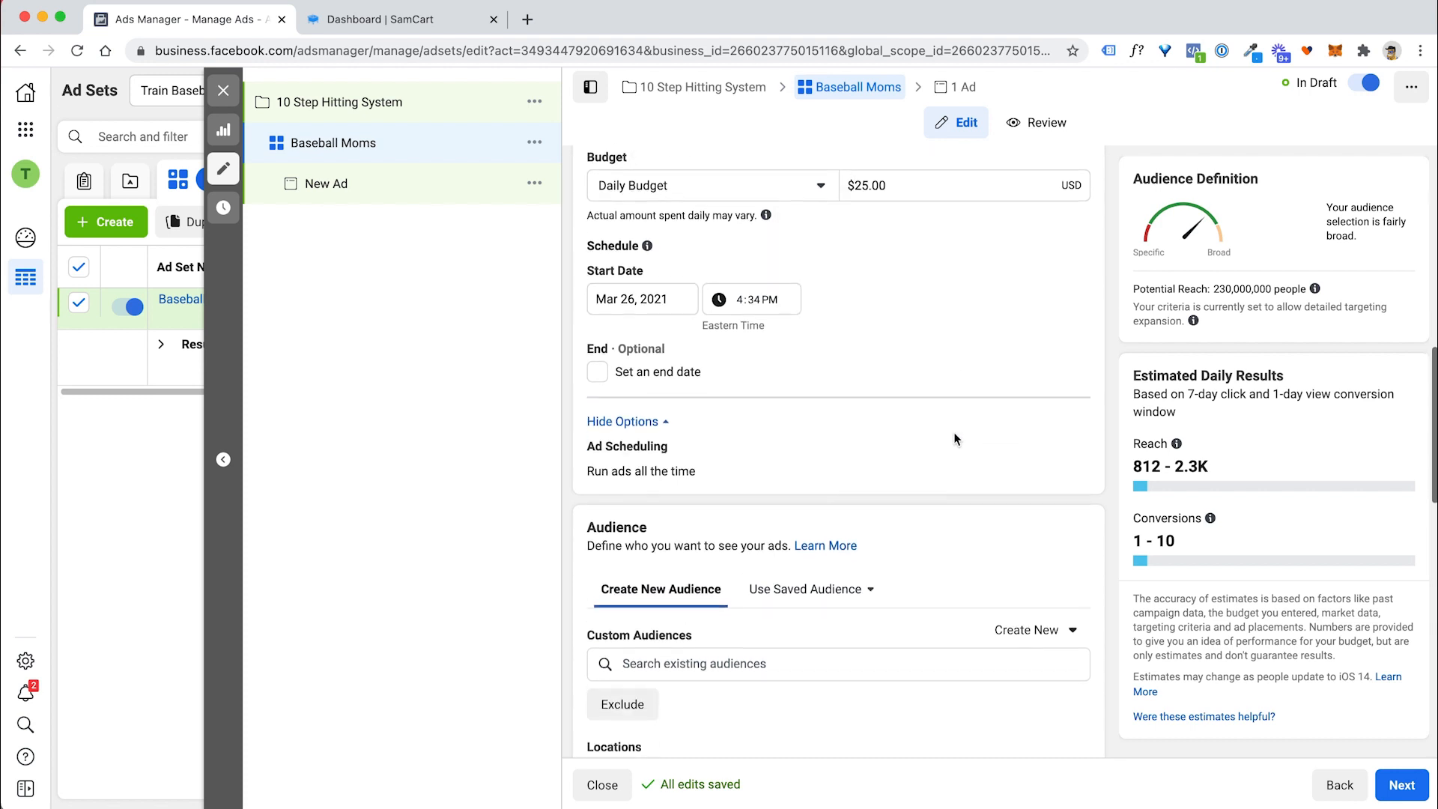
scroll(down, 3)
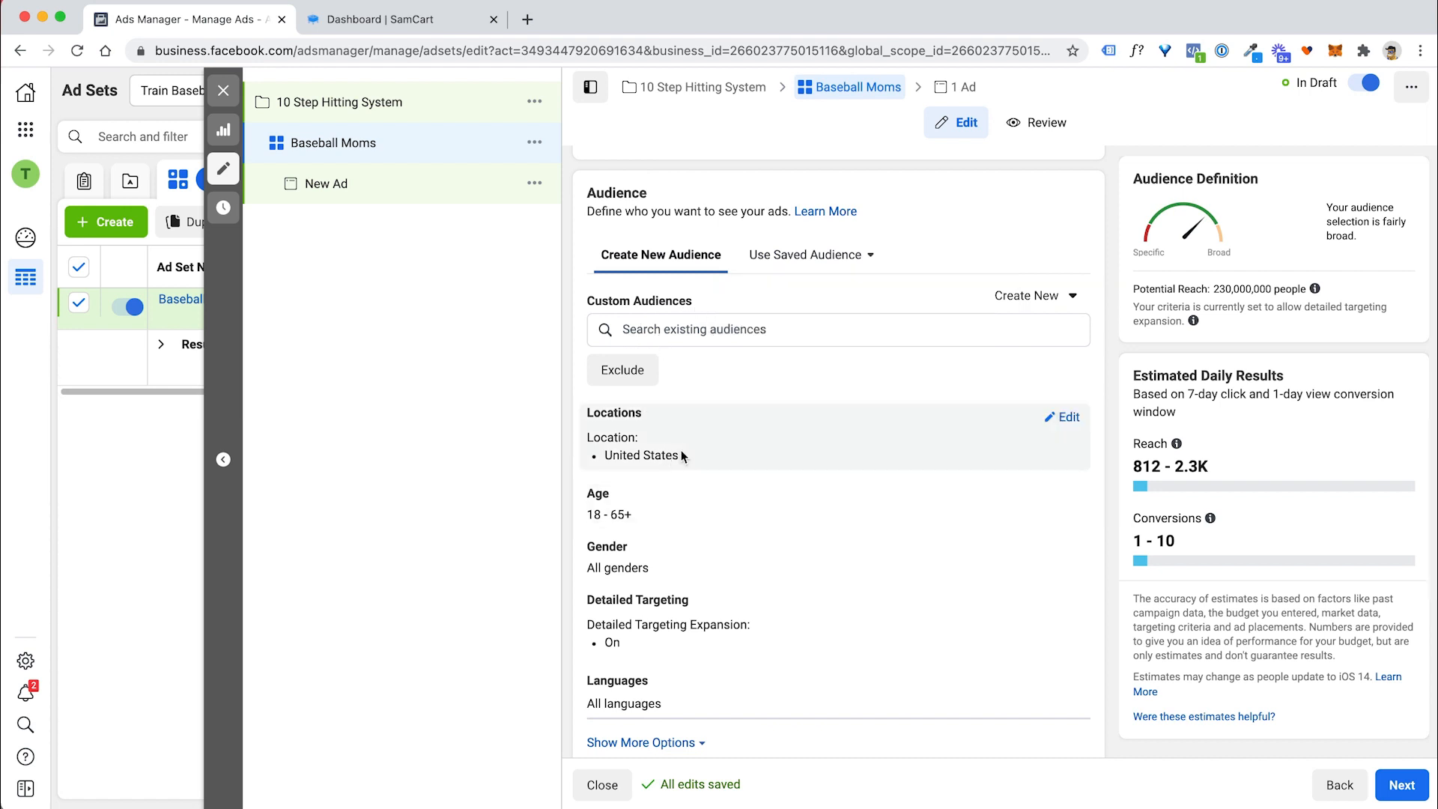
scroll(down, 3)
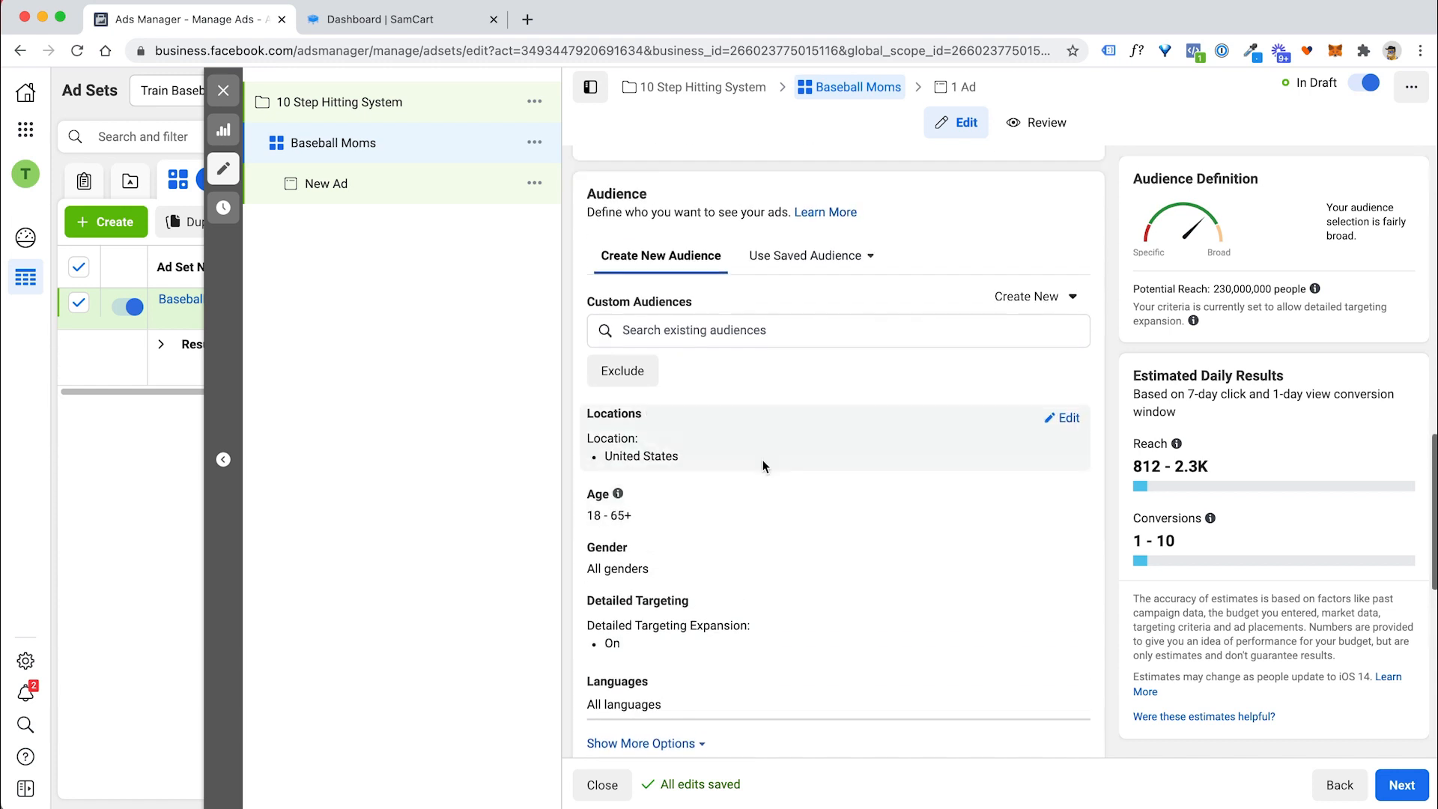
Raise the audience's minimum age to 30, keeping the maximum at 65+.
click(642, 743)
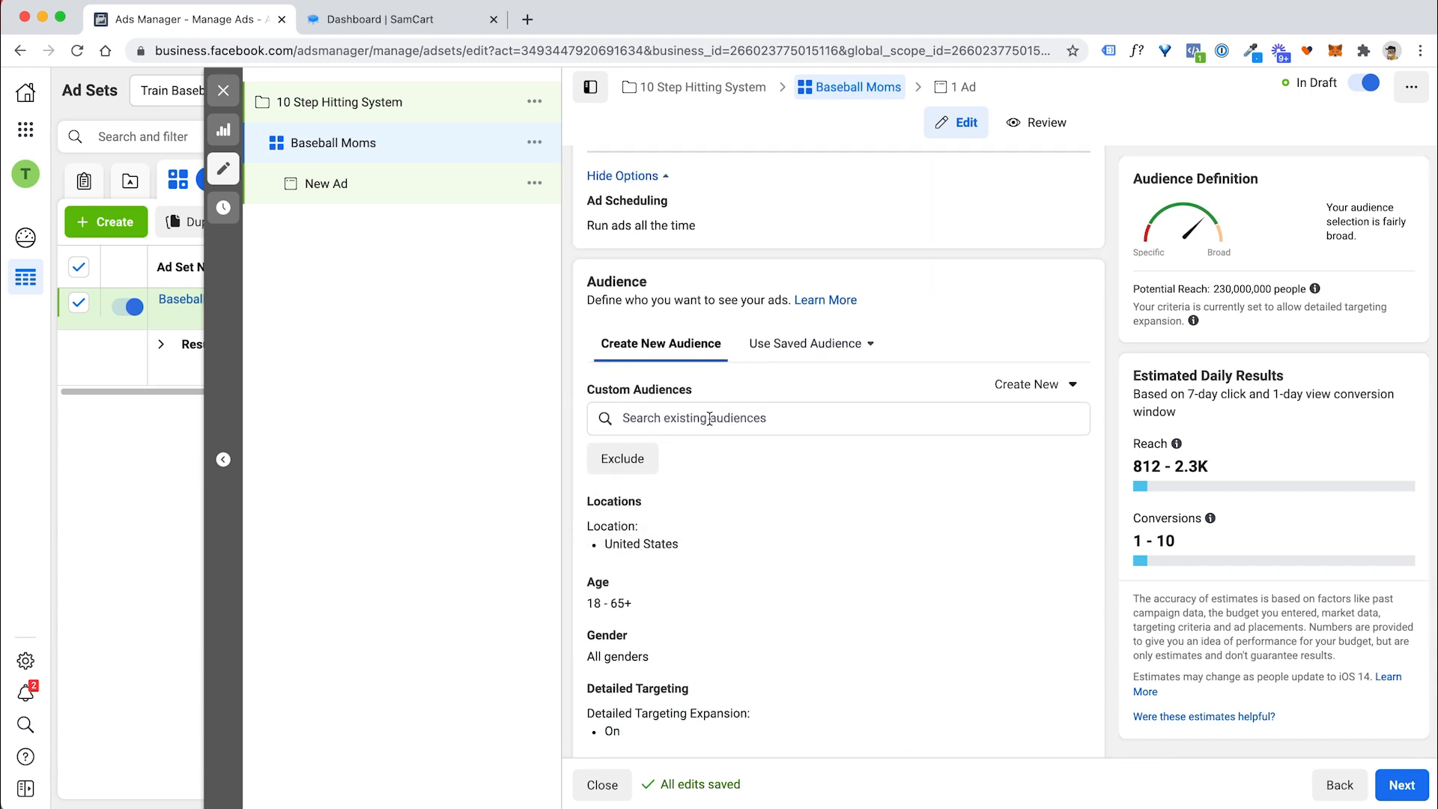
click(825, 418)
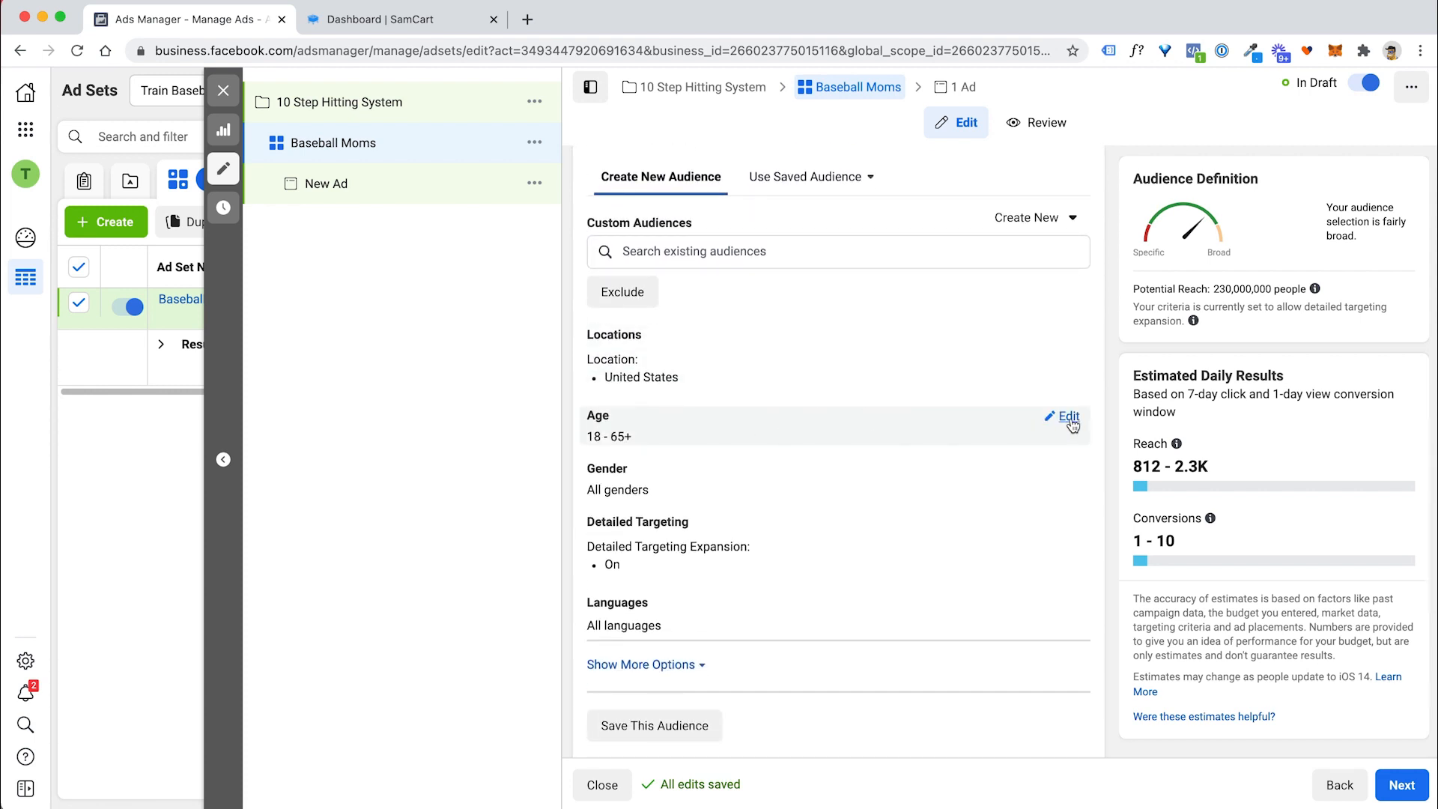
click(1067, 418)
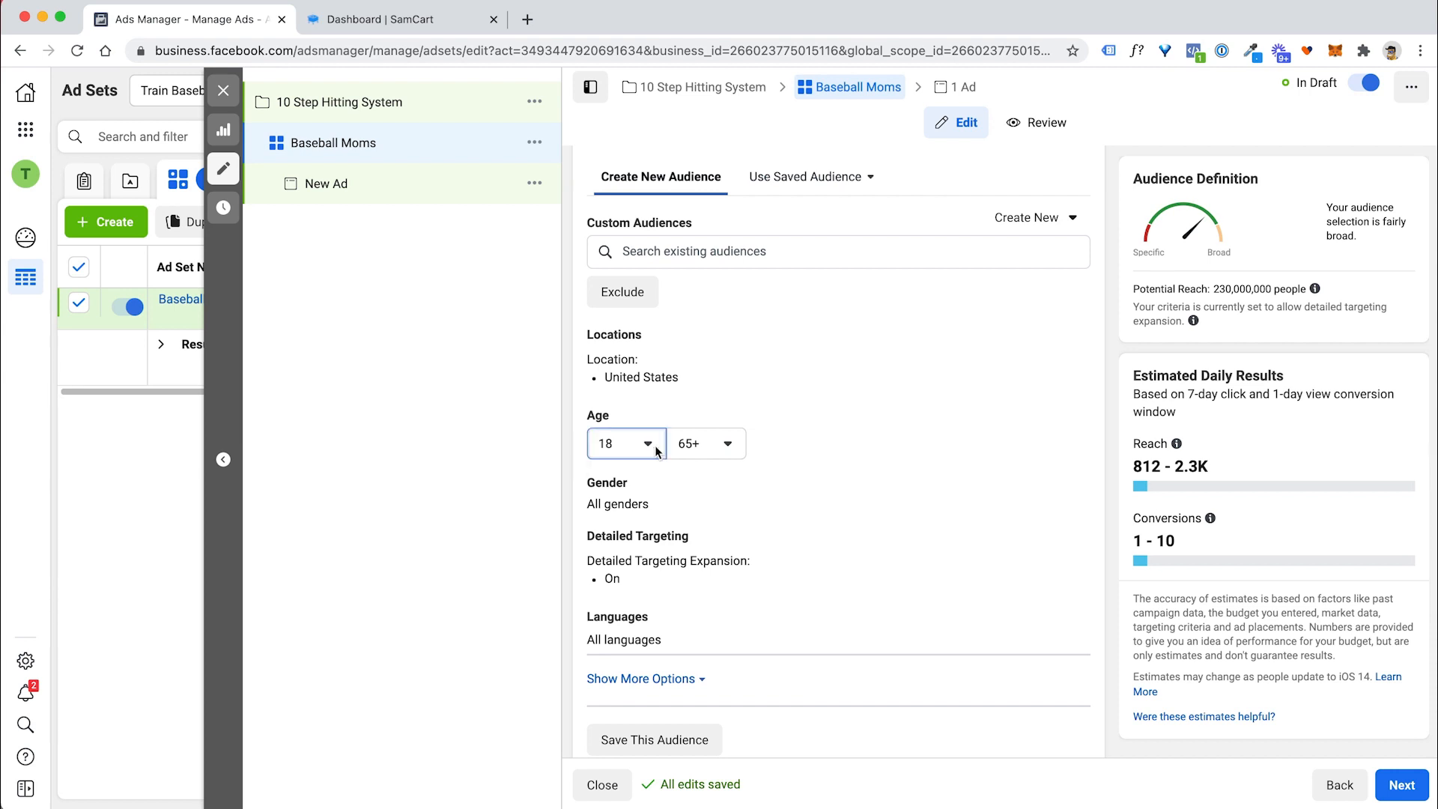
click(627, 443)
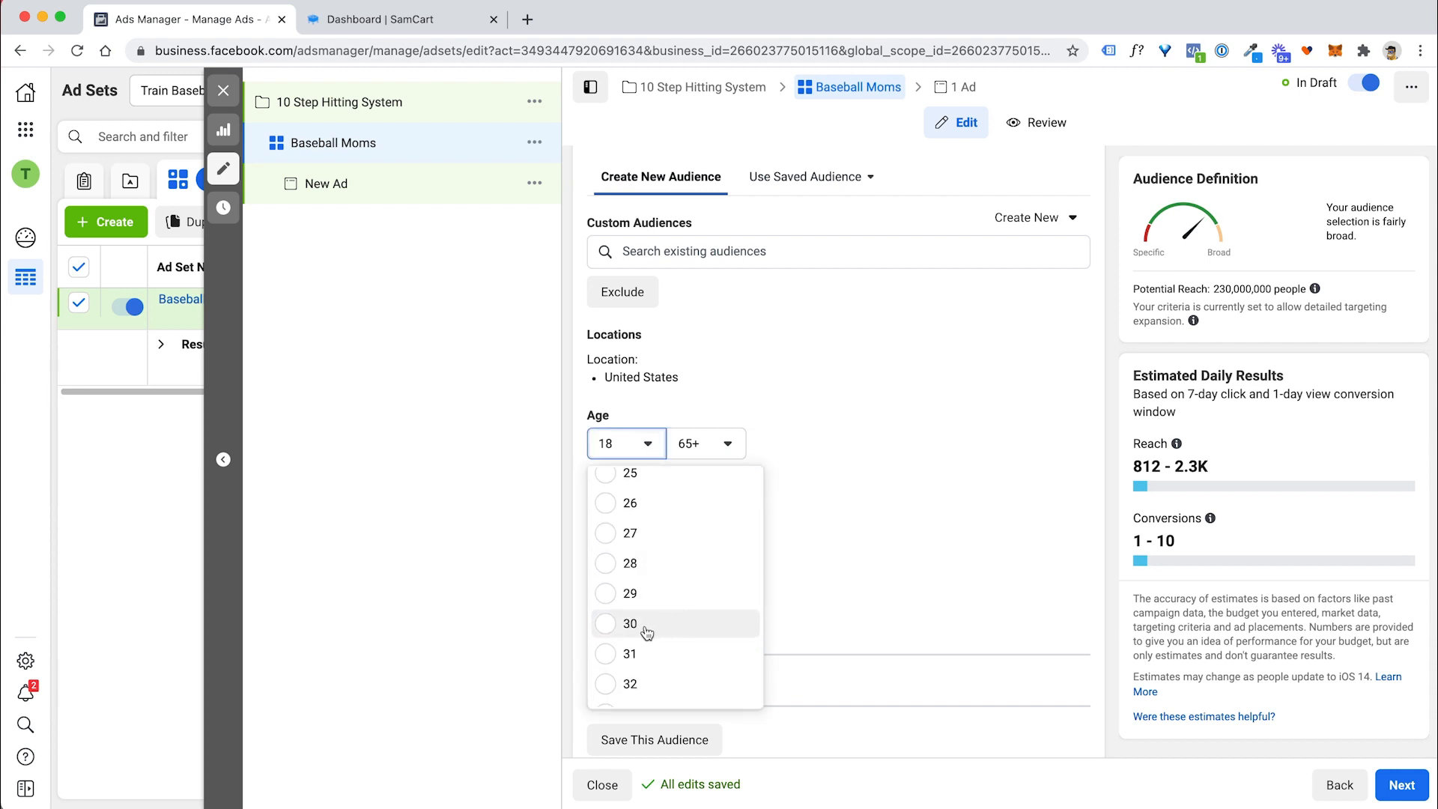
scroll(down, 3)
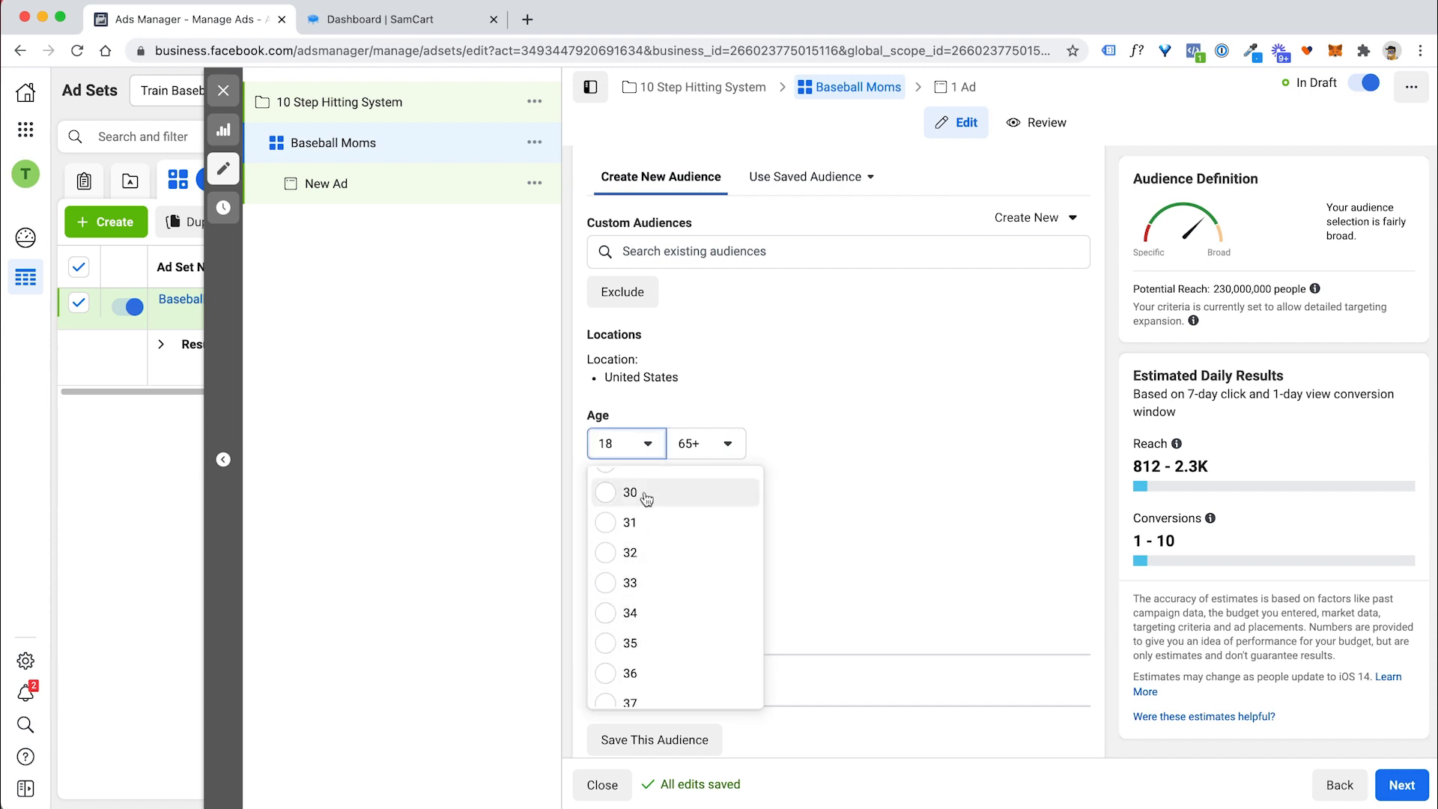
click(631, 493)
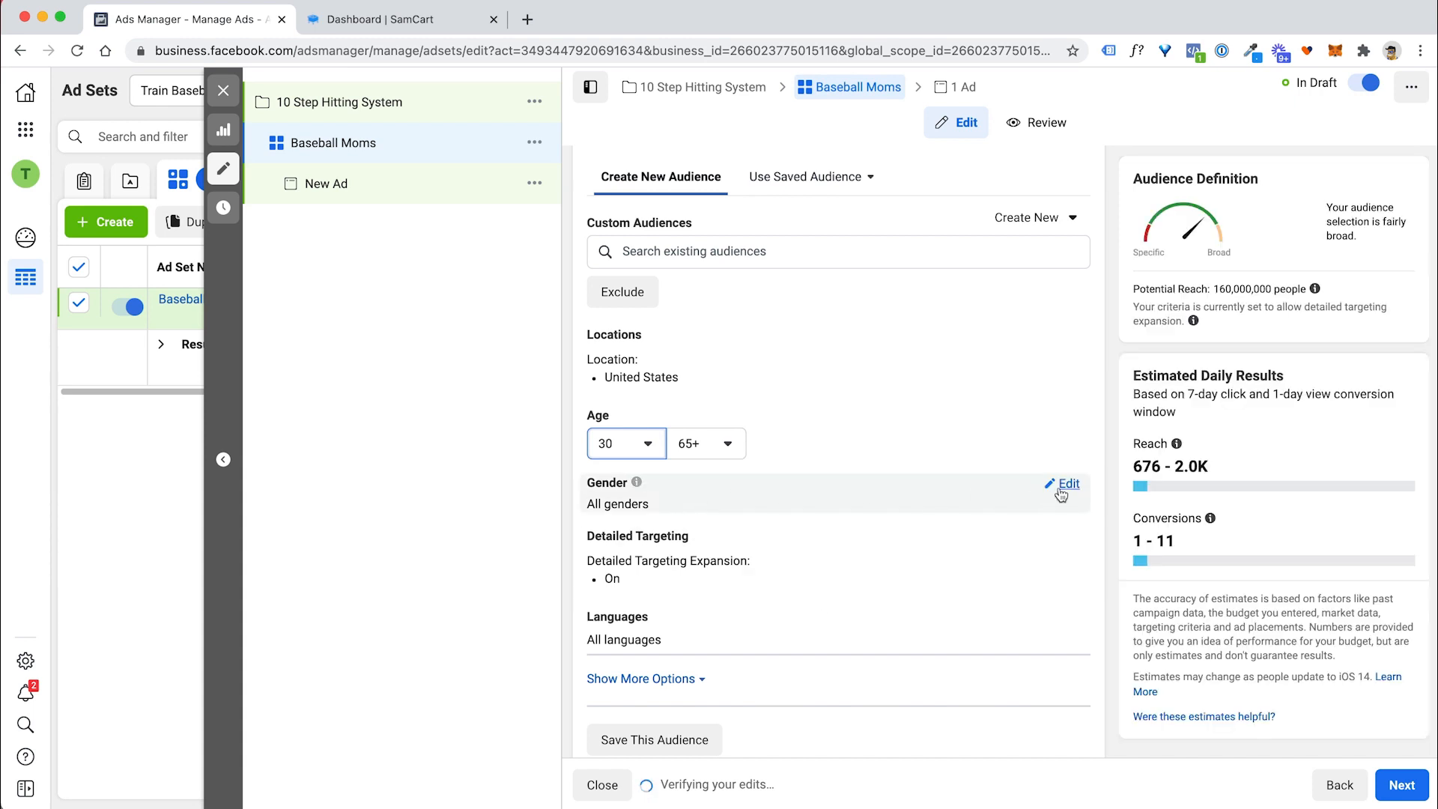
Limit the audience gender to Women only.
click(1067, 484)
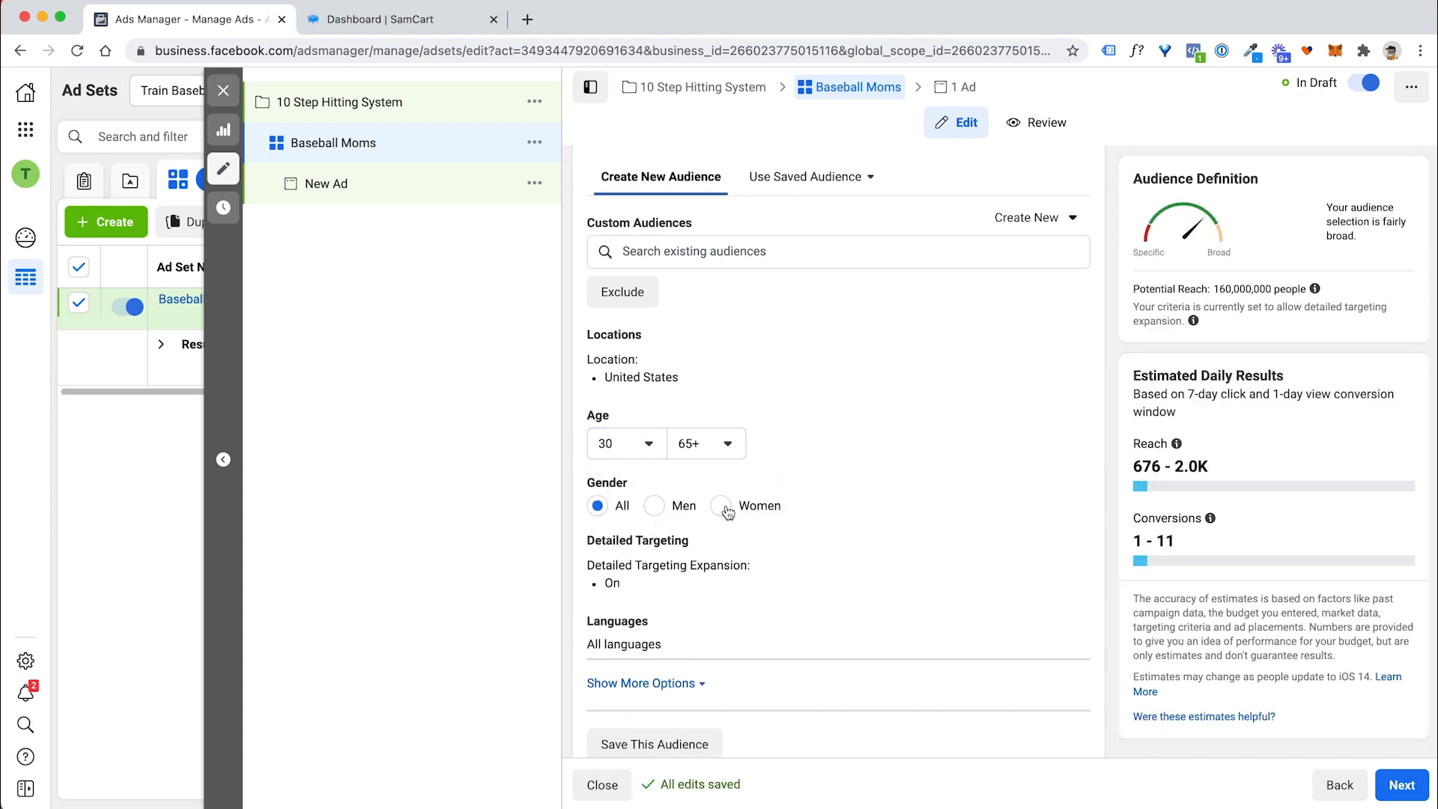
click(722, 505)
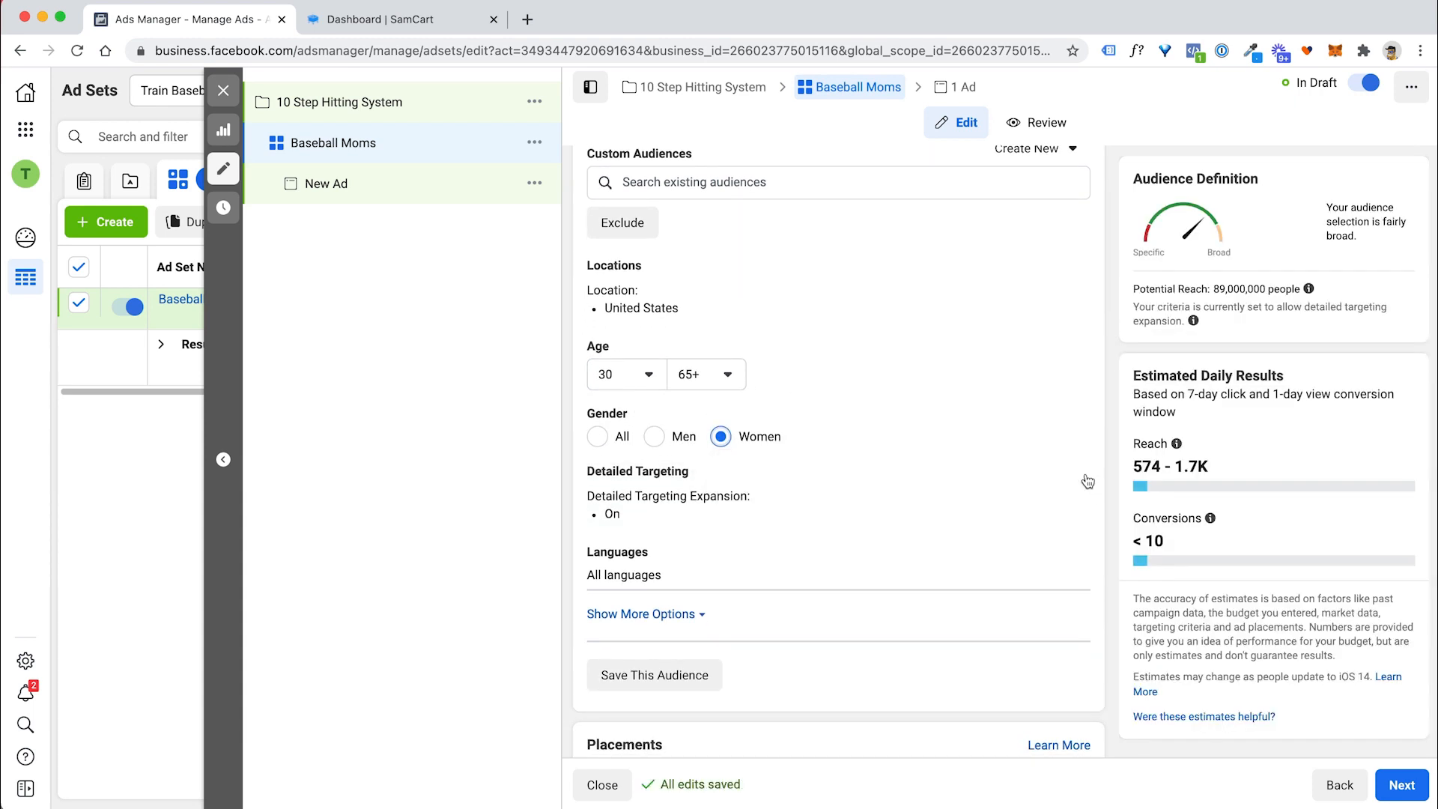
click(825, 469)
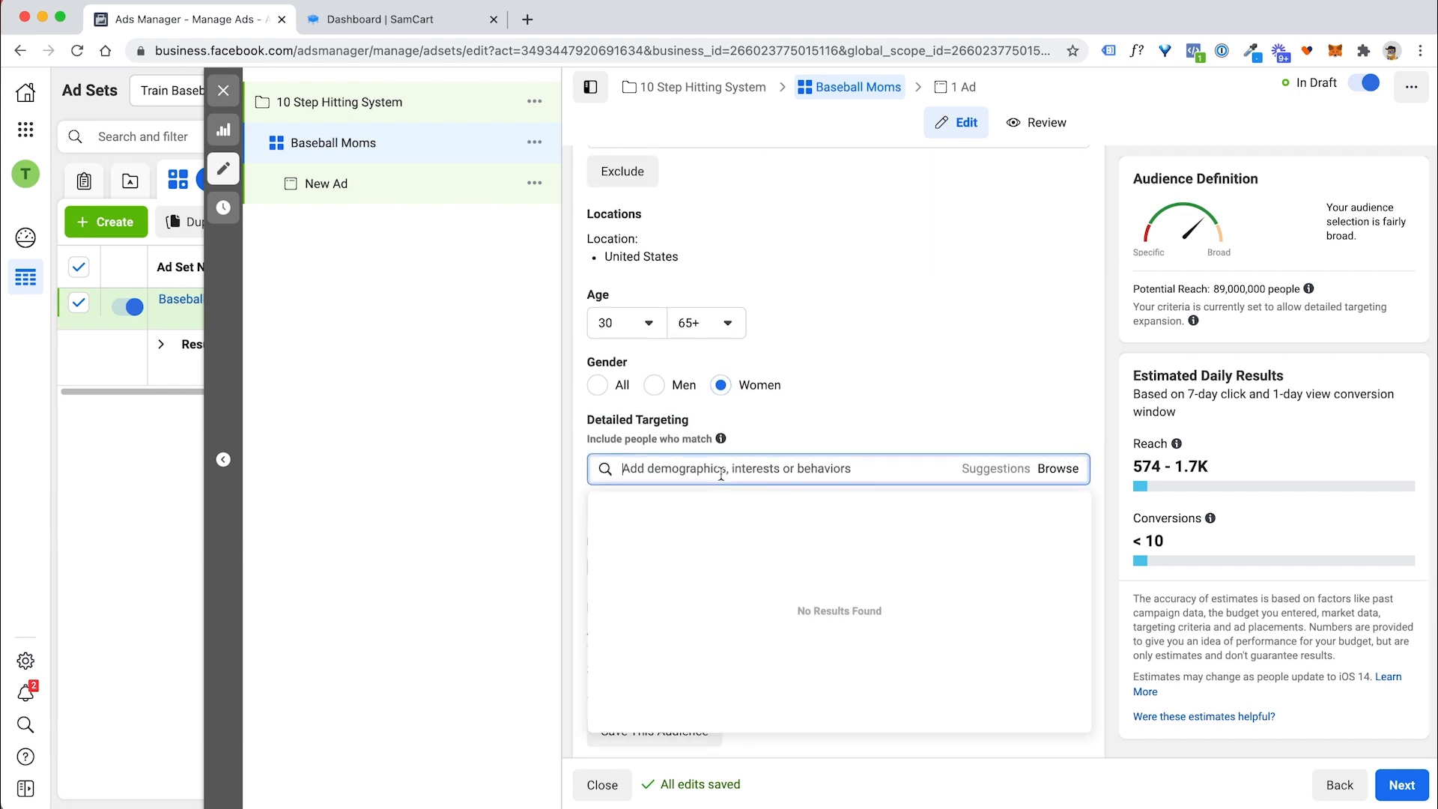
text(baseball mom)
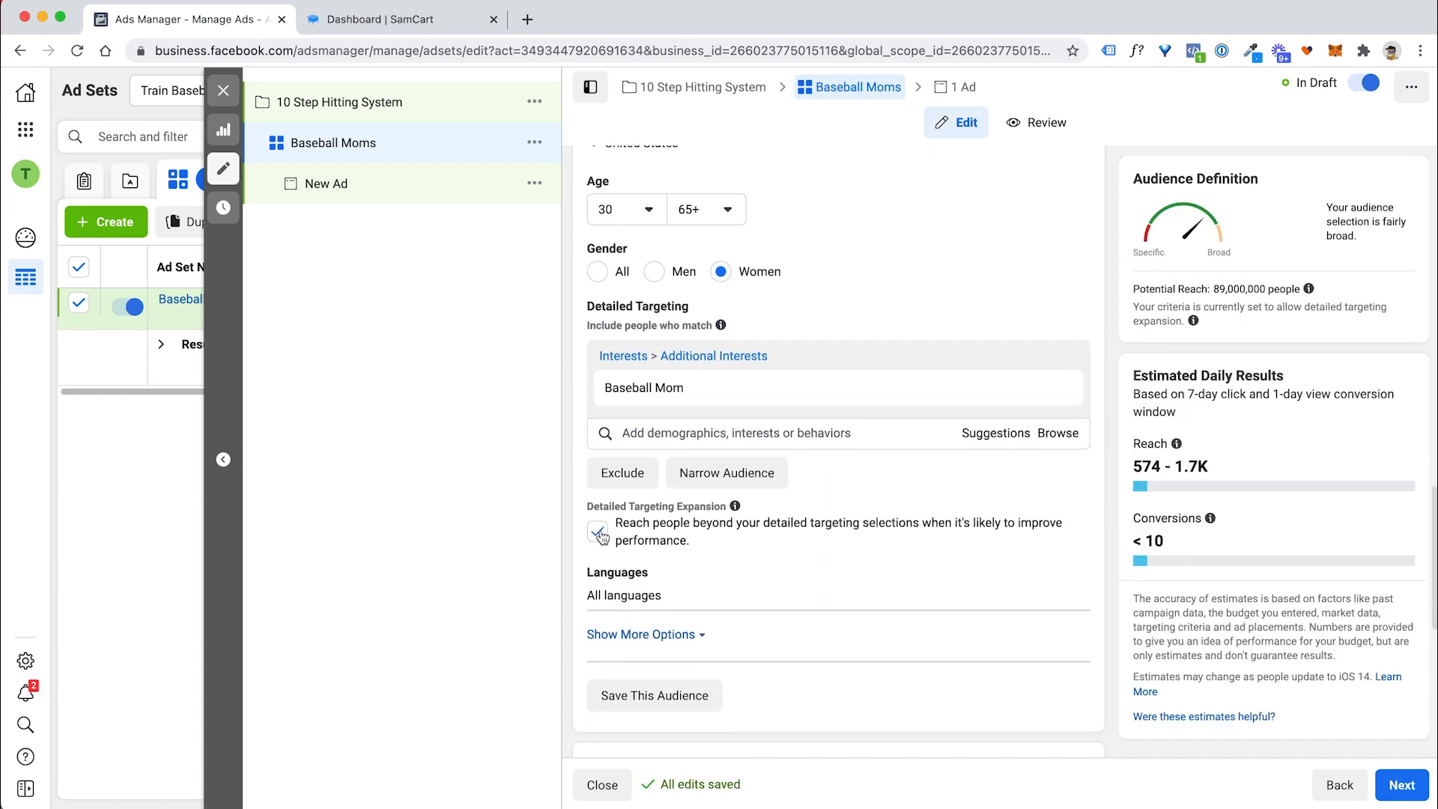
click(598, 532)
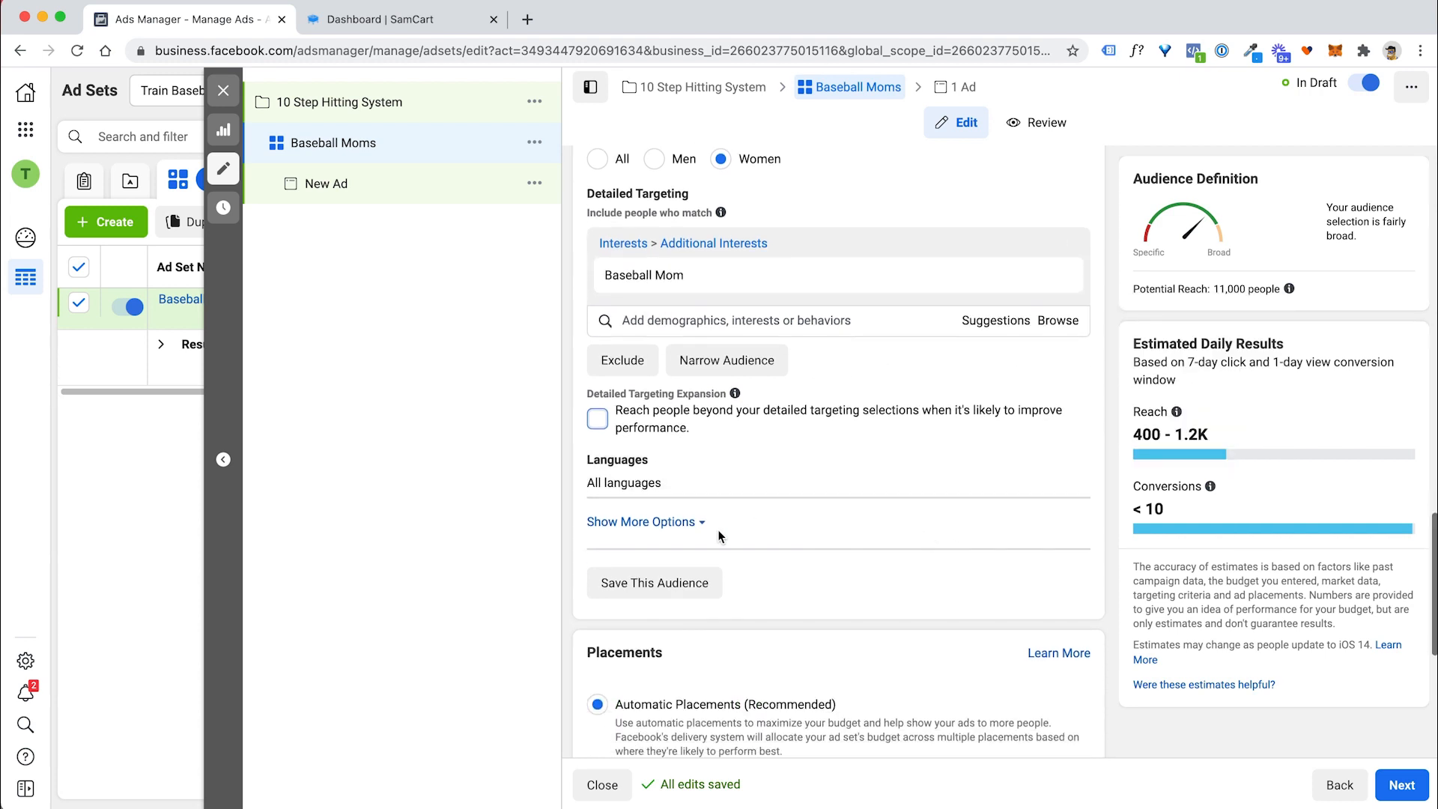
click(641, 521)
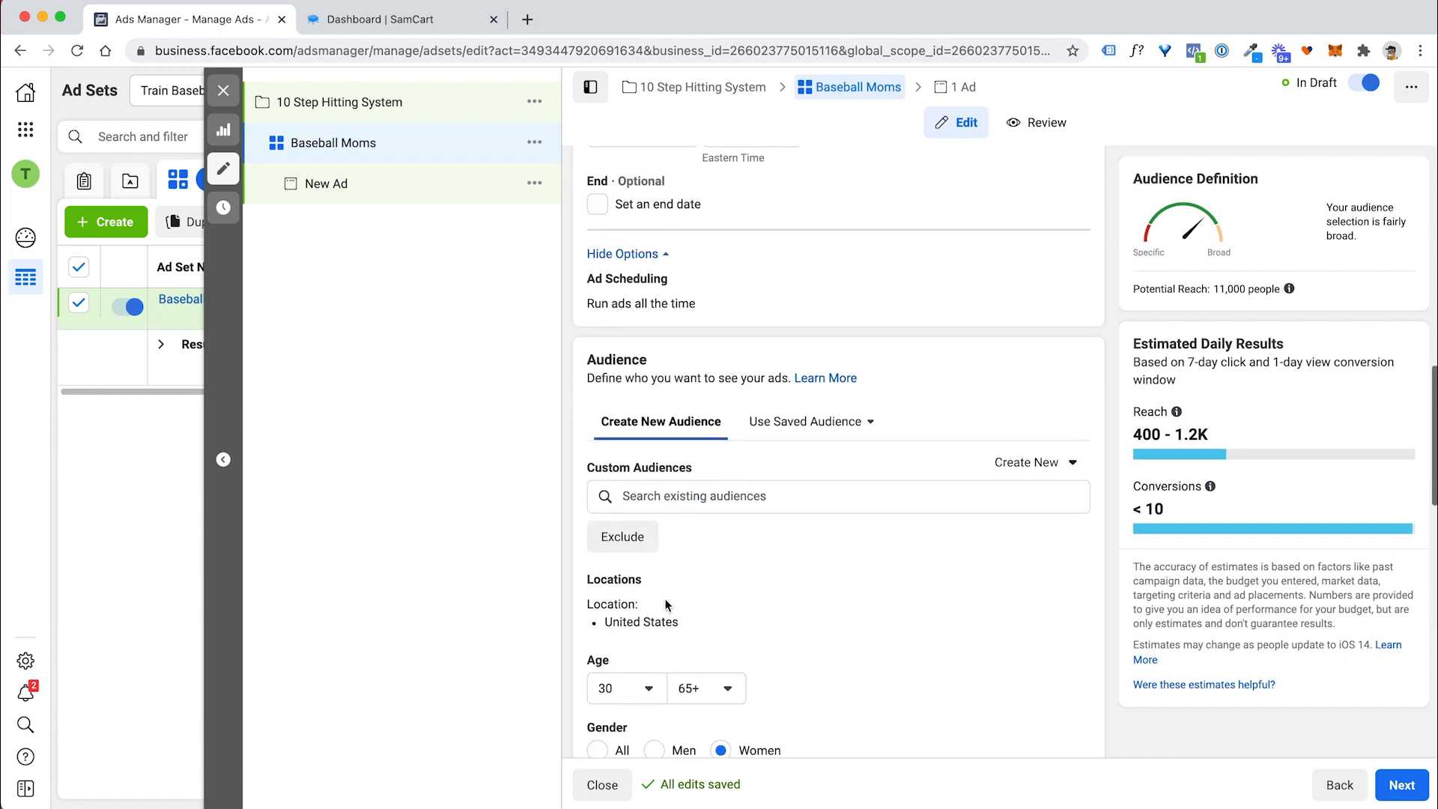
scroll(down, 3)
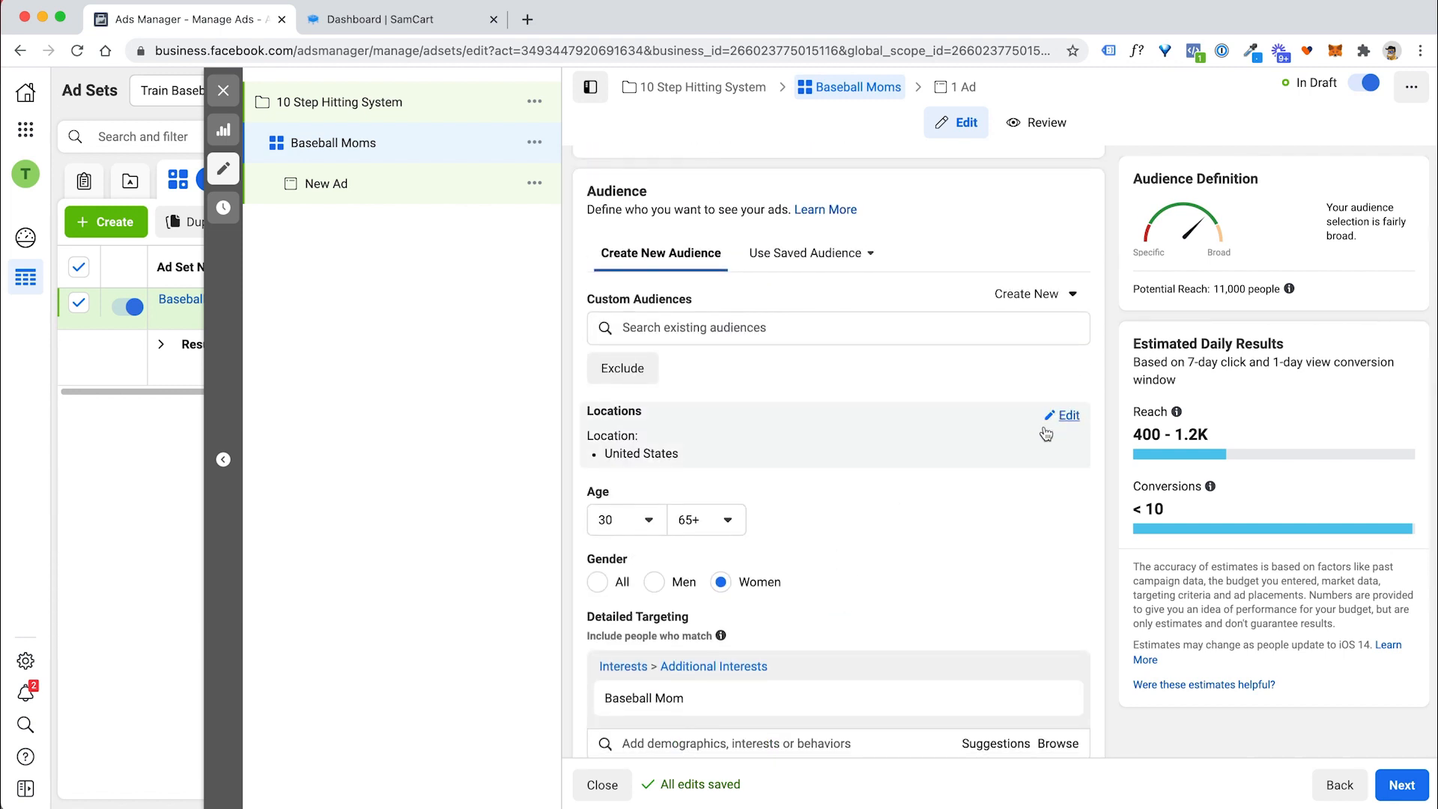
scroll(down, 3)
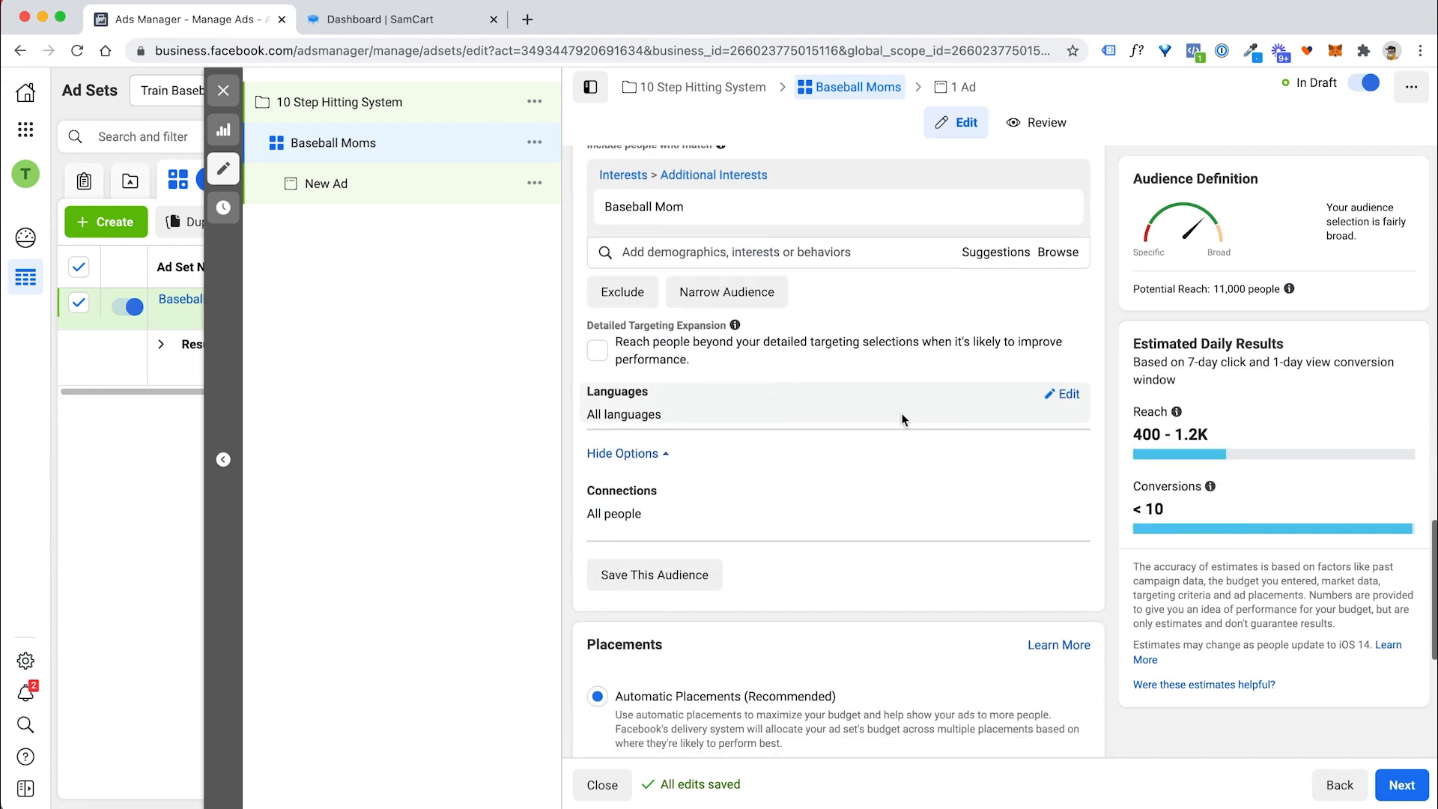
scroll(down, 3)
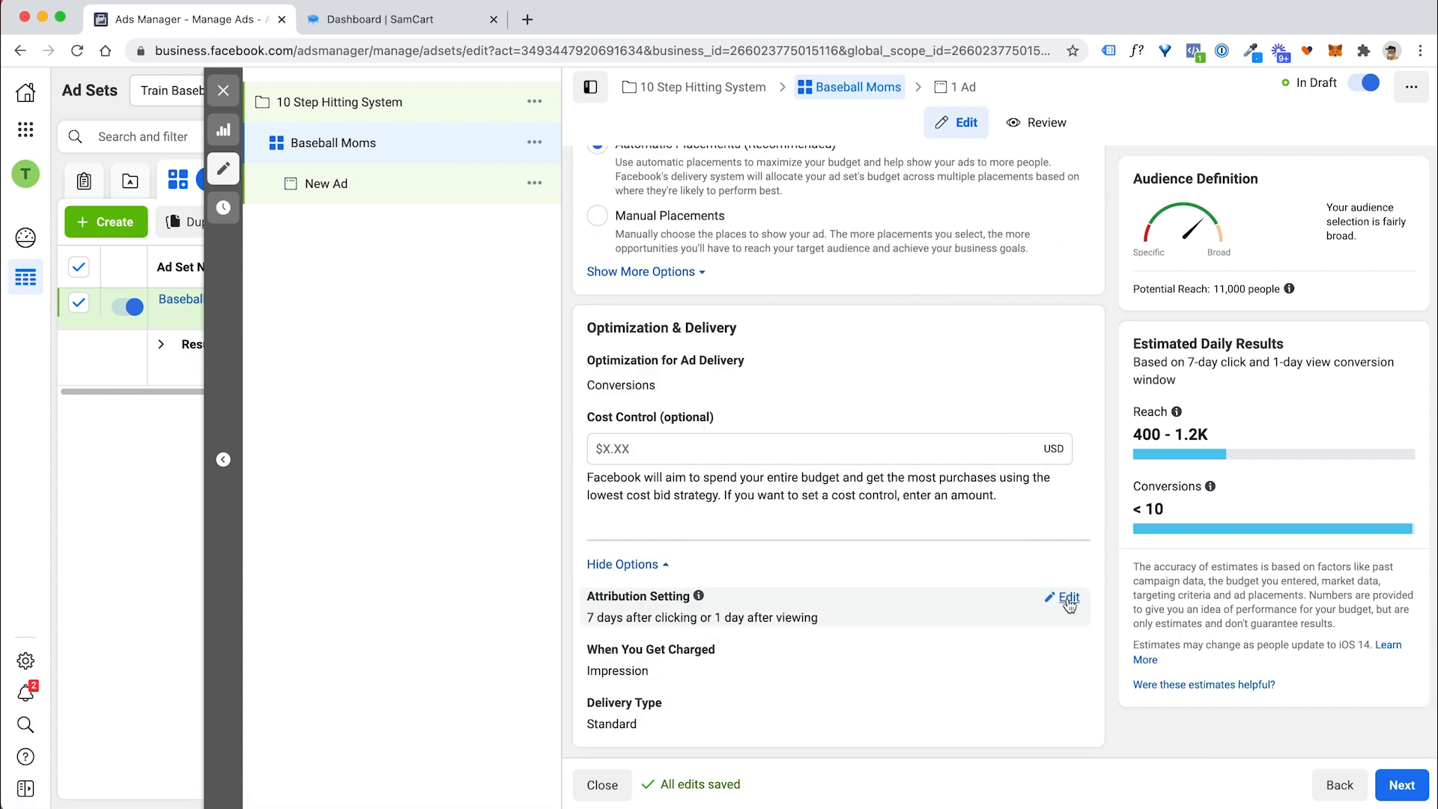
Change the ad set's attribution setting to 1-day click.
click(1066, 598)
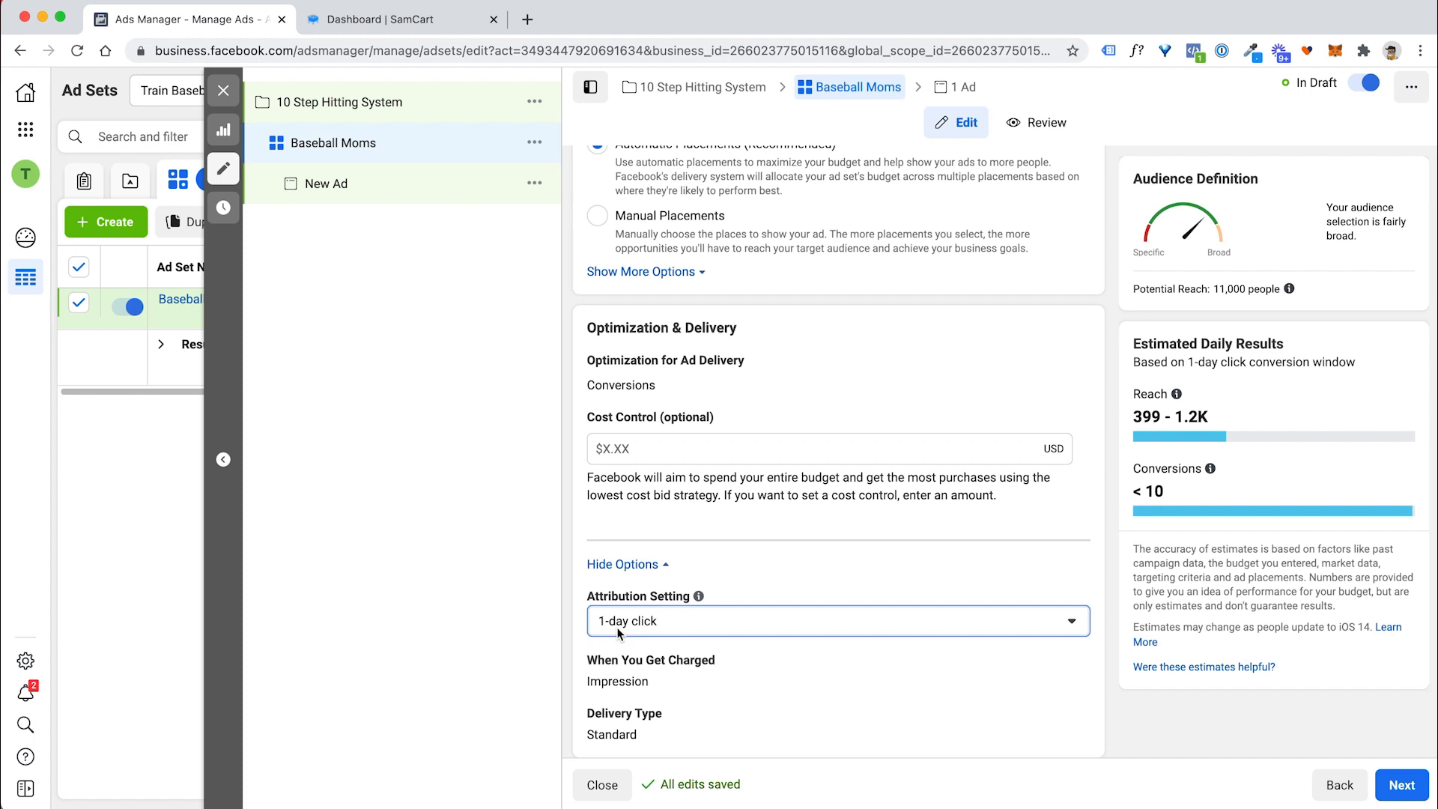
mouse_move(1094, 455)
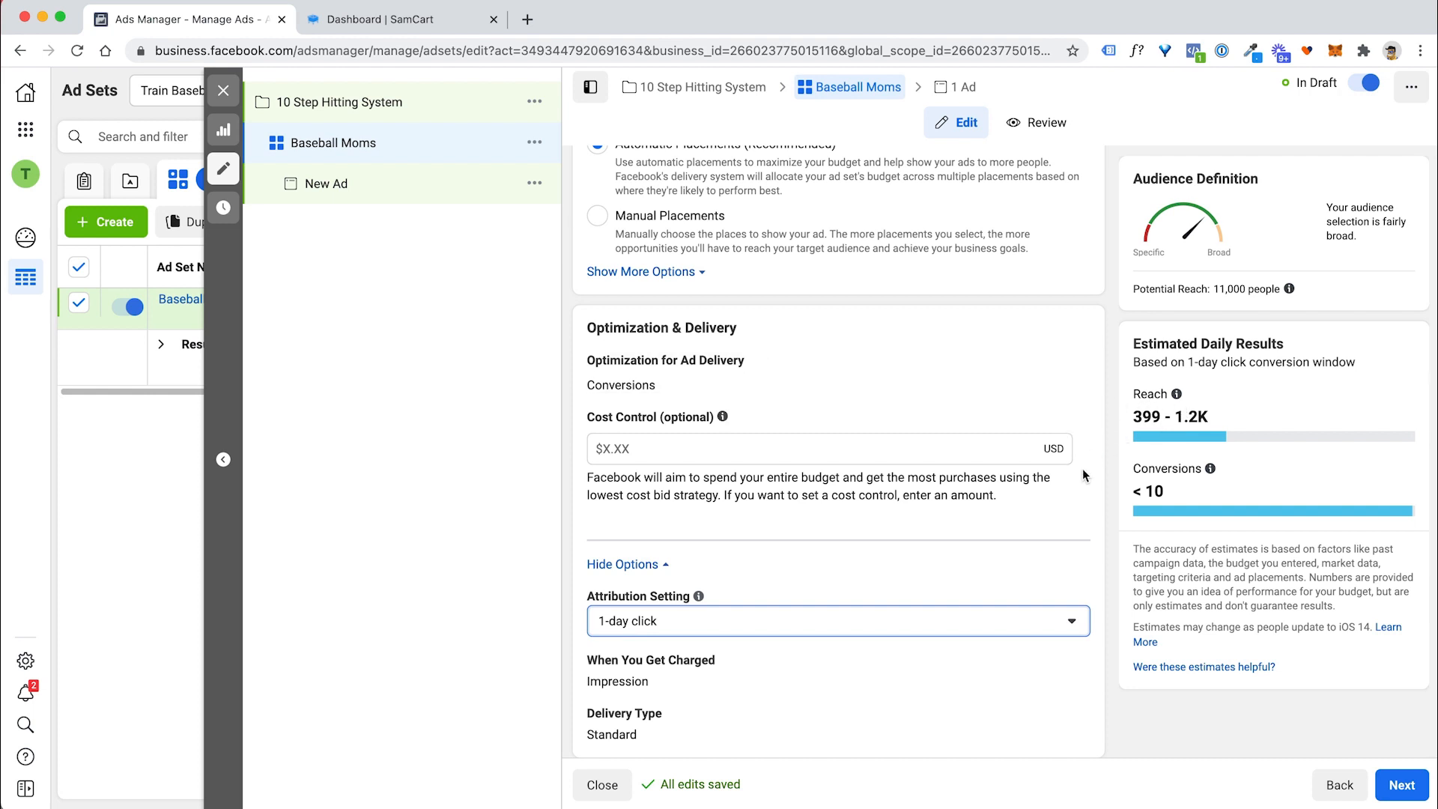
scroll(down, 3)
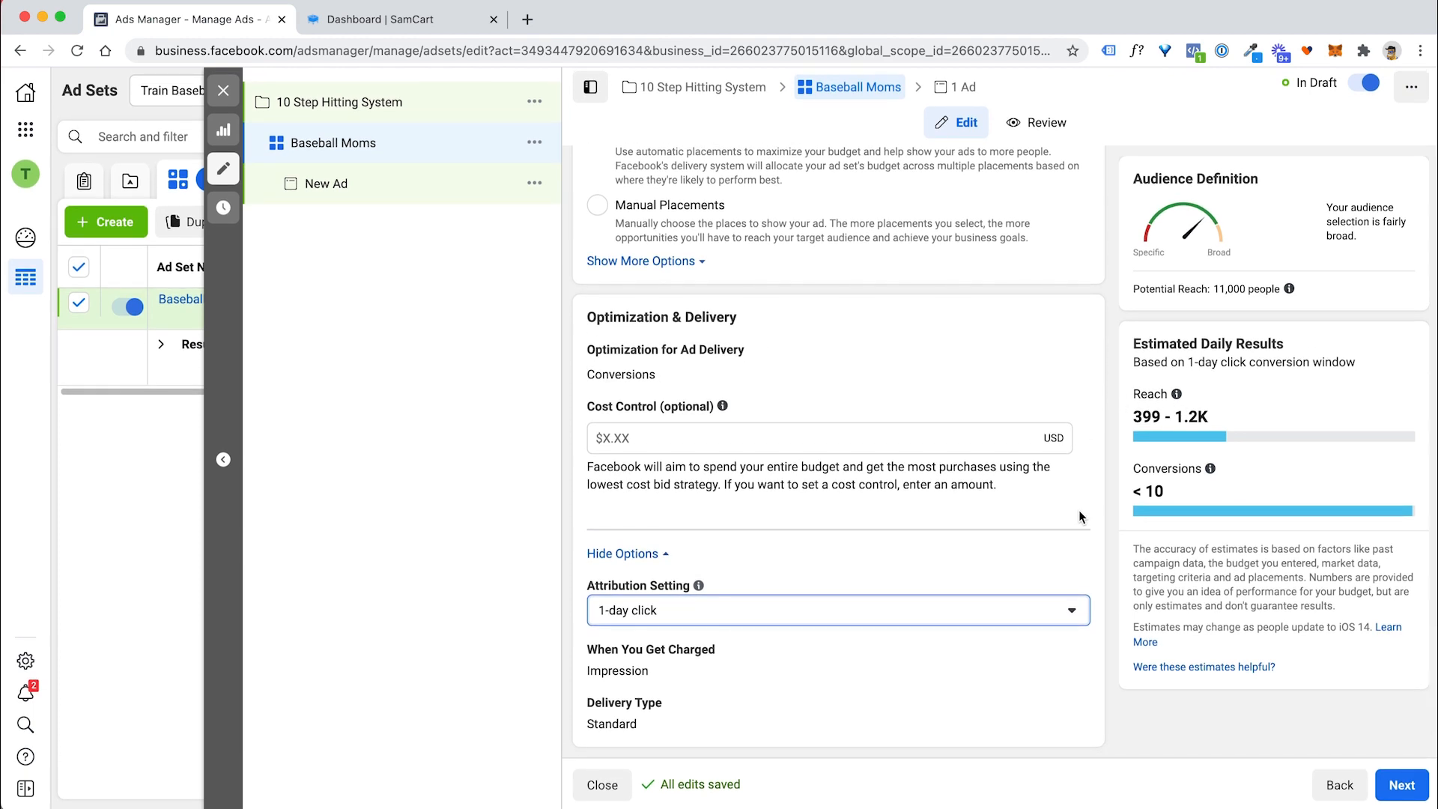
mouse_move(1073, 529)
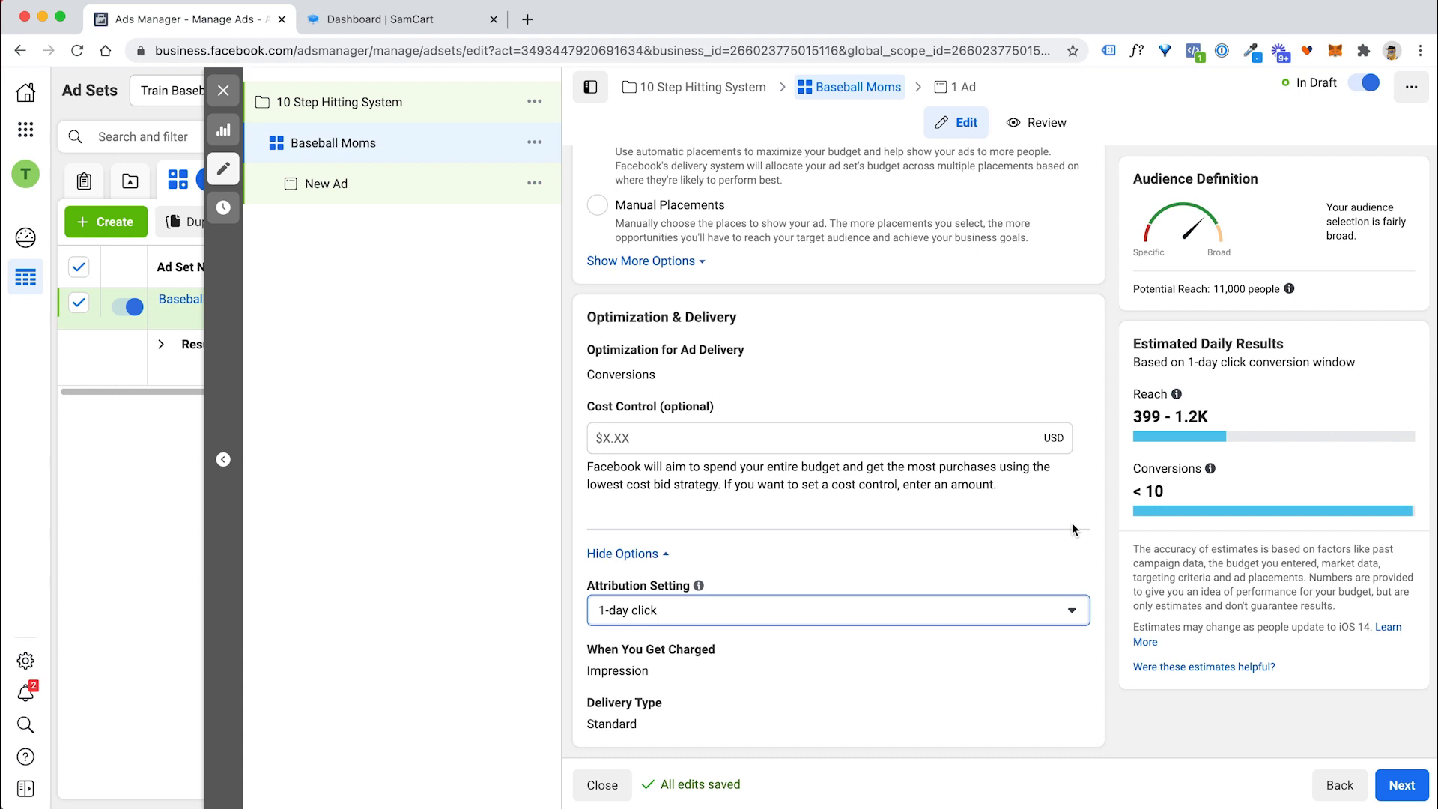
Move on to the new ad and rename it 'Test Ad'.
click(1403, 785)
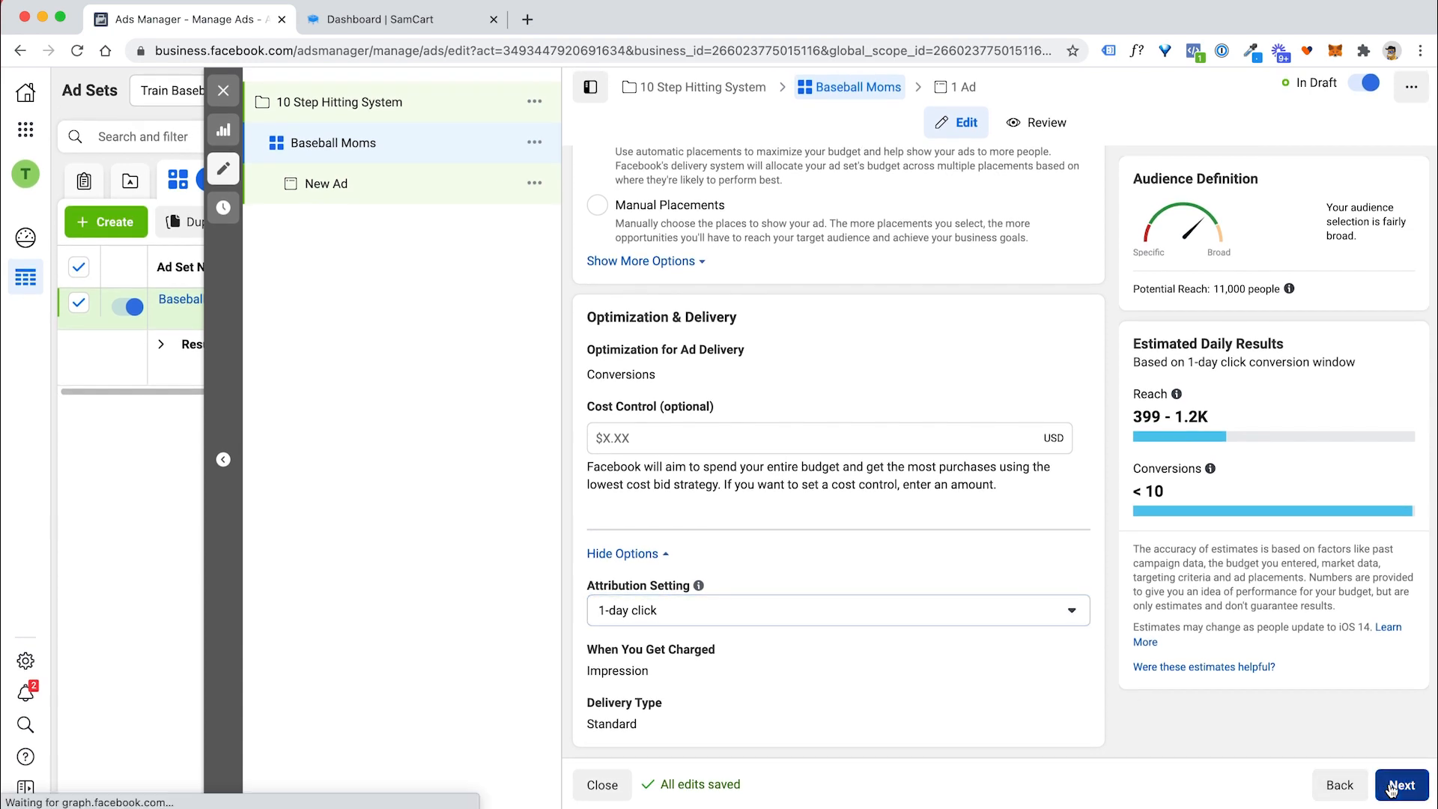
click(1398, 785)
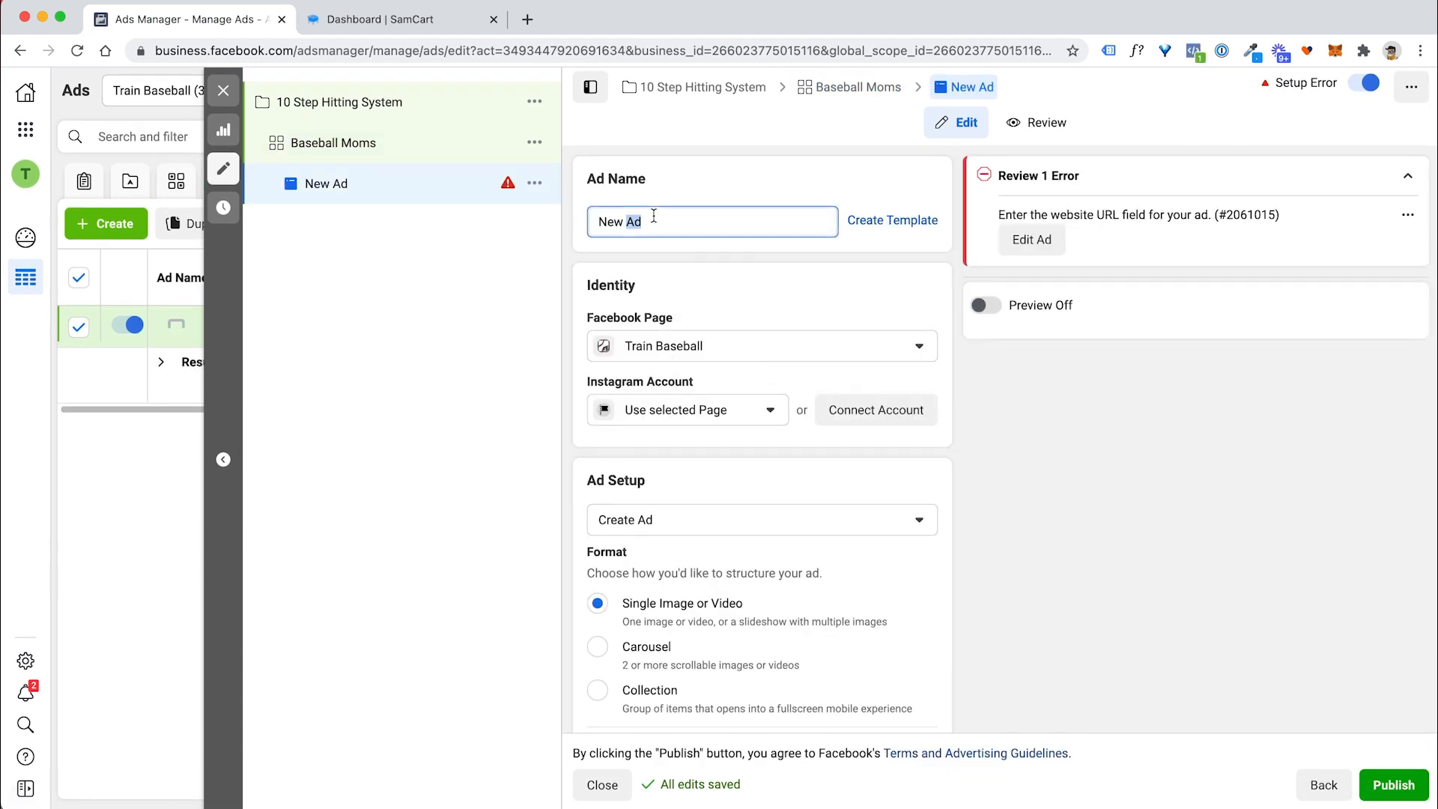
text(Test Ad)
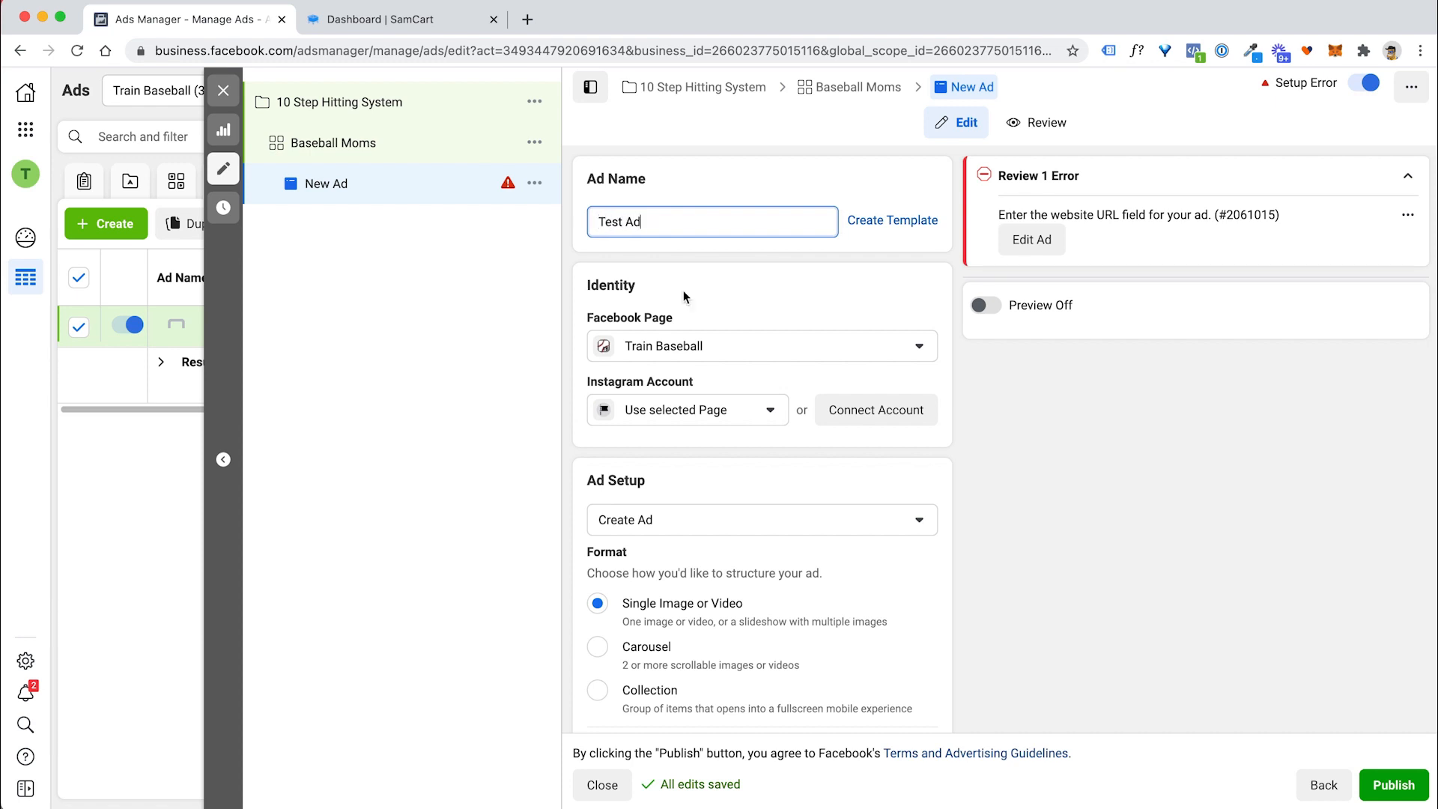
click(686, 411)
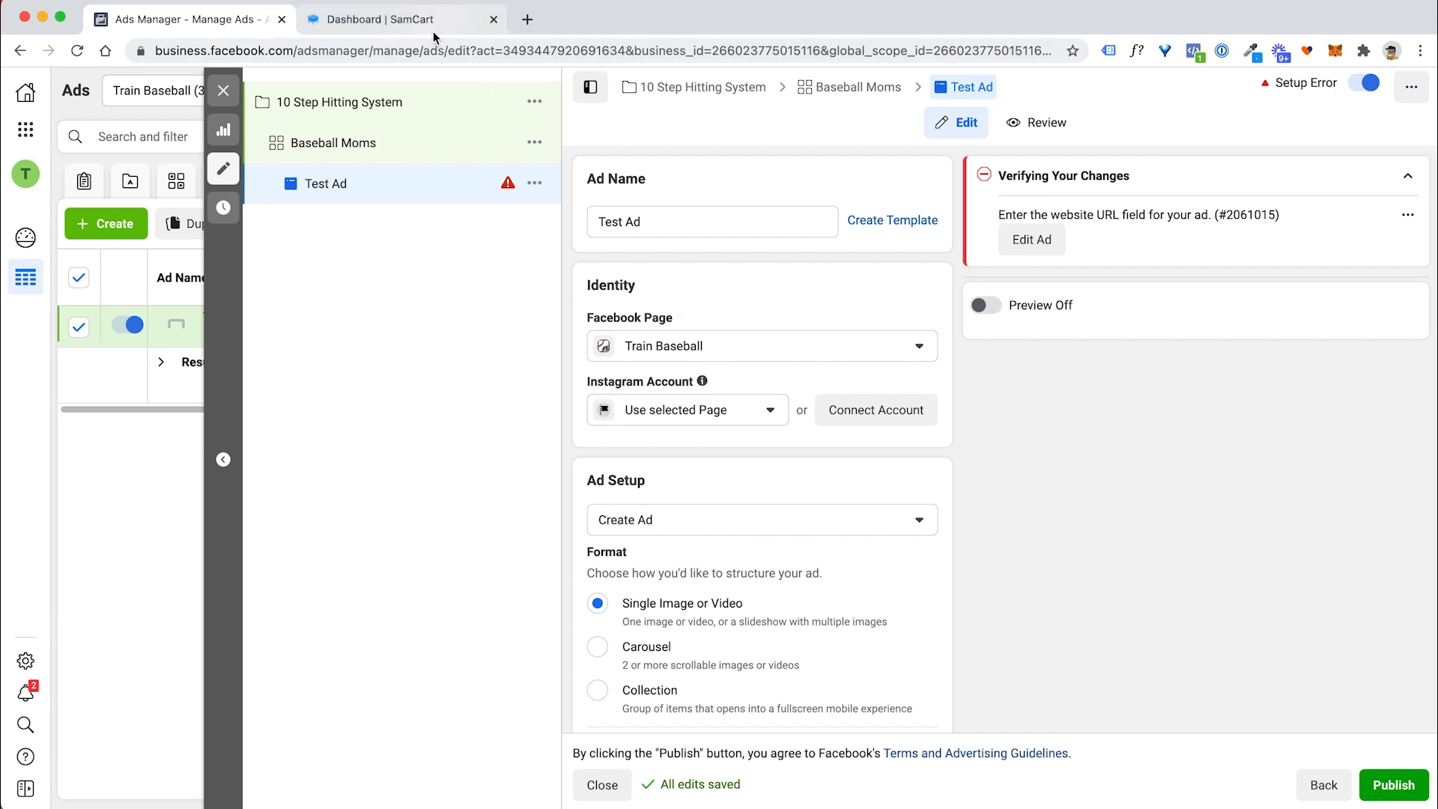
click(761, 346)
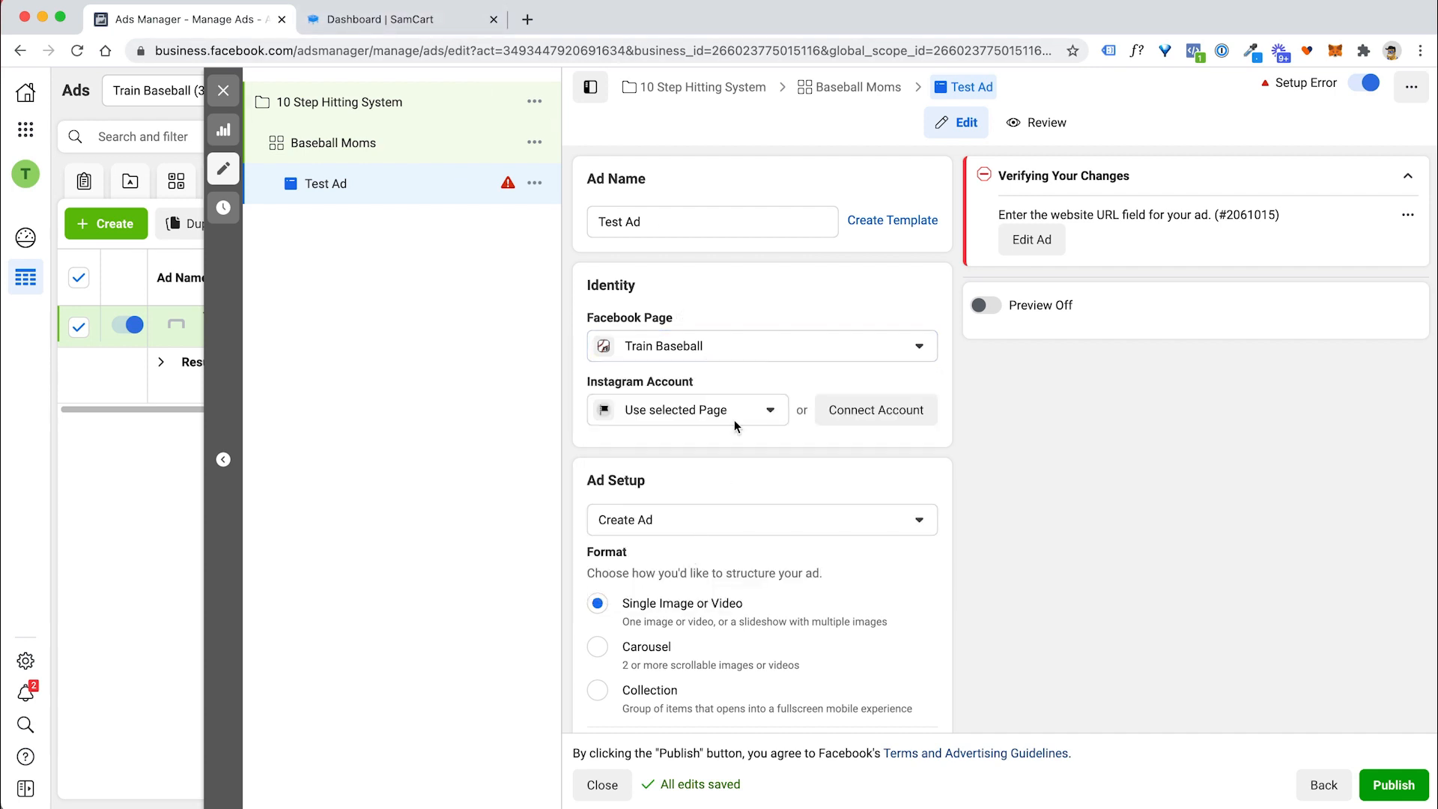
scroll(down, 3)
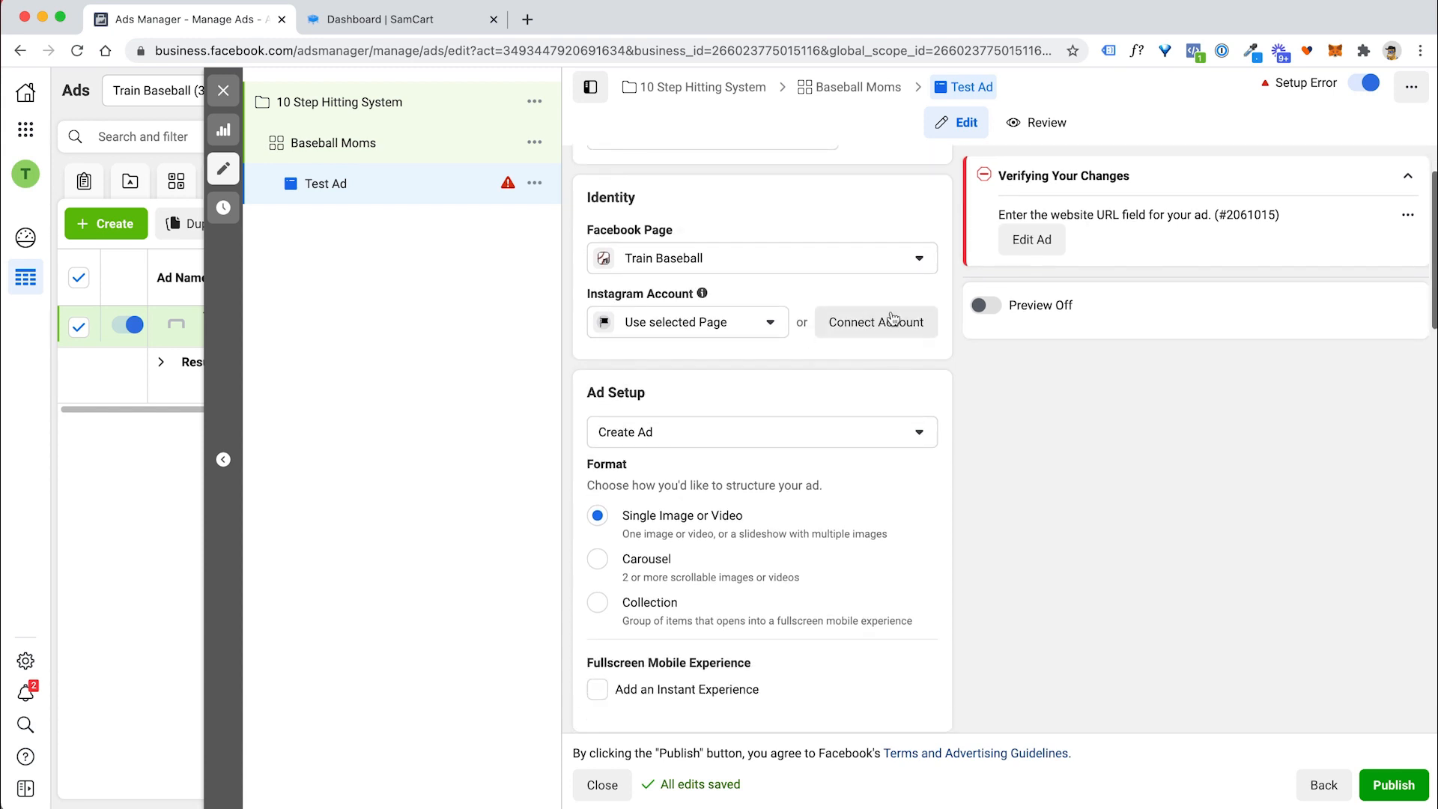
scroll(down, 3)
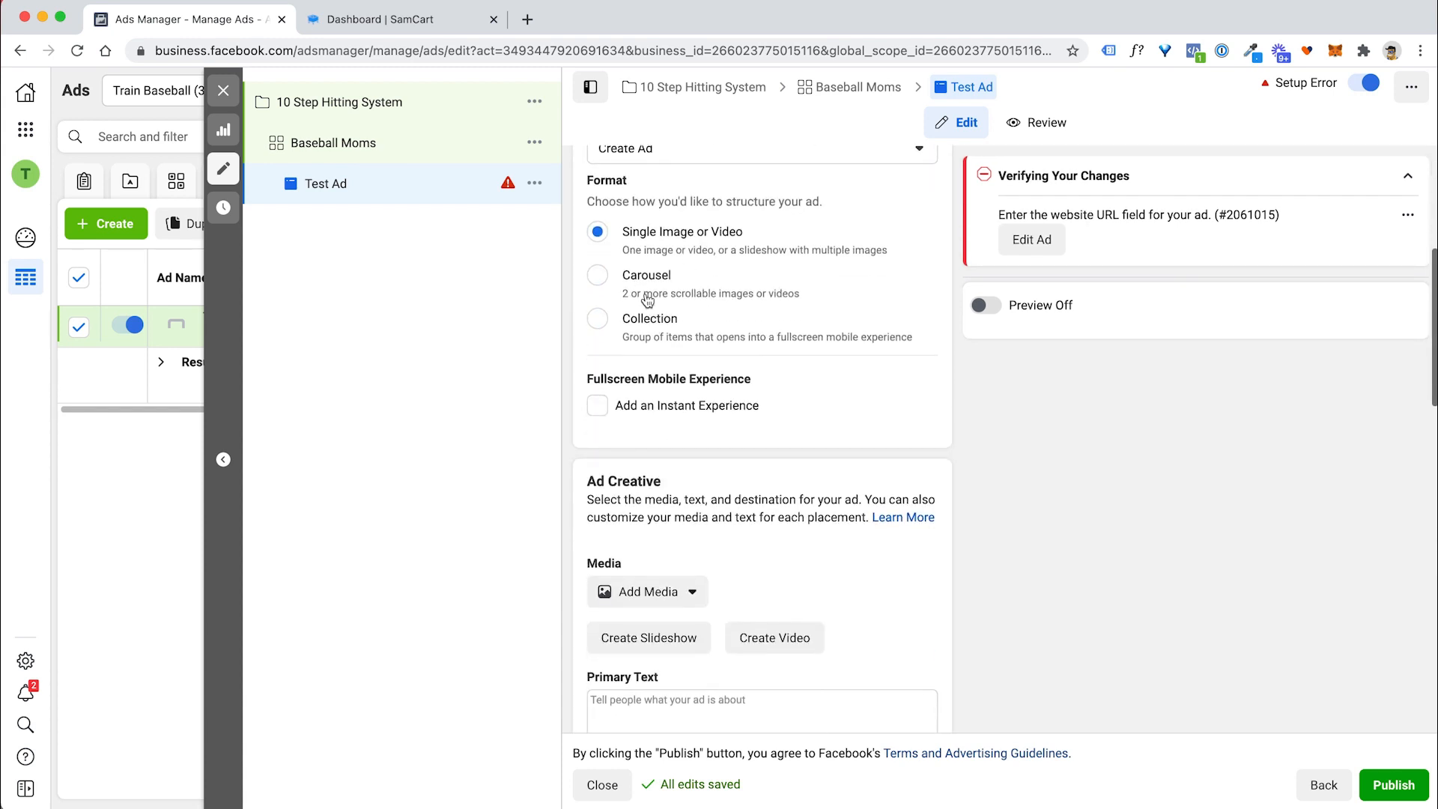
scroll(down, 3)
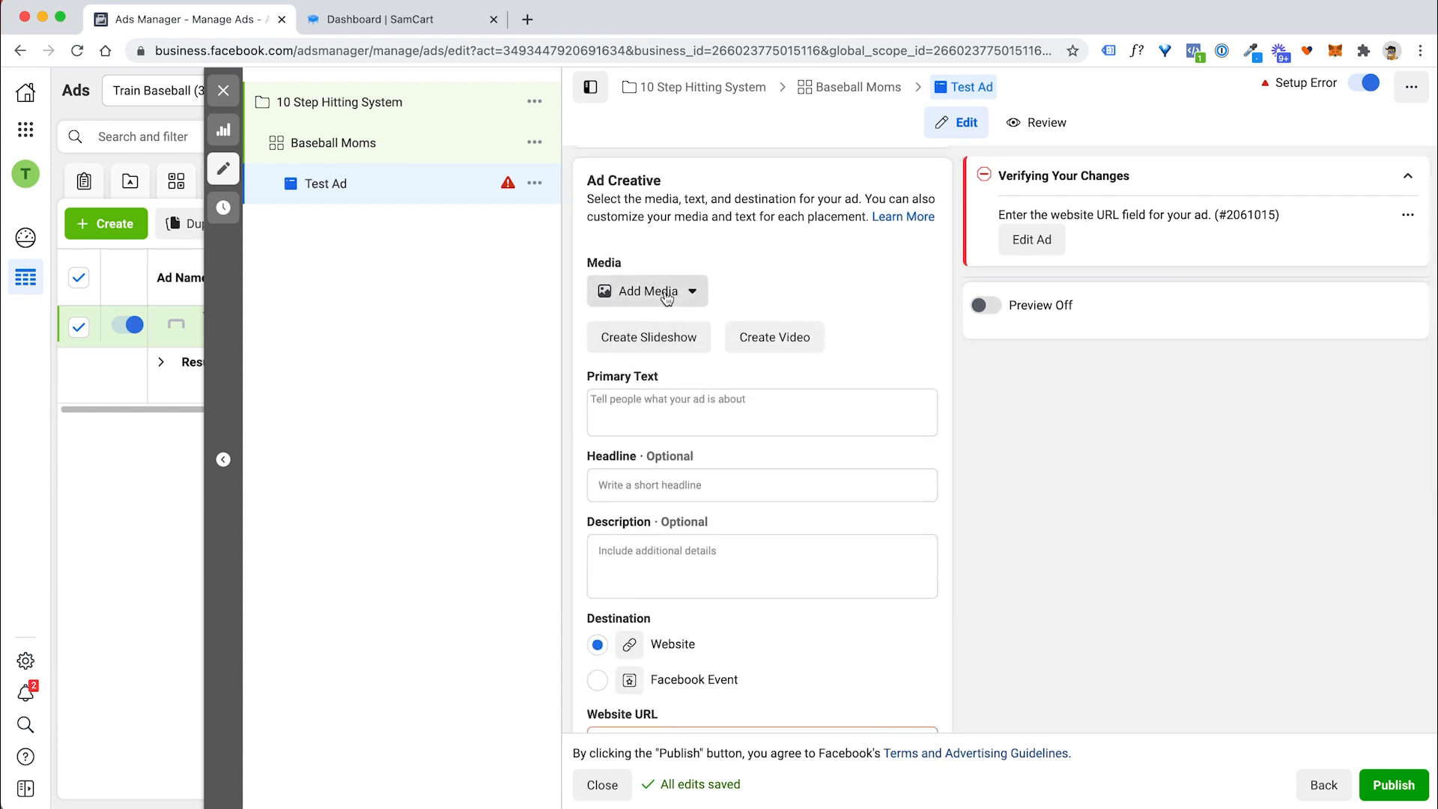
Add a 'baseball' stock photo of a batter as the ad's image.
click(648, 291)
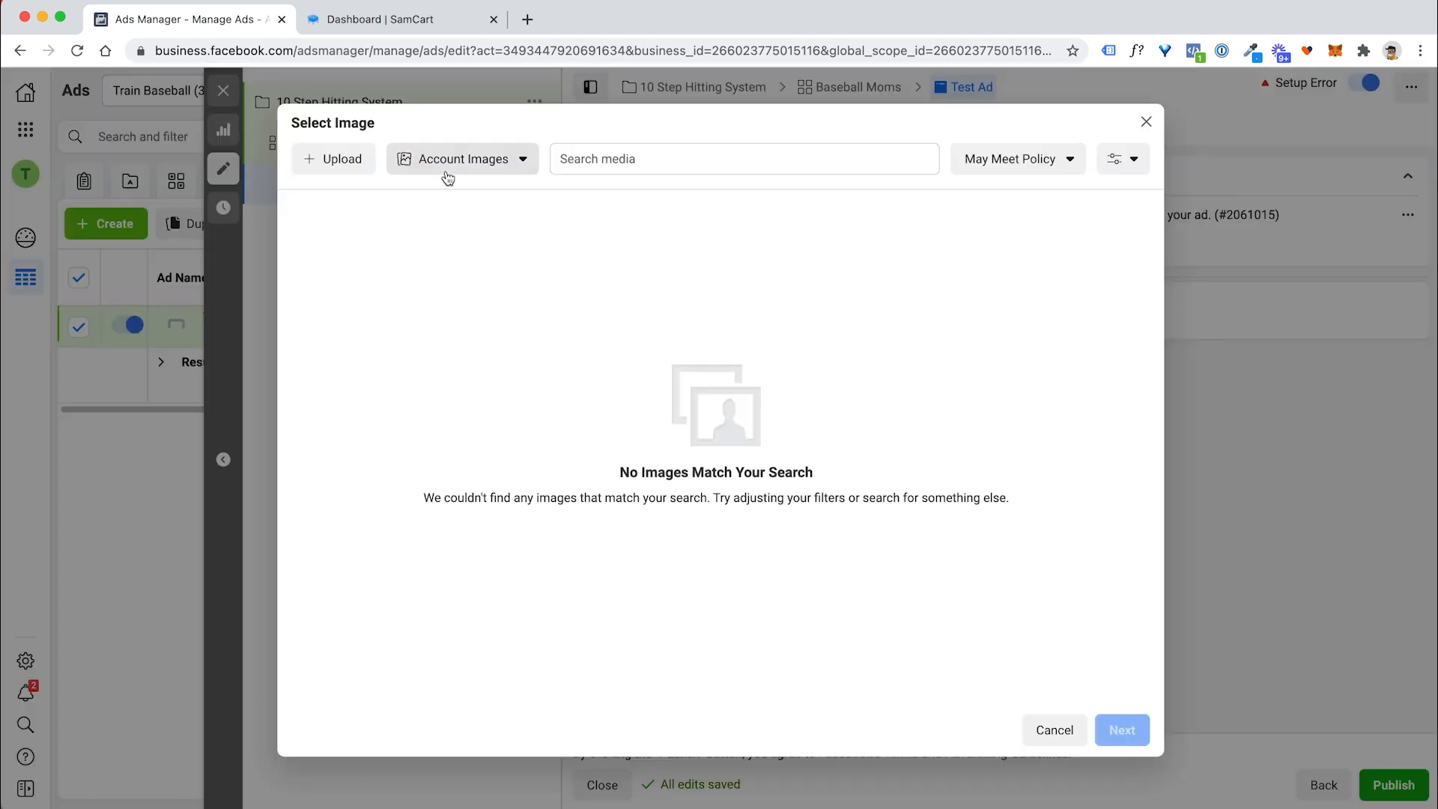
mouse_move(503, 169)
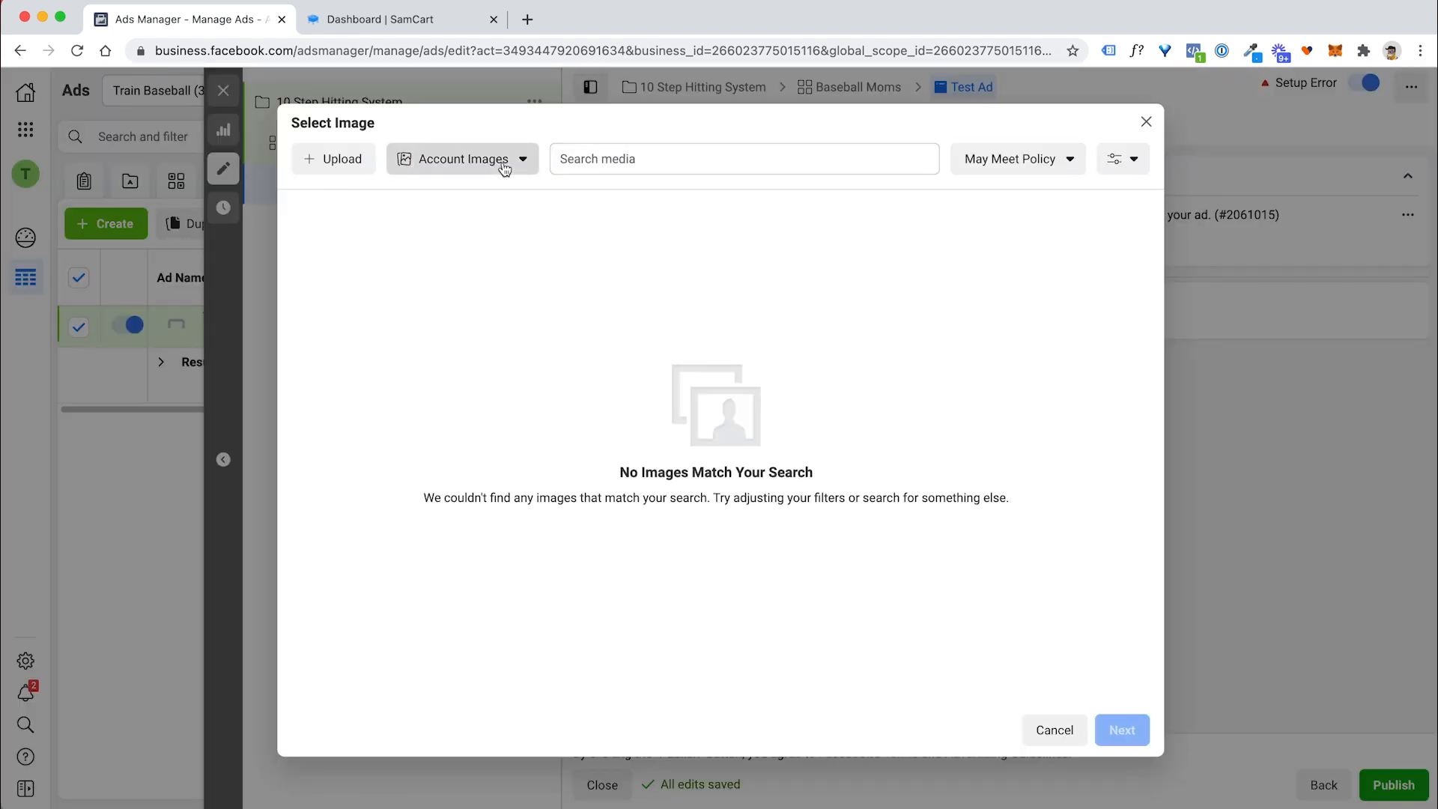
click(463, 158)
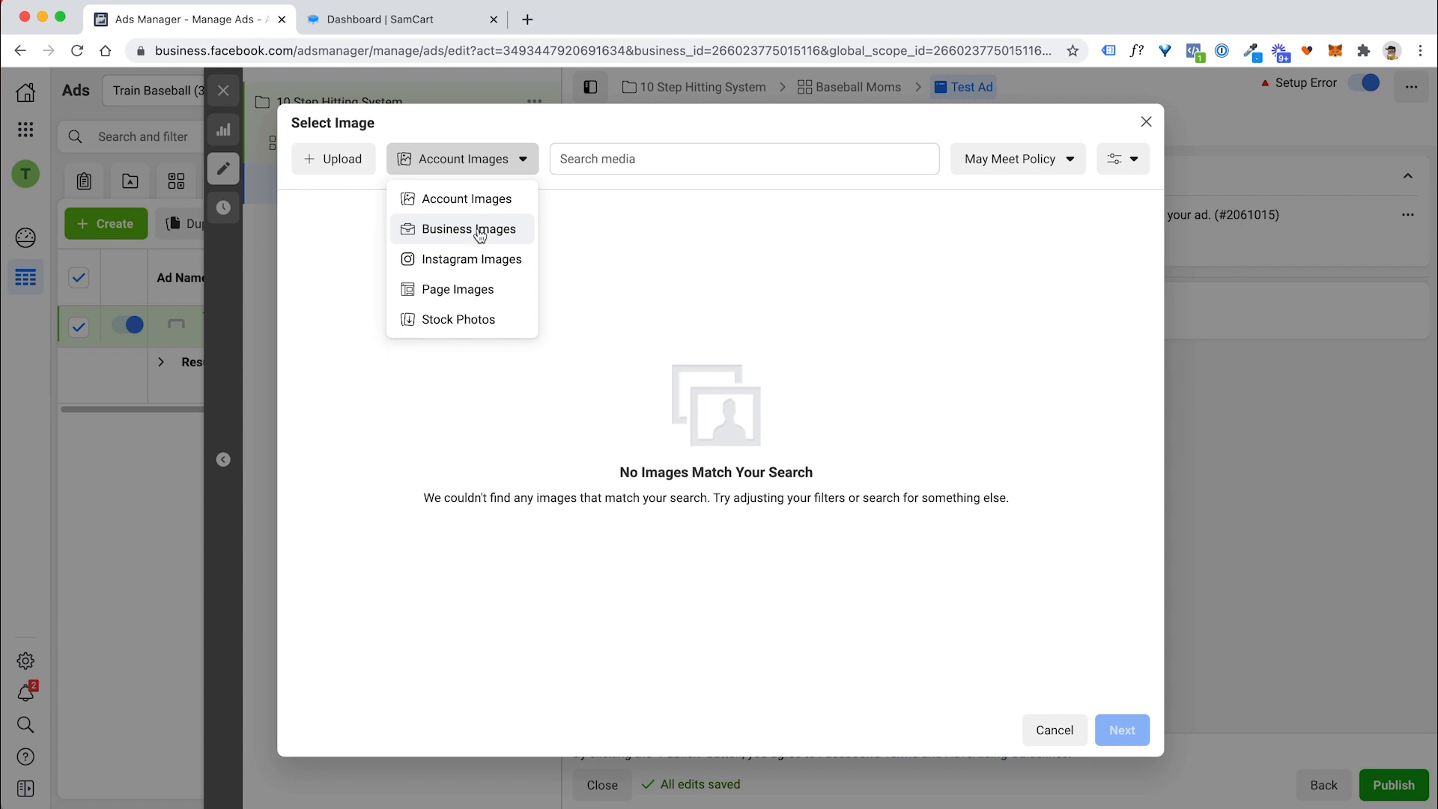
click(457, 317)
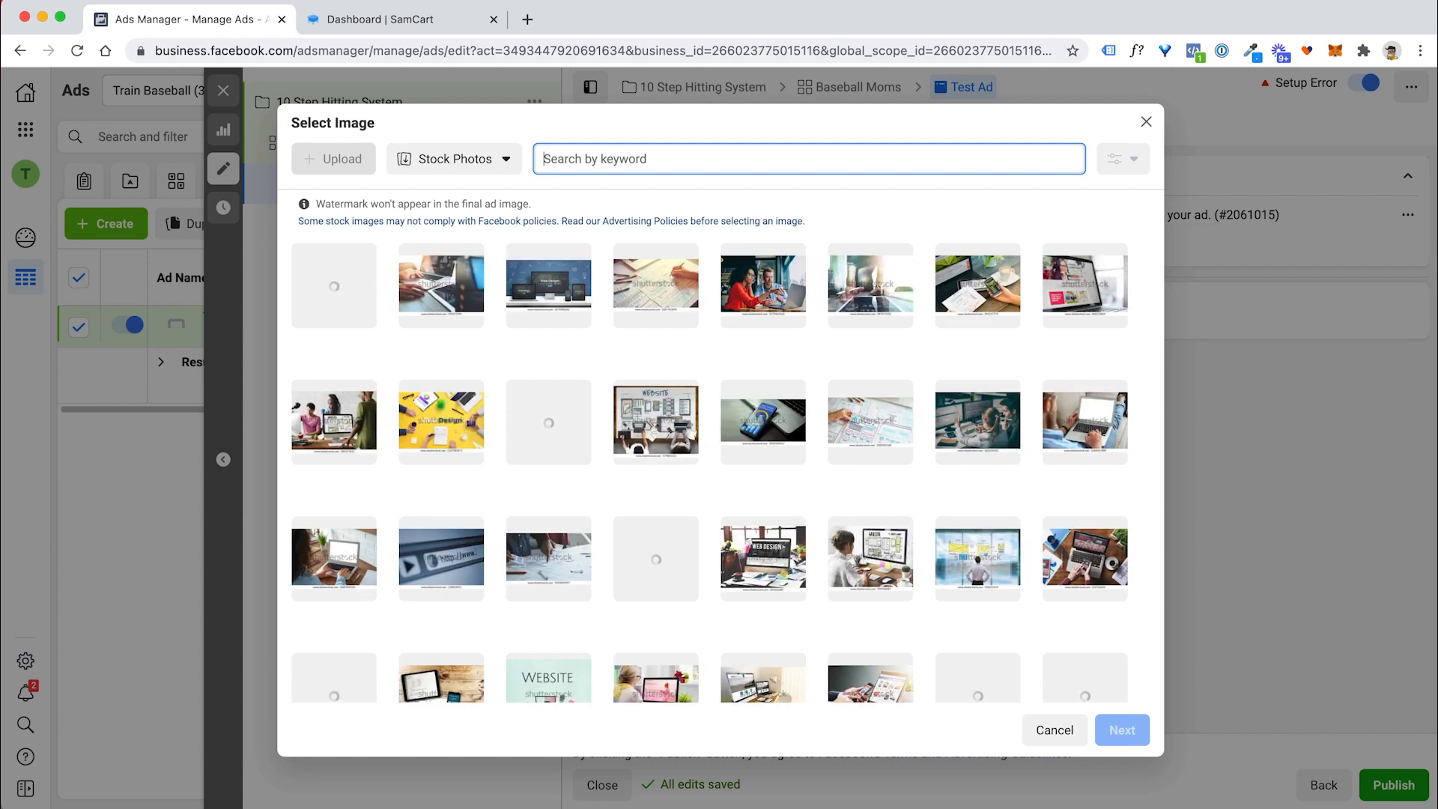
text(baseball)
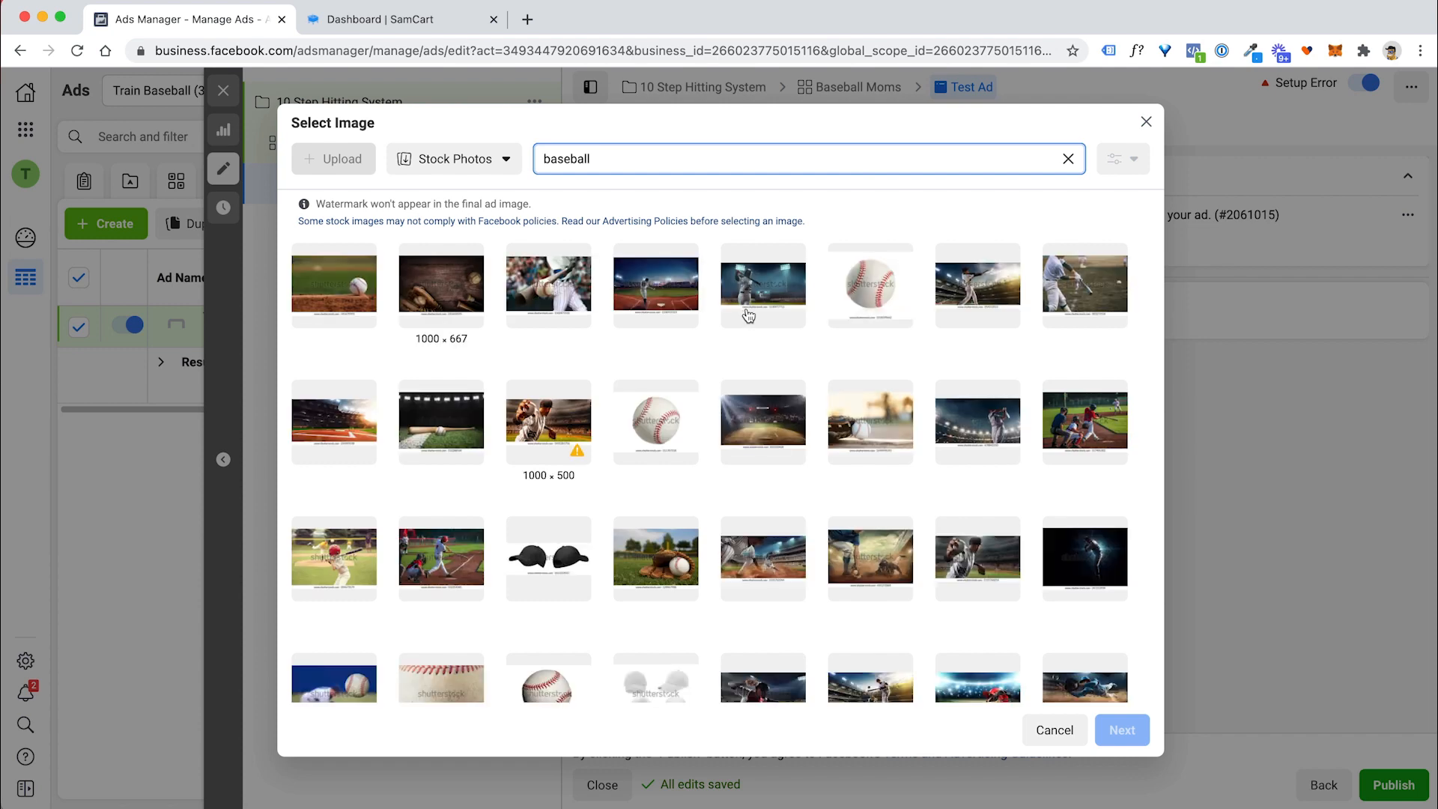
click(548, 284)
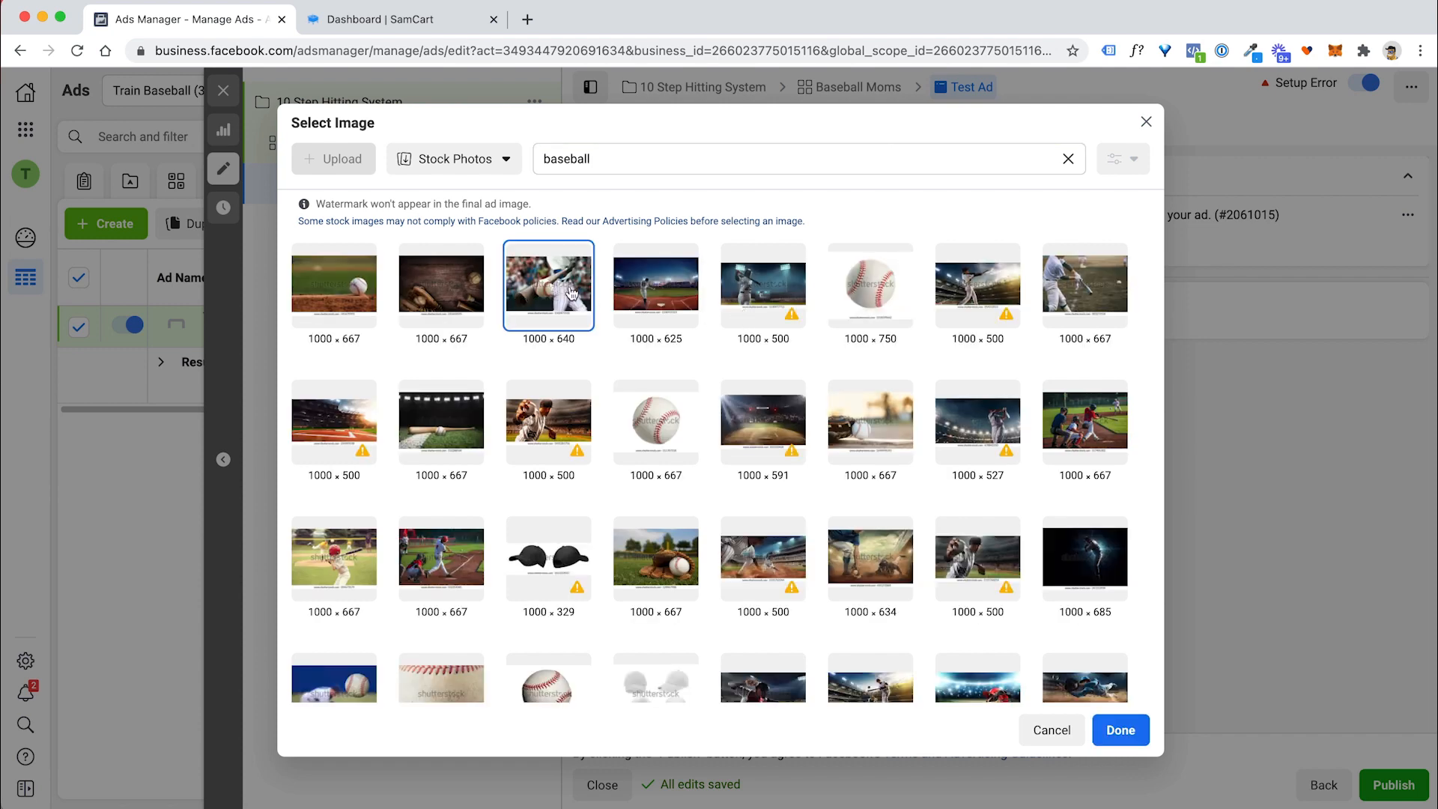
mouse_move(751, 525)
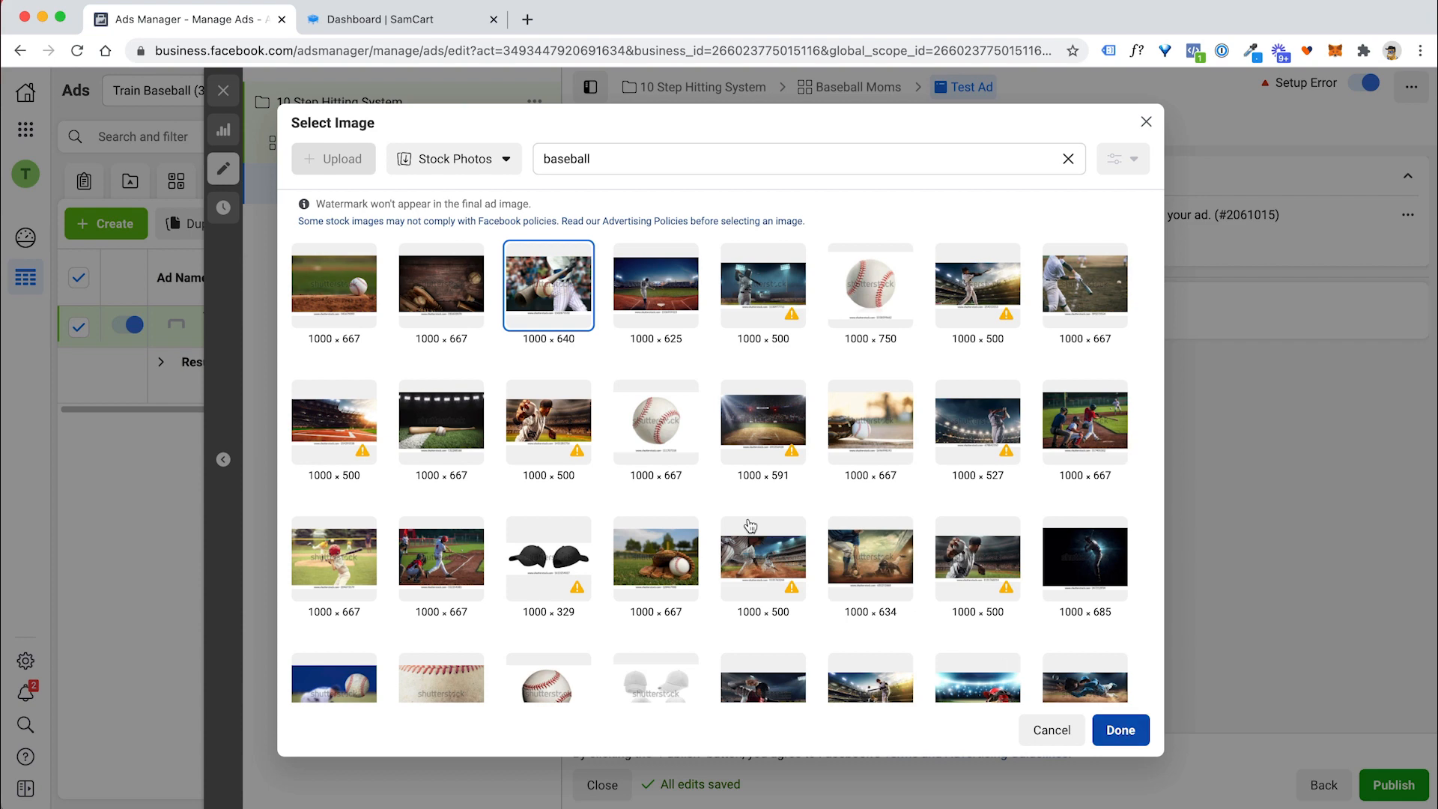
click(1120, 730)
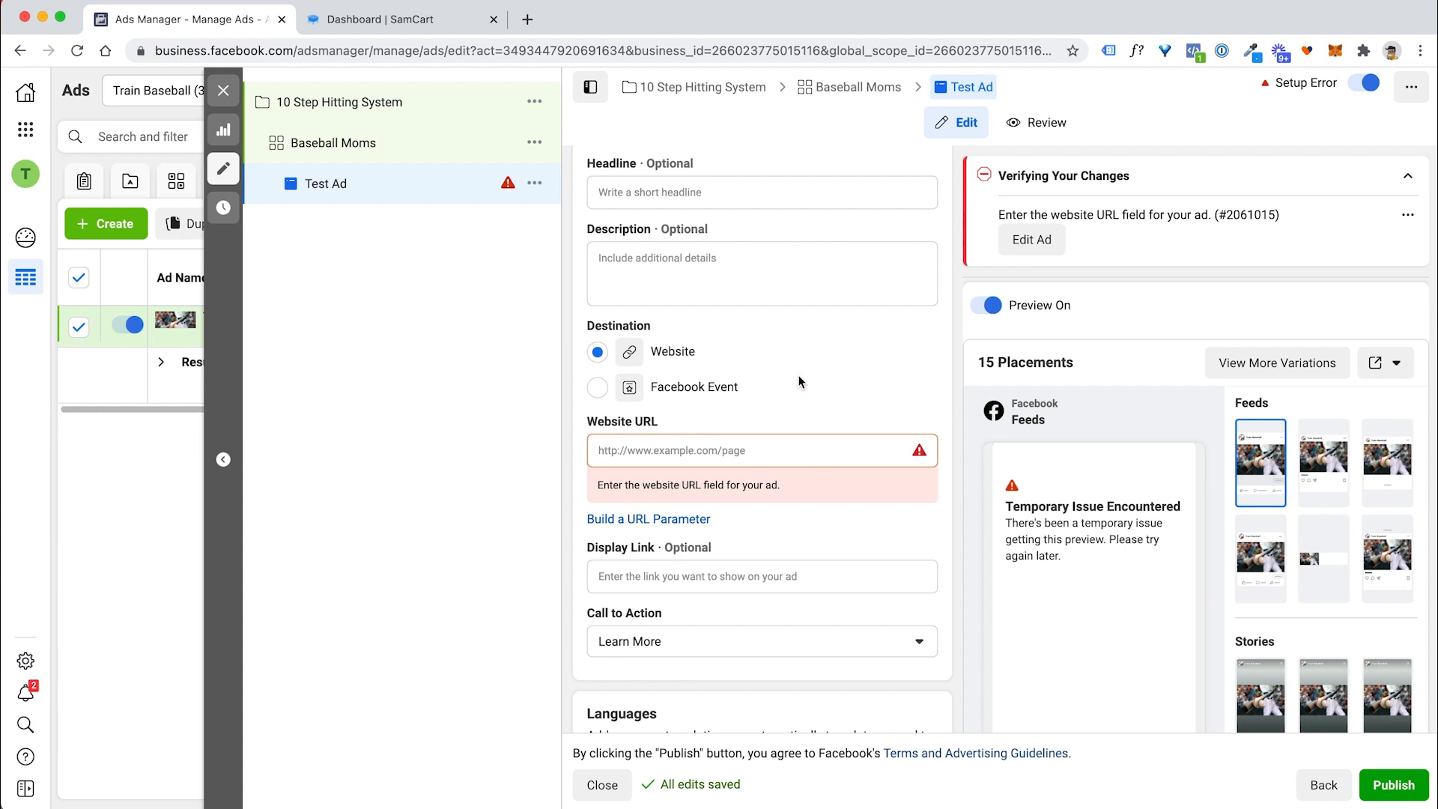
In SamCart, open The 10 Step Hitting System live sales page and copy its address.
click(402, 19)
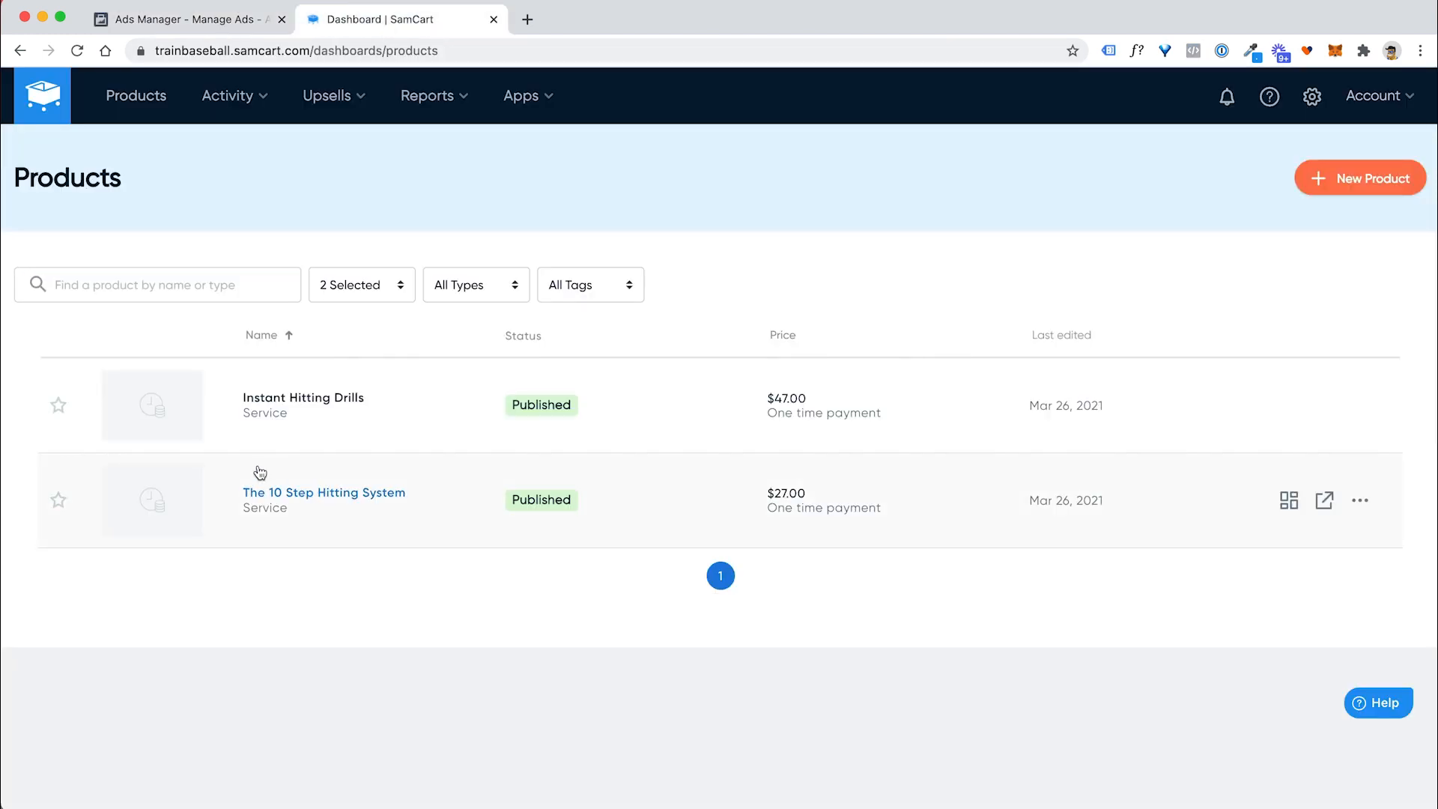
click(324, 493)
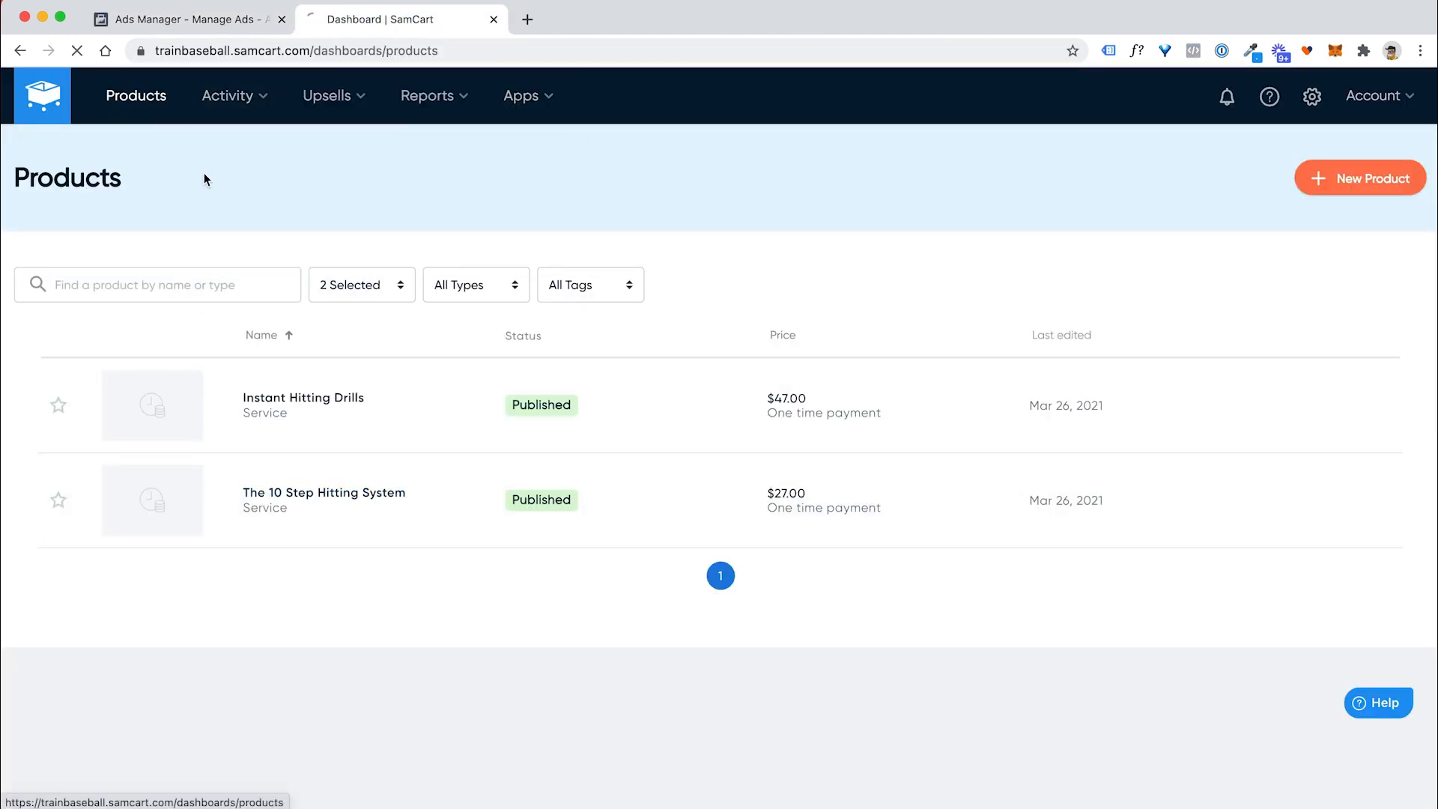
click(324, 499)
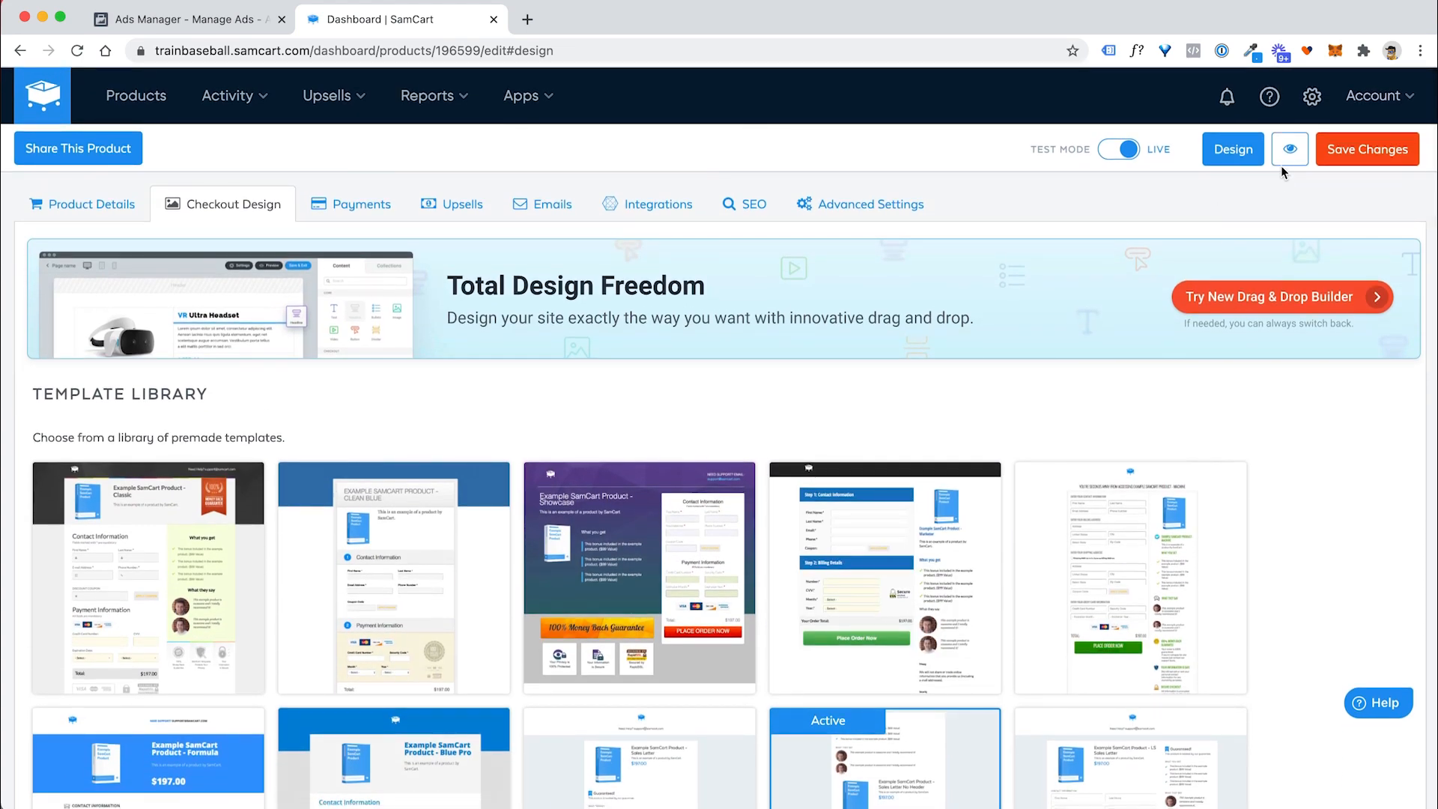
click(1288, 148)
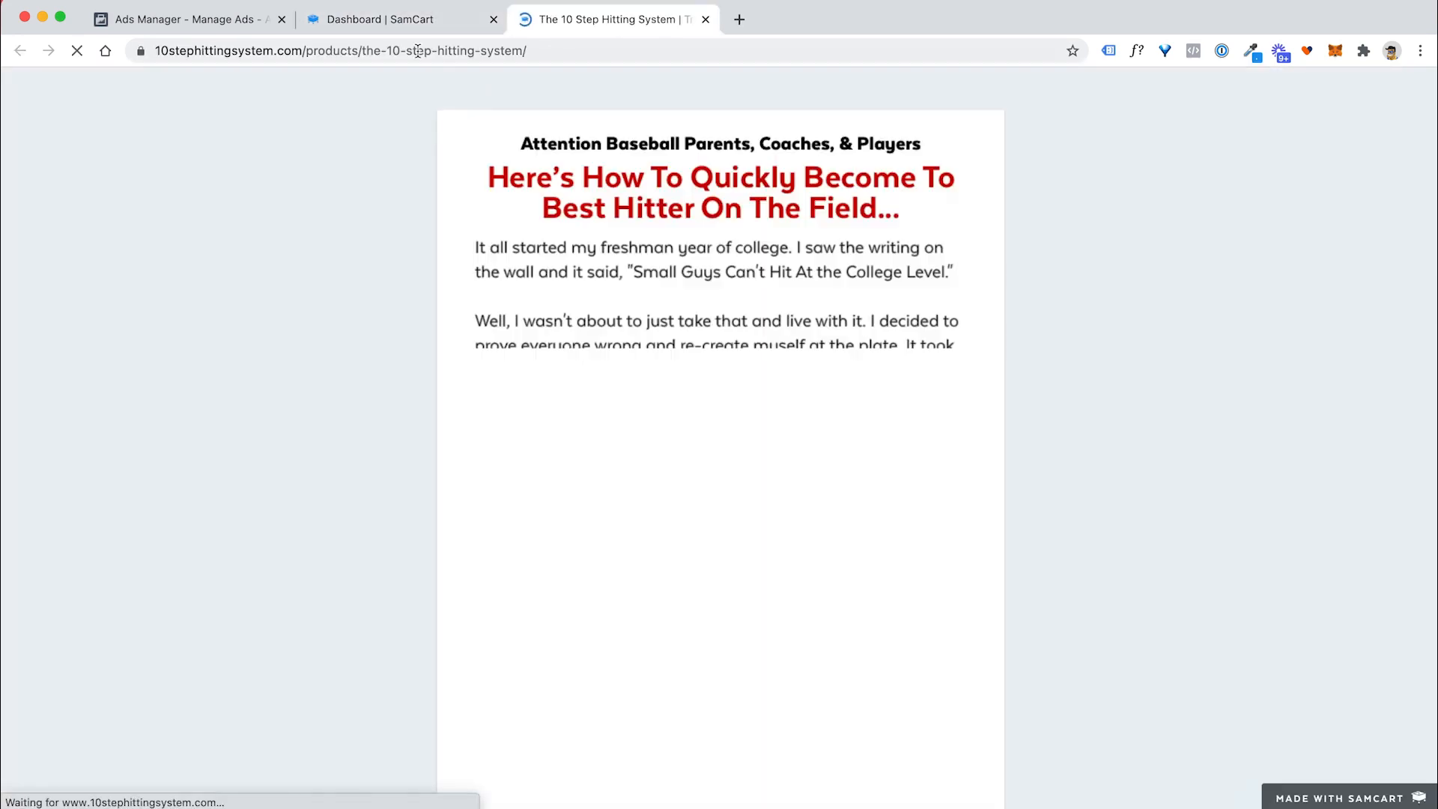
right_click(341, 51)
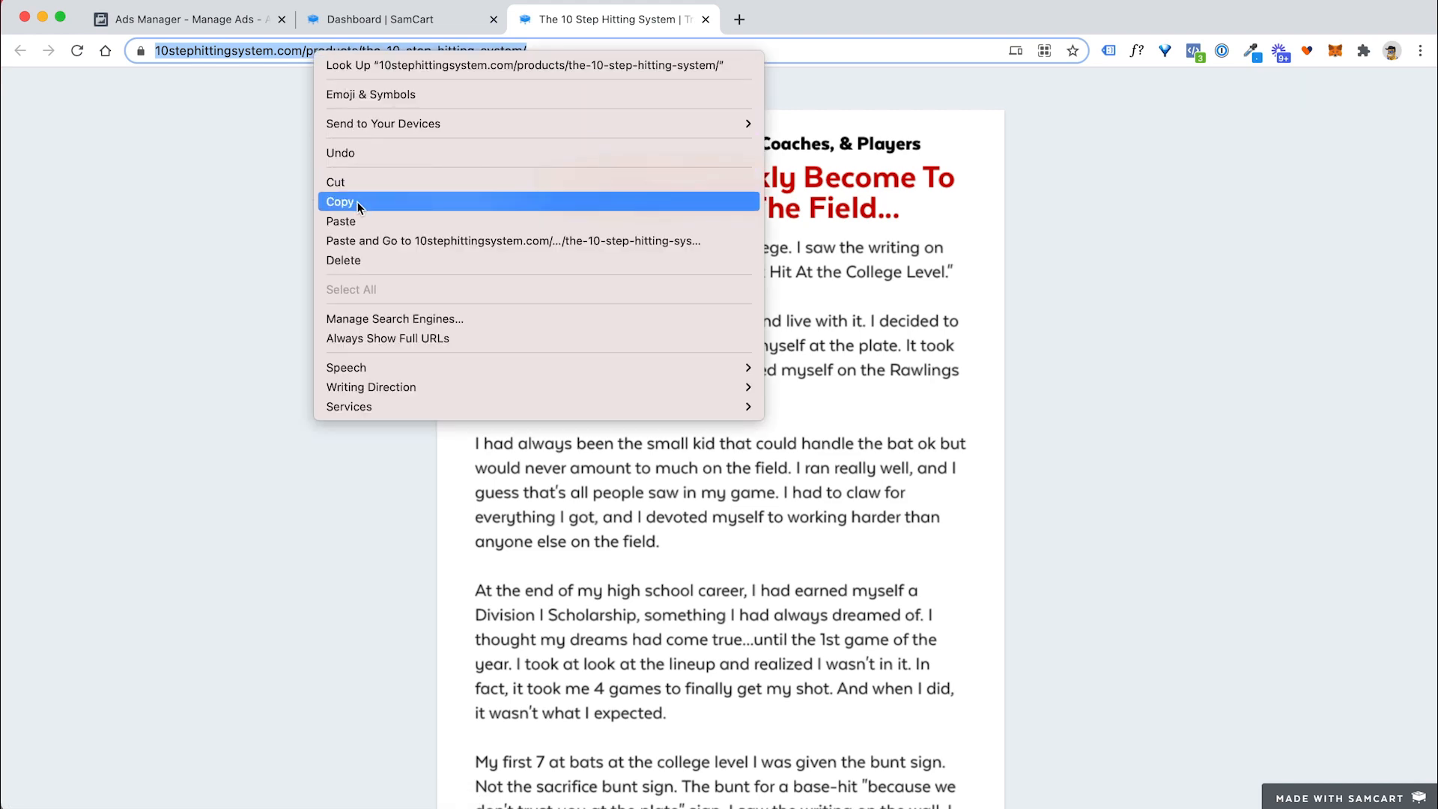
click(183, 18)
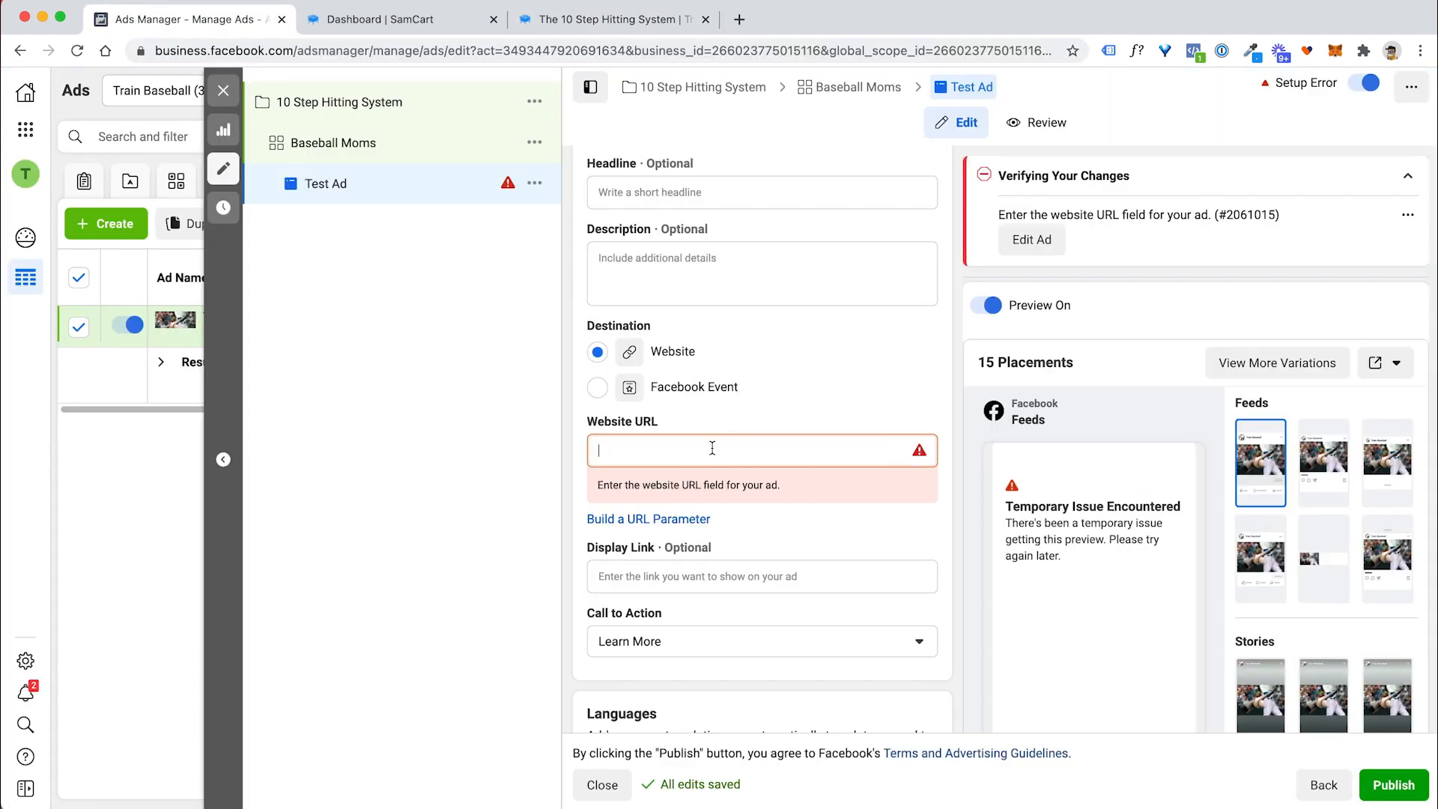
text(https://www.10stephittingsystem.com/products/the-10-step-hitting-system/)
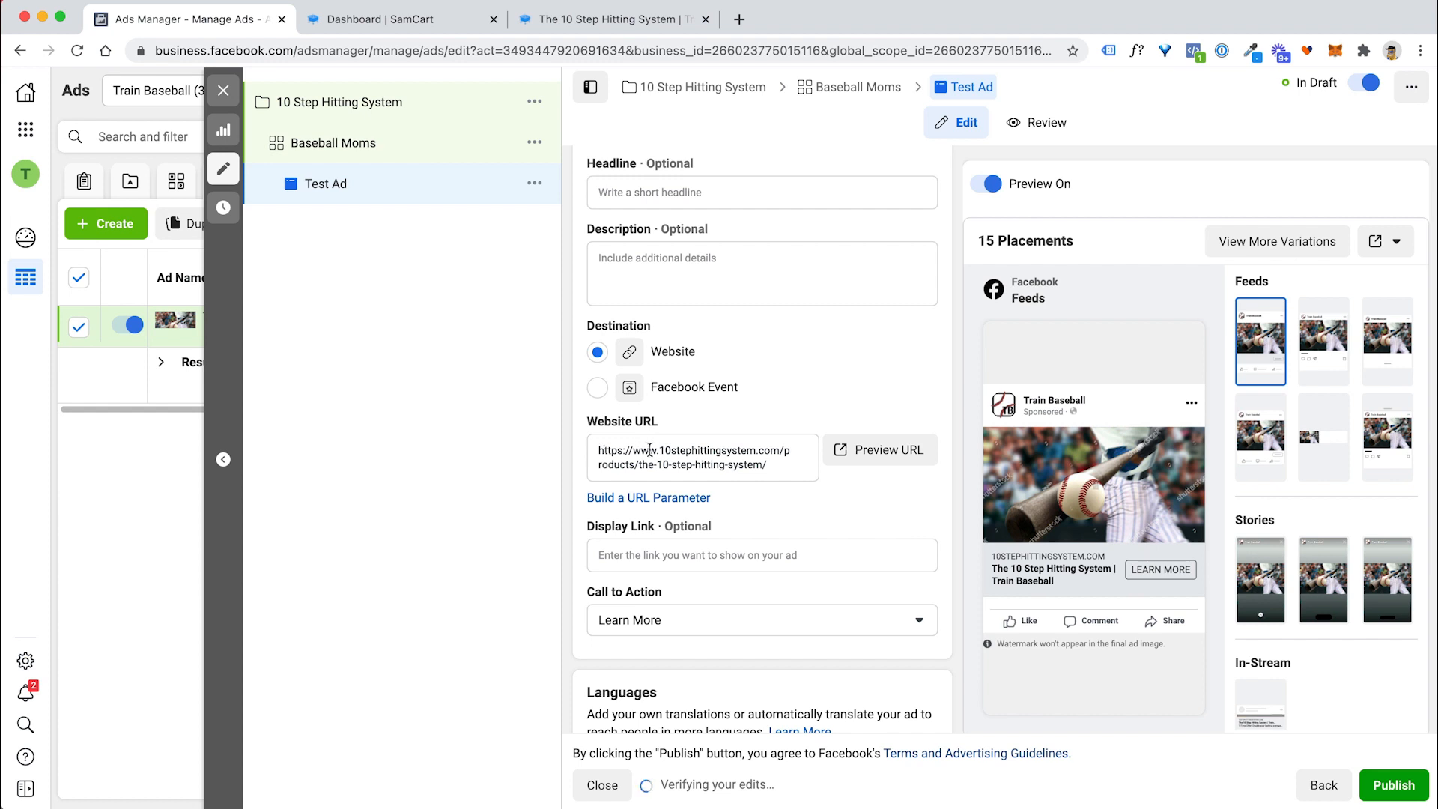
scroll(down, 3)
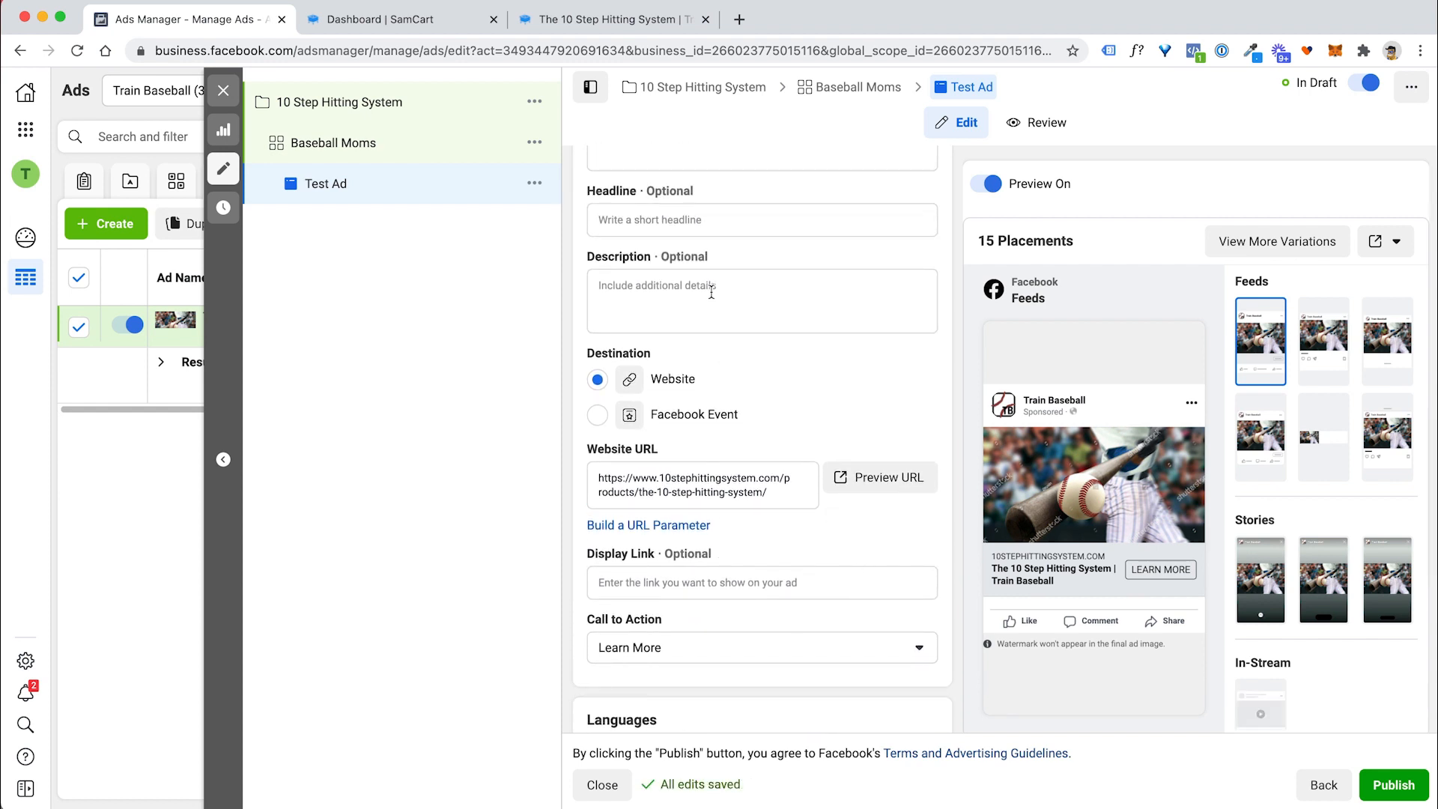
Write primary text pitching the new program to make your son the best hitter, ending with 'Click Here' and the sales page link.
click(761, 300)
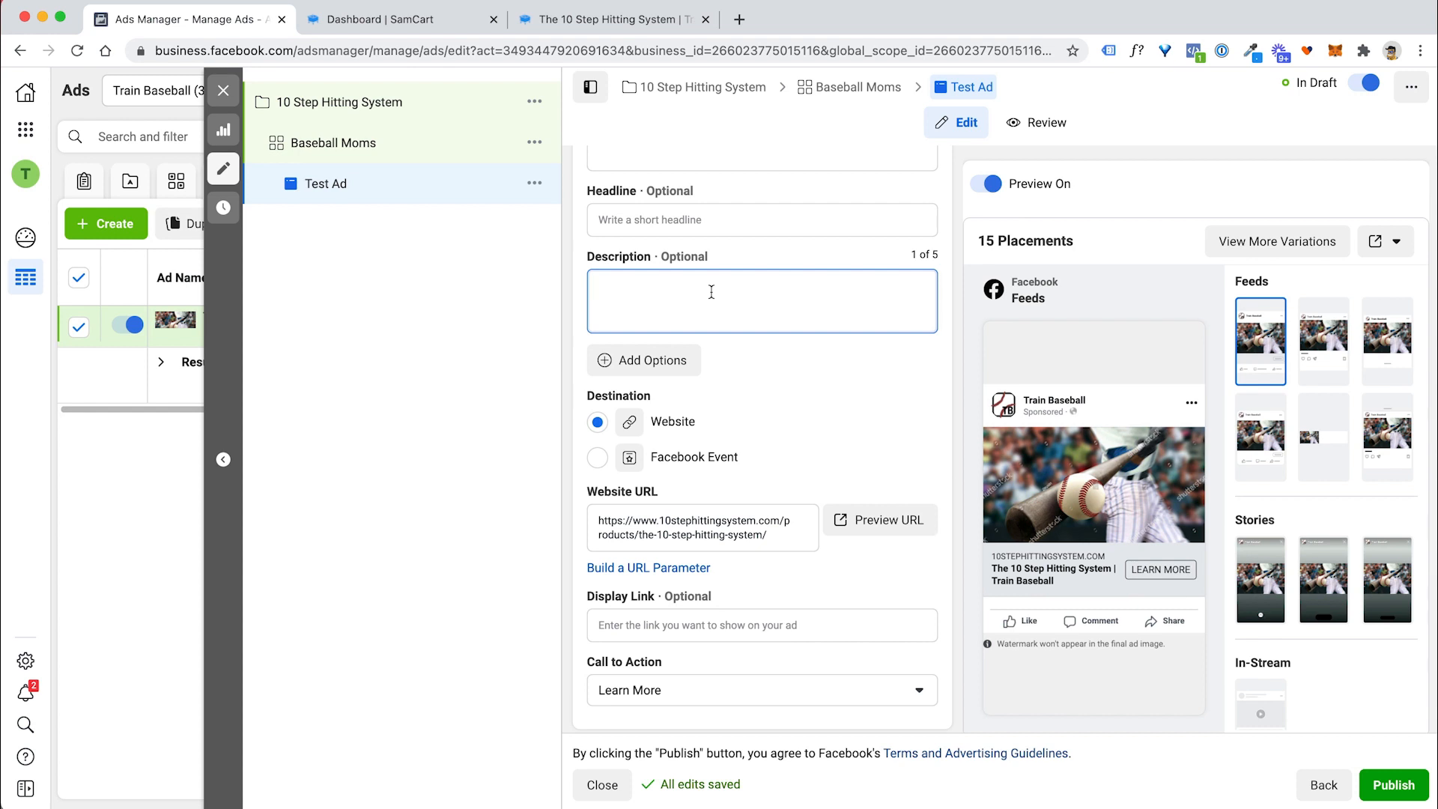
text(How yould you like your son)
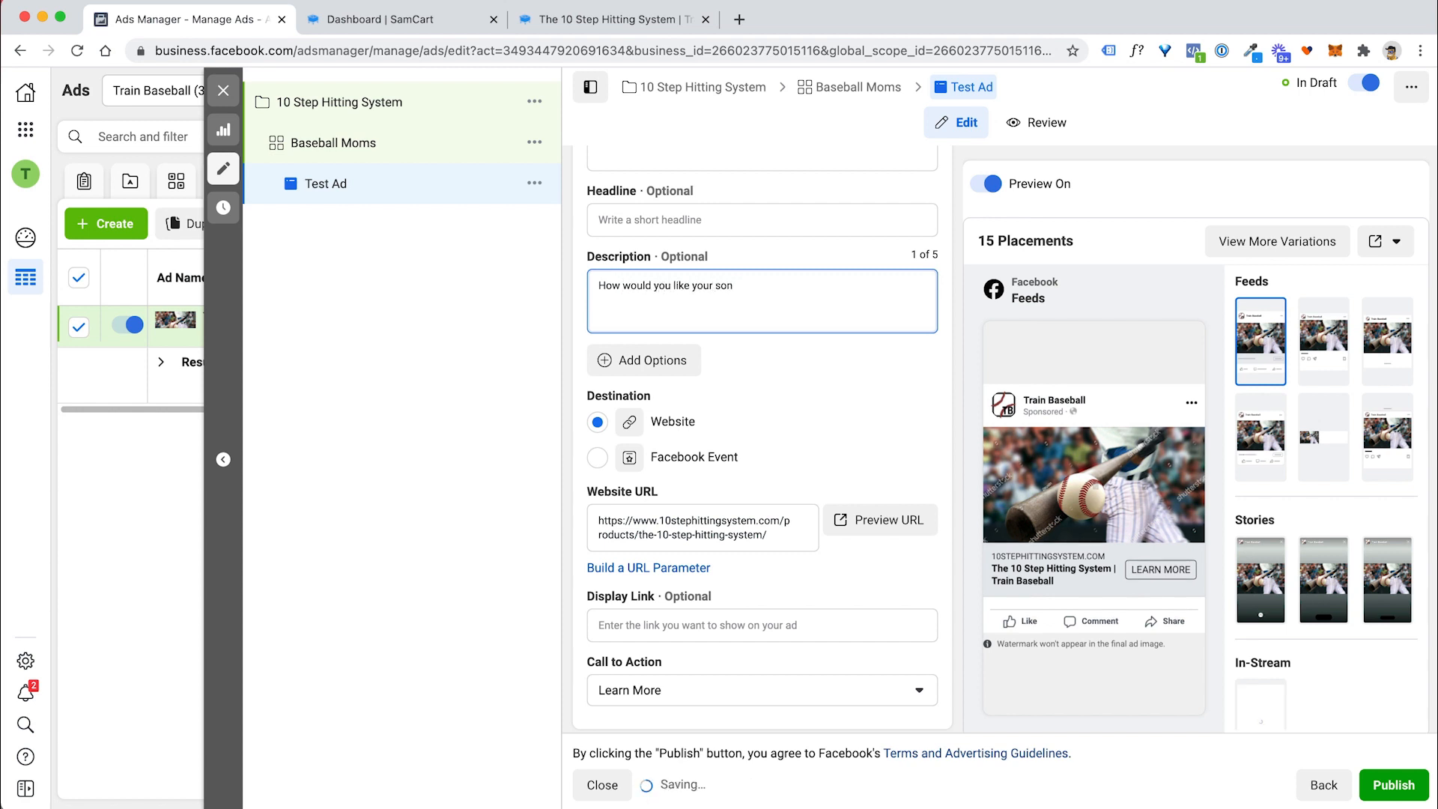
text(to become the best hitter on the field by next summer? Check)
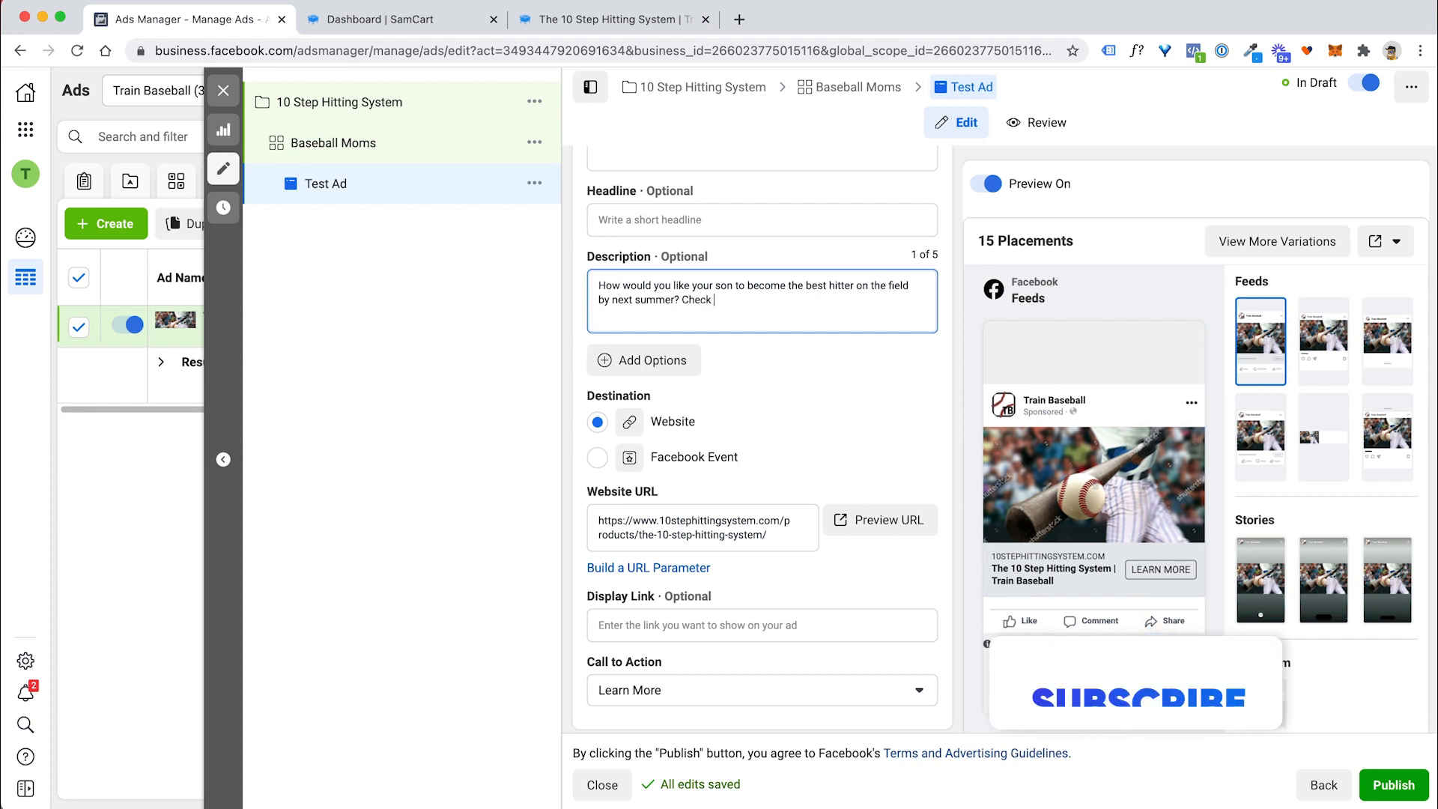
text(out this new program that can help make that dt)
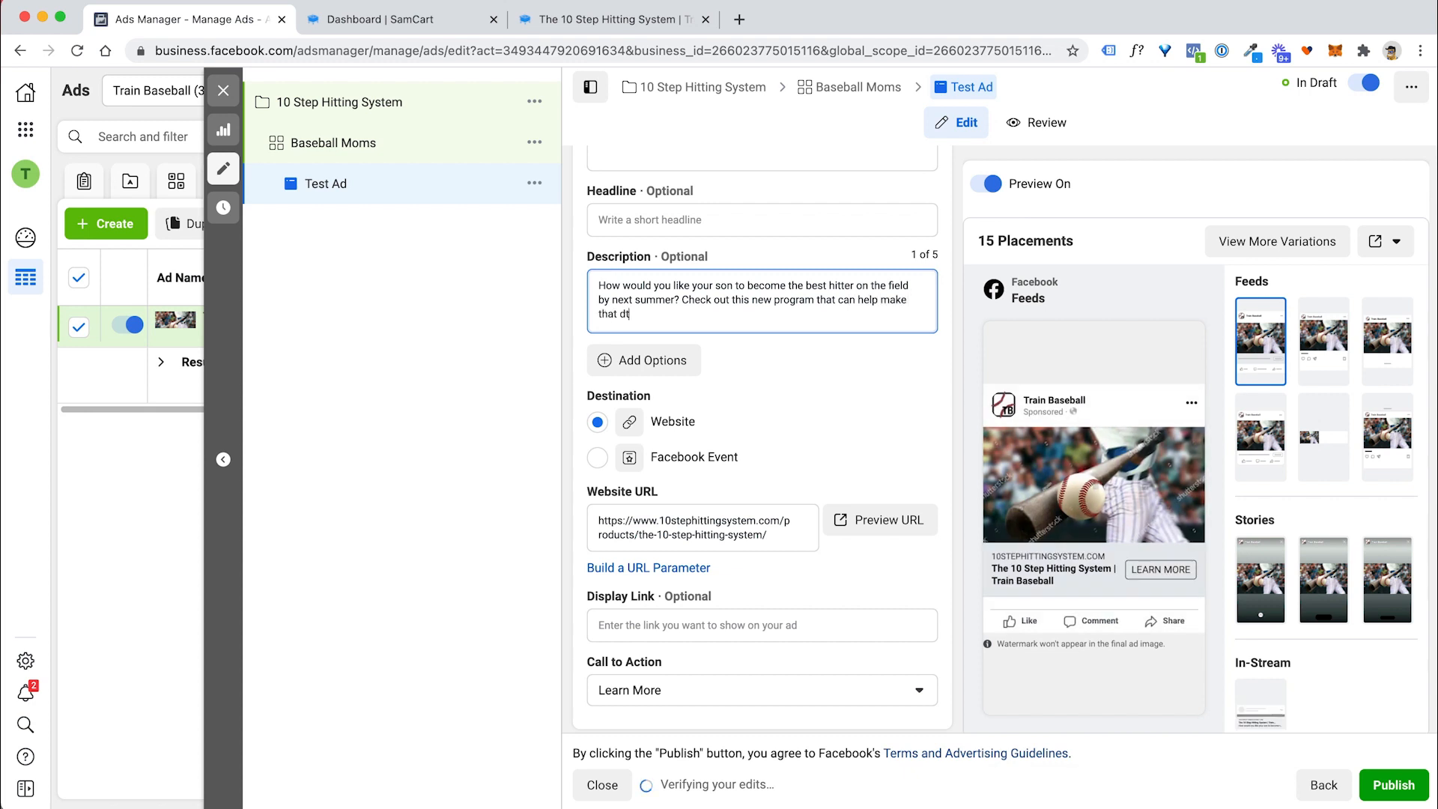
text(ream become a reail)
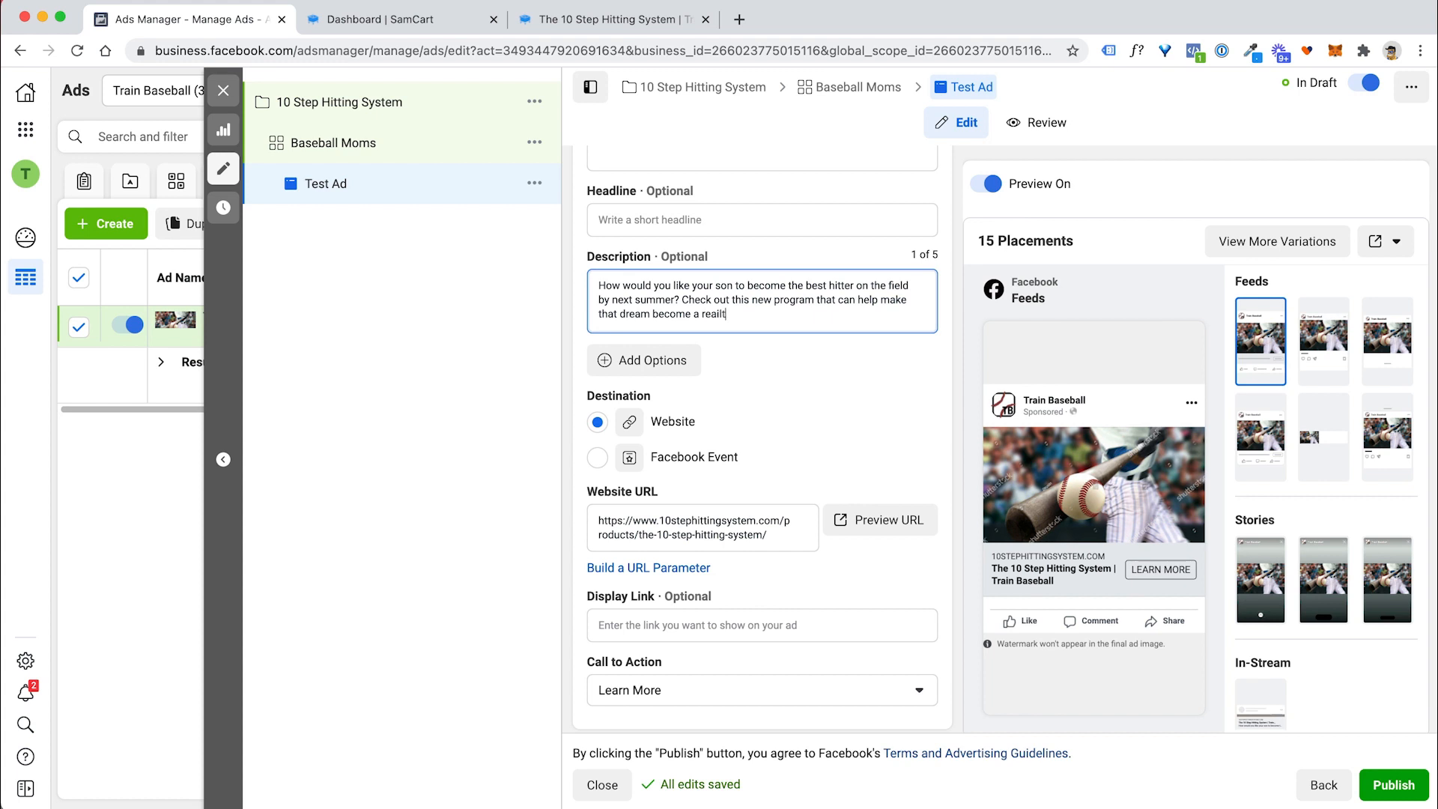
text(Click Here >> https://www.10stephittingsystem.com/products/the-10-step-hitting-system/)
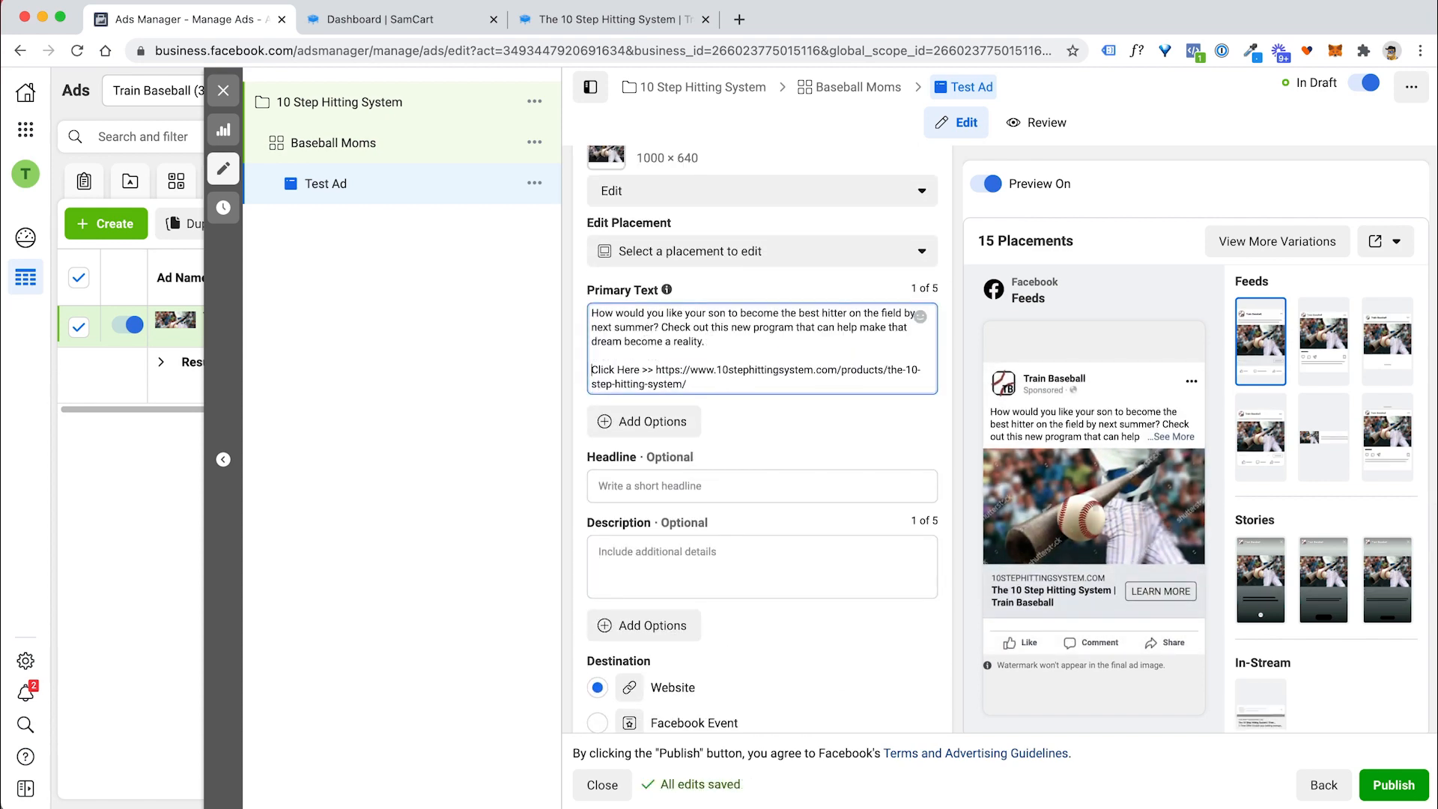
Enter the headline 'Help Your Son Become The Best Hitter On The Field' and review the remaining ad sections.
click(761, 485)
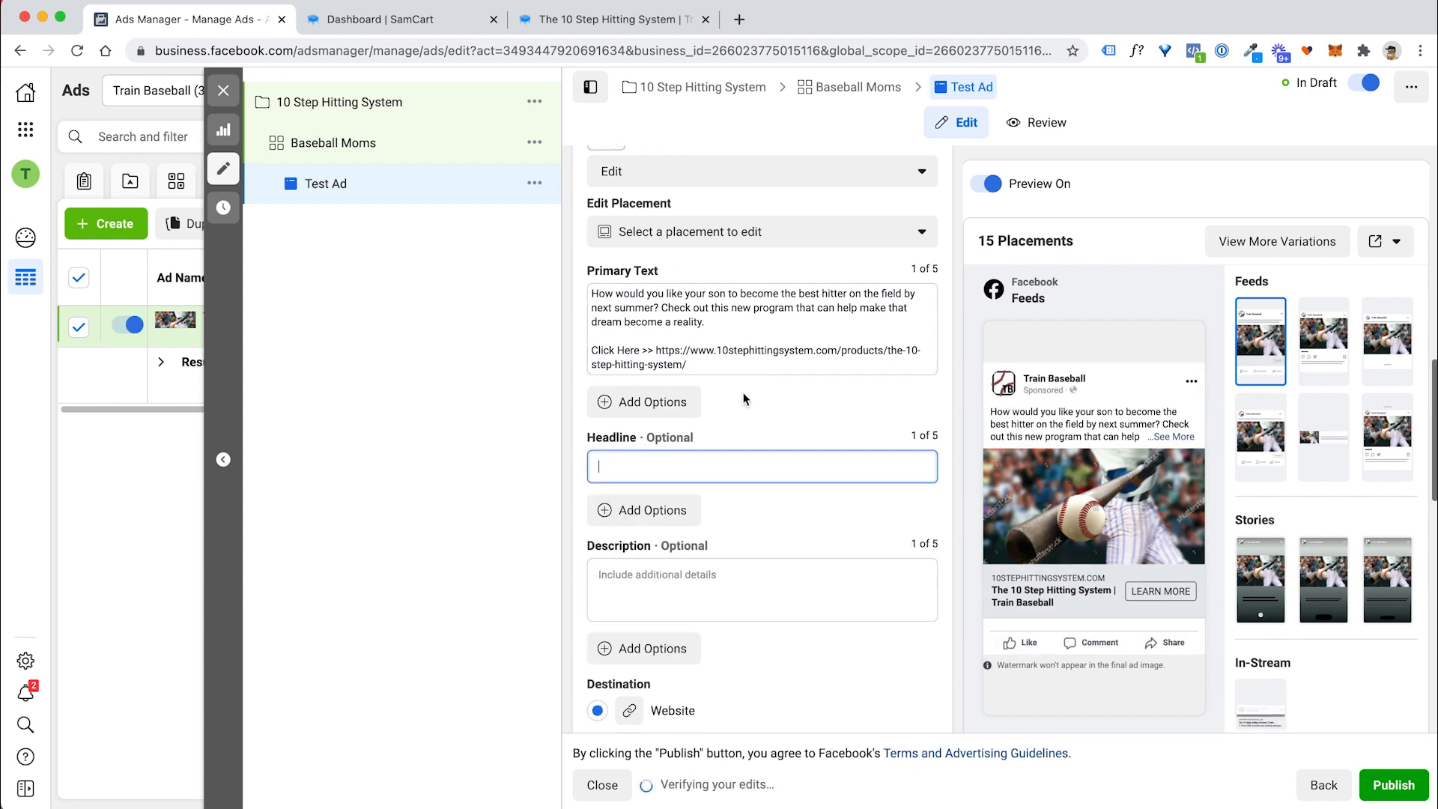
text(Help Your Son)
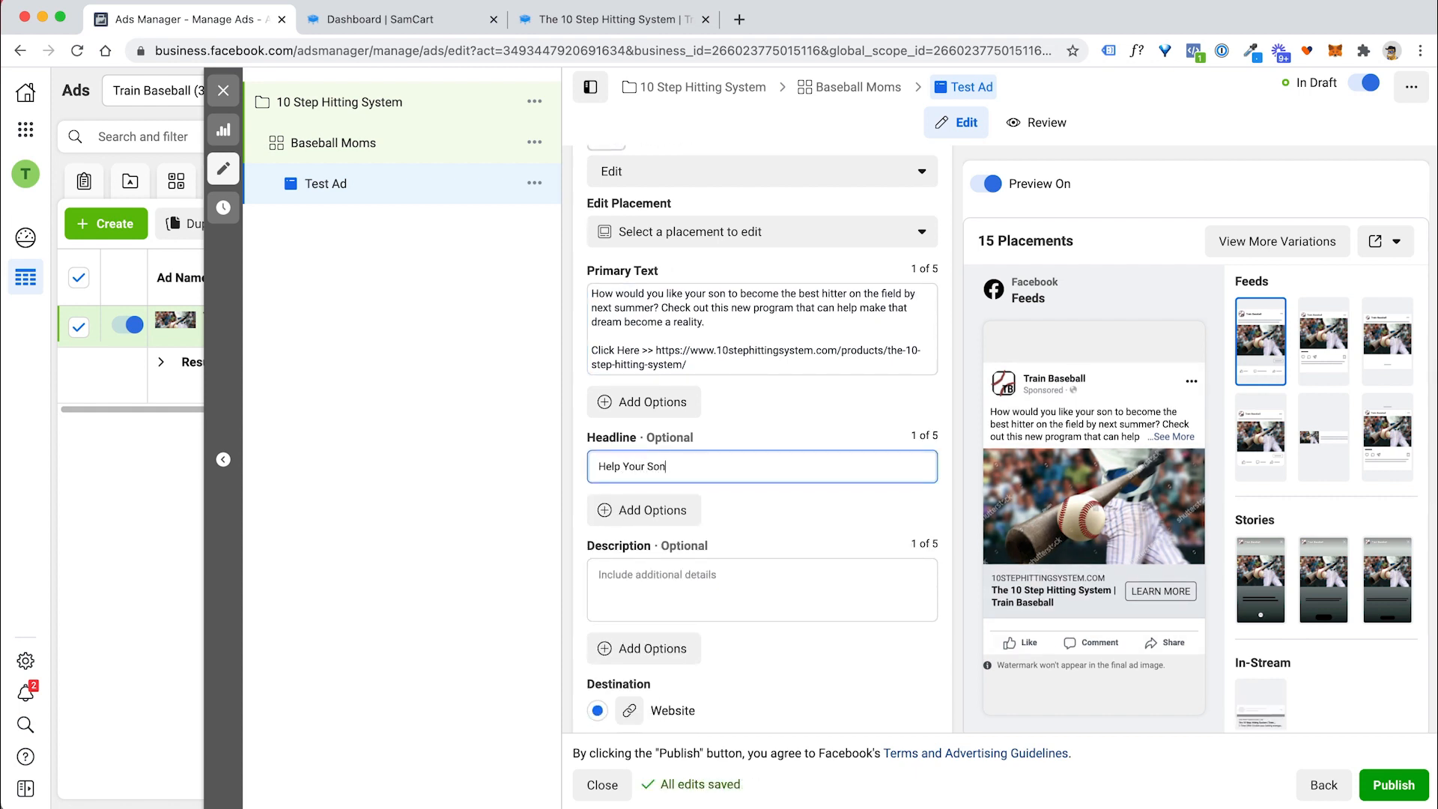
text(Become The Best)
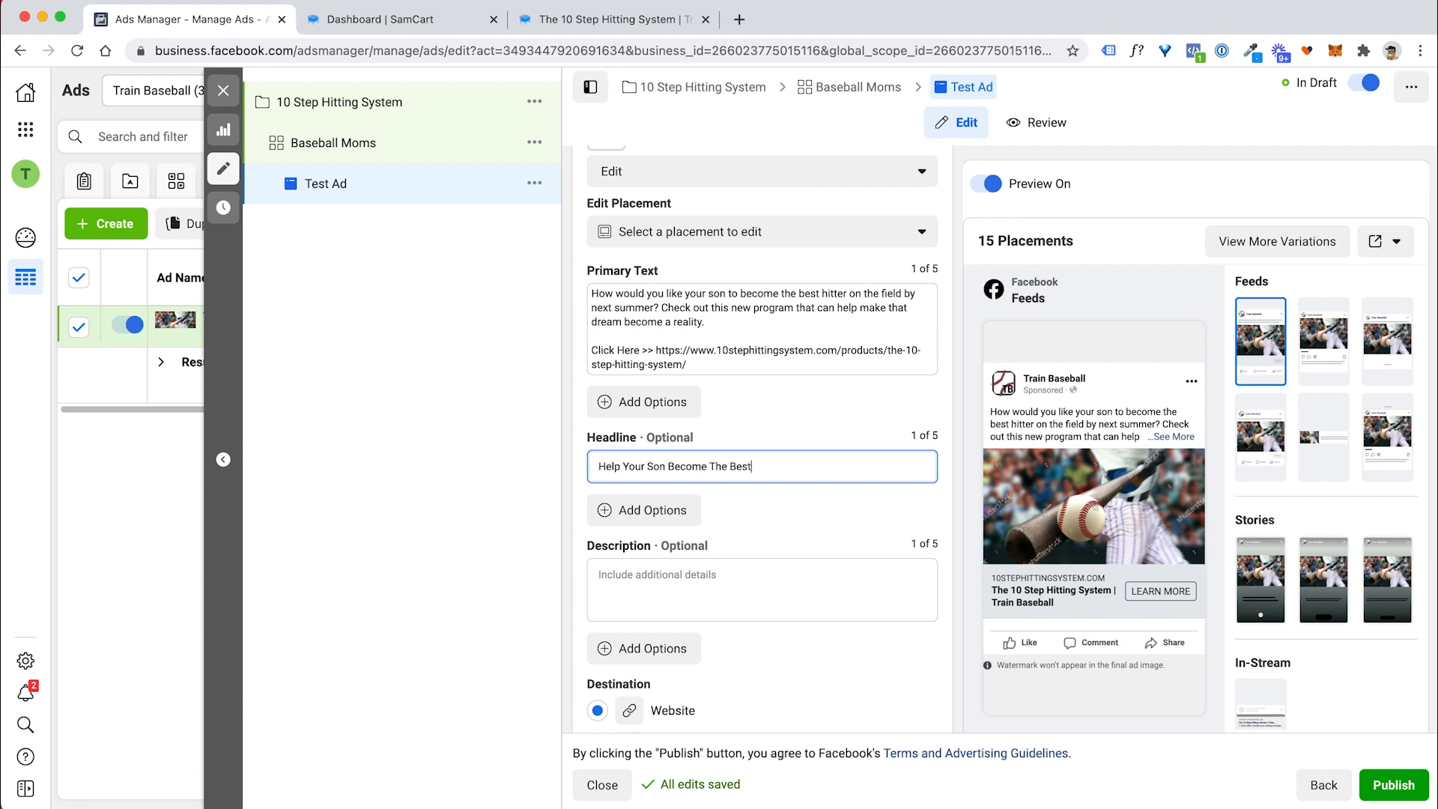
text(Hitter On)
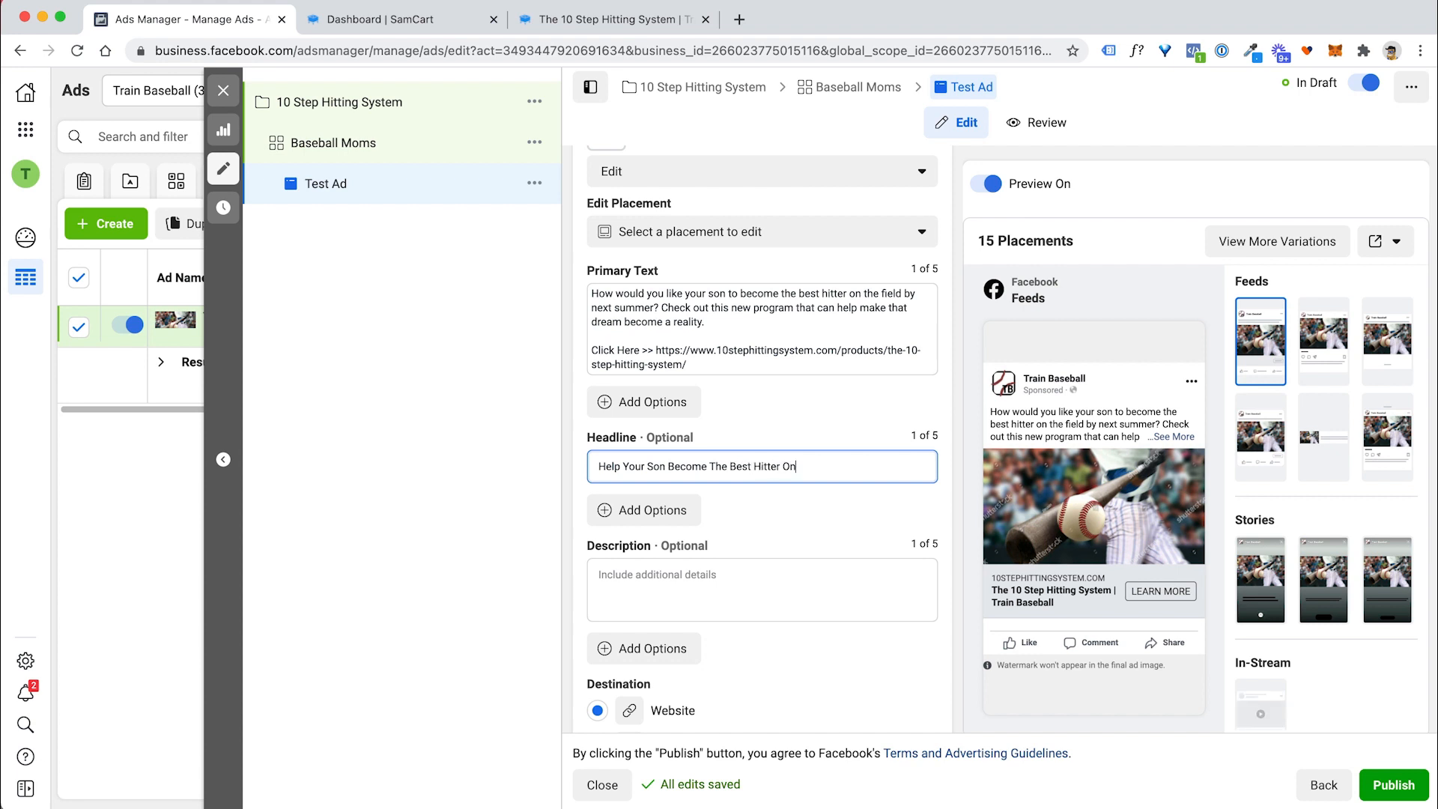
text(The Field)
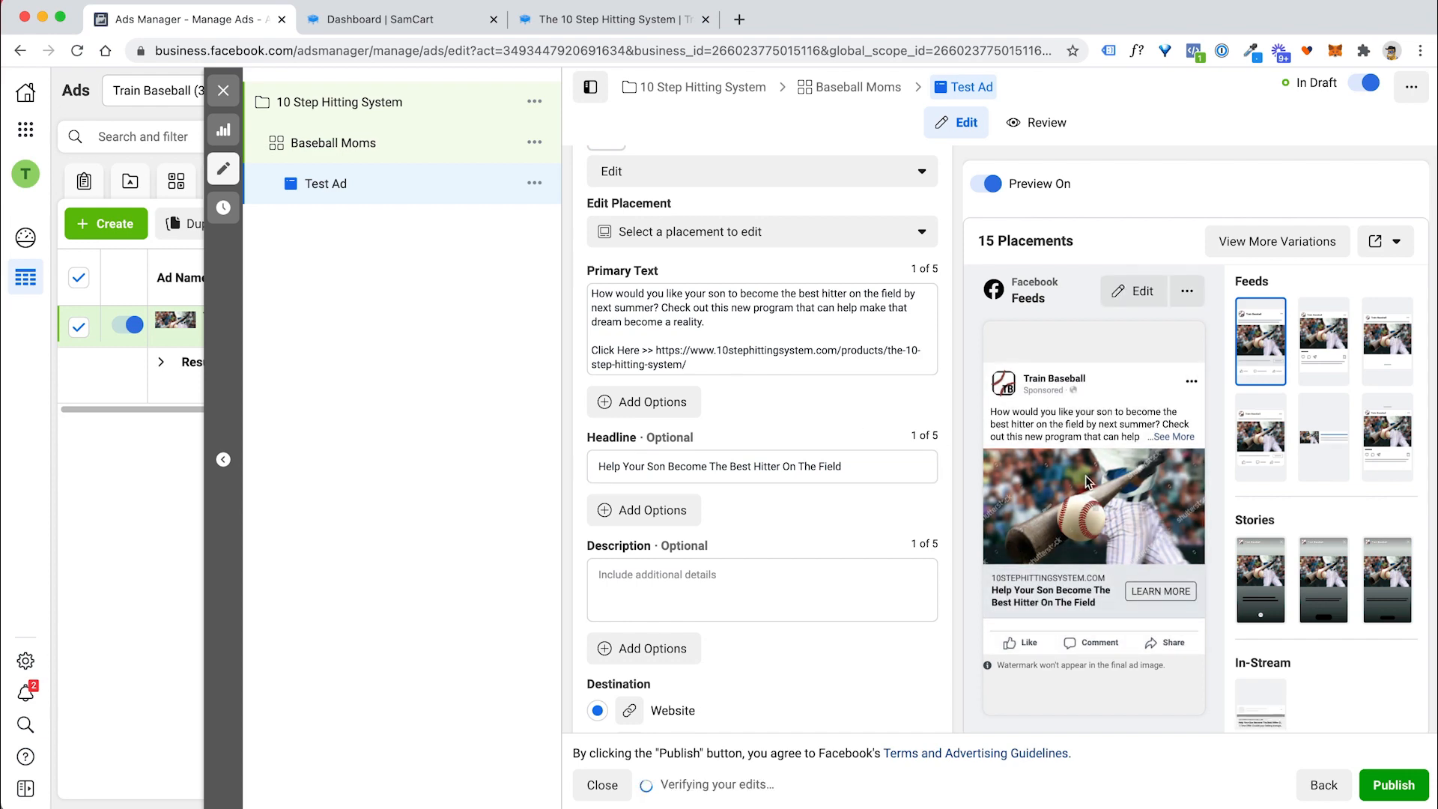
scroll(down, 3)
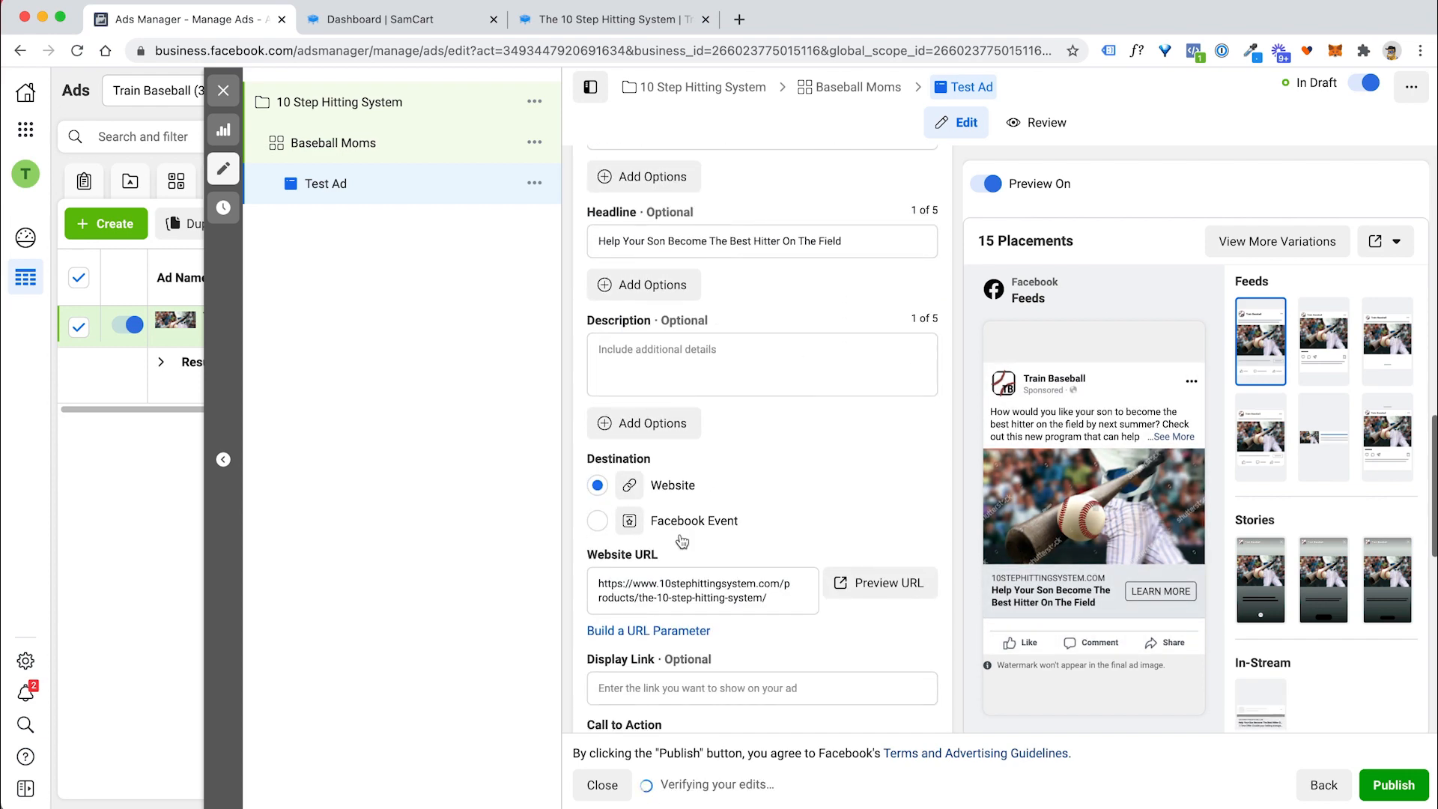
scroll(down, 3)
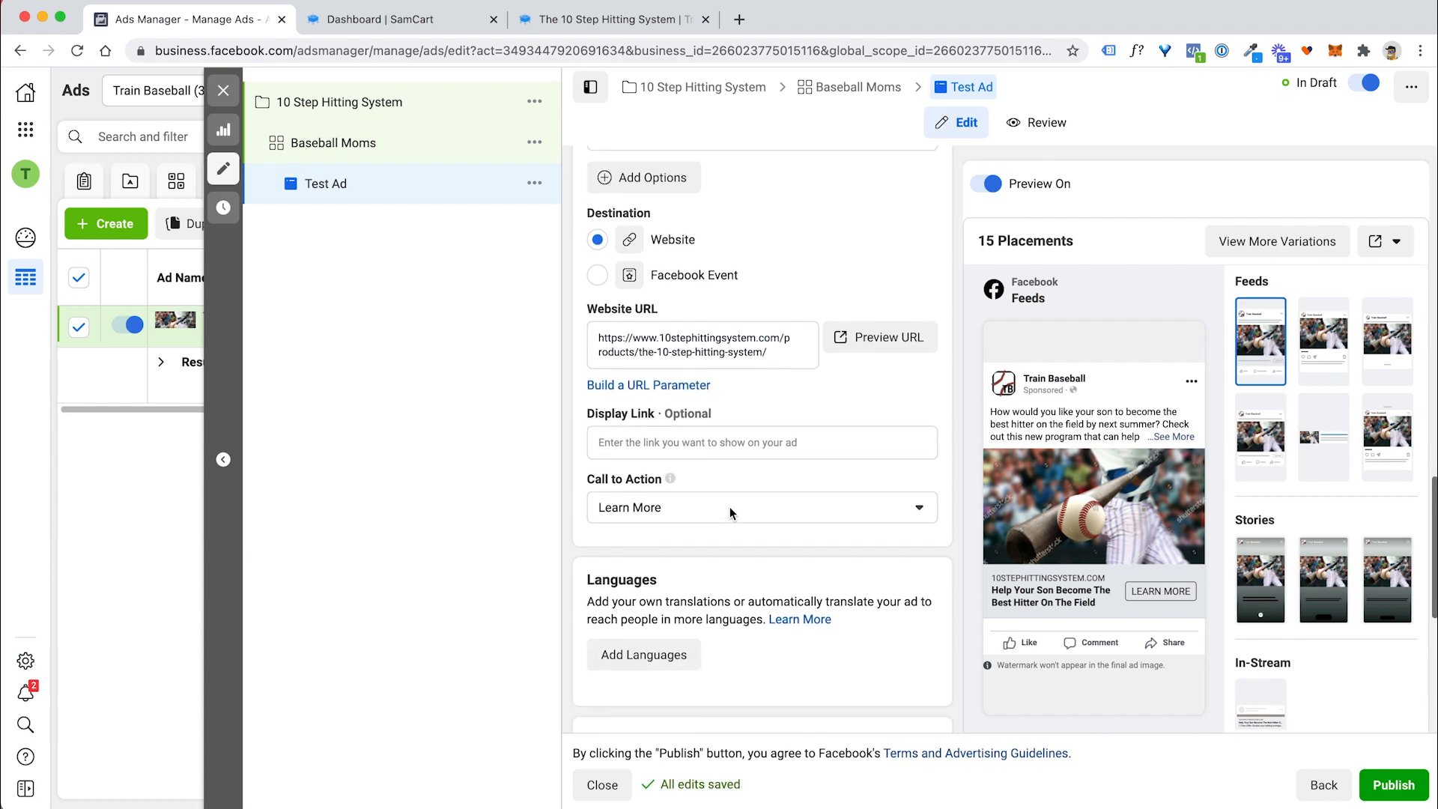
scroll(down, 3)
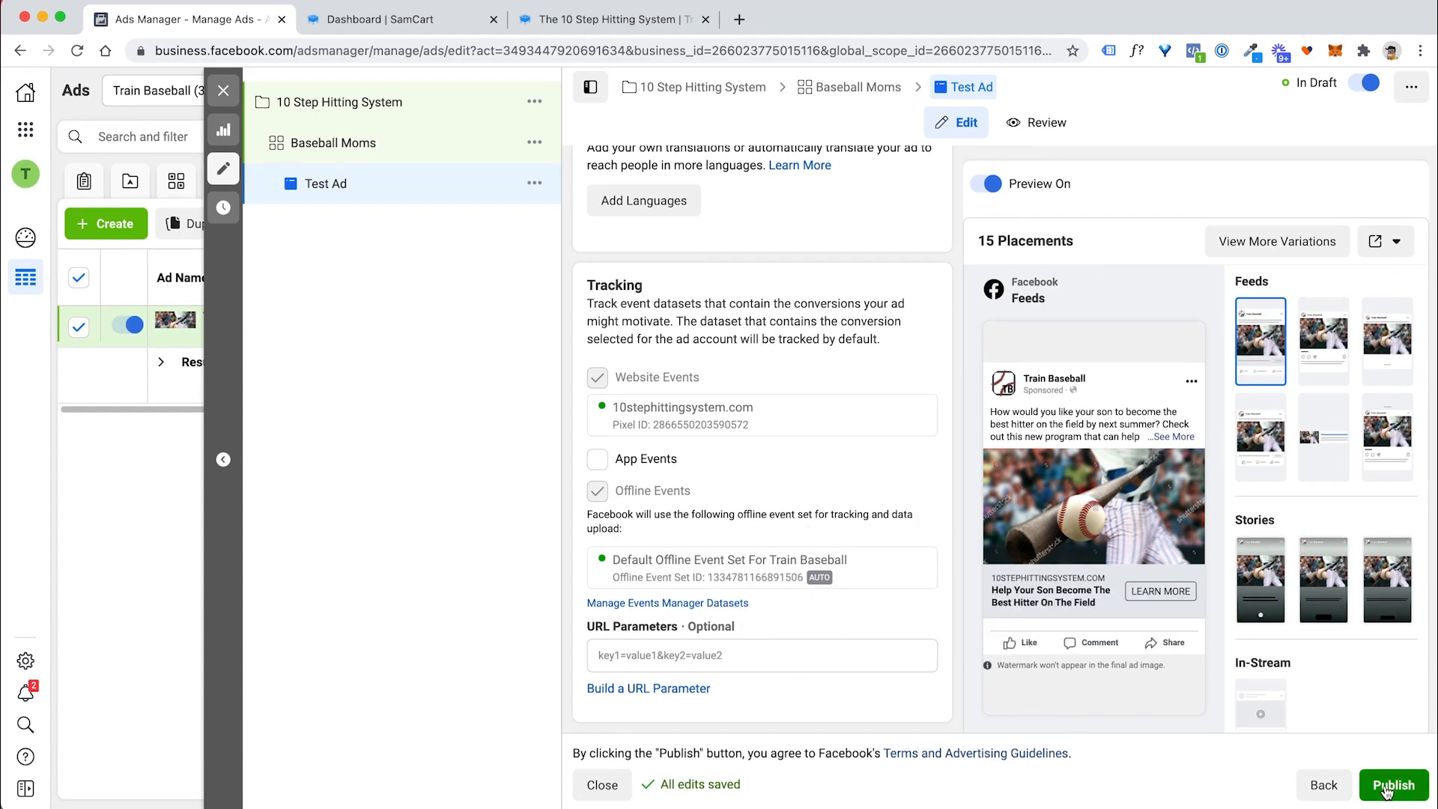
Publish Test Ad and wait until its status shows In Review.
click(1393, 783)
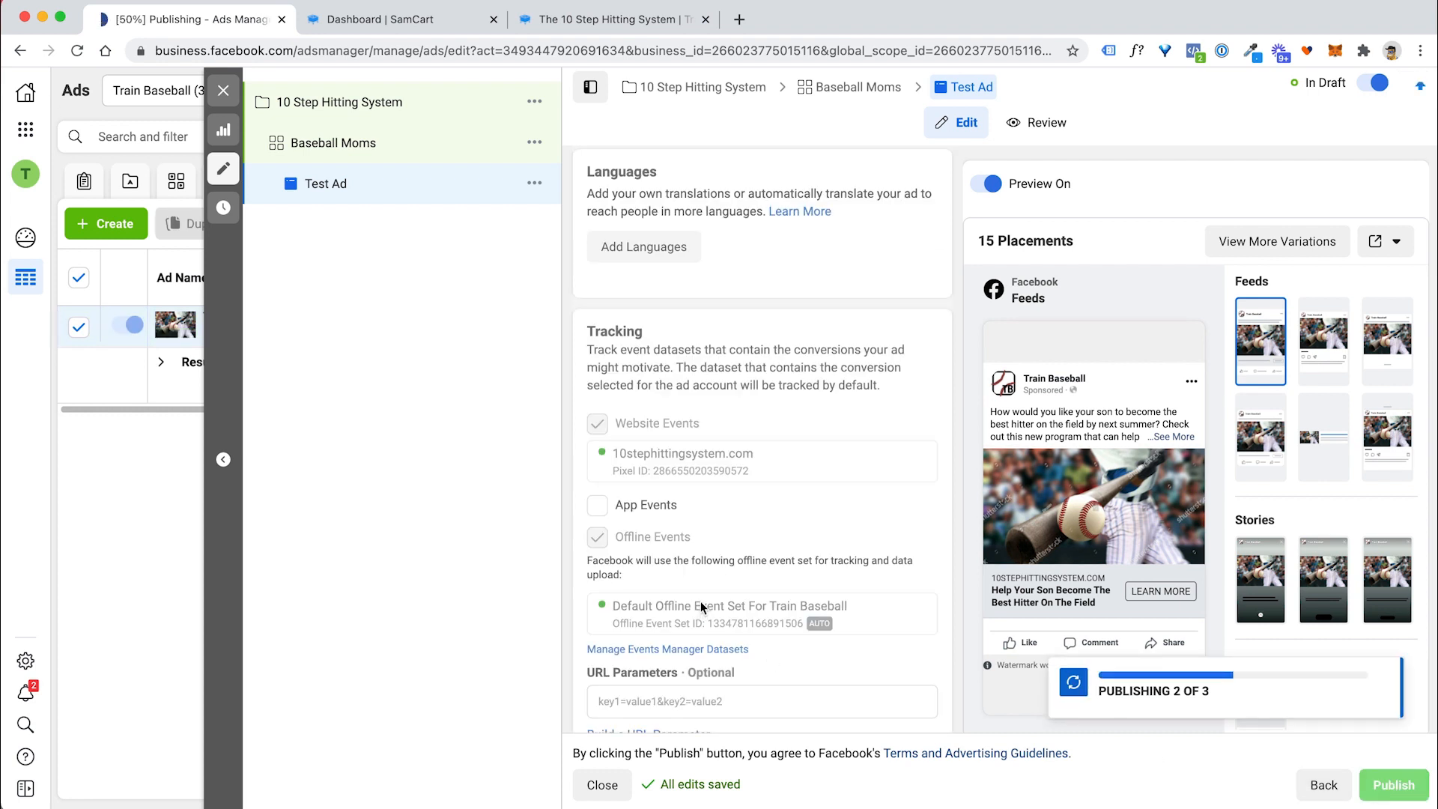
mouse_move(741, 369)
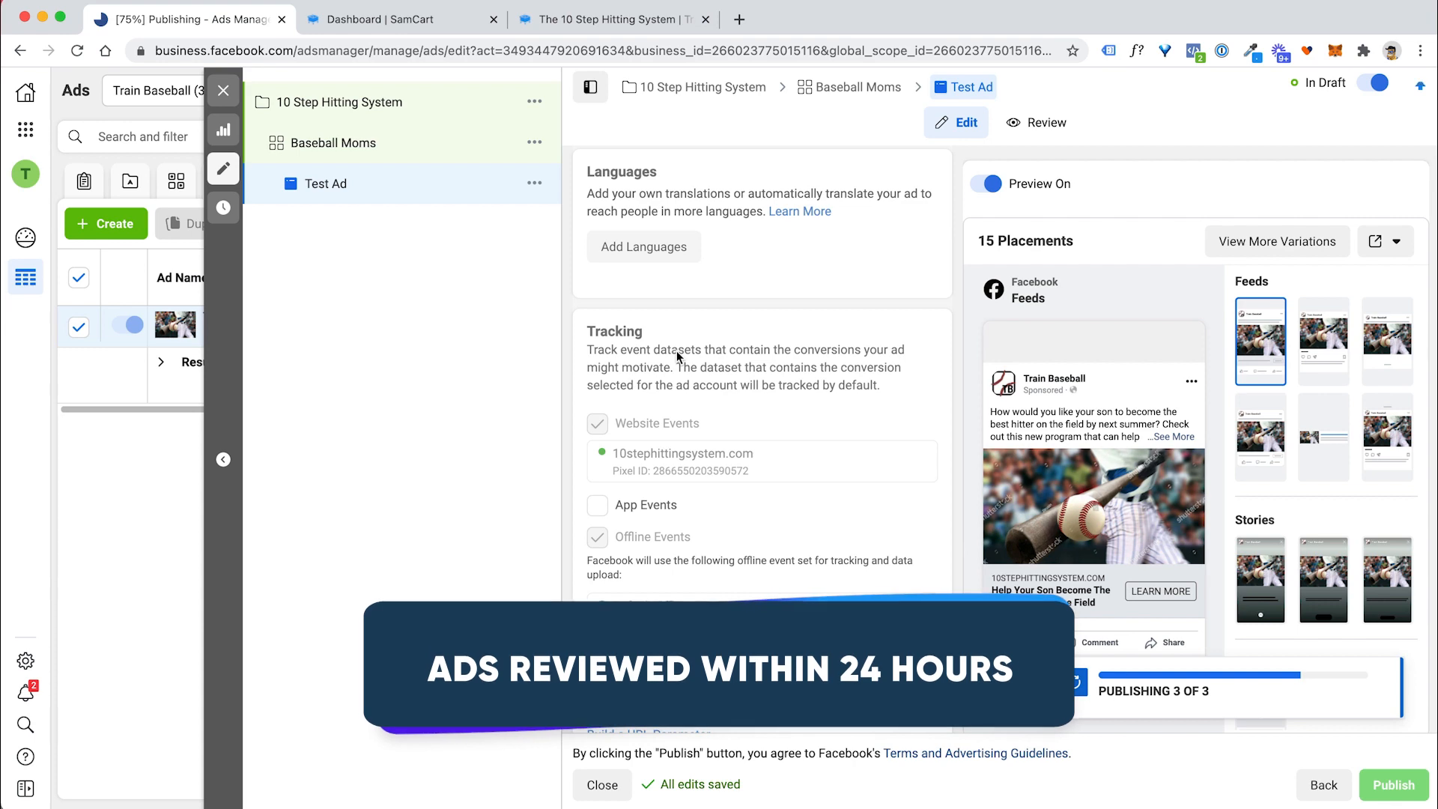
click(1392, 784)
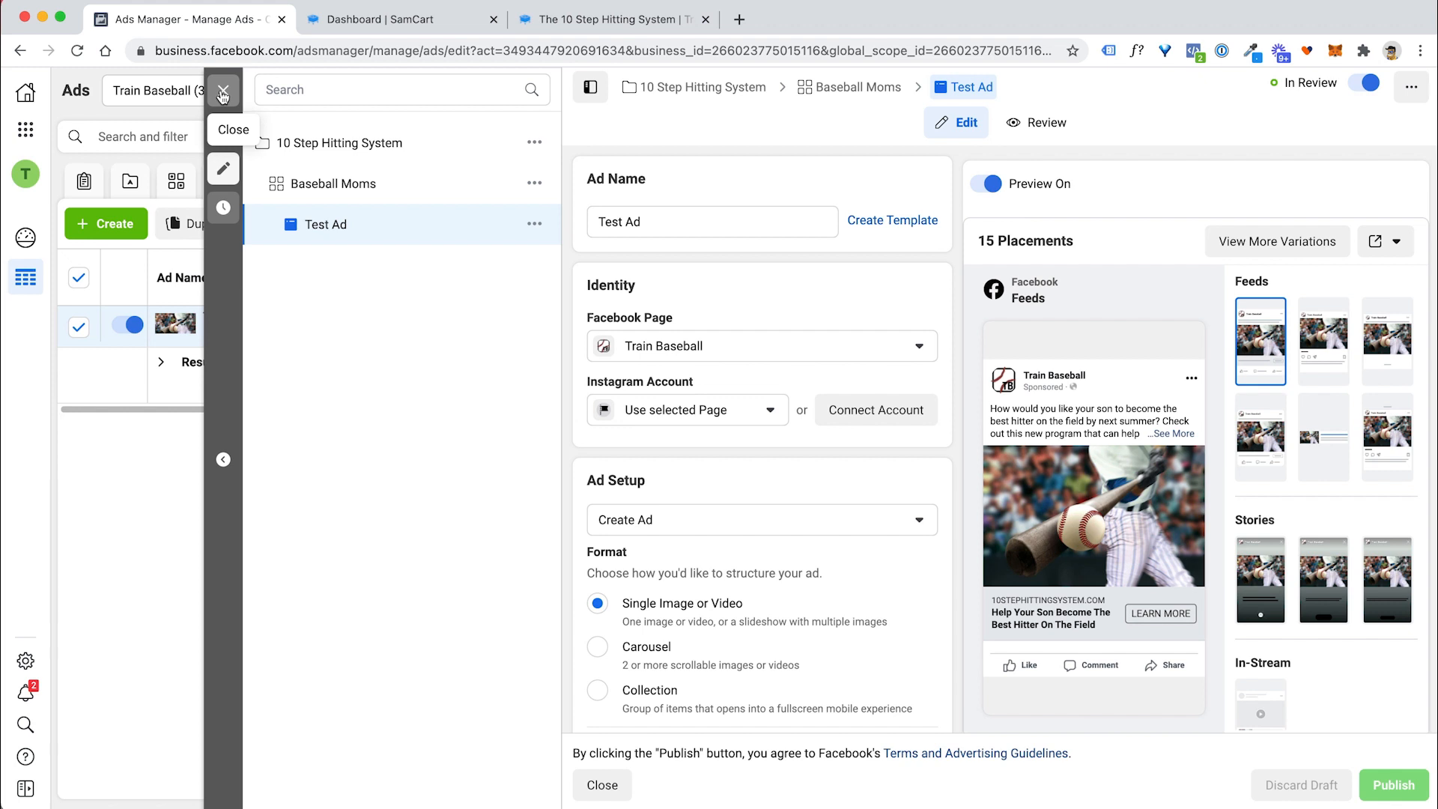
Close the editor and scan Test Ad's columns in the Ads table, showing In Review under Baseball Moms.
click(603, 784)
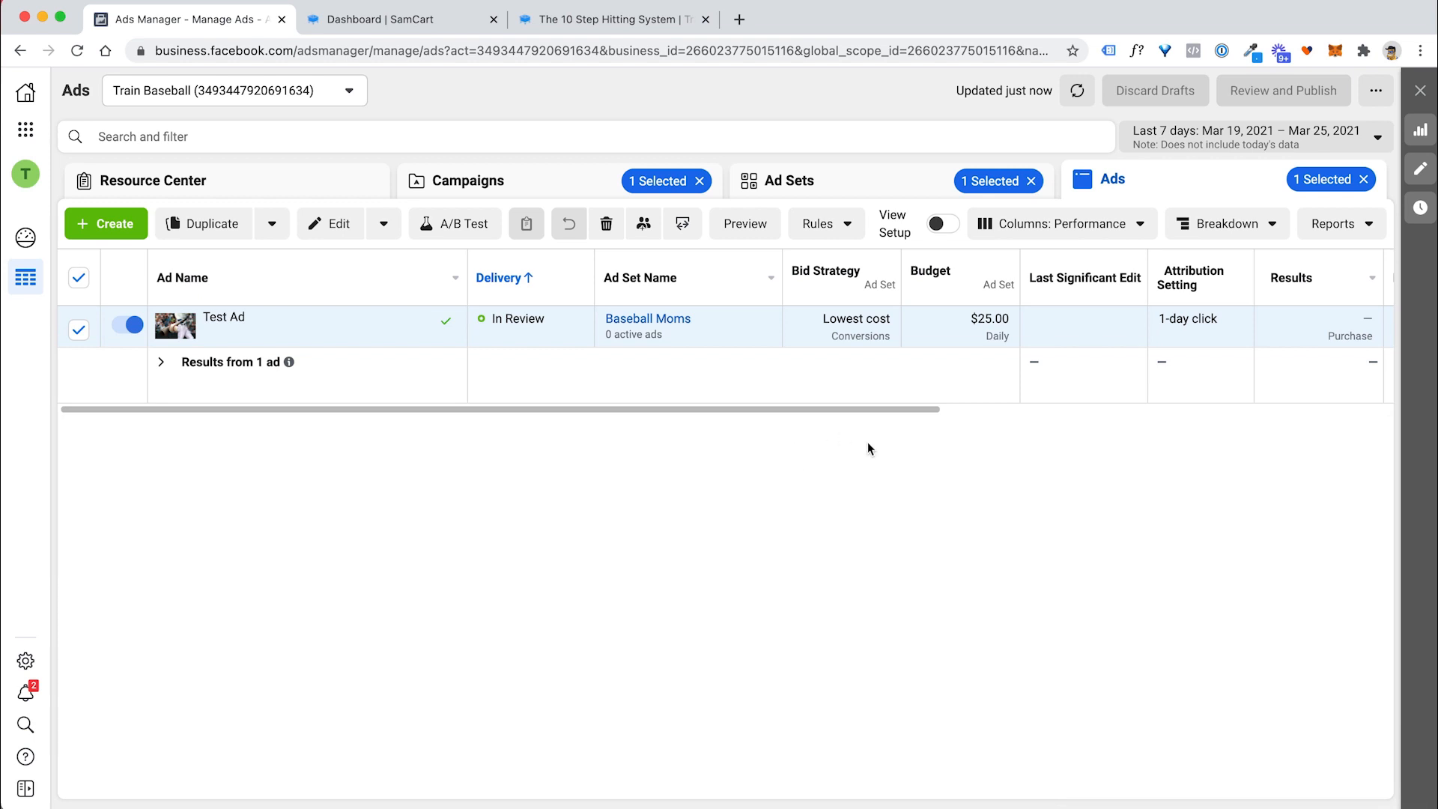
mouse_move(1047, 364)
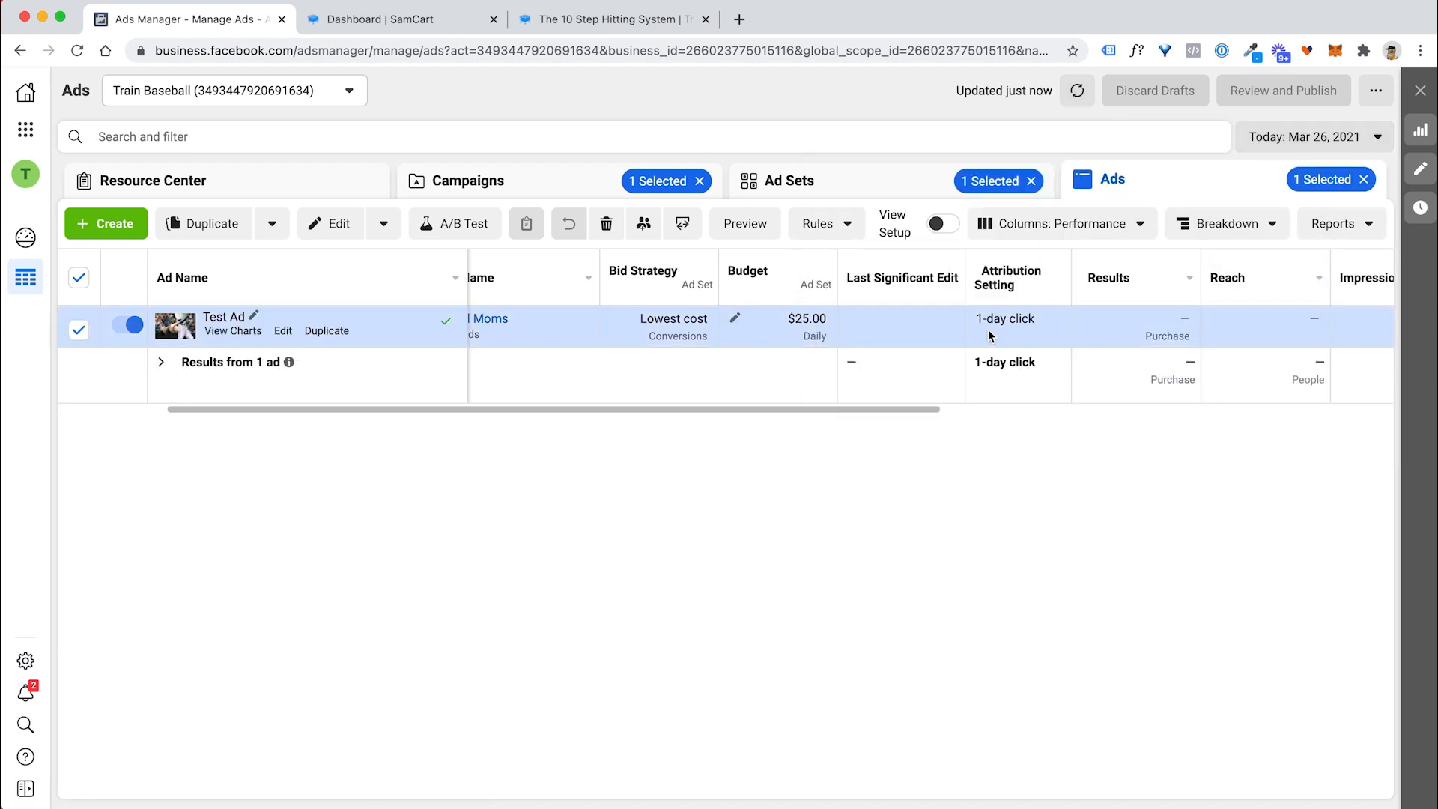
scroll(right, 3)
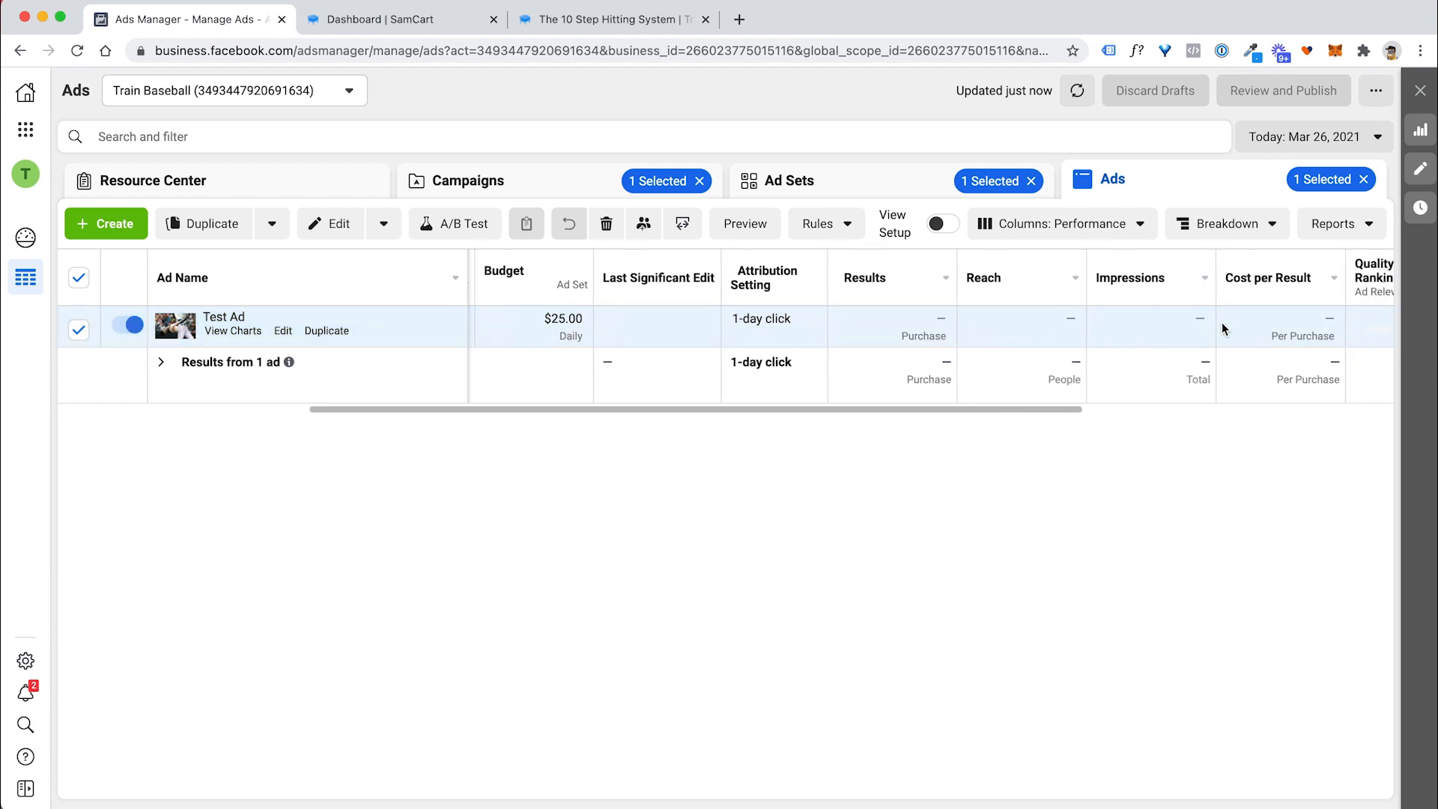
scroll(right, 3)
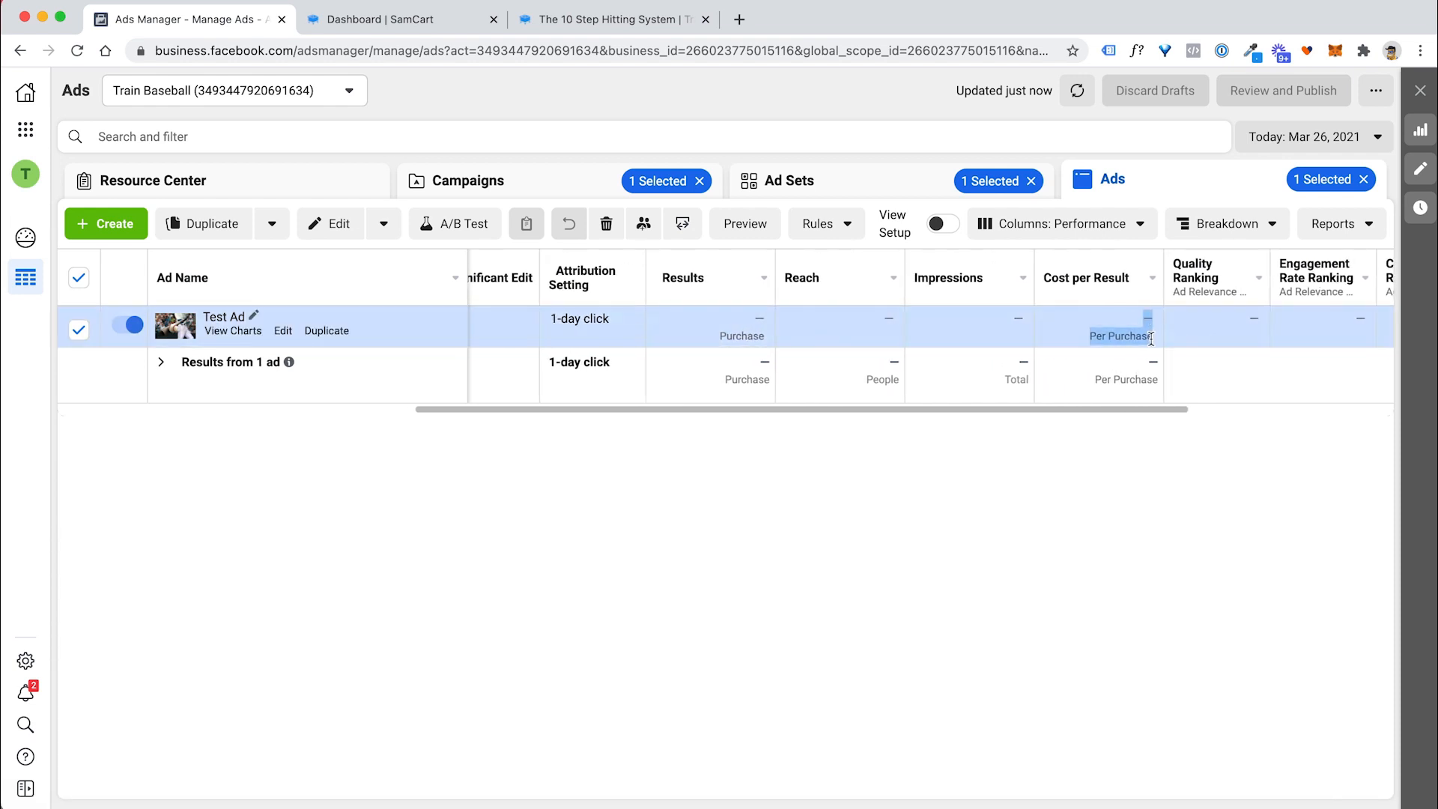
scroll(right, 3)
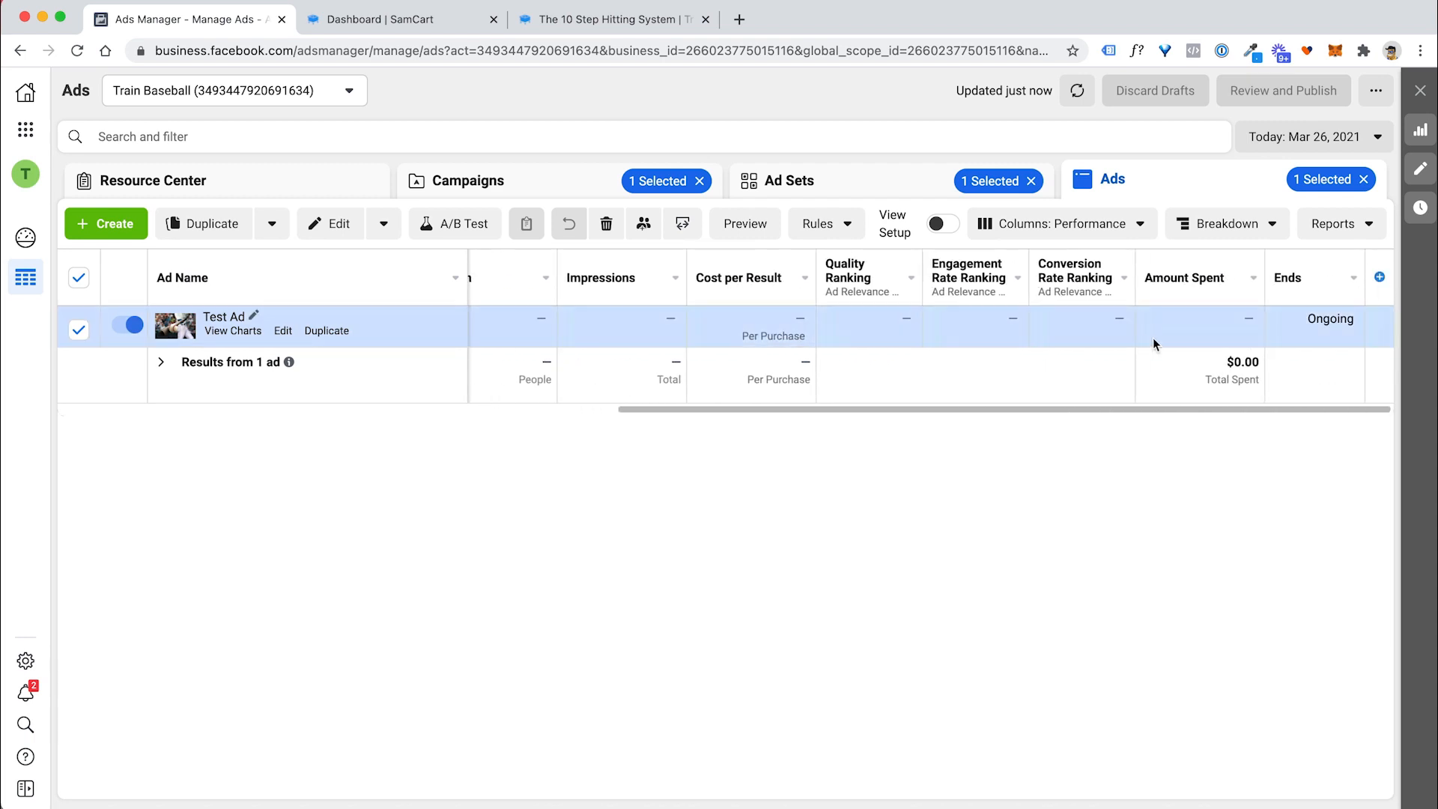
click(1061, 223)
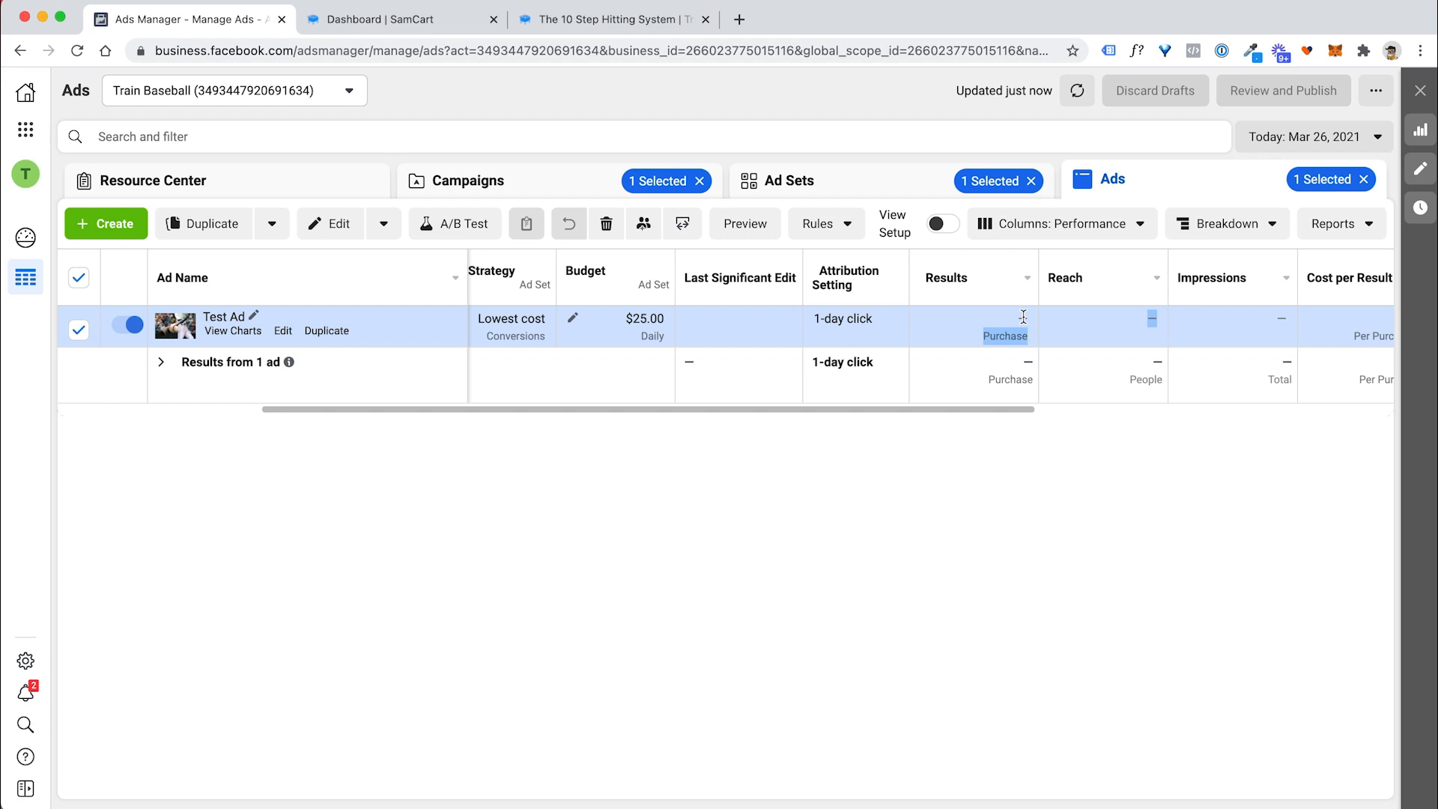
mouse_move(1005, 321)
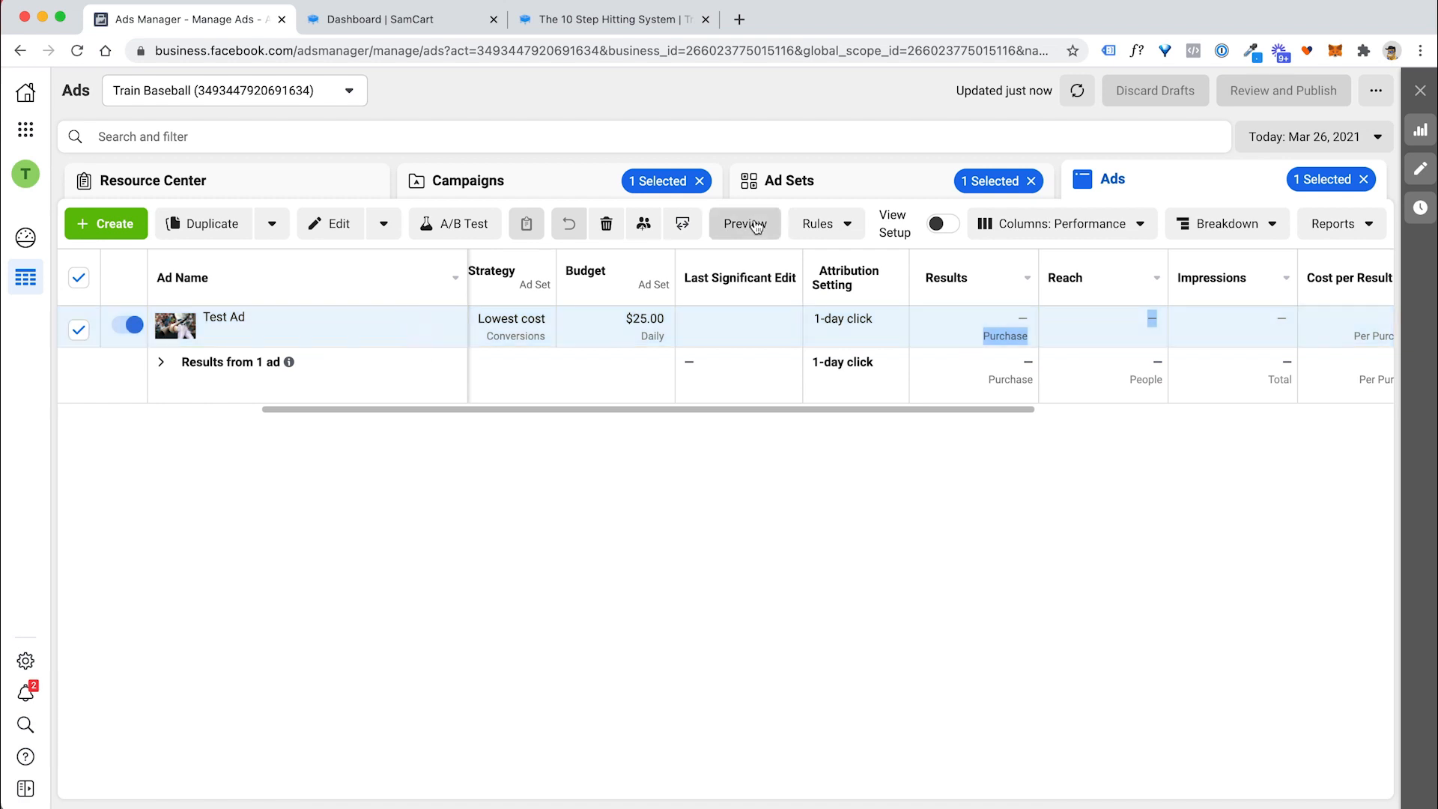
Preview the finished ad and follow its text link to the 10 Step Hitting System sales page.
click(744, 223)
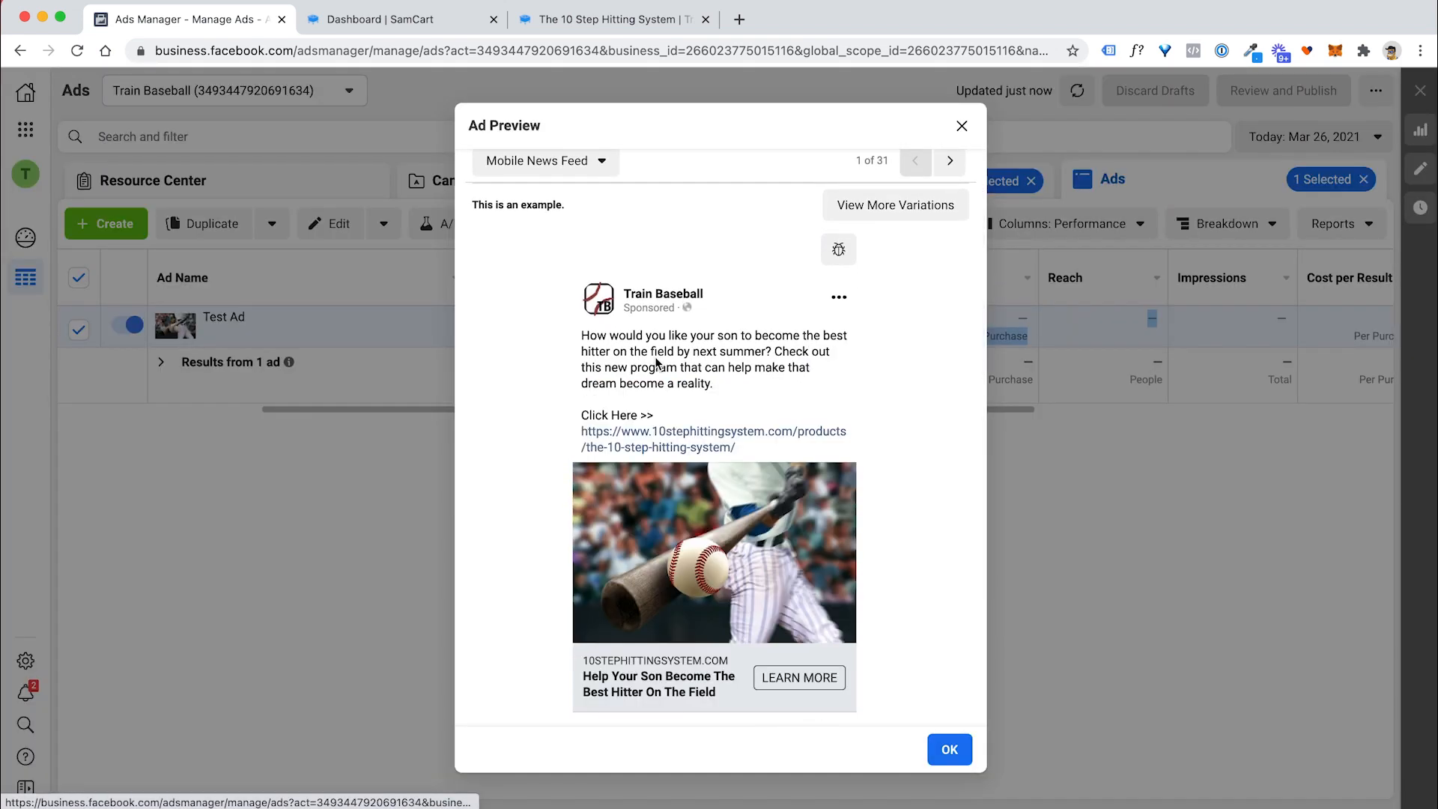
scroll(down, 3)
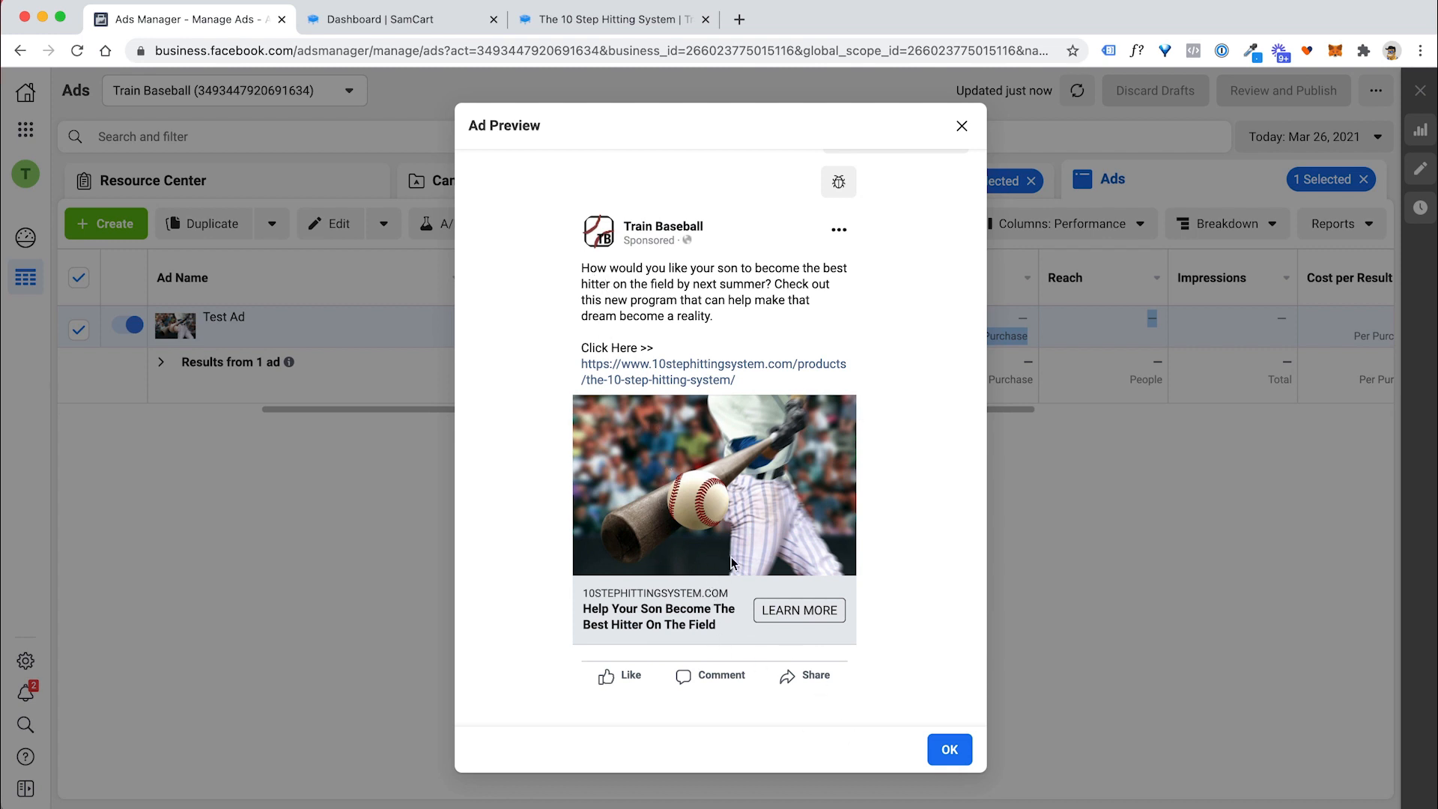
mouse_move(709, 357)
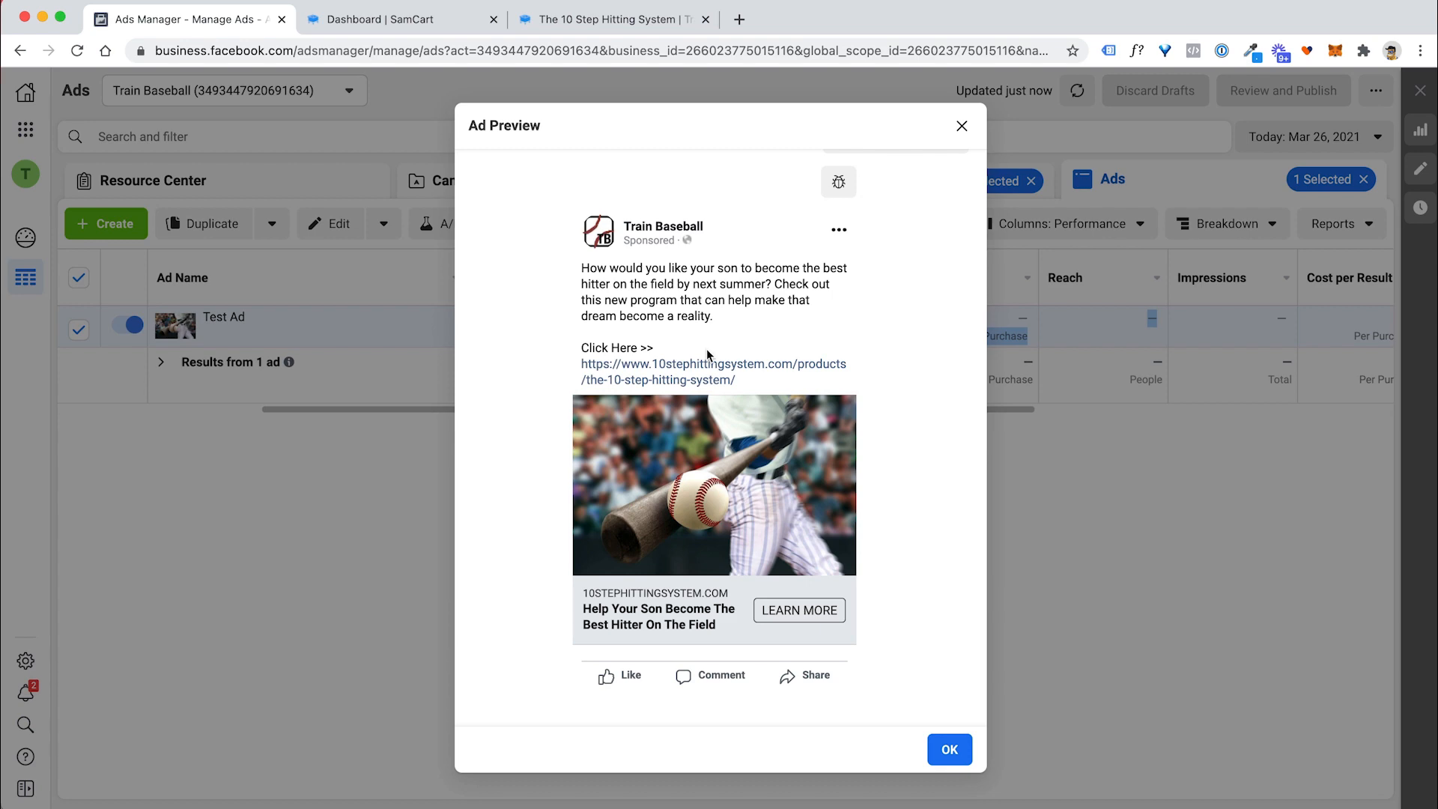
click(713, 372)
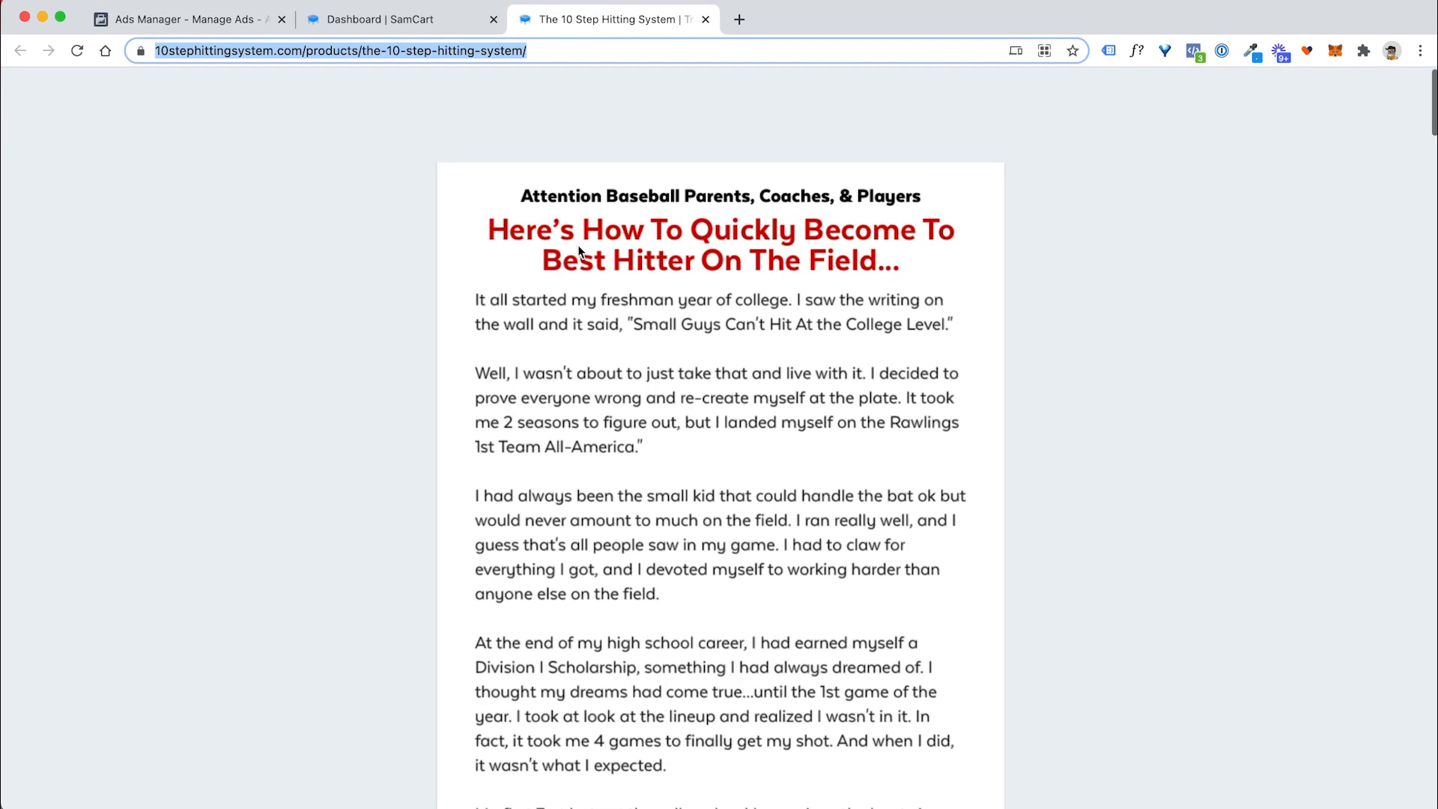
scroll(down, 3)
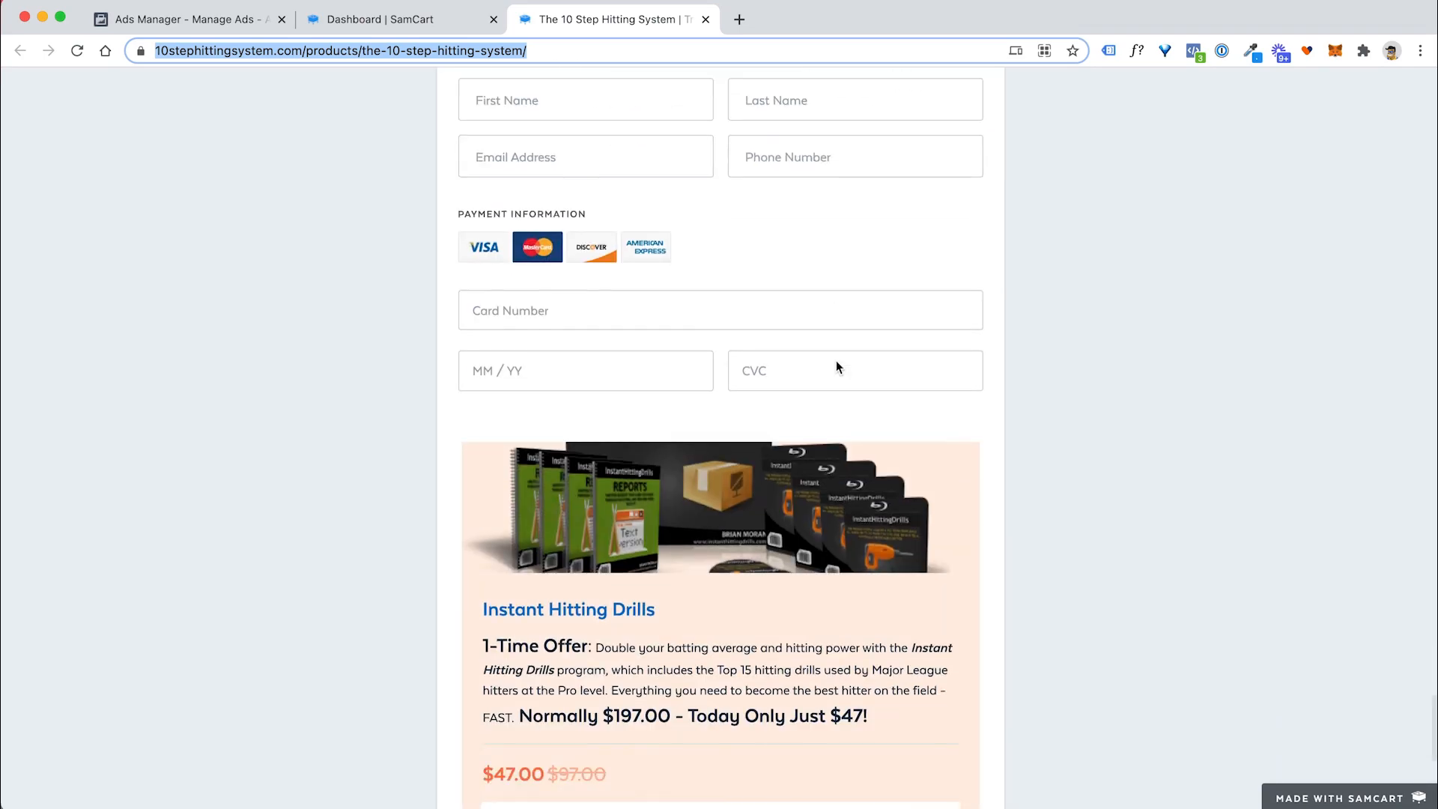
scroll(down, 3)
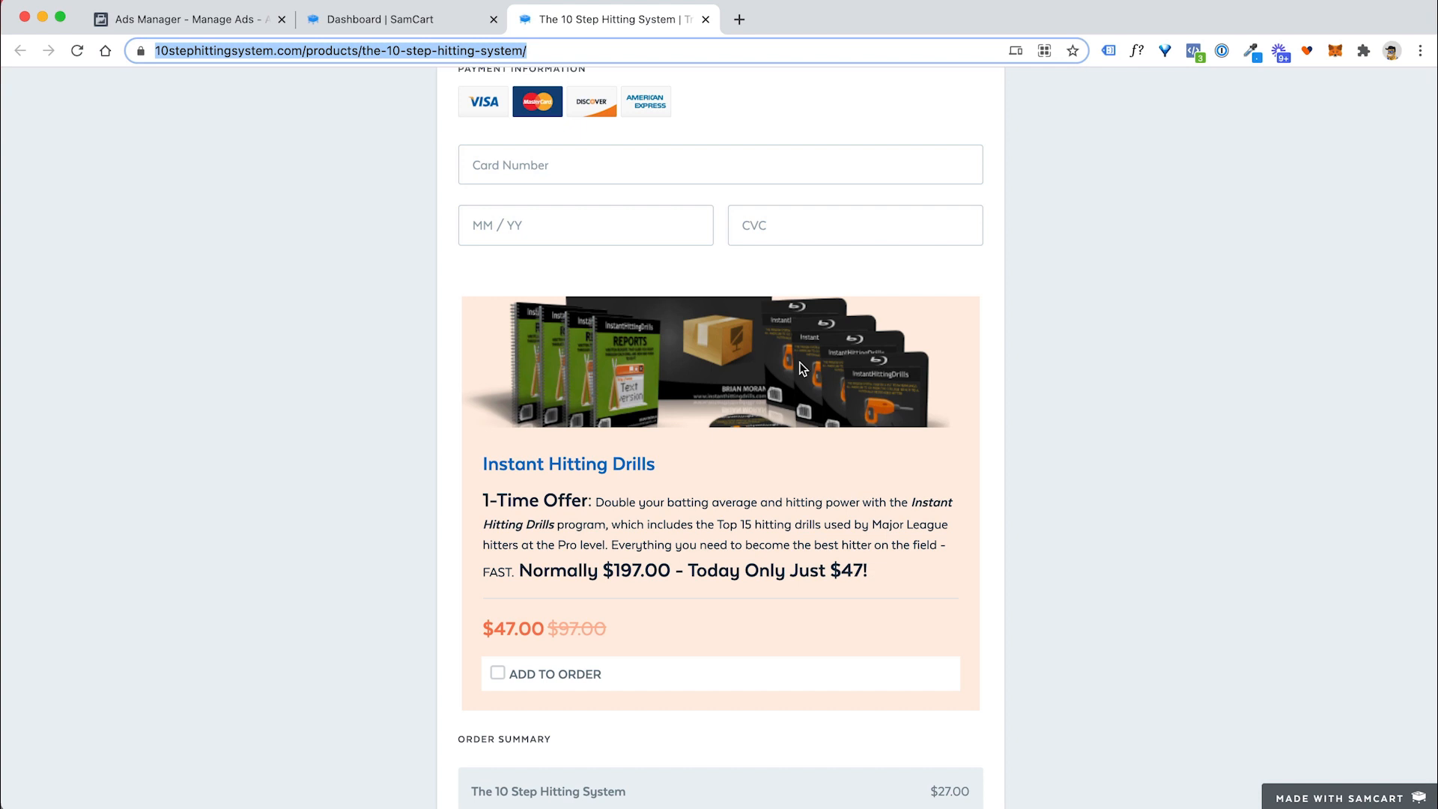